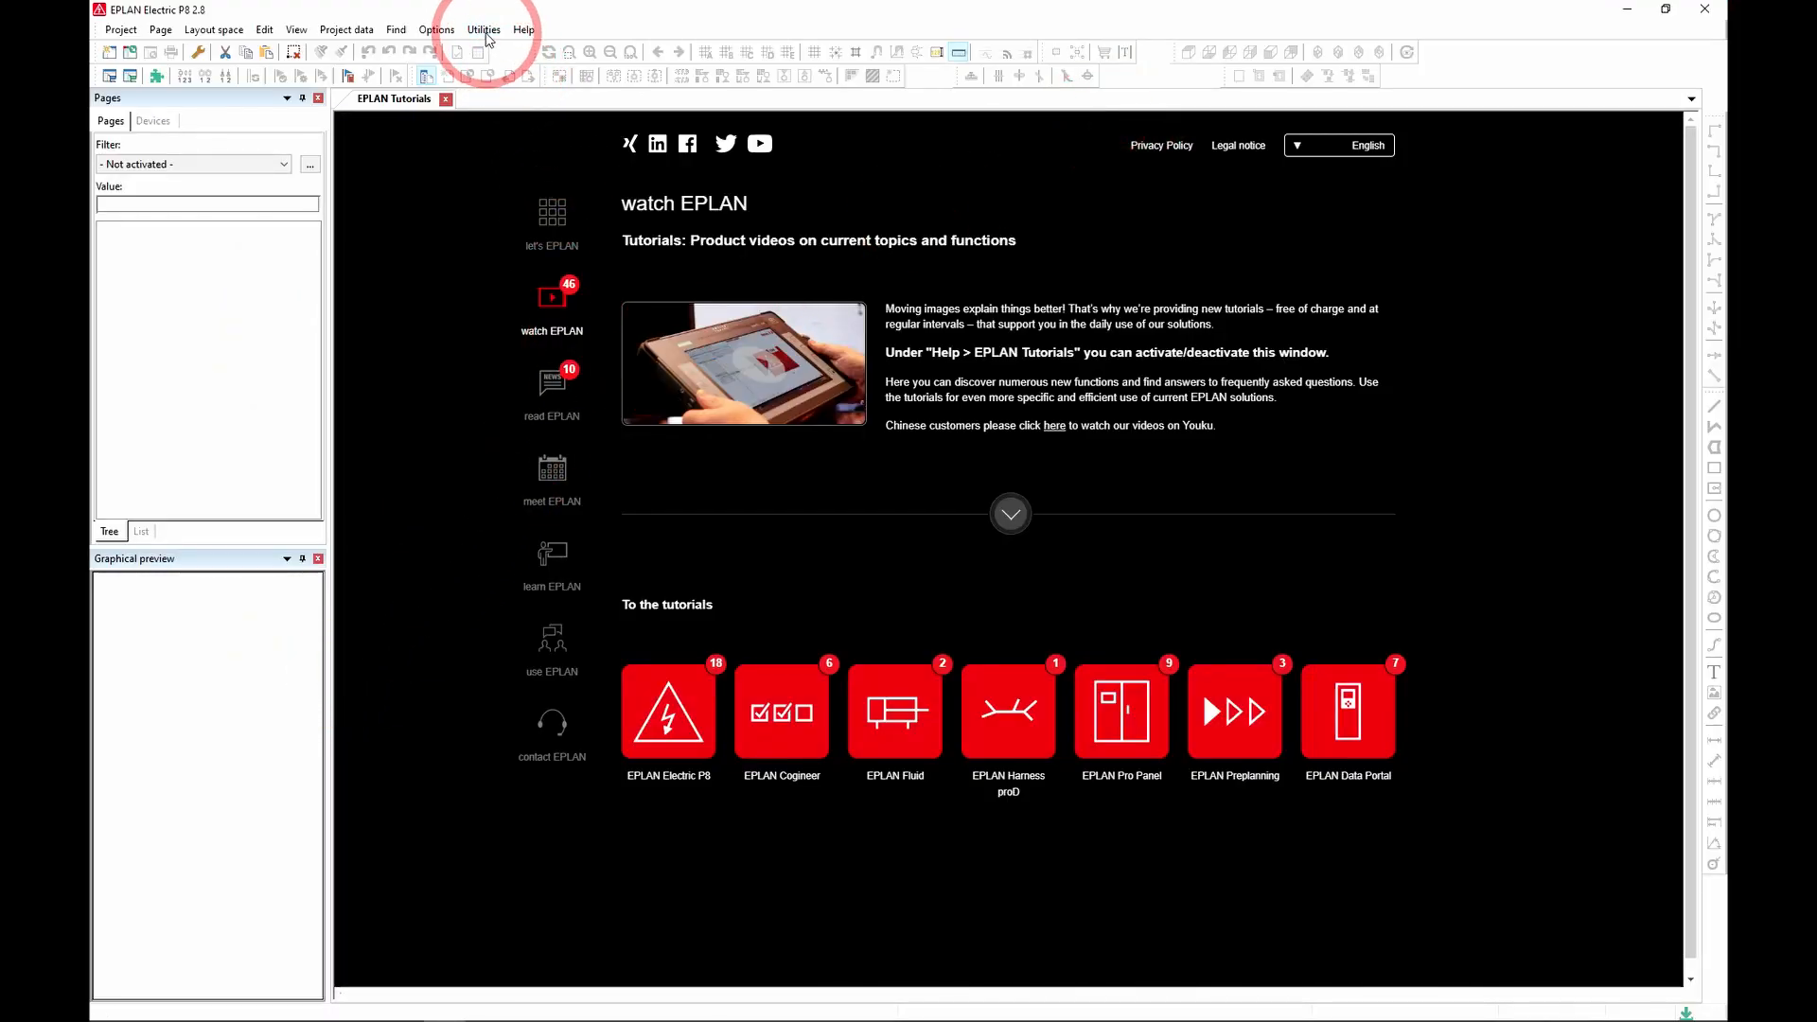
# - Open the EPLAN Data Portal parts catalog from the Utilities menu
pyautogui.click(484, 30)
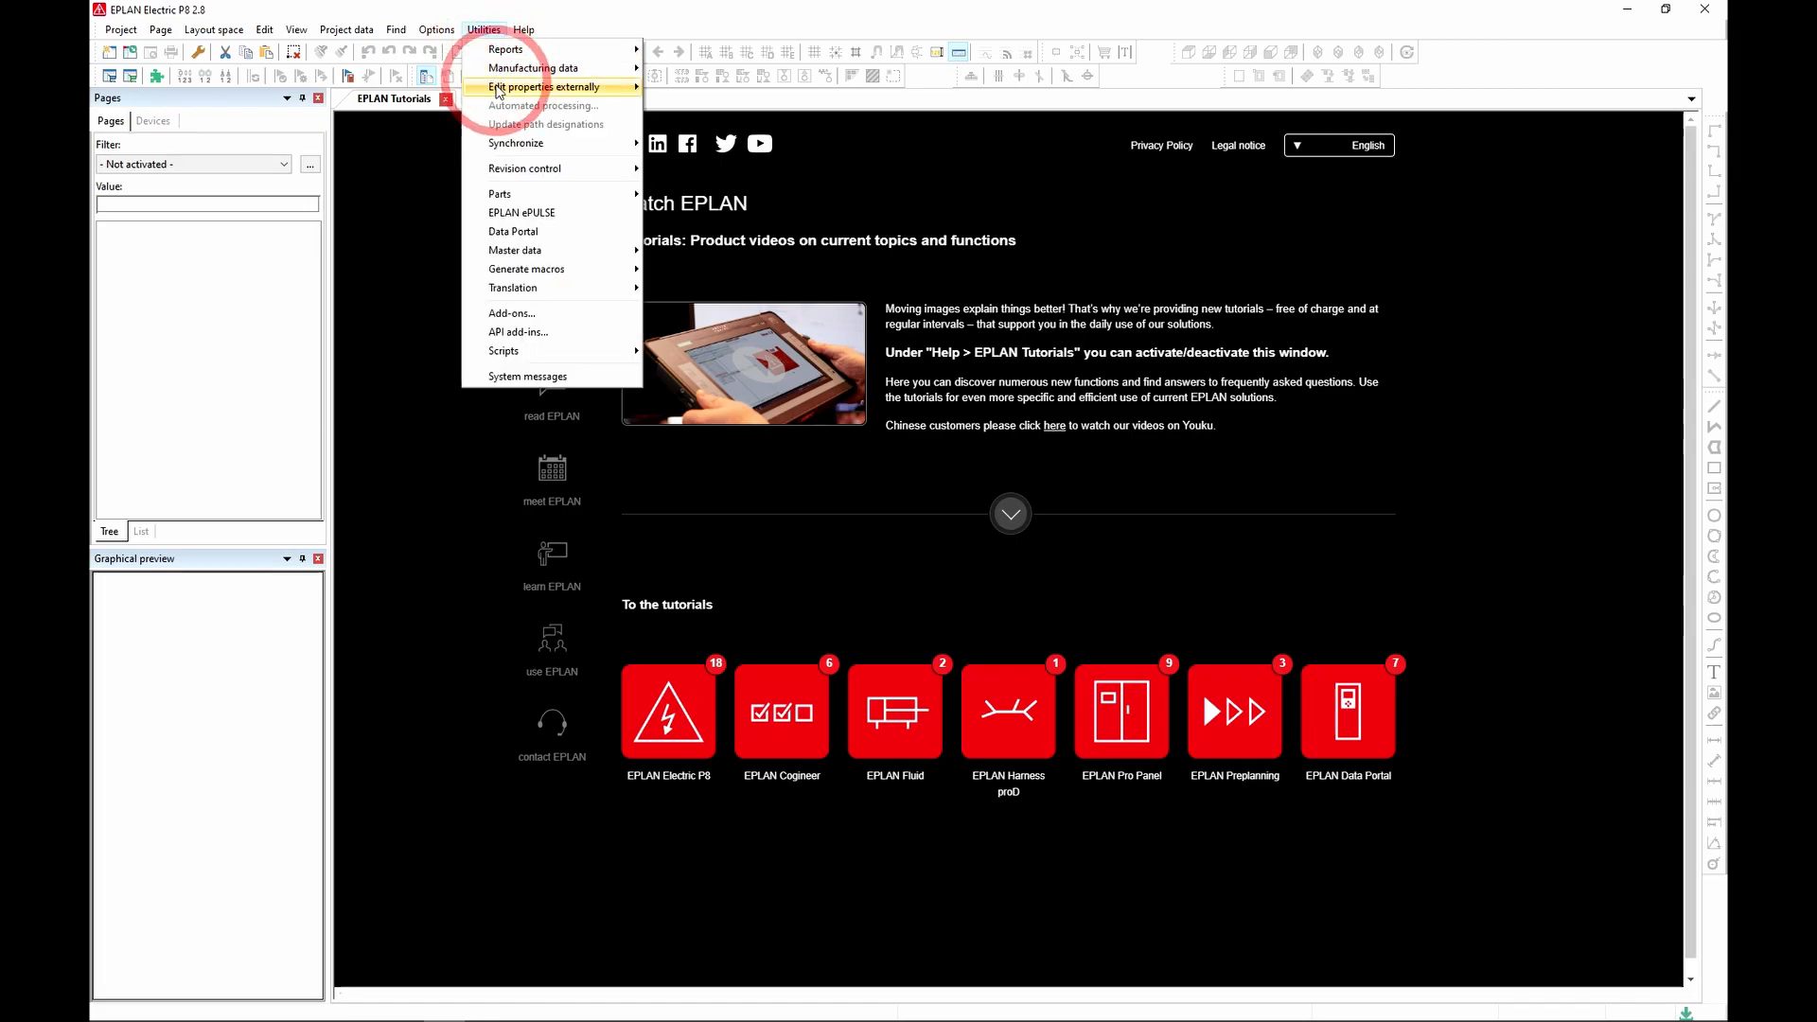
pyautogui.moveTo(512, 230)
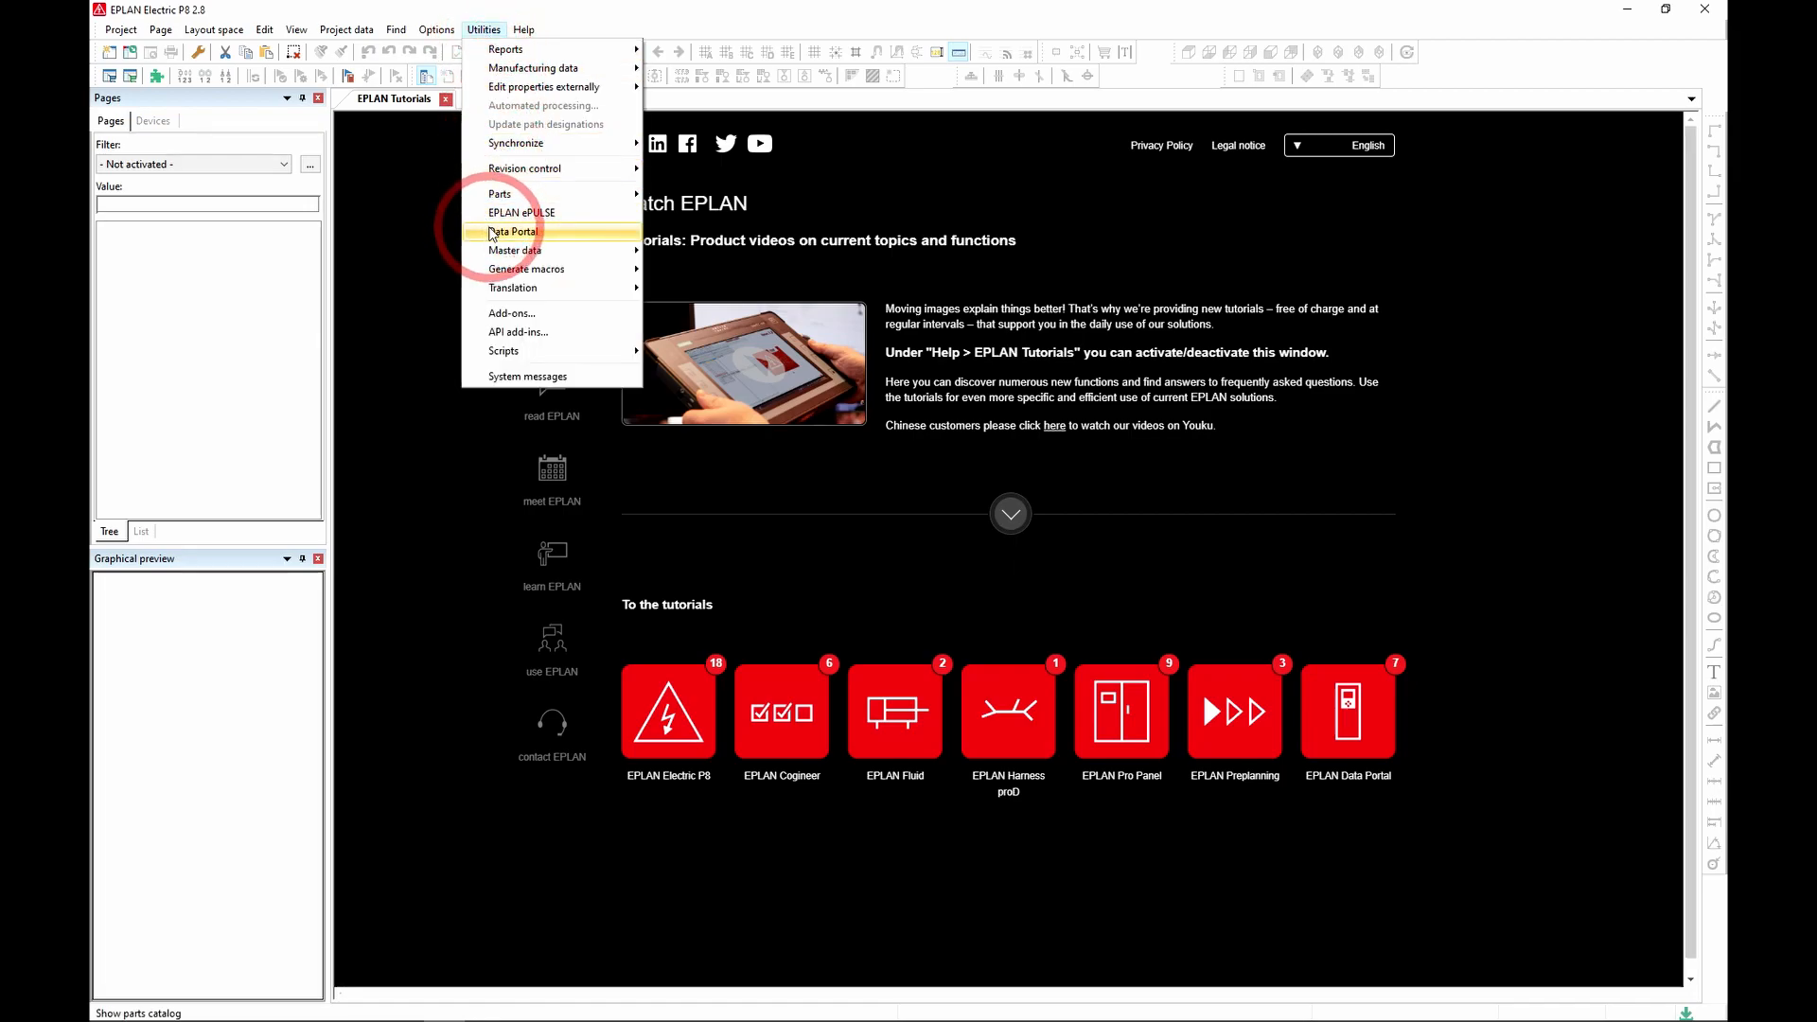
pyautogui.click(512, 231)
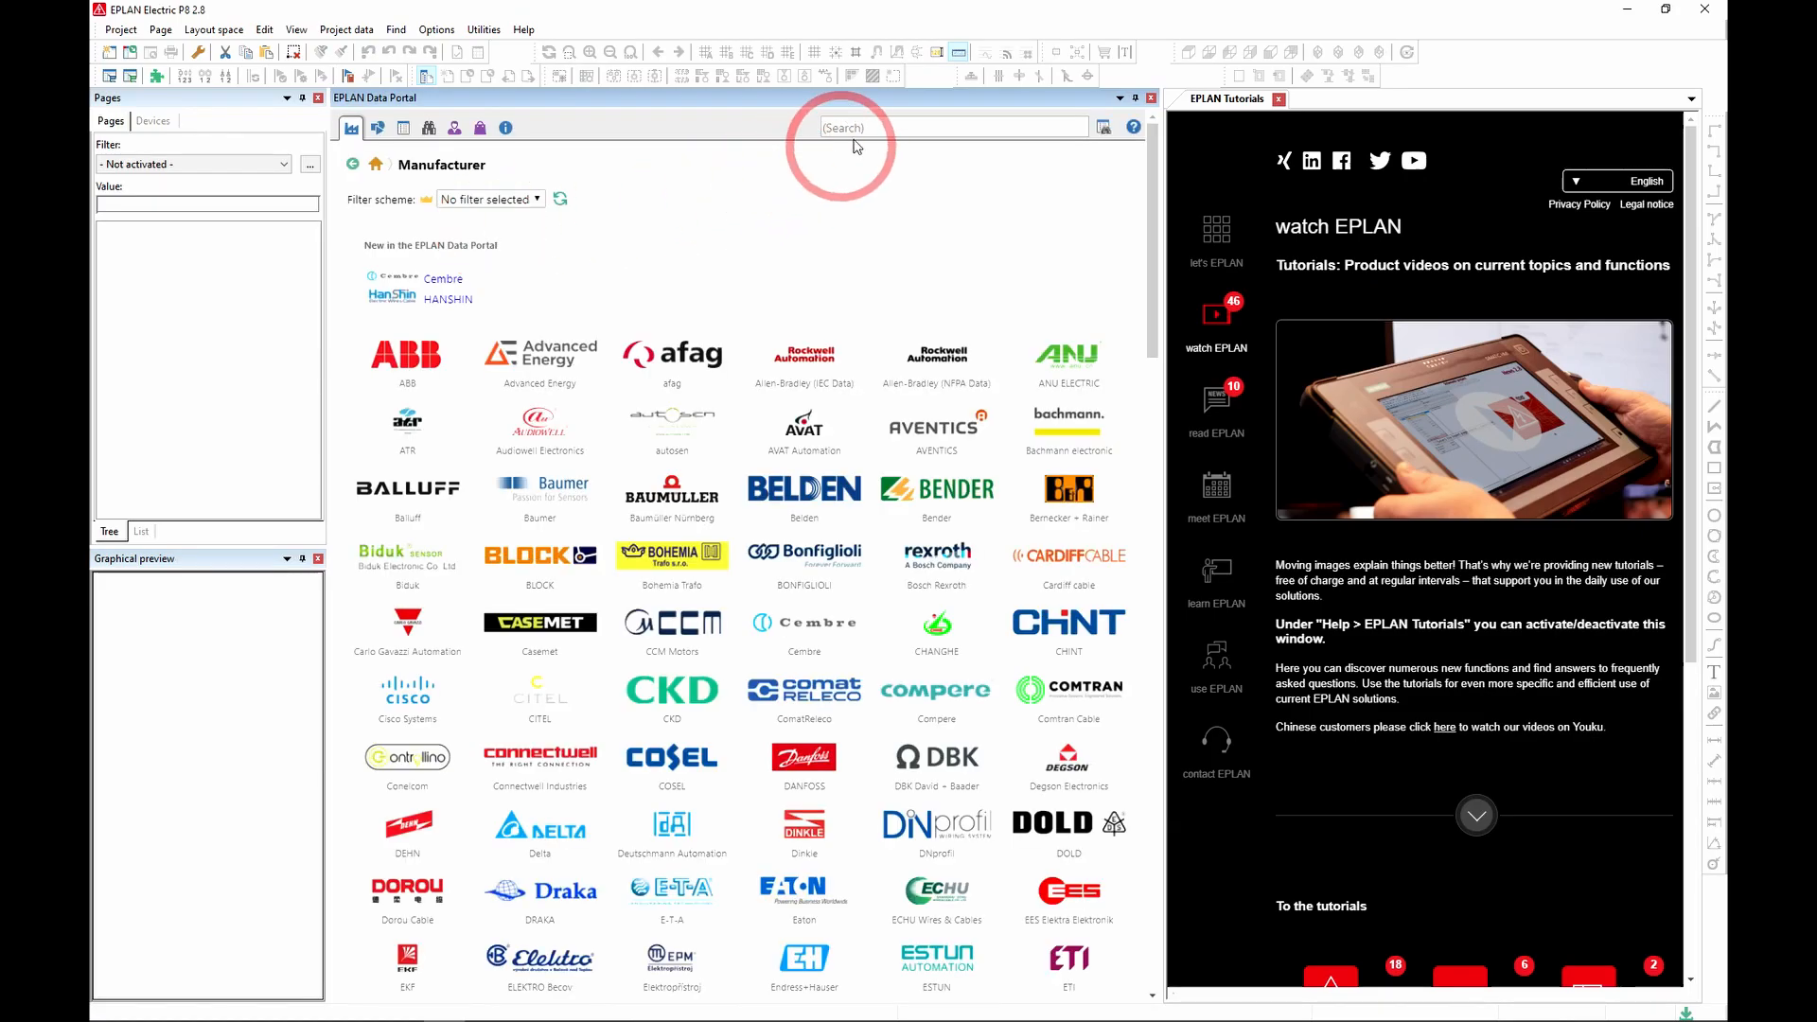
pyautogui.click(880, 128)
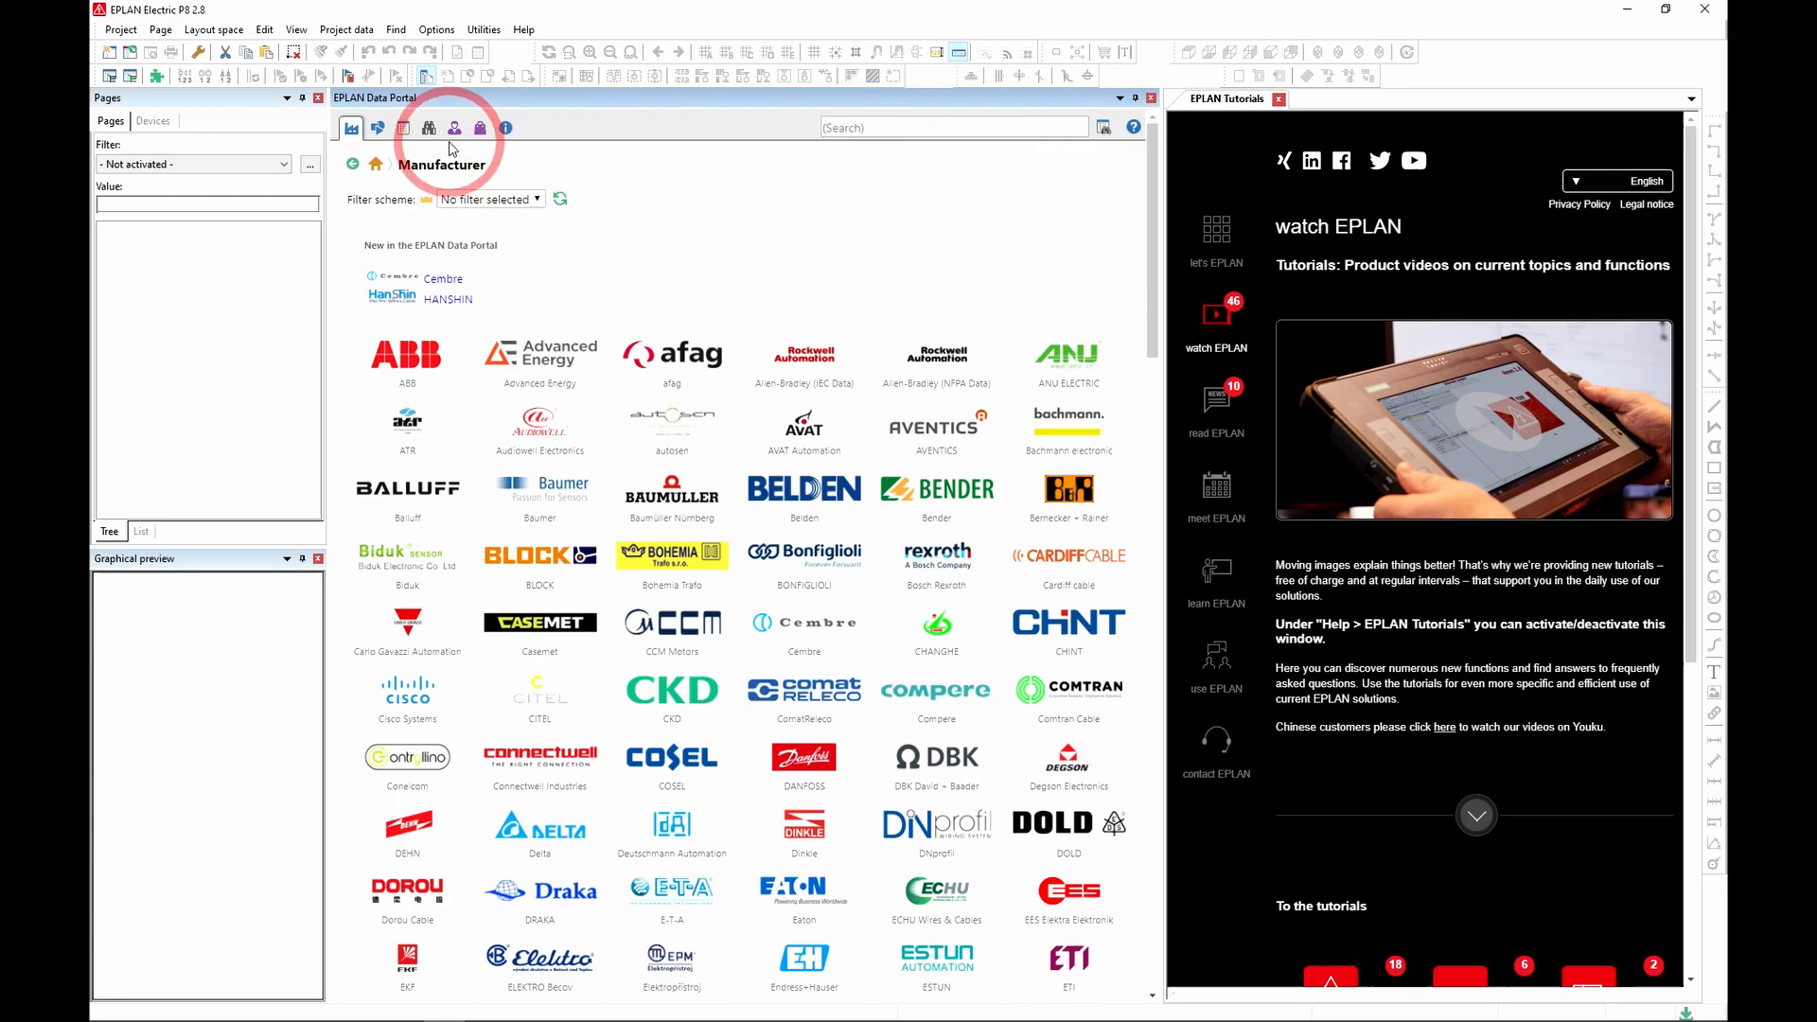
pyautogui.moveTo(504, 128)
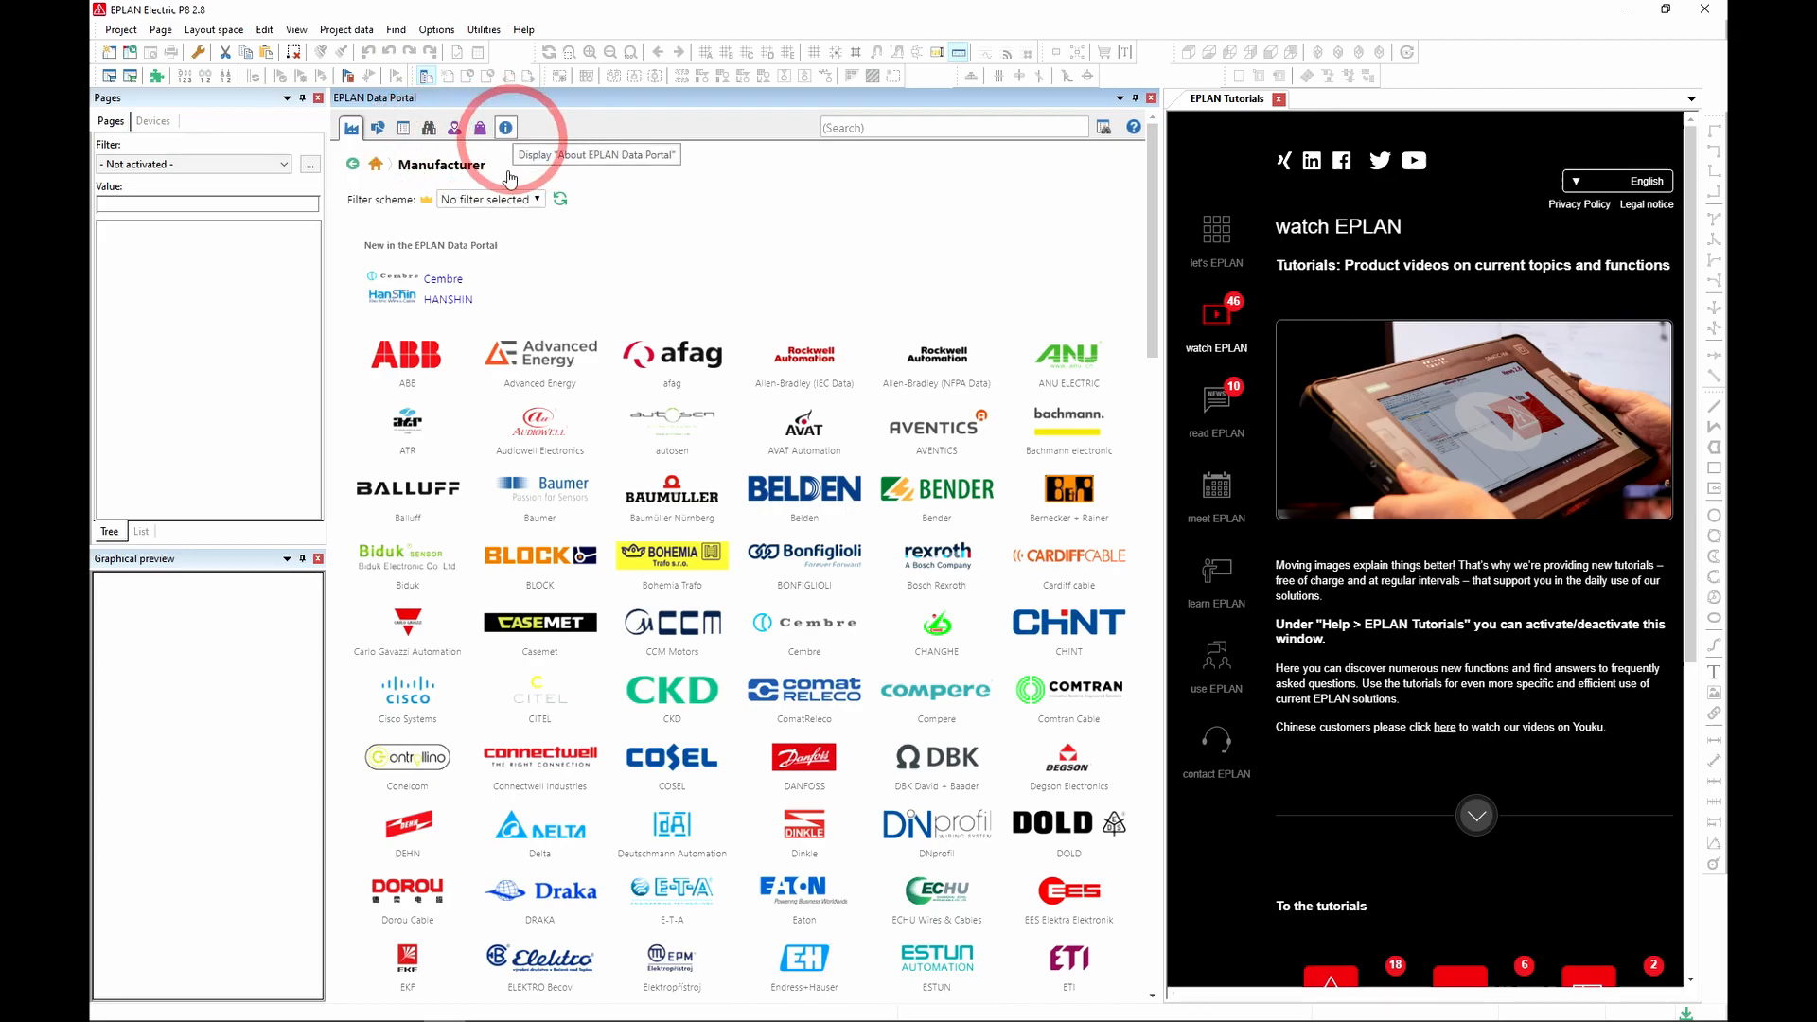
pyautogui.moveTo(350, 128)
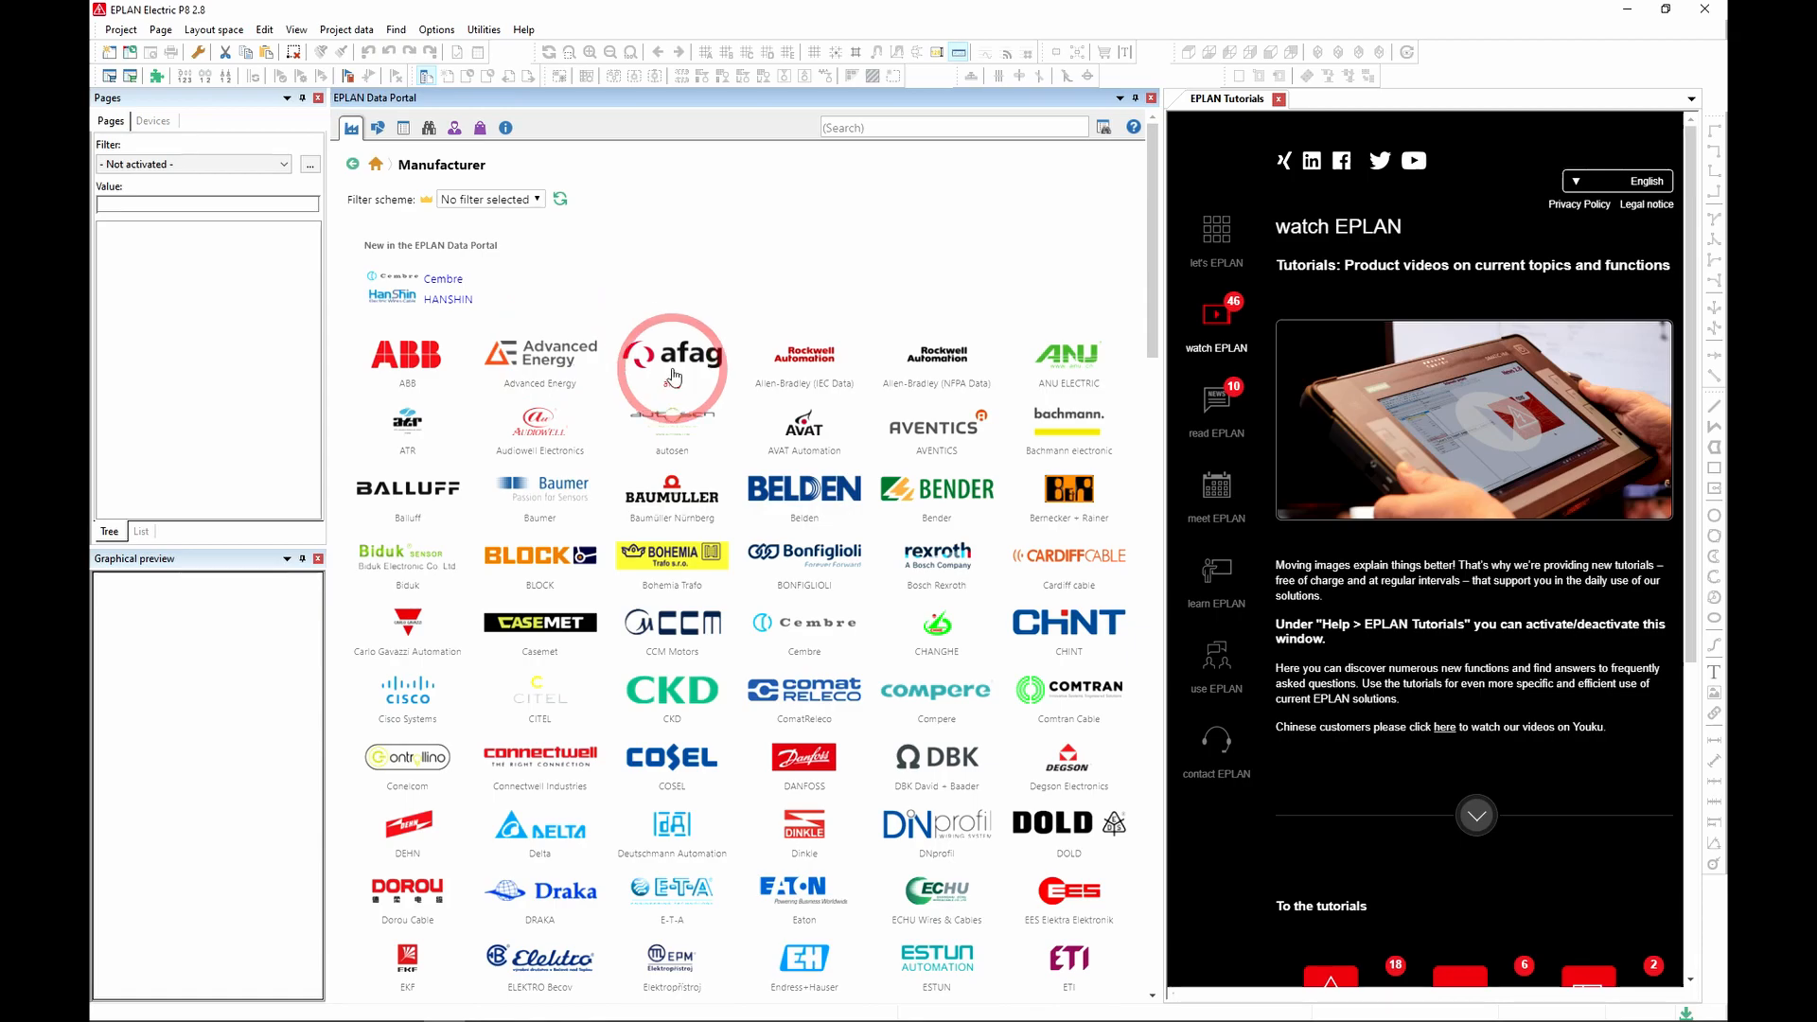
pyautogui.scroll(-3)
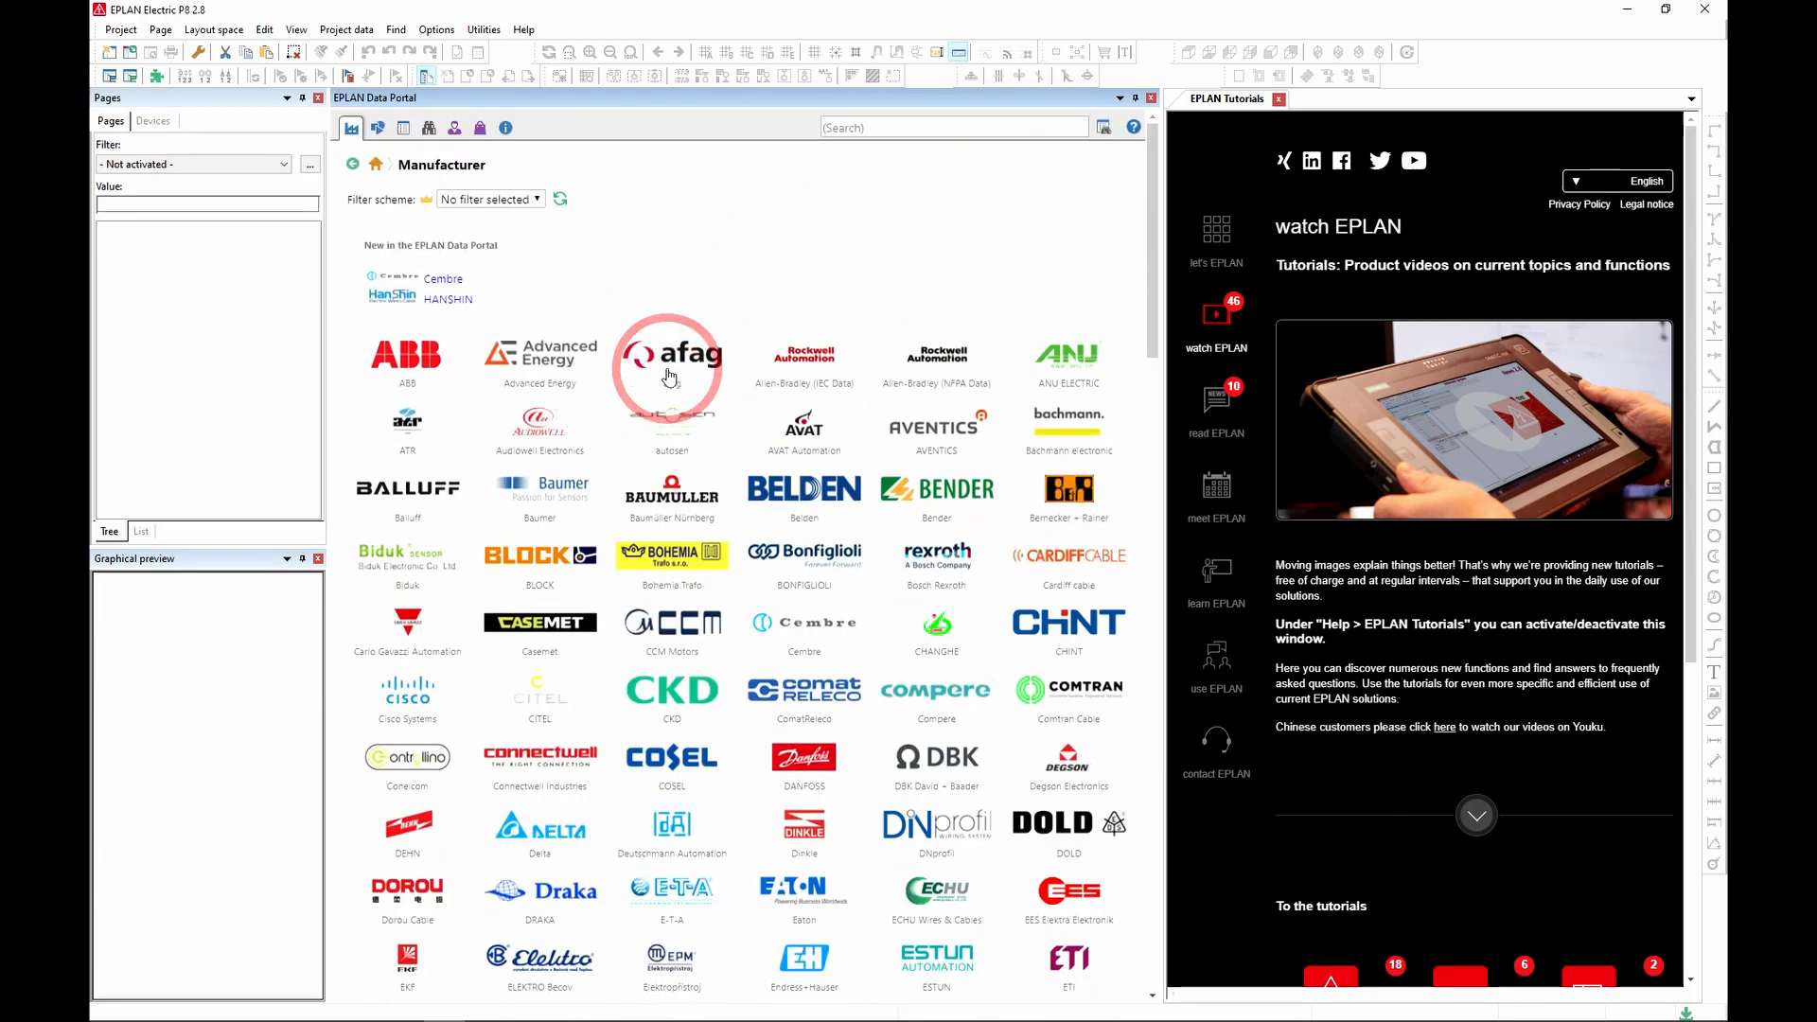
pyautogui.moveTo(886, 392)
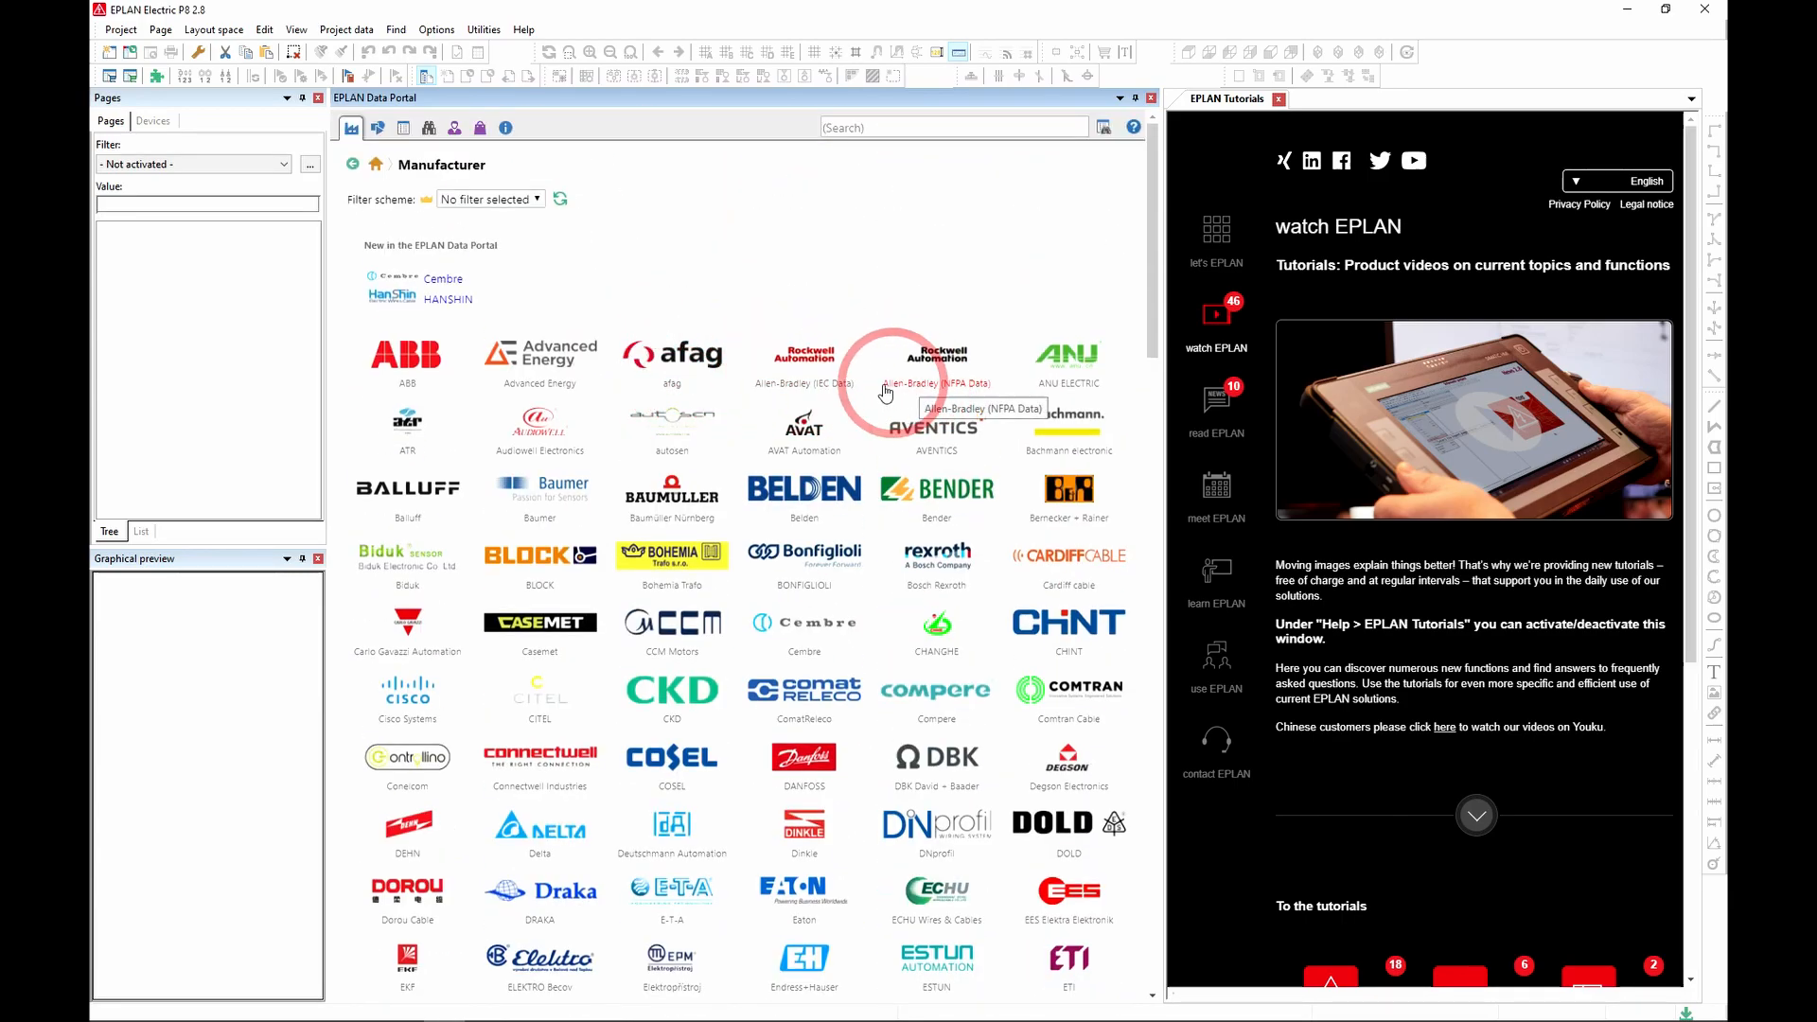
pyautogui.moveTo(847, 390)
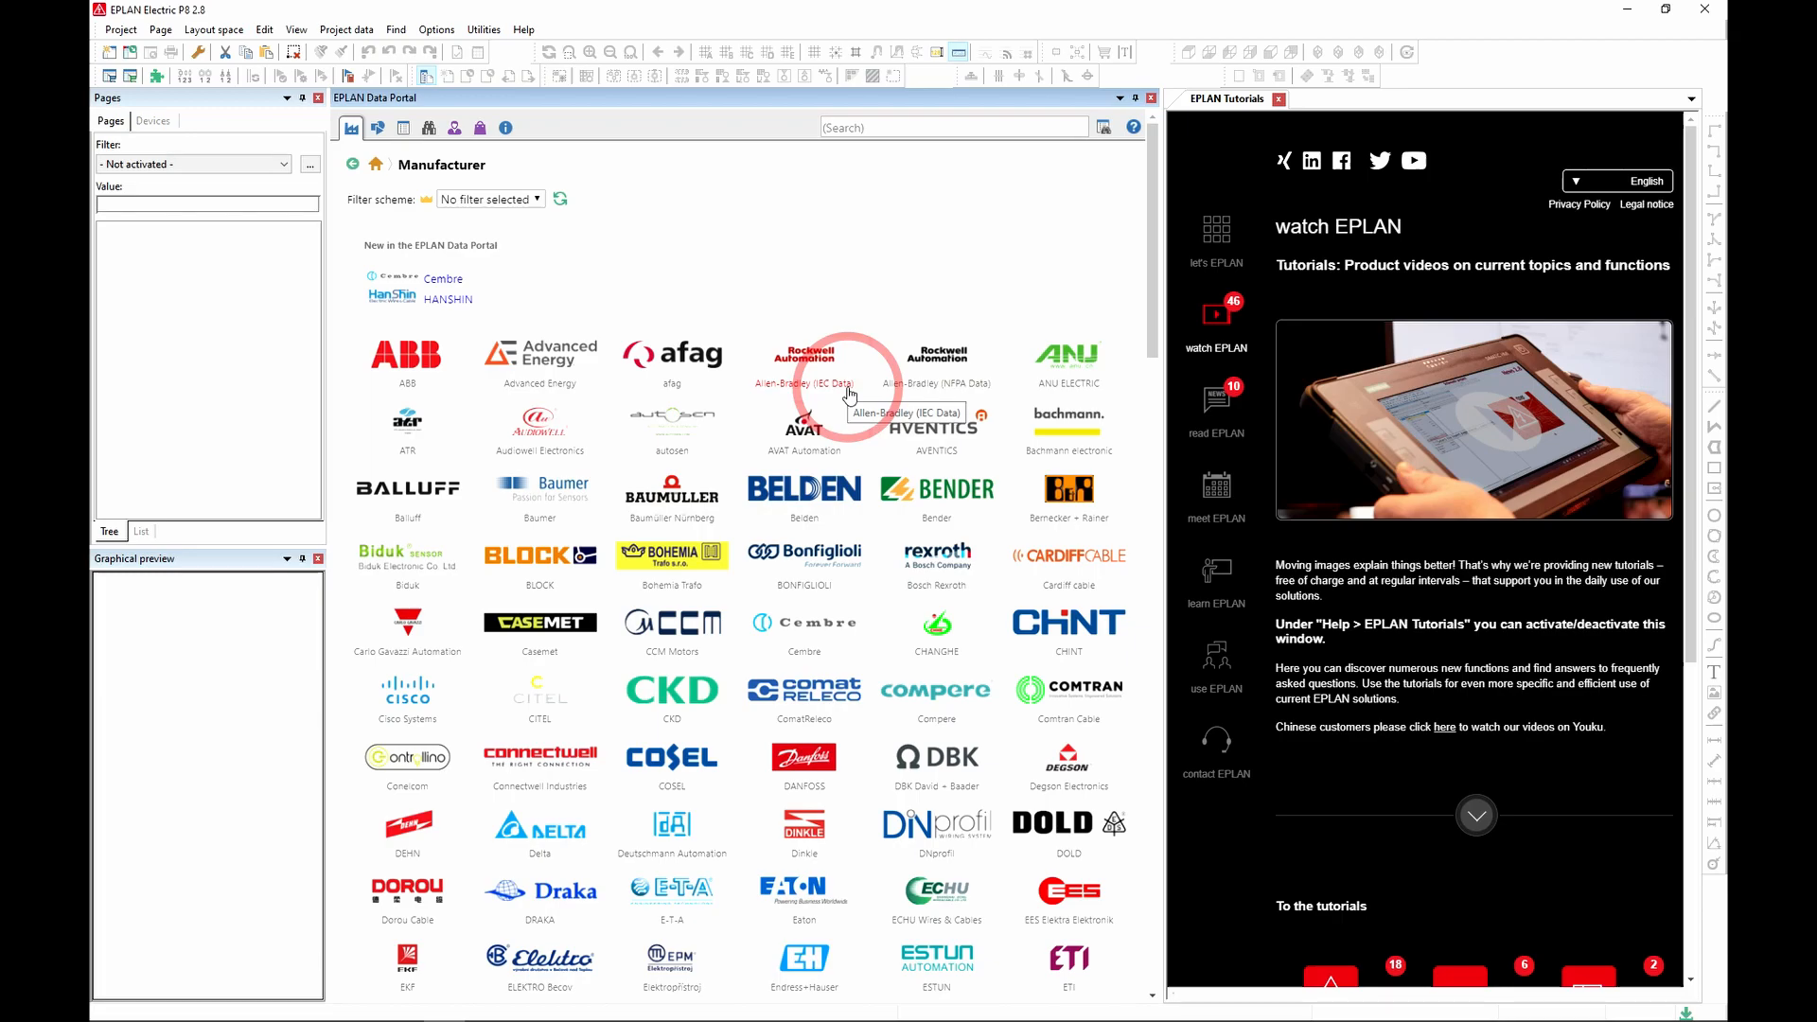
pyautogui.moveTo(838, 401)
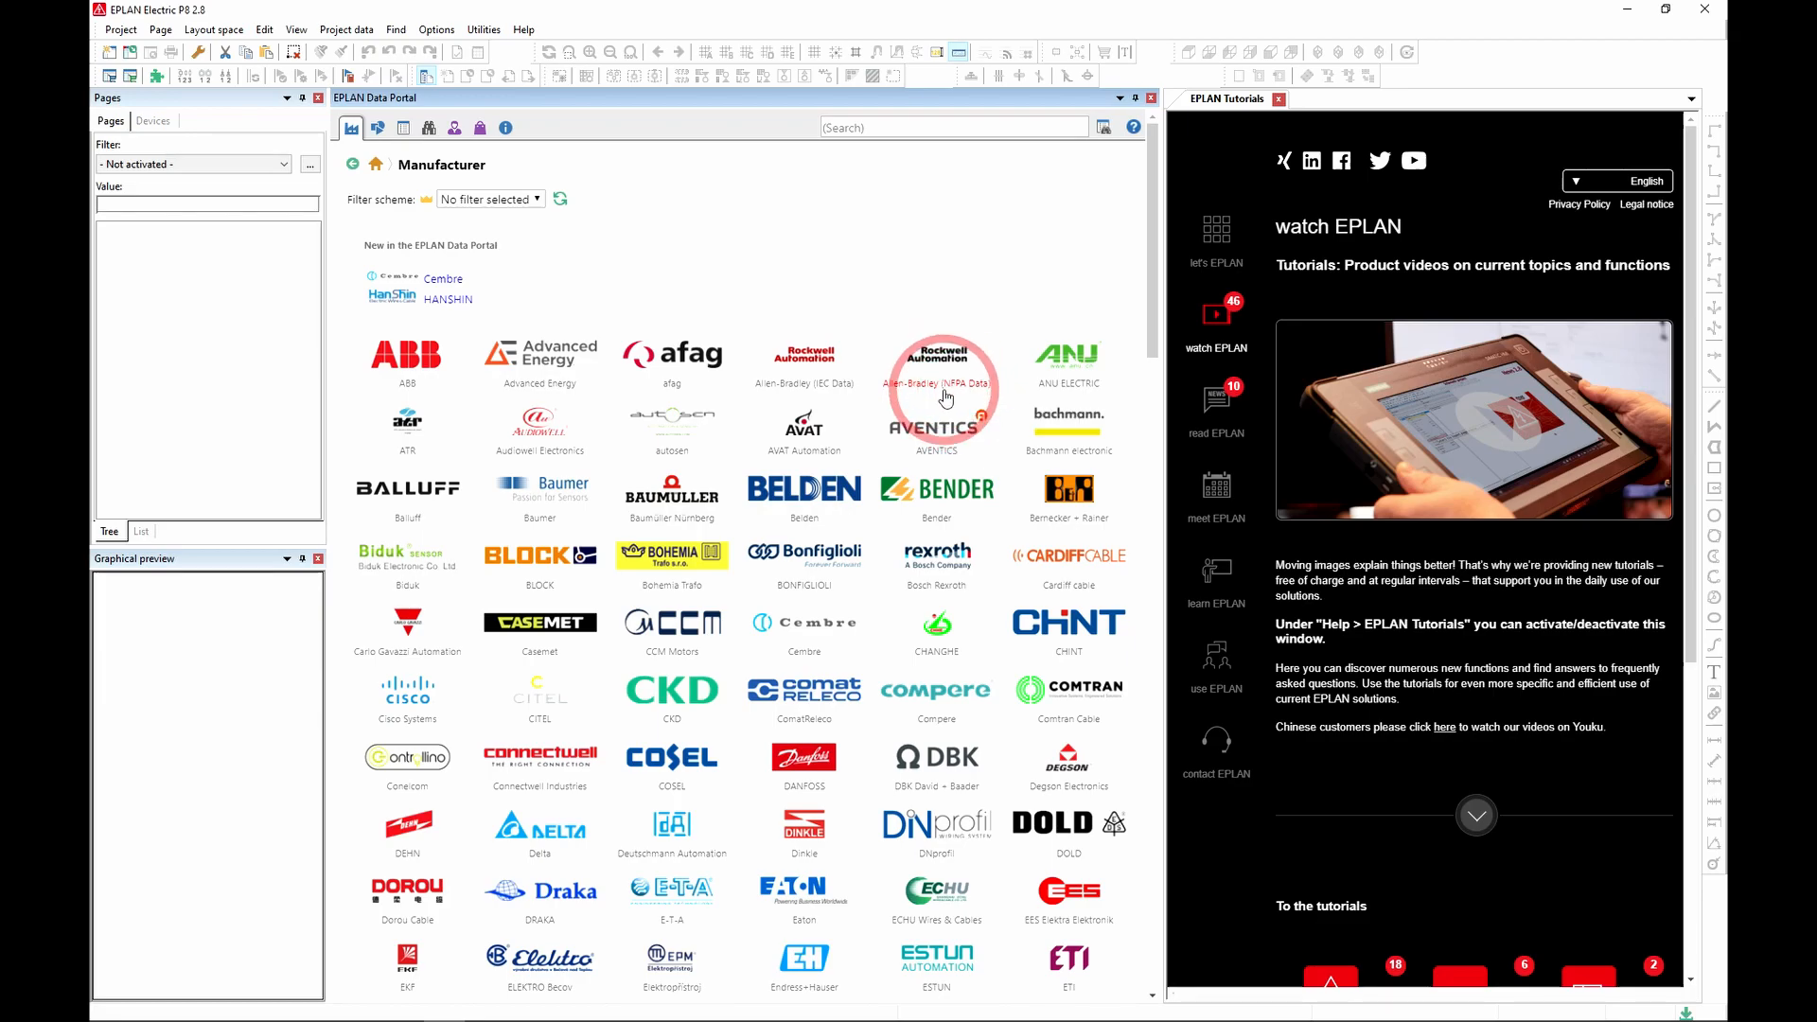
pyautogui.moveTo(945, 396)
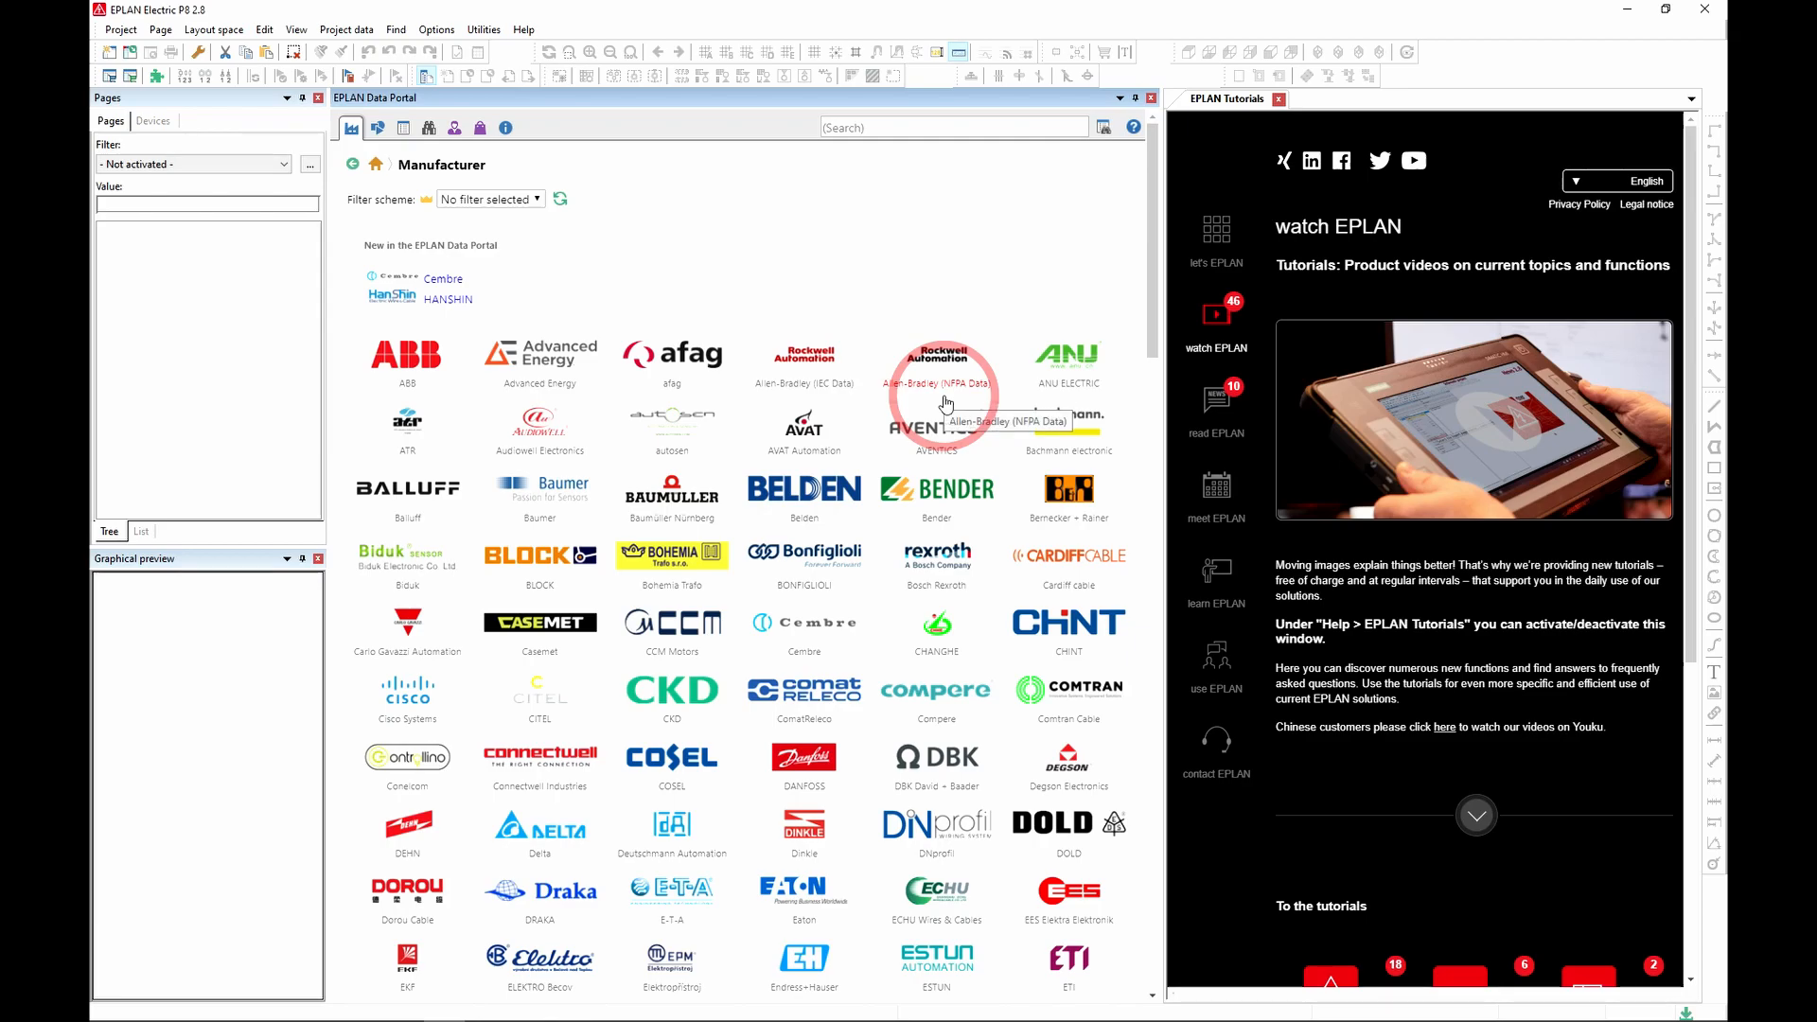
pyautogui.moveTo(822, 401)
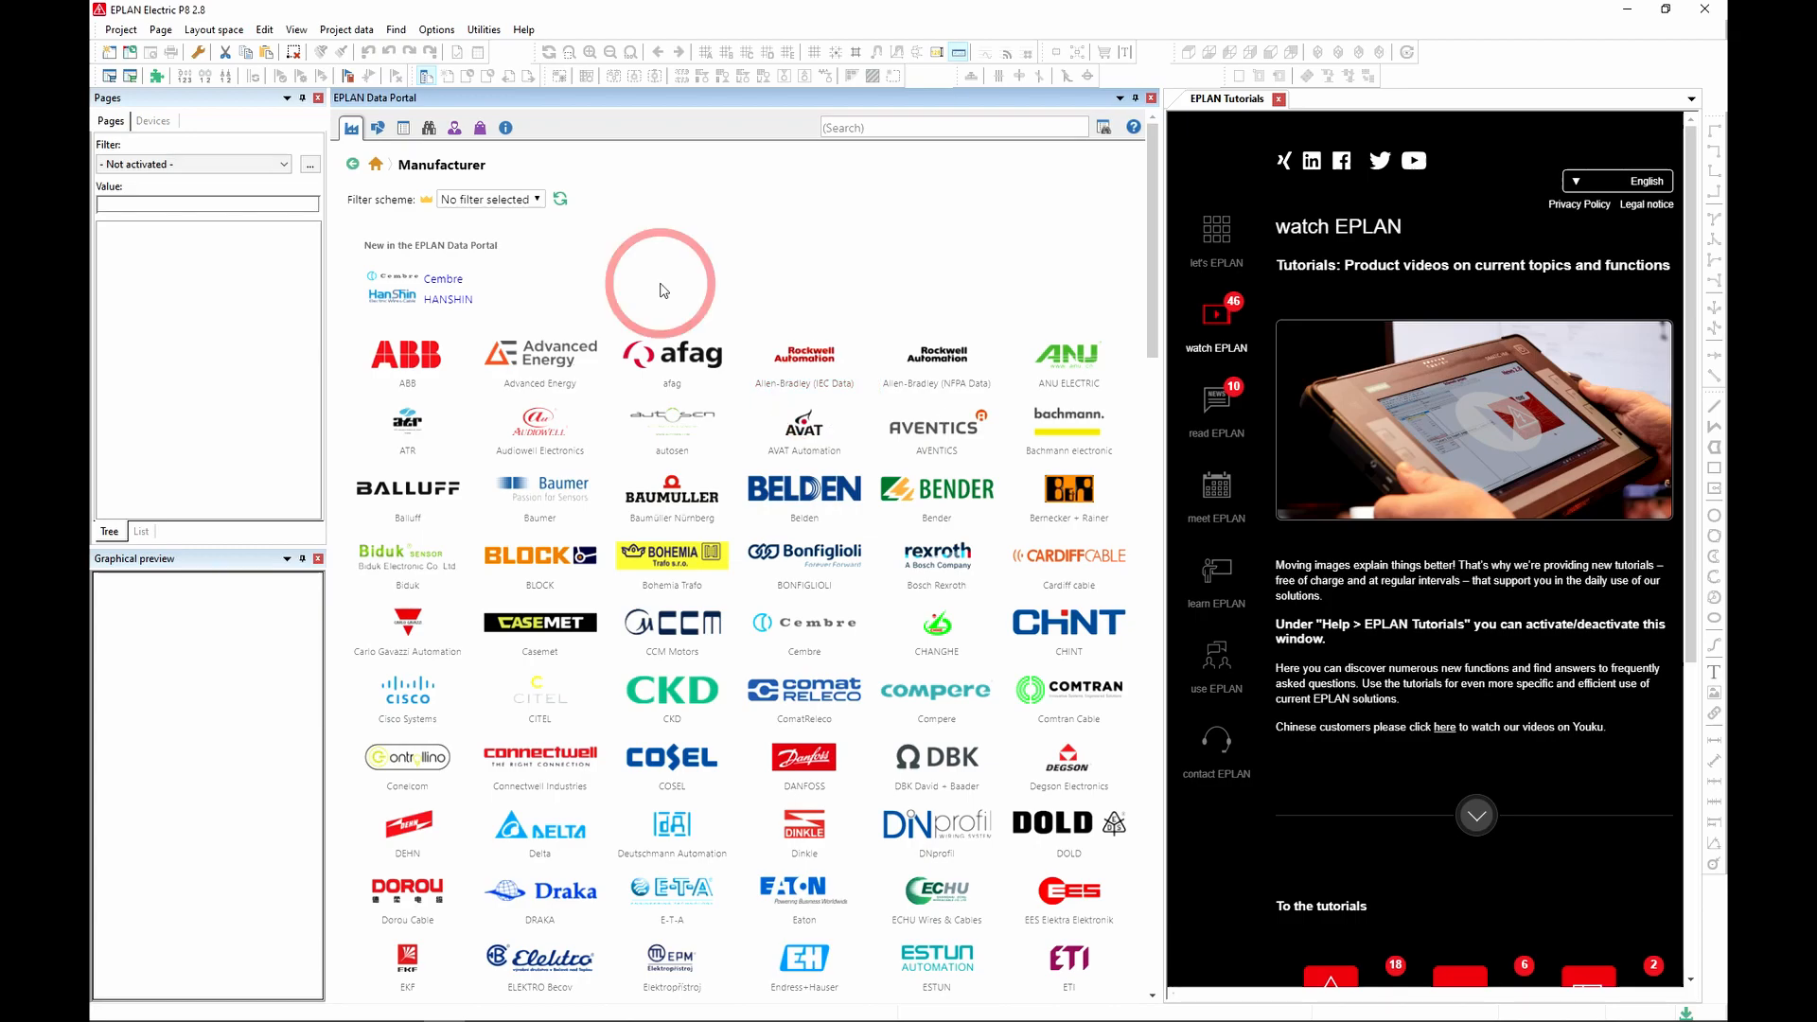
pyautogui.moveTo(432, 303)
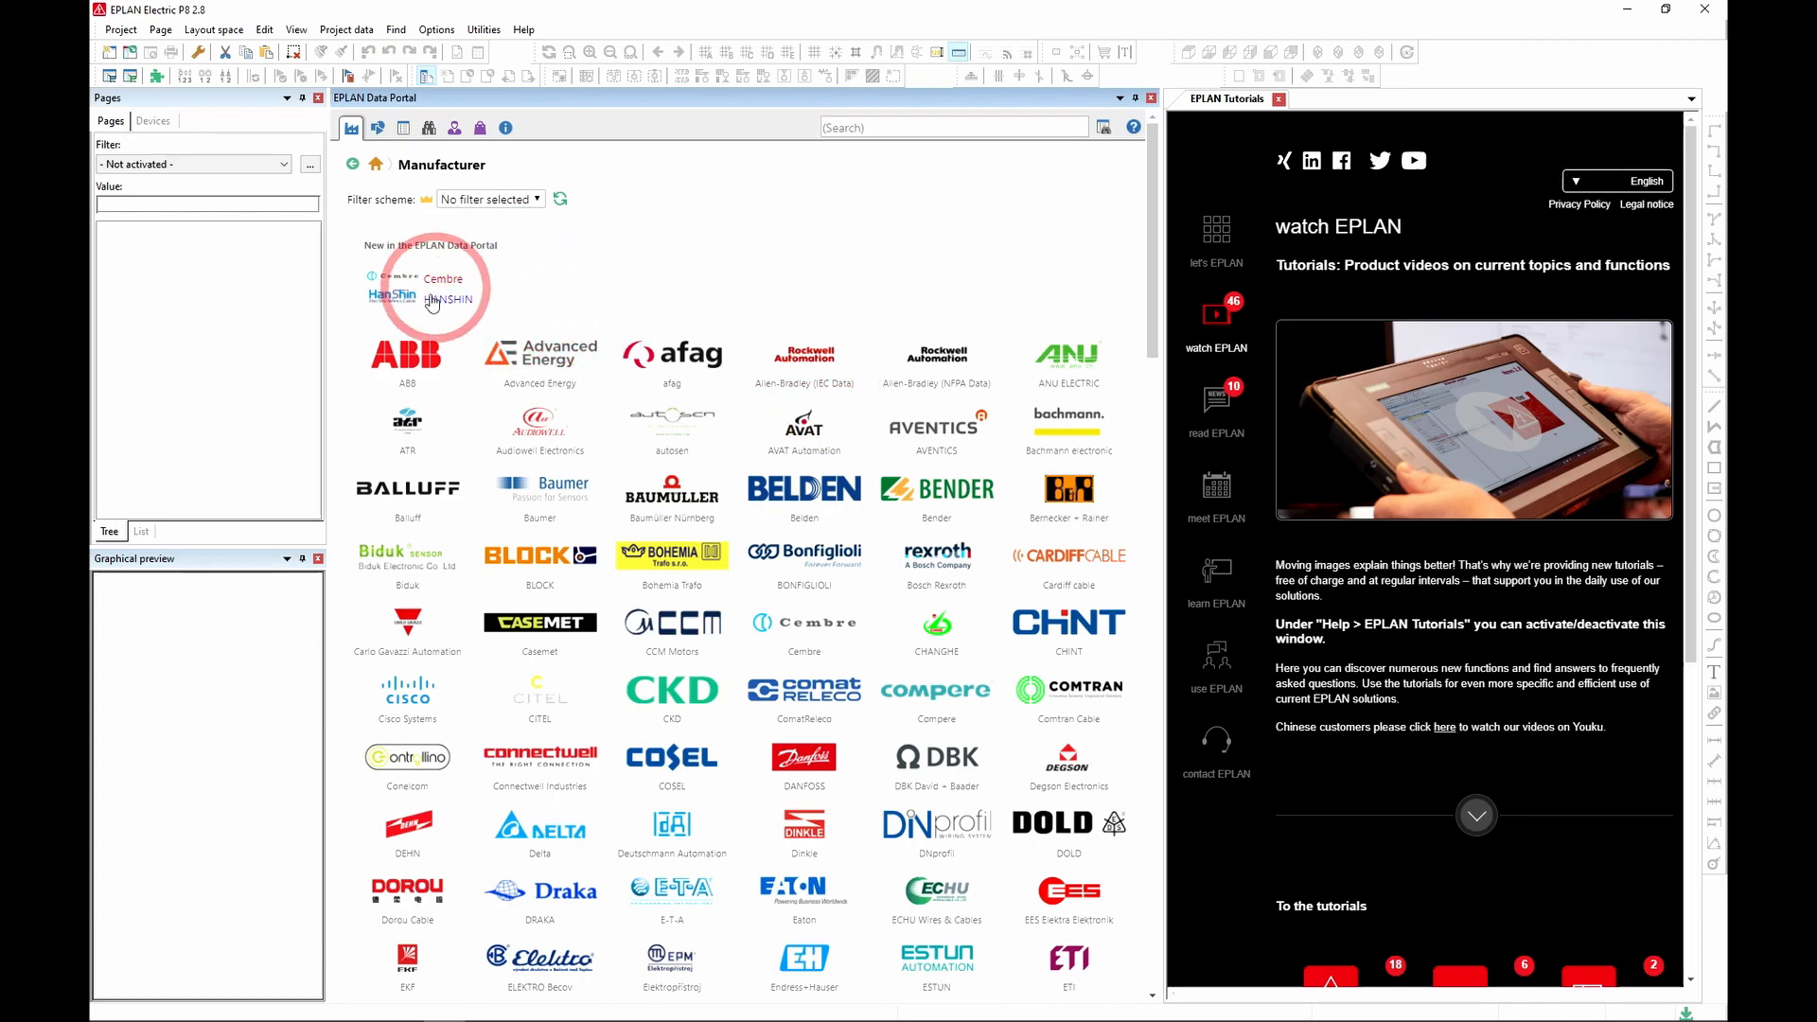
pyautogui.moveTo(499, 310)
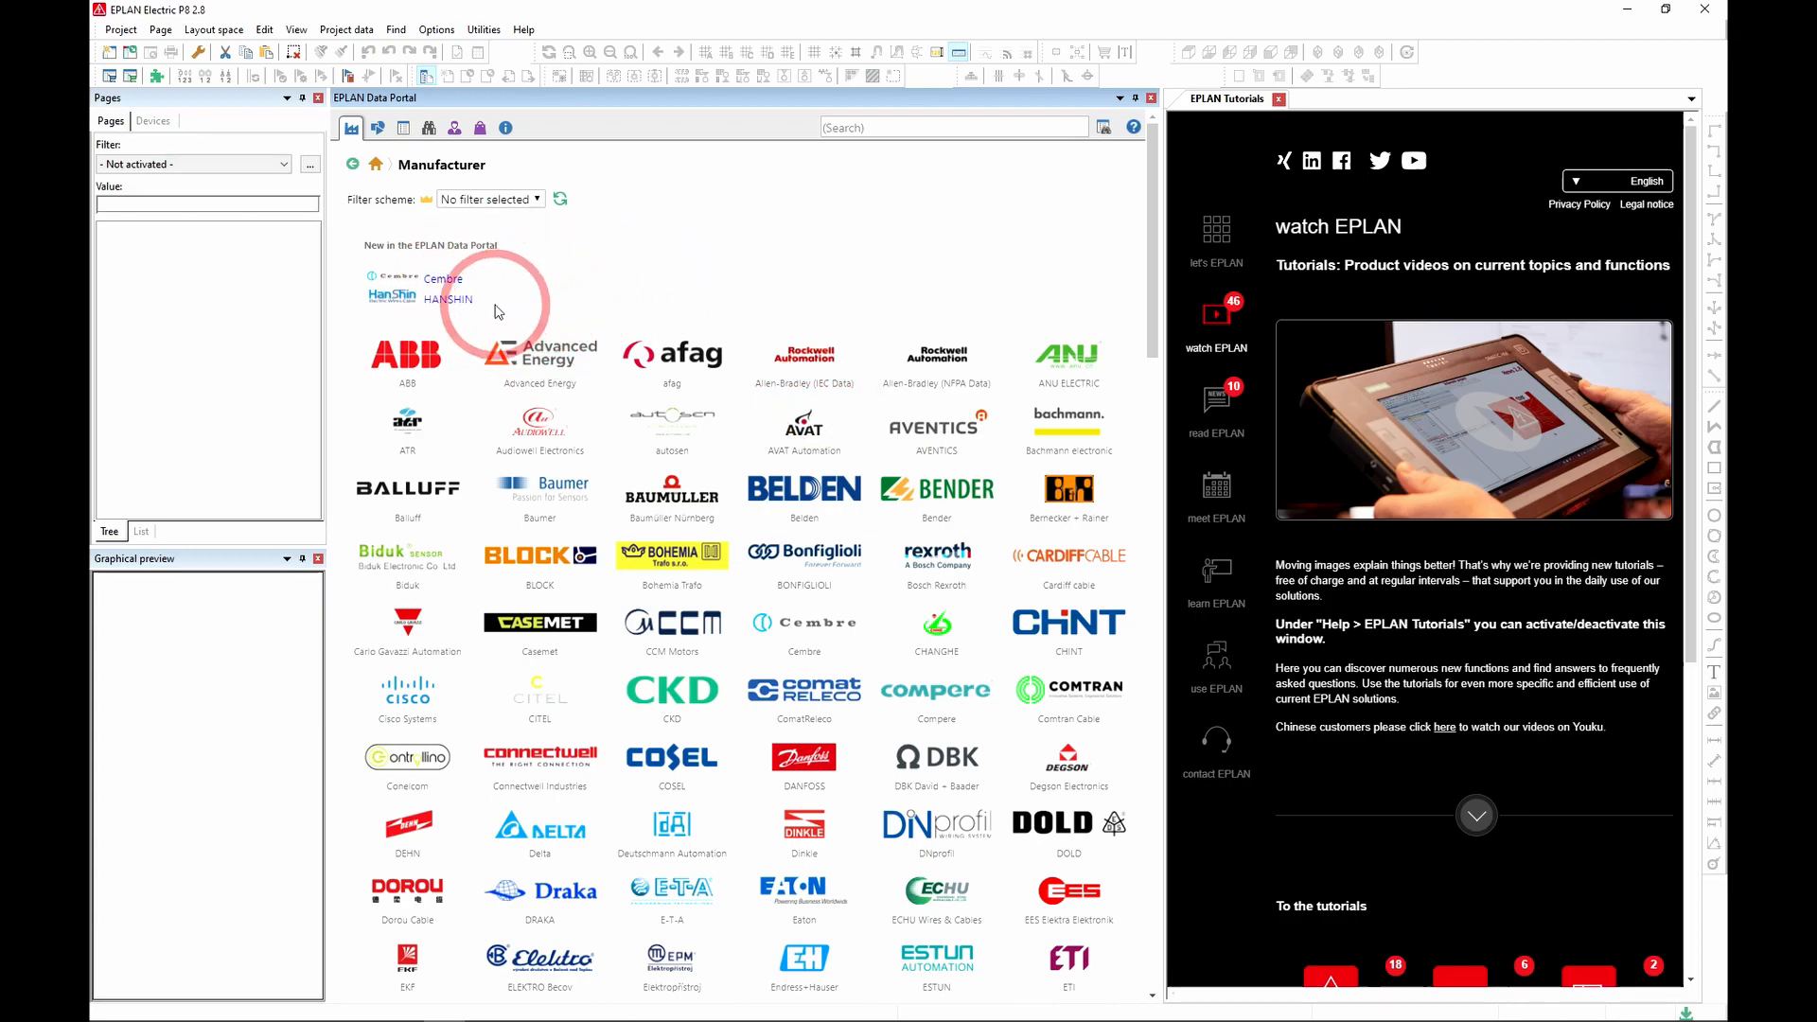
pyautogui.moveTo(597, 271)
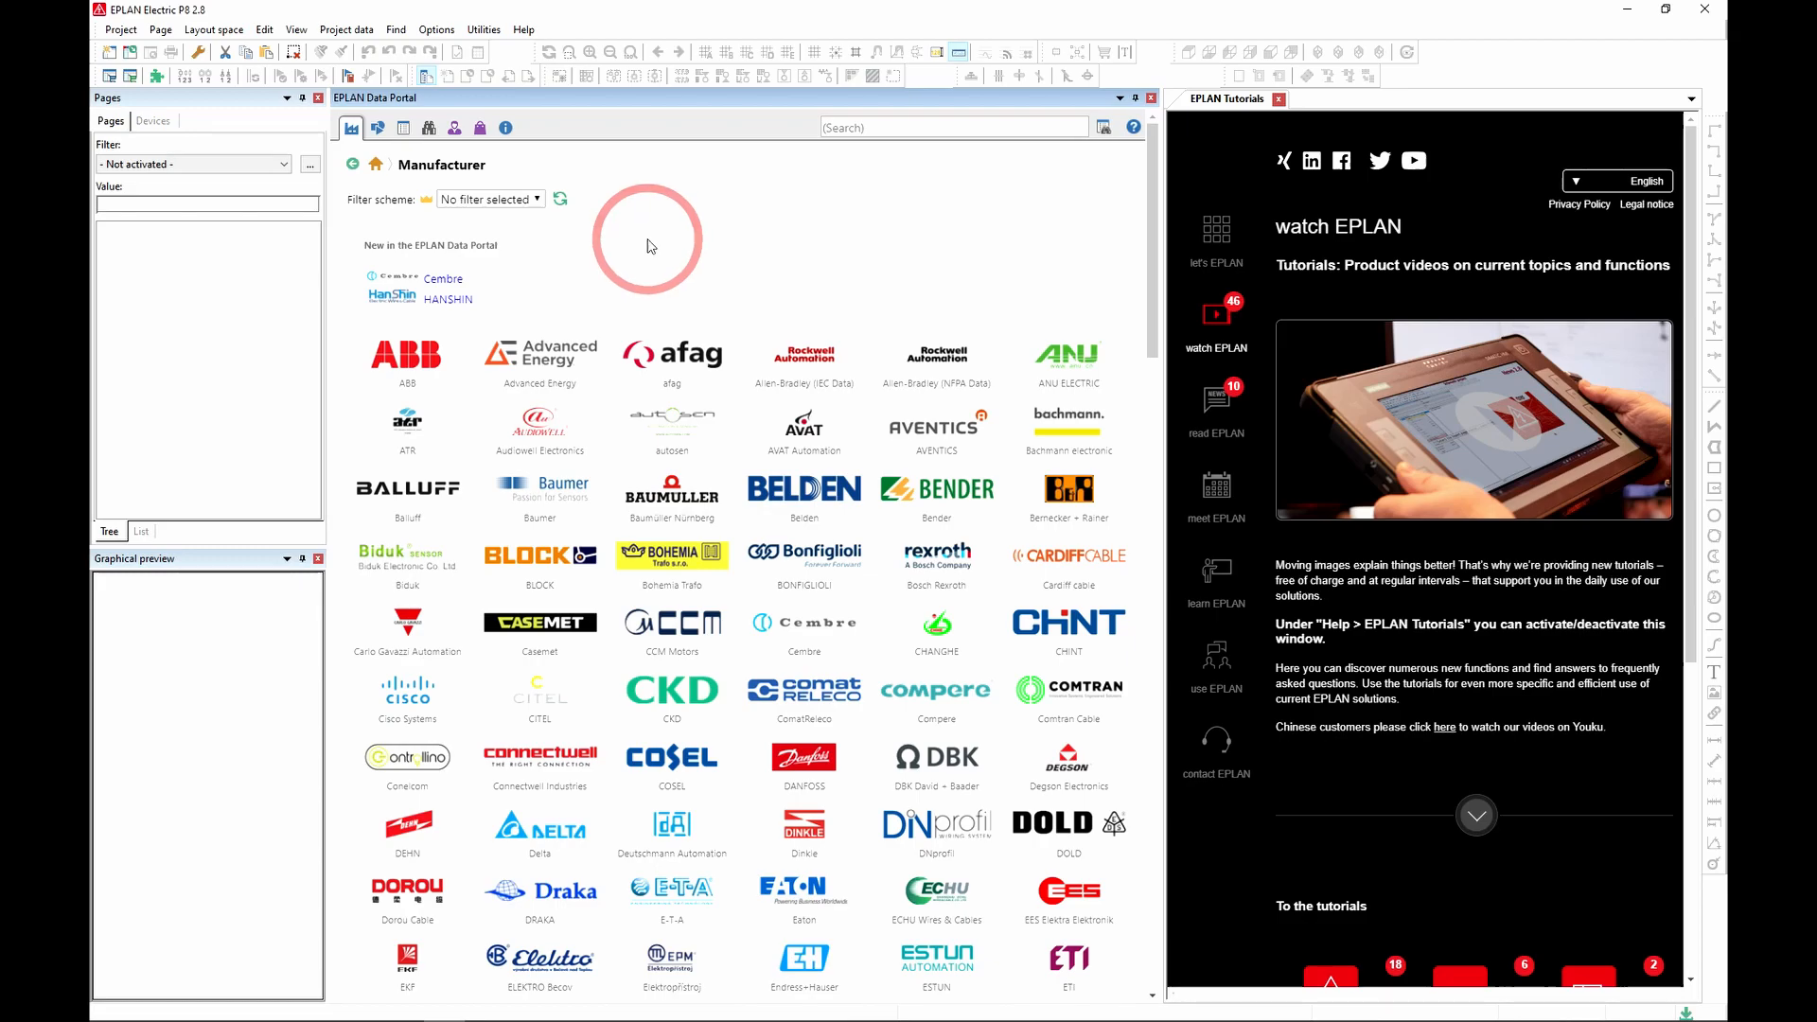
pyautogui.moveTo(630, 273)
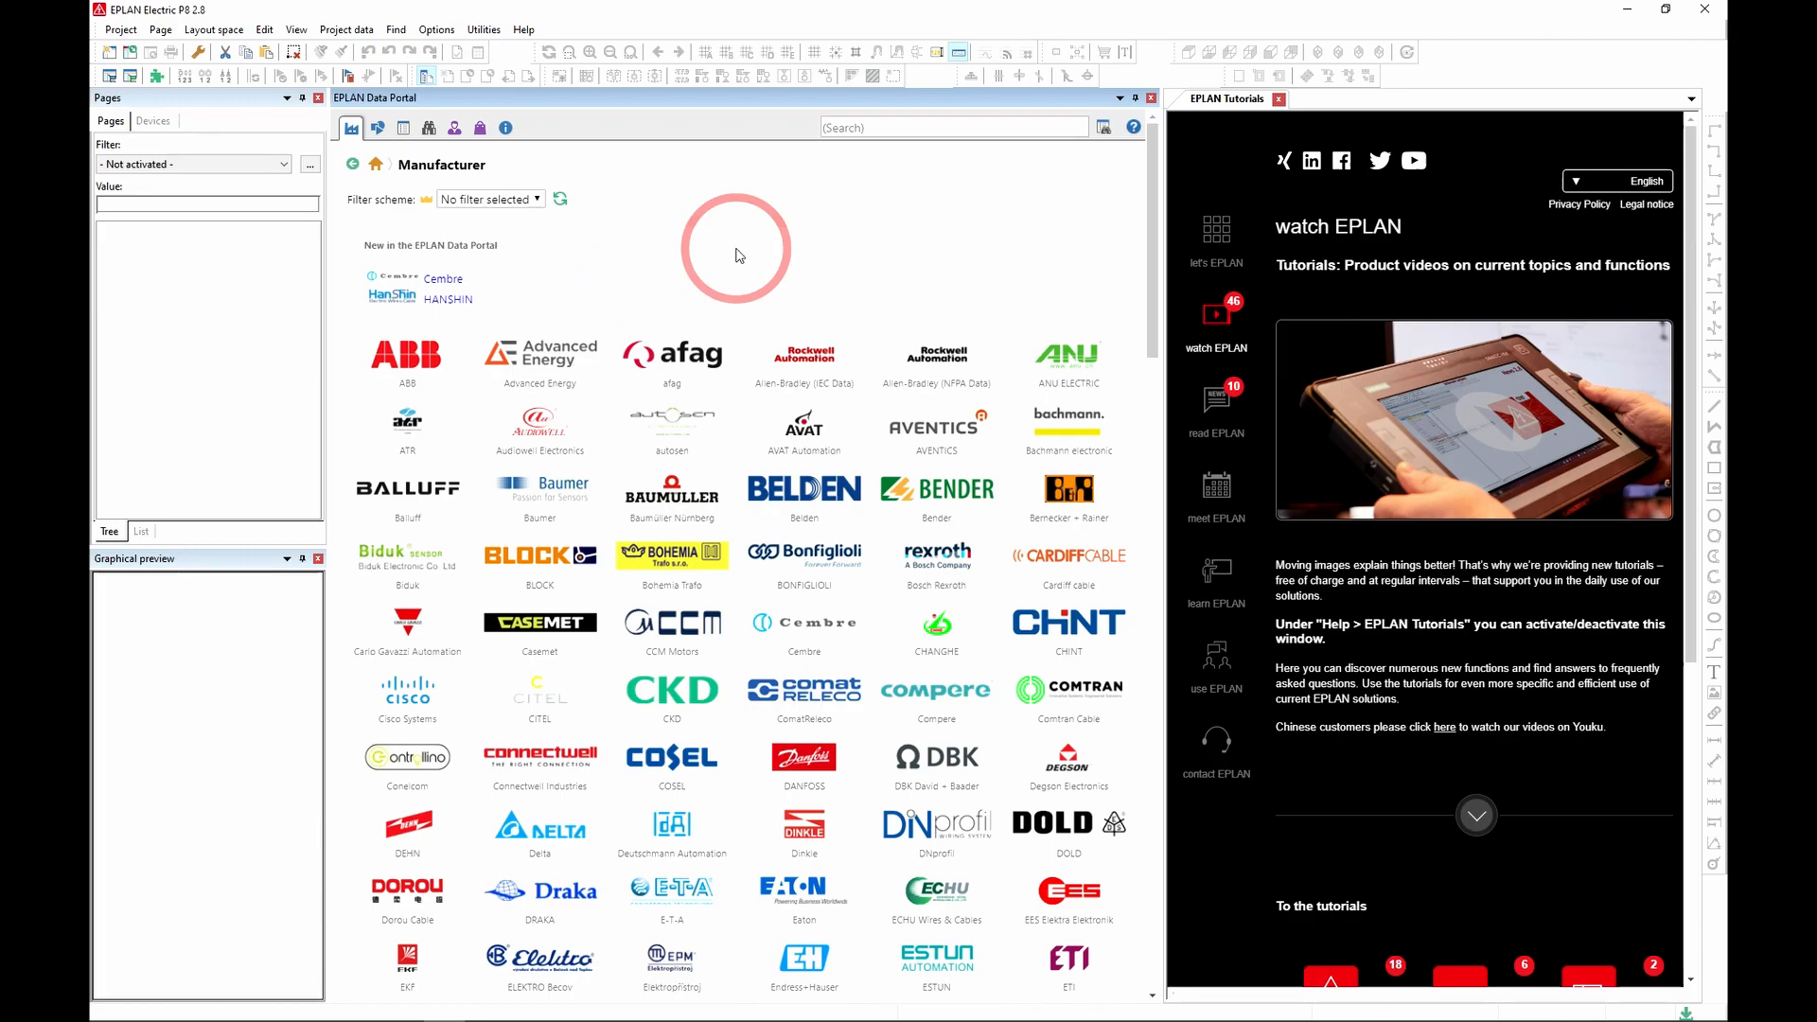
pyautogui.moveTo(417, 379)
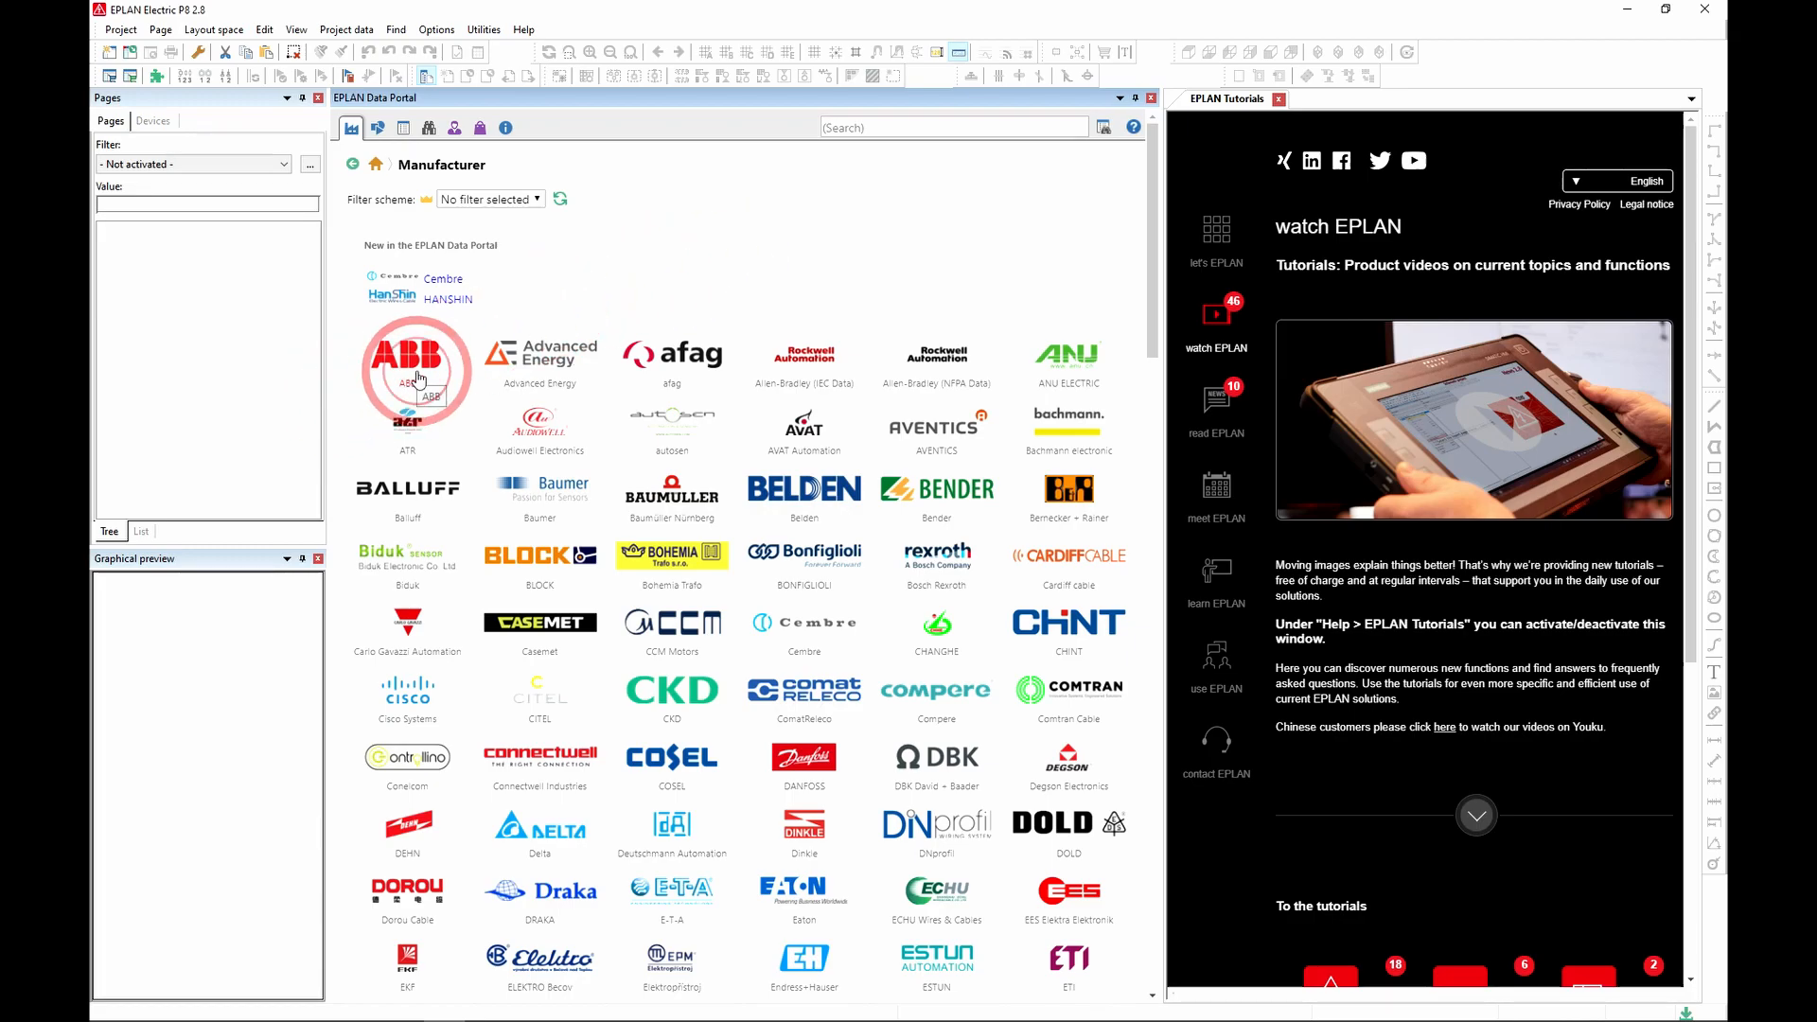
# - Select ABB, scroll its catalog tree, and view the available product catalogs
pyautogui.click(377, 126)
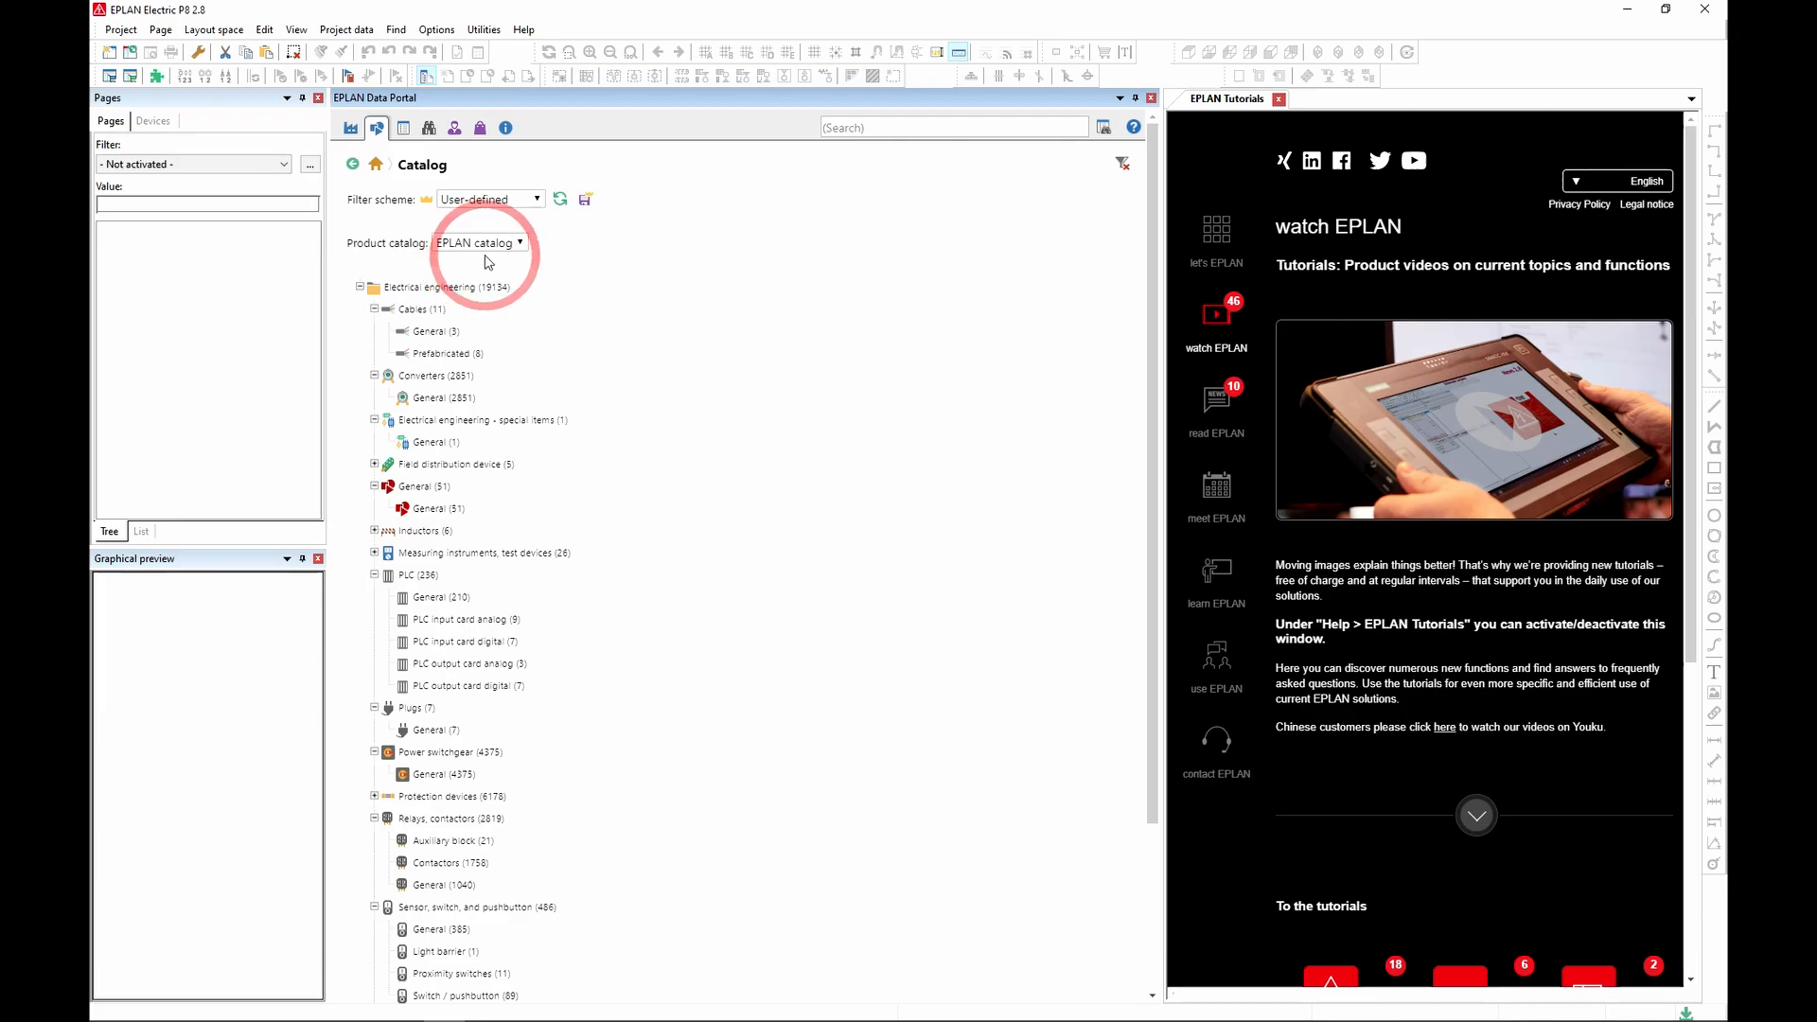
pyautogui.moveTo(653, 316)
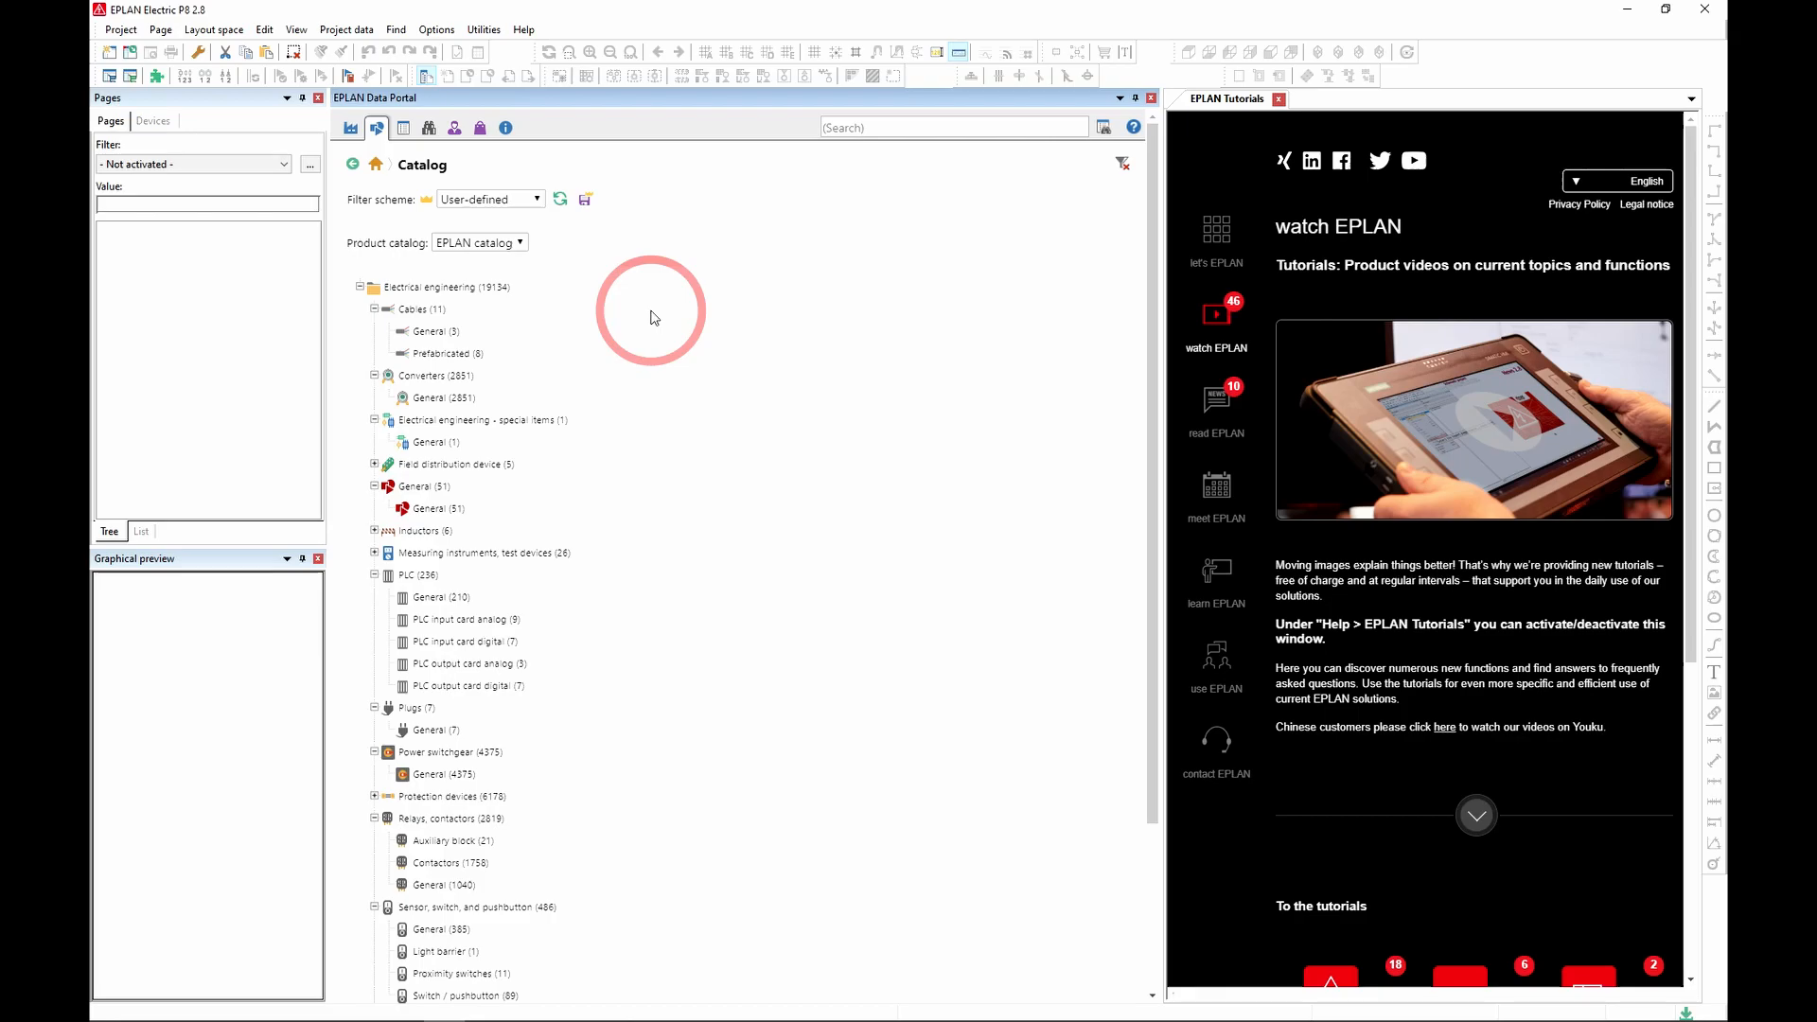
pyautogui.moveTo(630, 365)
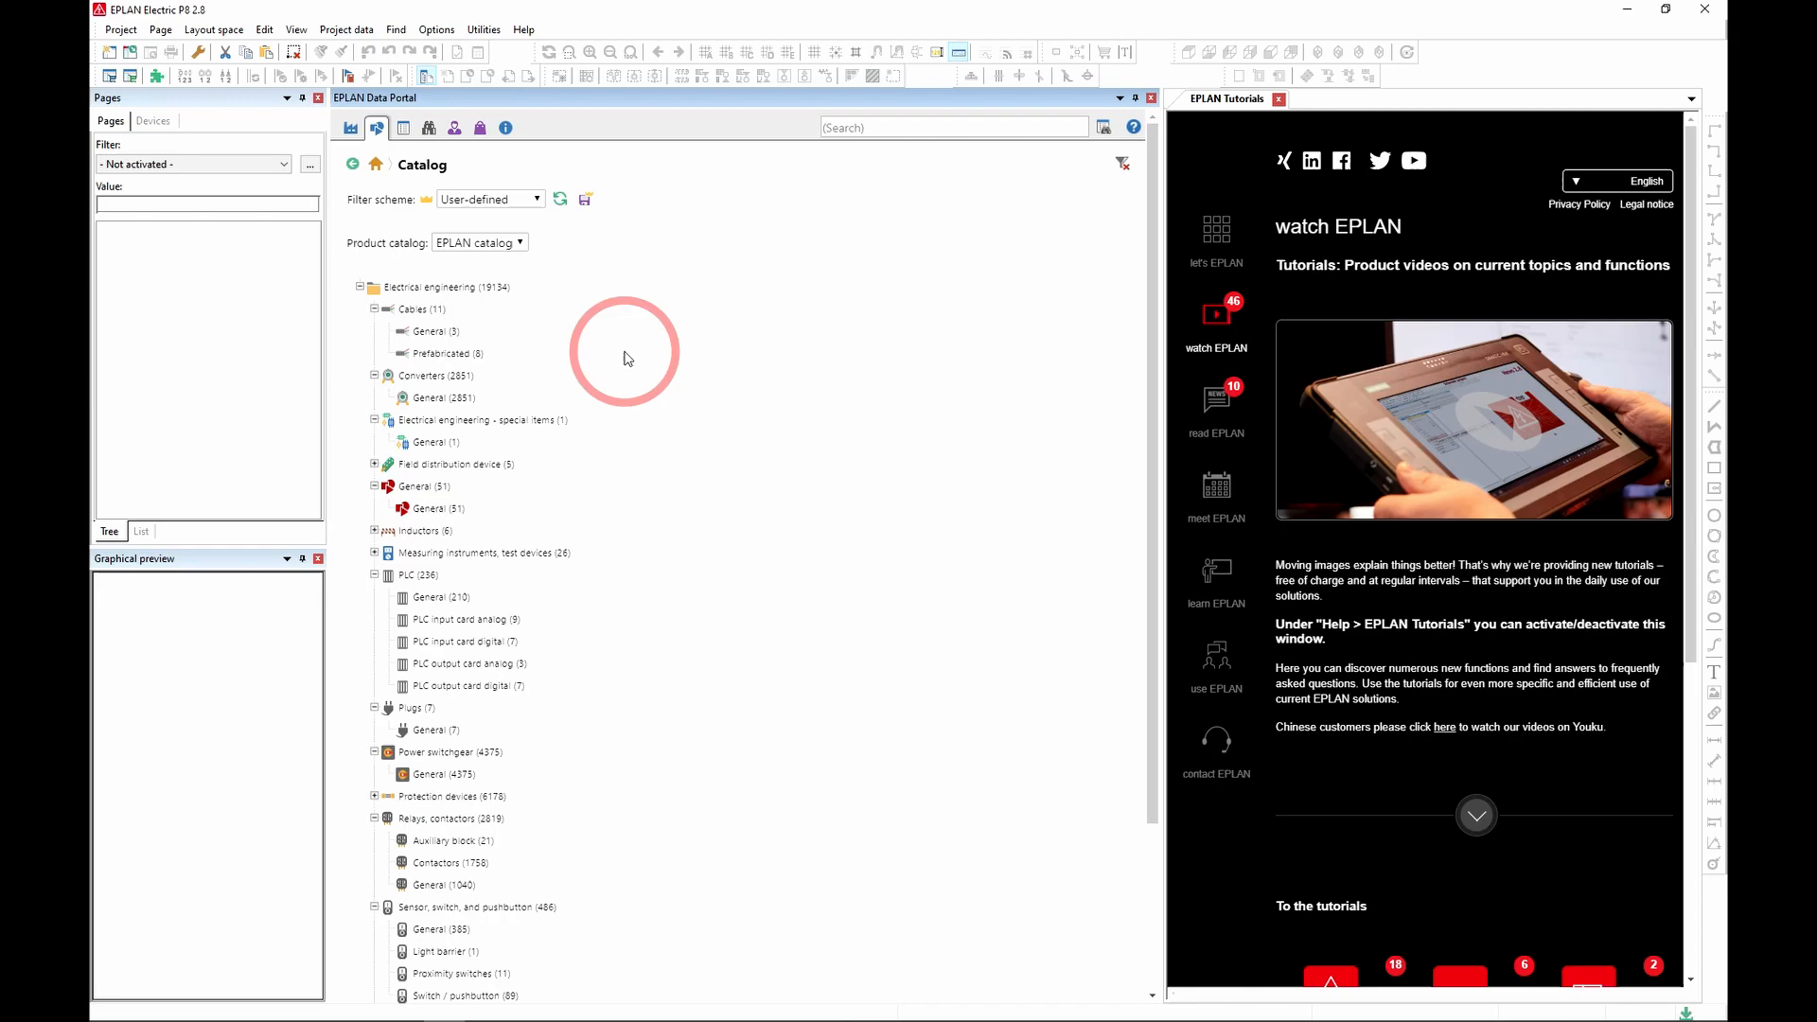
pyautogui.scroll(-3)
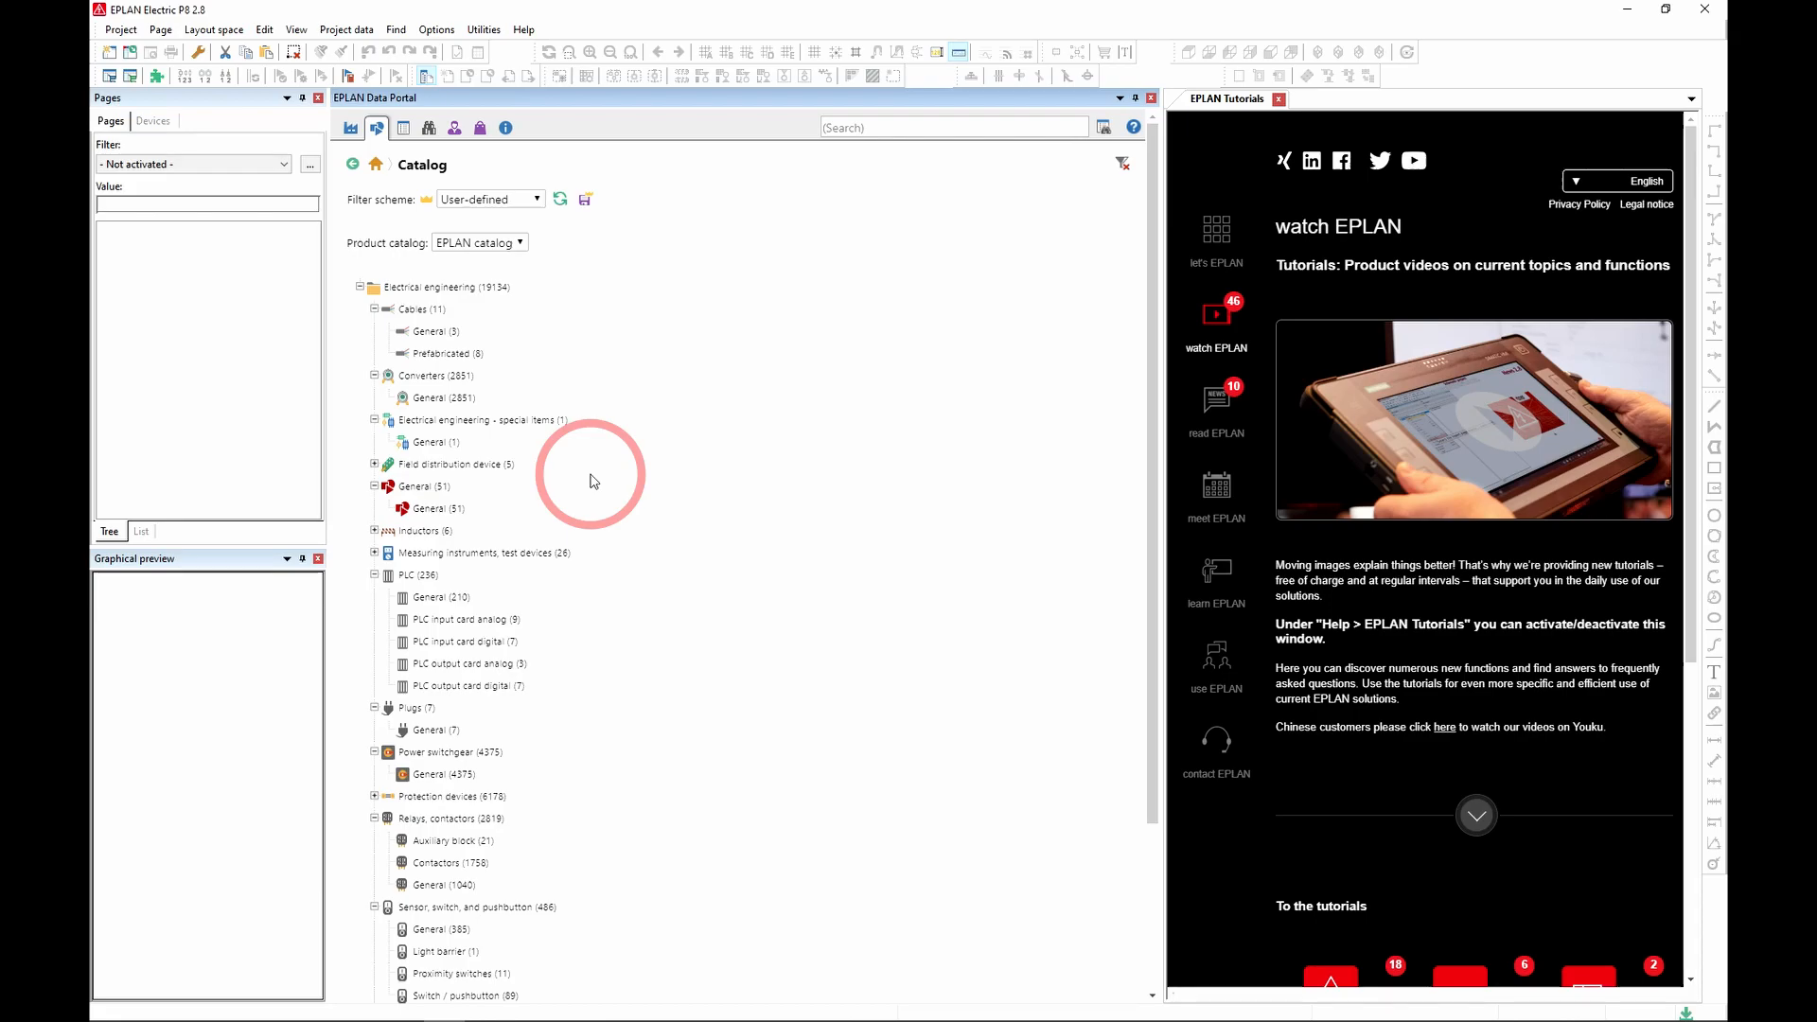
pyautogui.moveTo(585, 393)
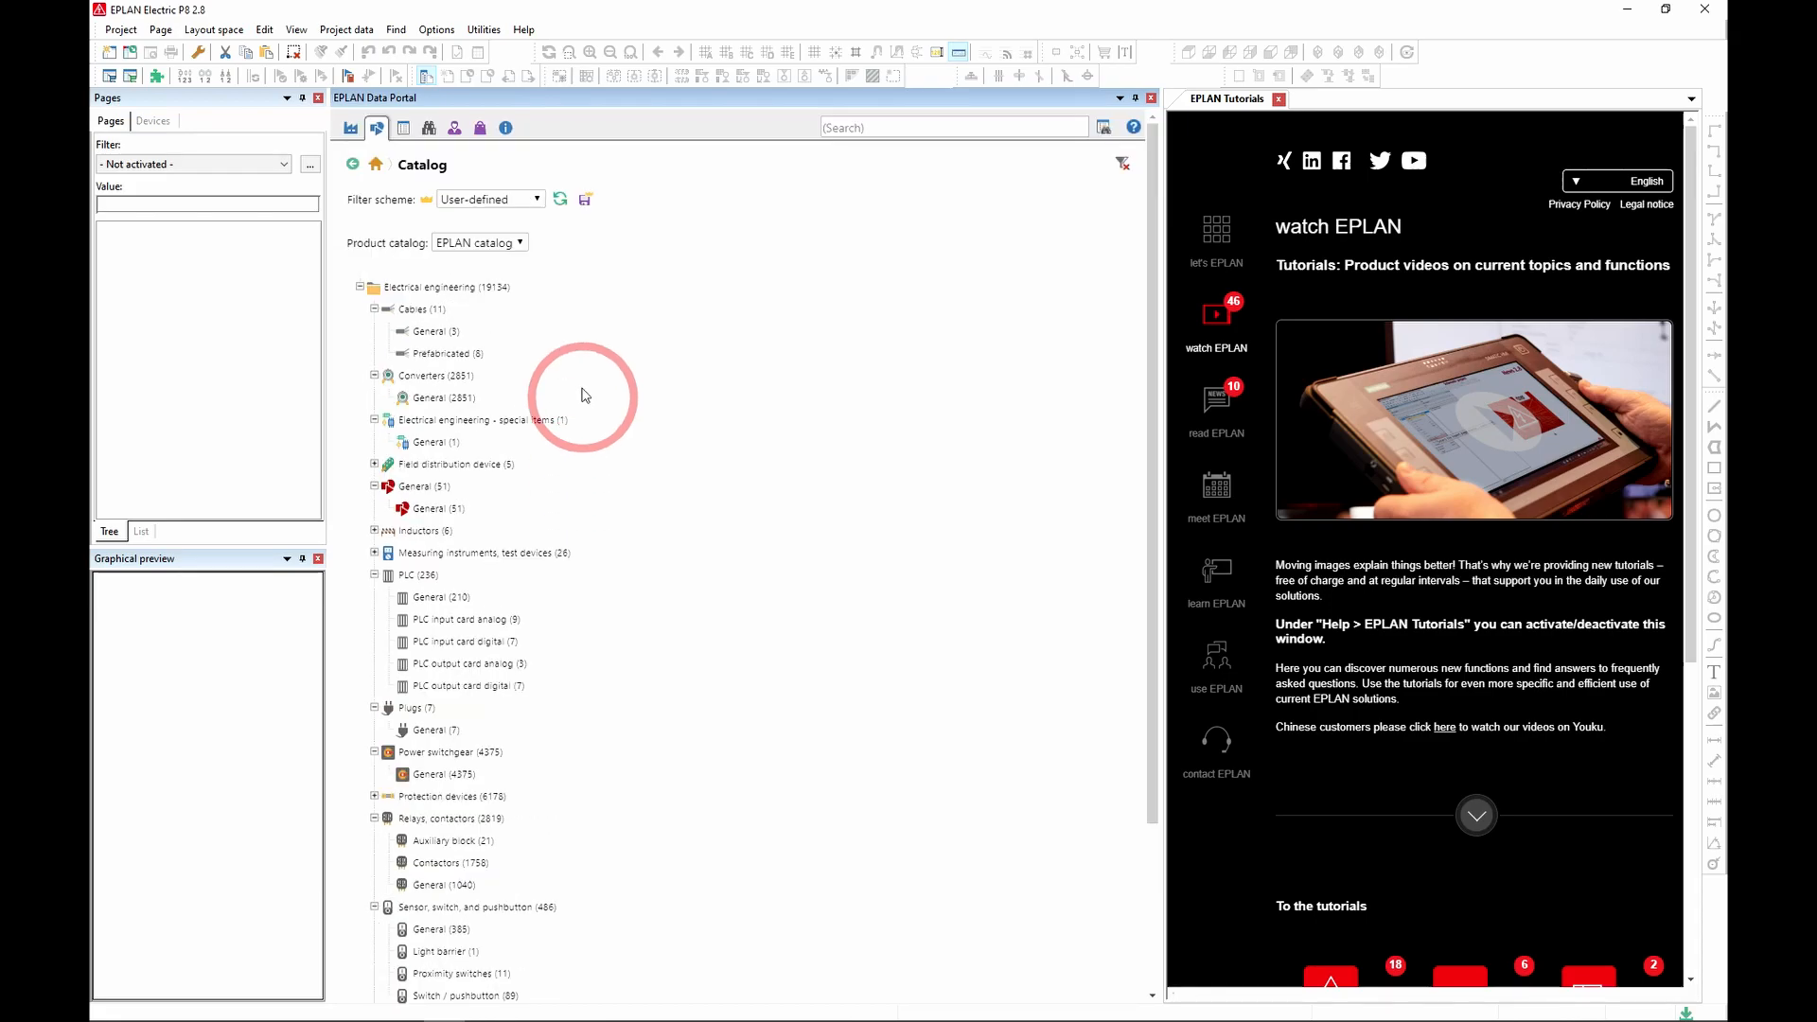
pyautogui.click(519, 243)
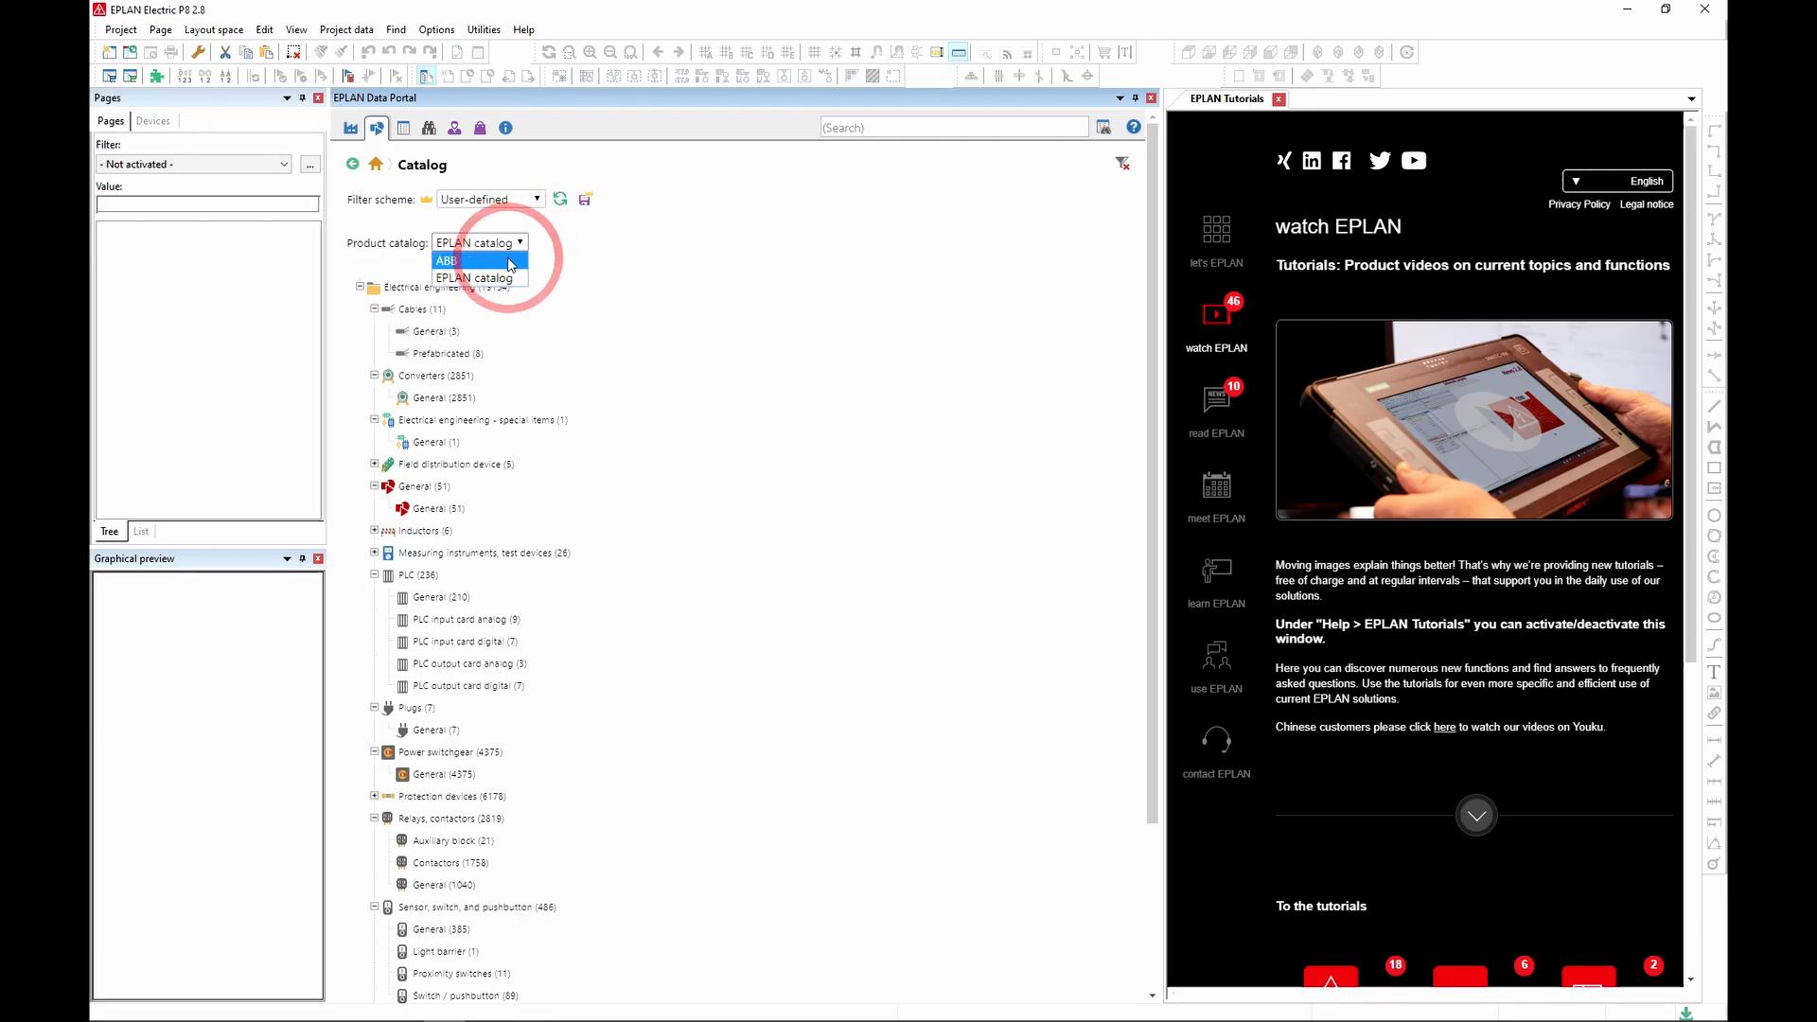
pyautogui.click(447, 260)
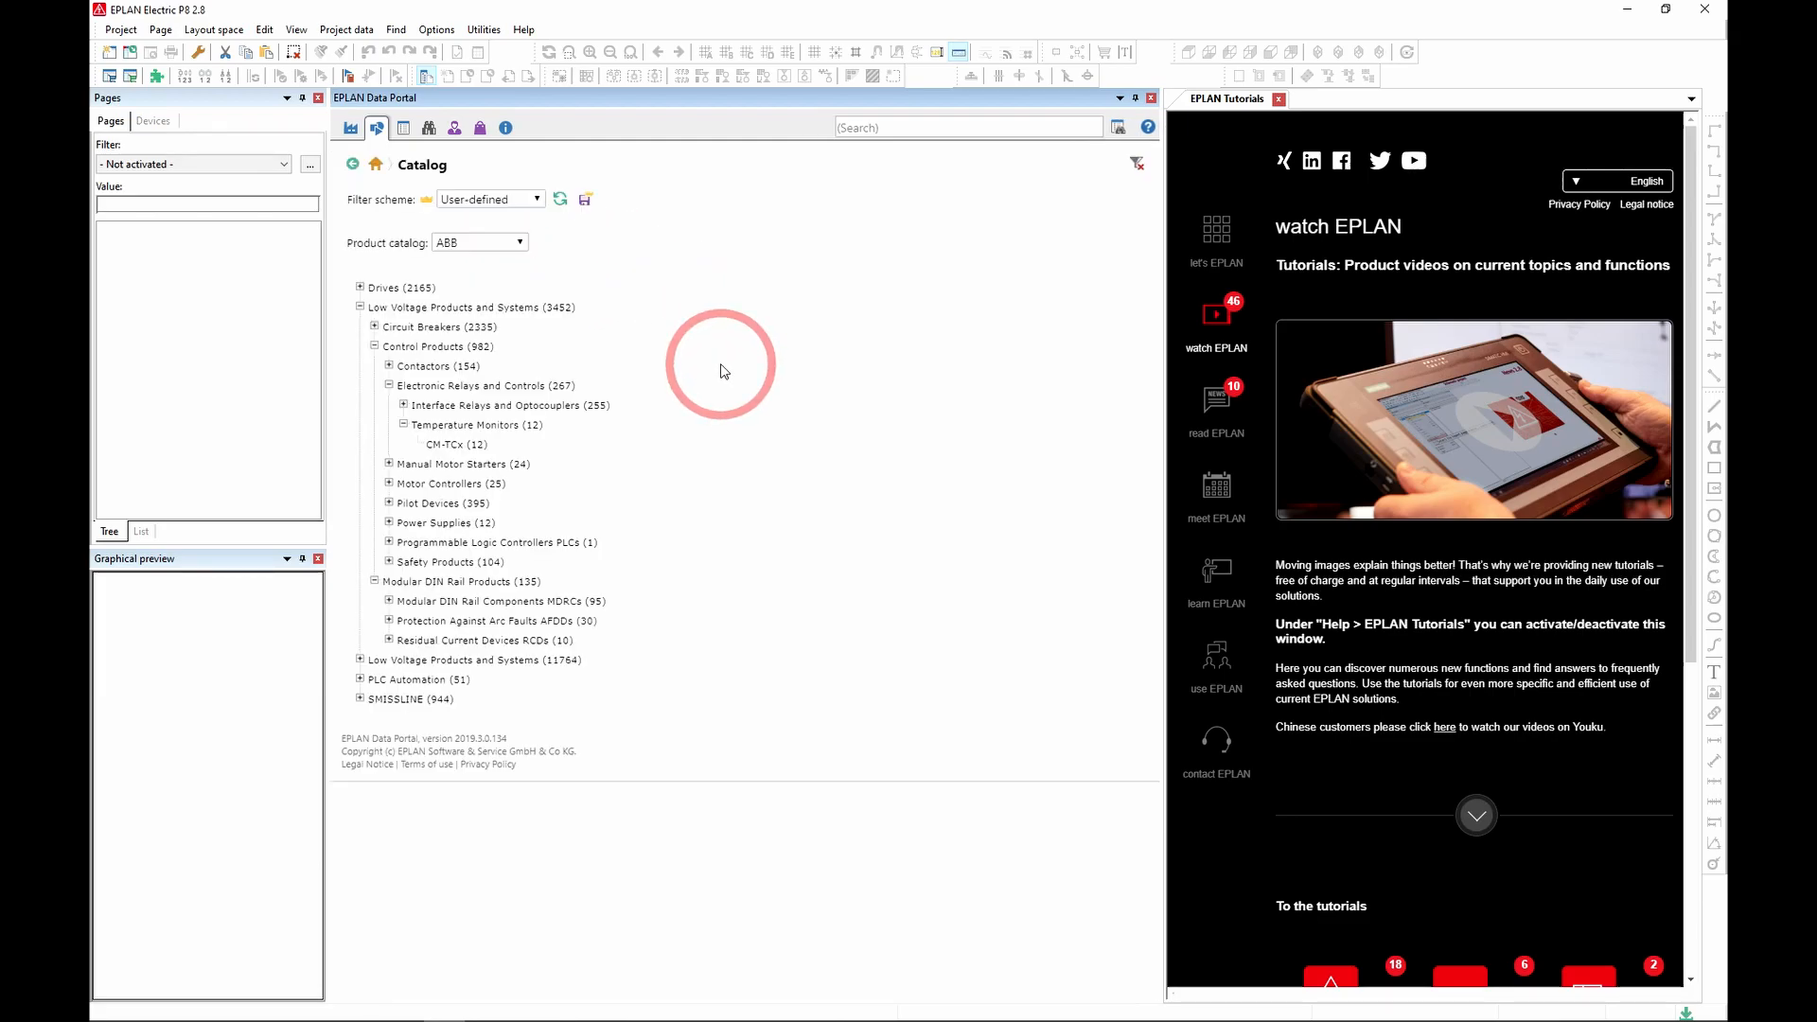
pyautogui.moveTo(646, 536)
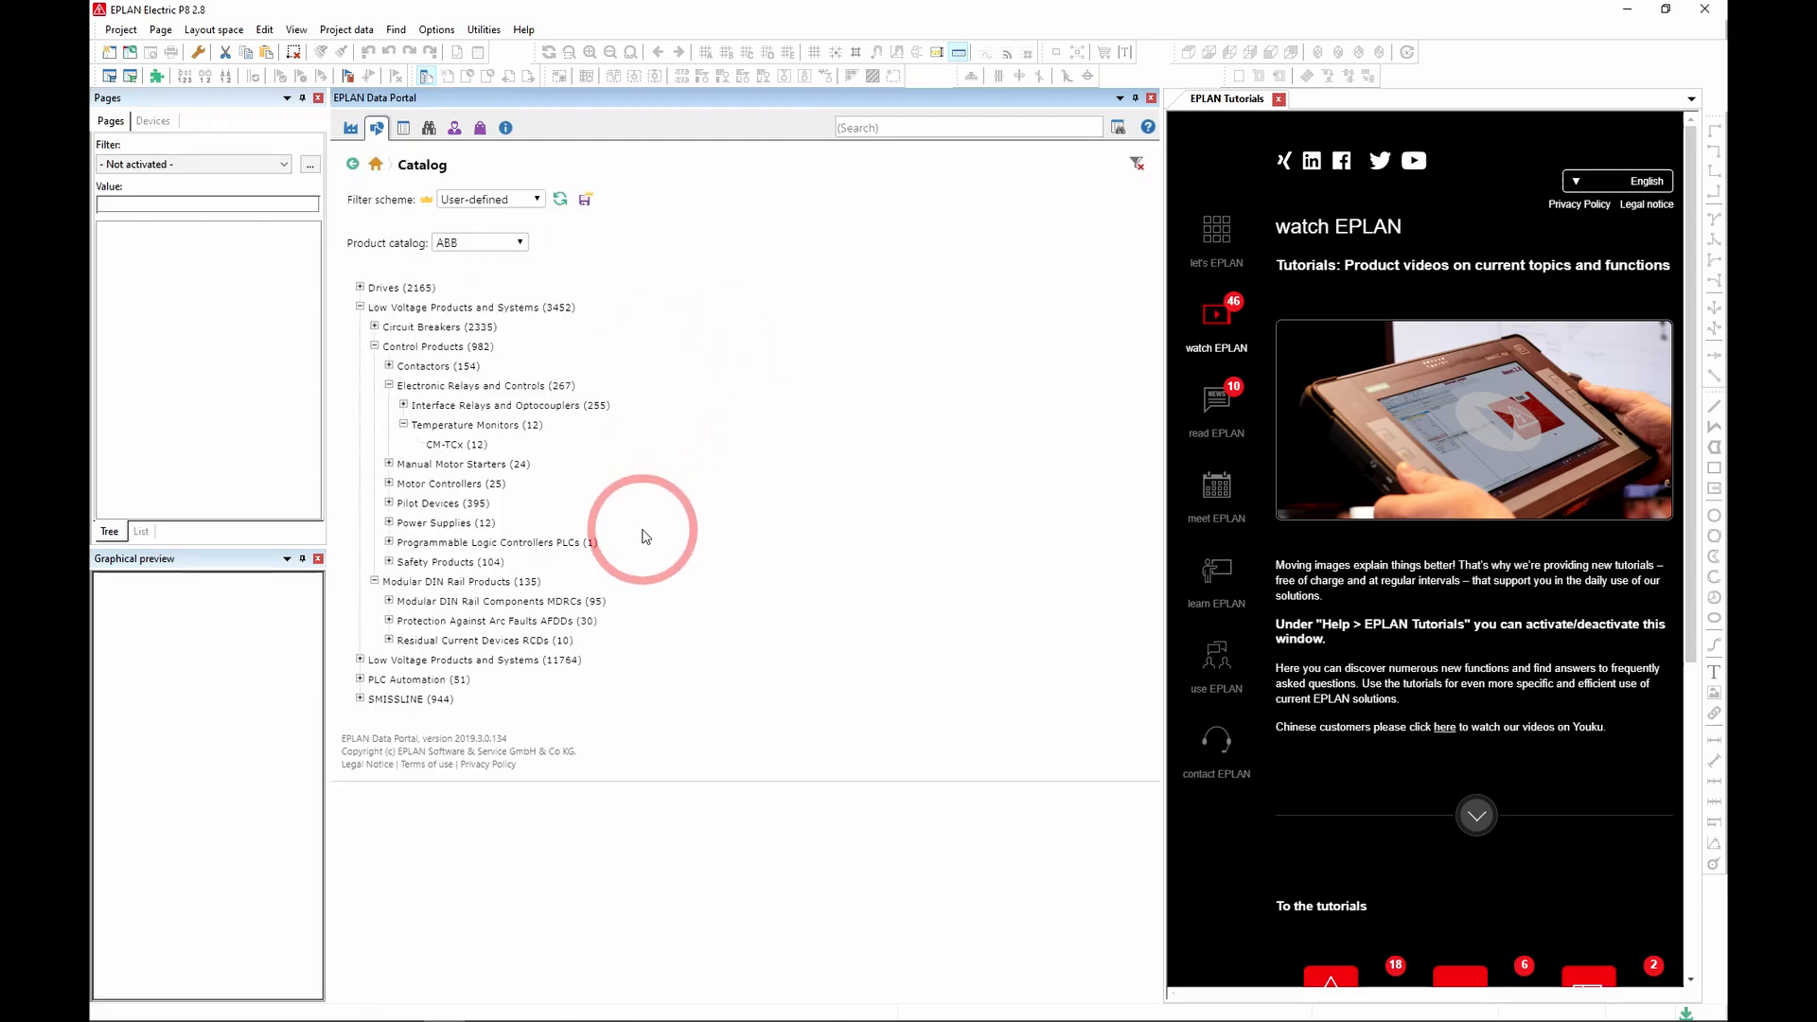
pyautogui.moveTo(641, 524)
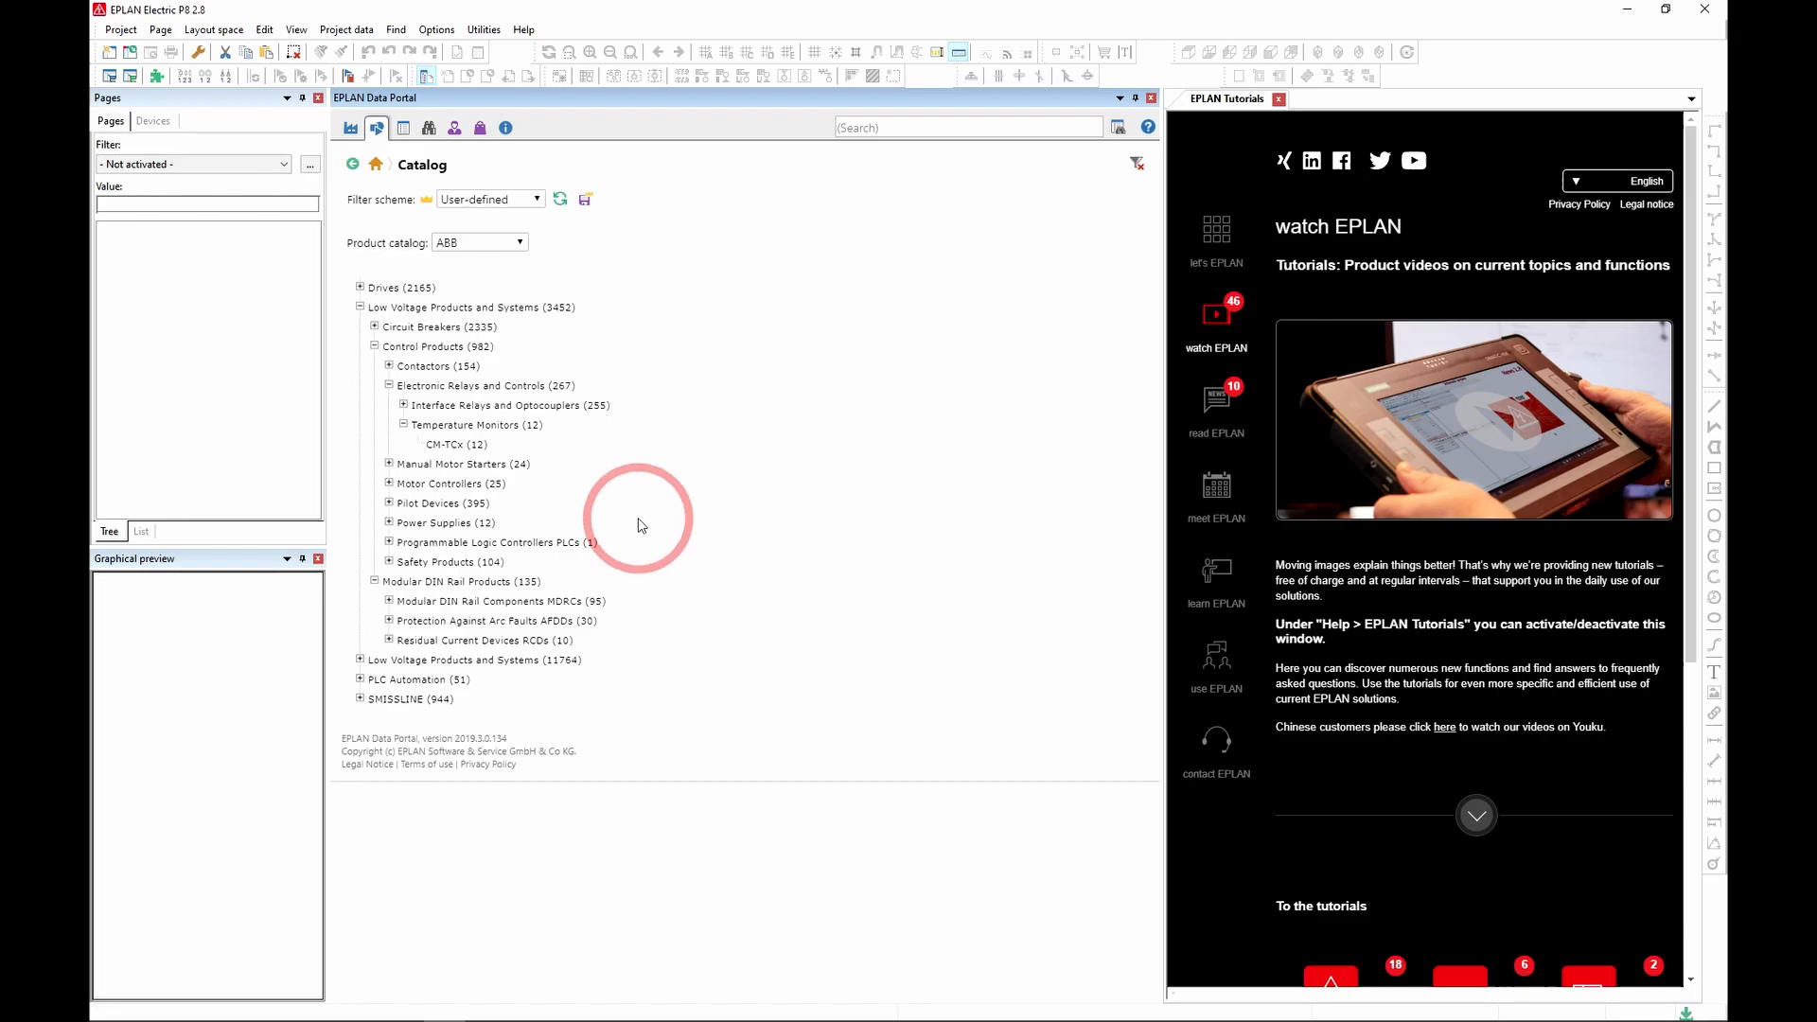
pyautogui.moveTo(637, 522)
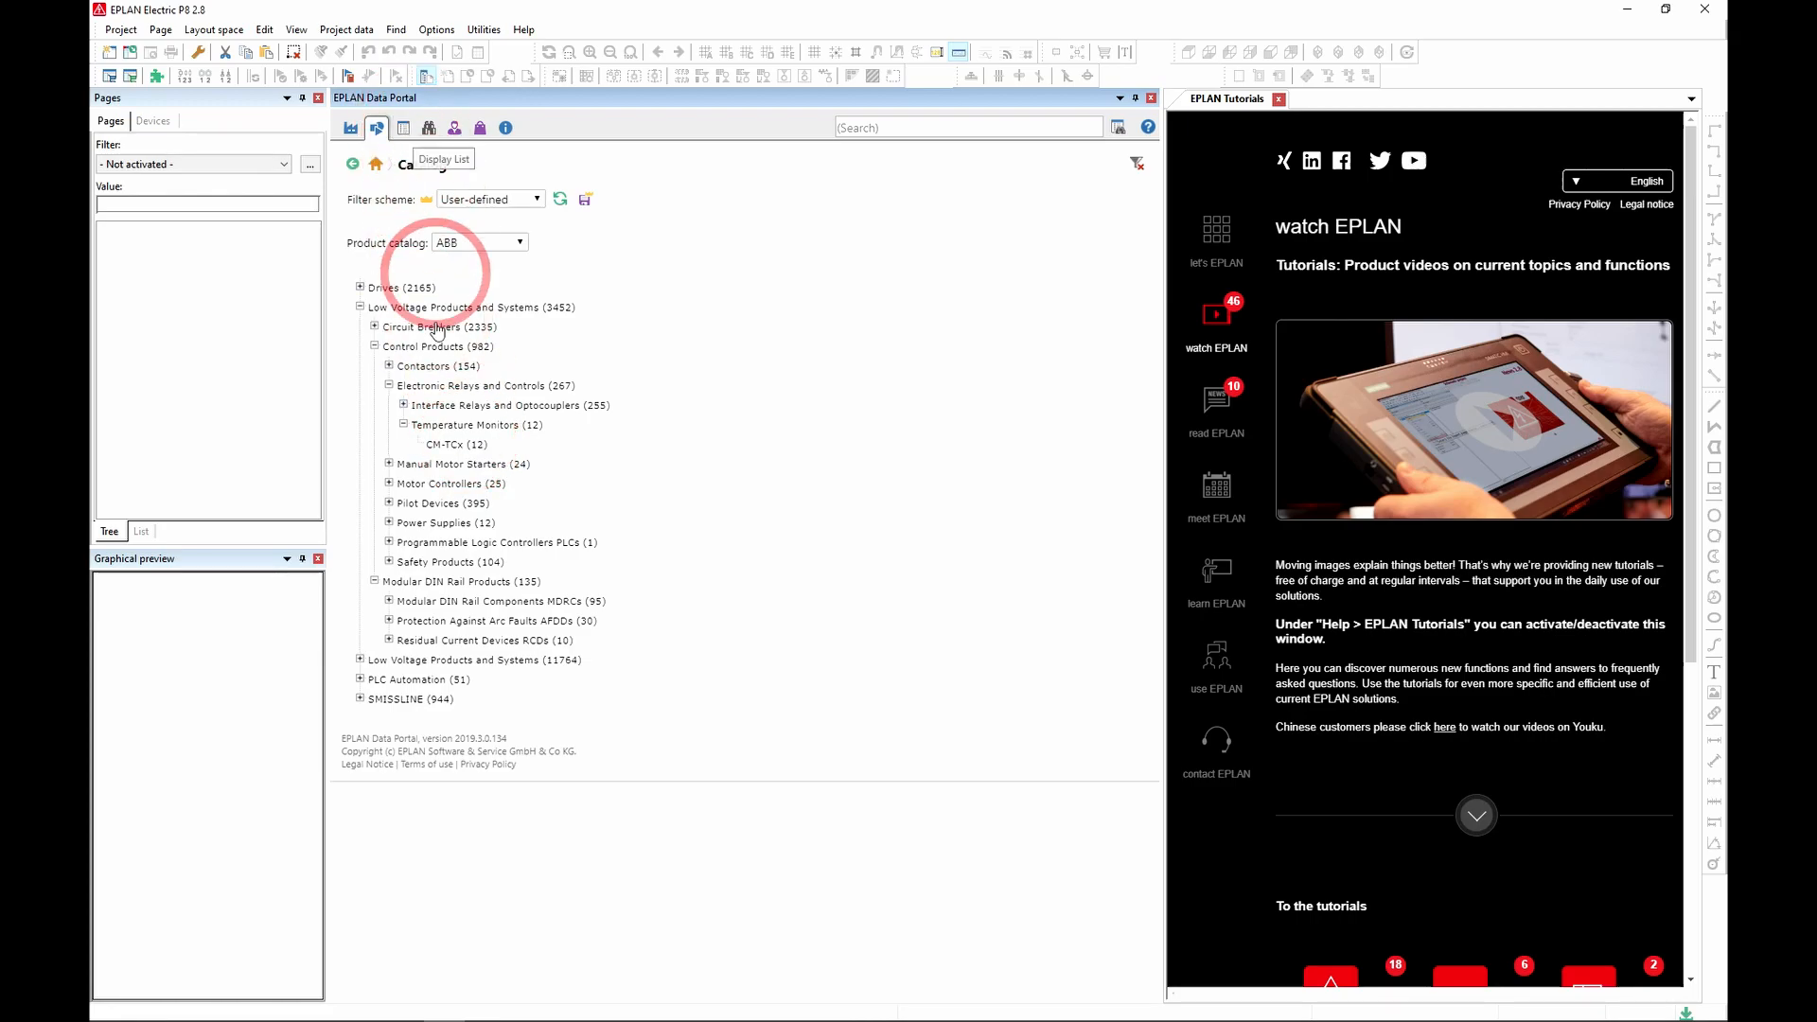
pyautogui.moveTo(474, 446)
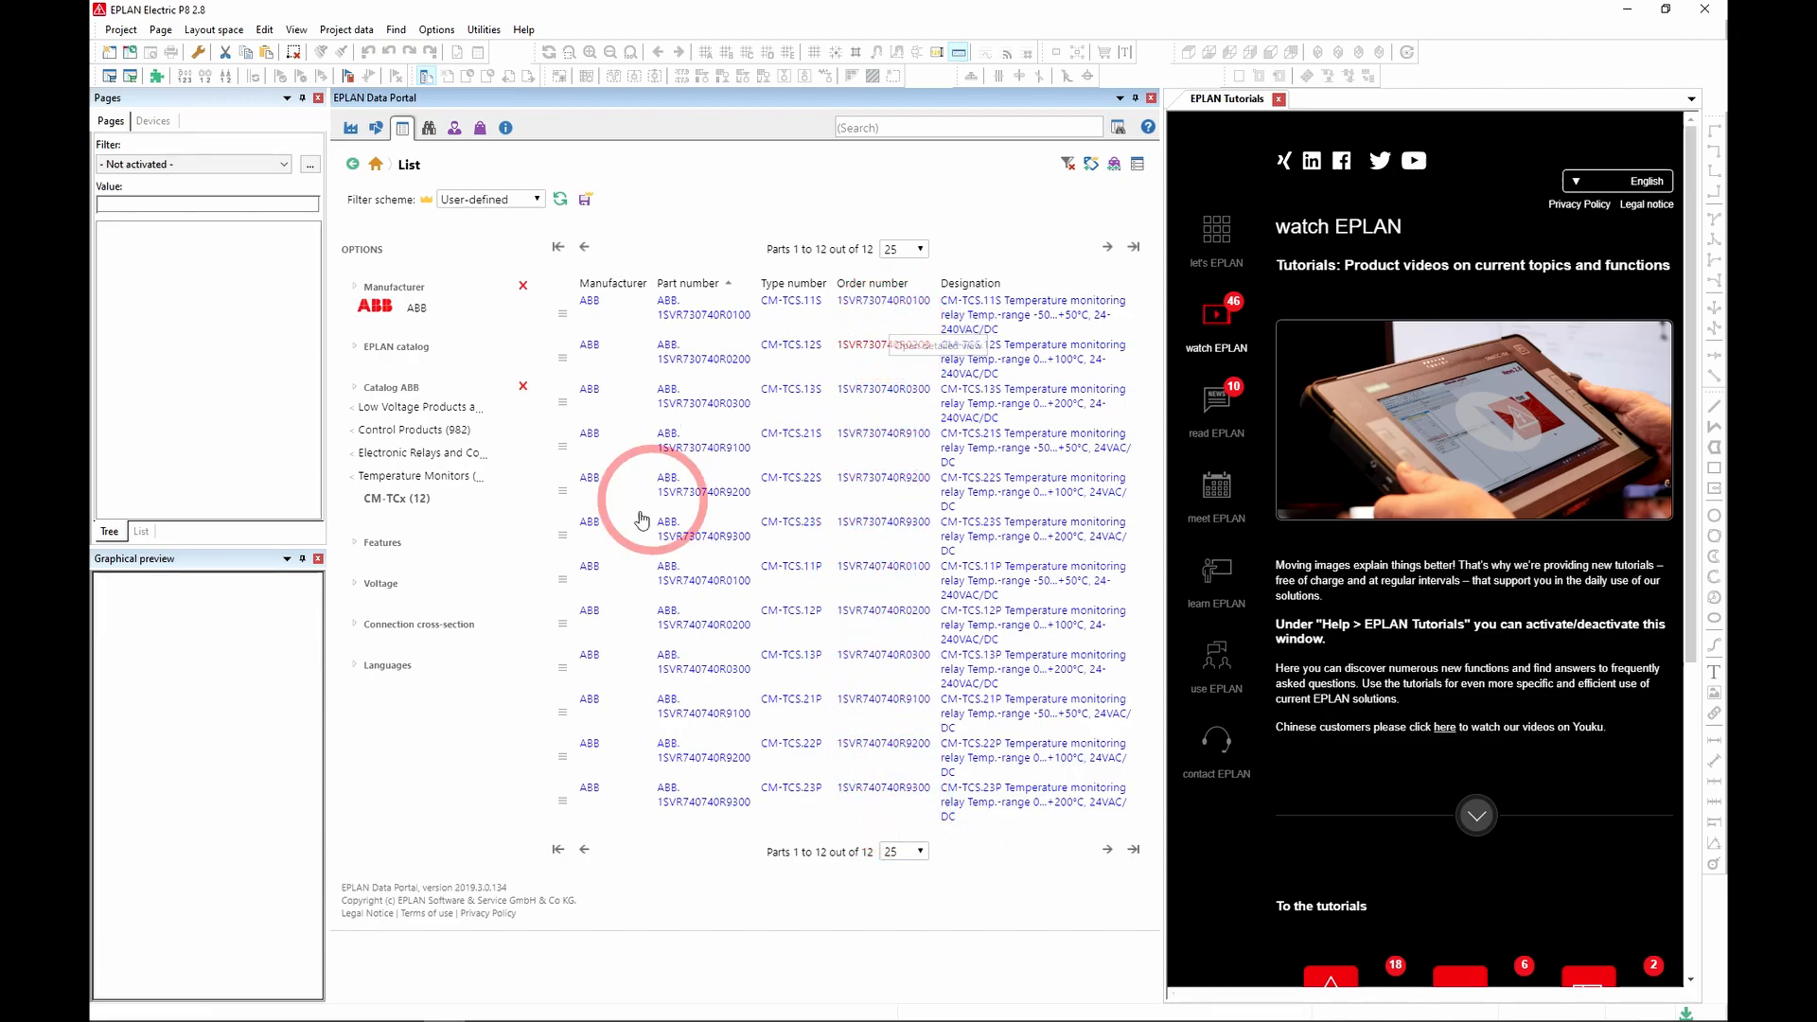
# - Check the results-per-page choice and show the 12 CM-TCx parts in block view
pyautogui.click(919, 249)
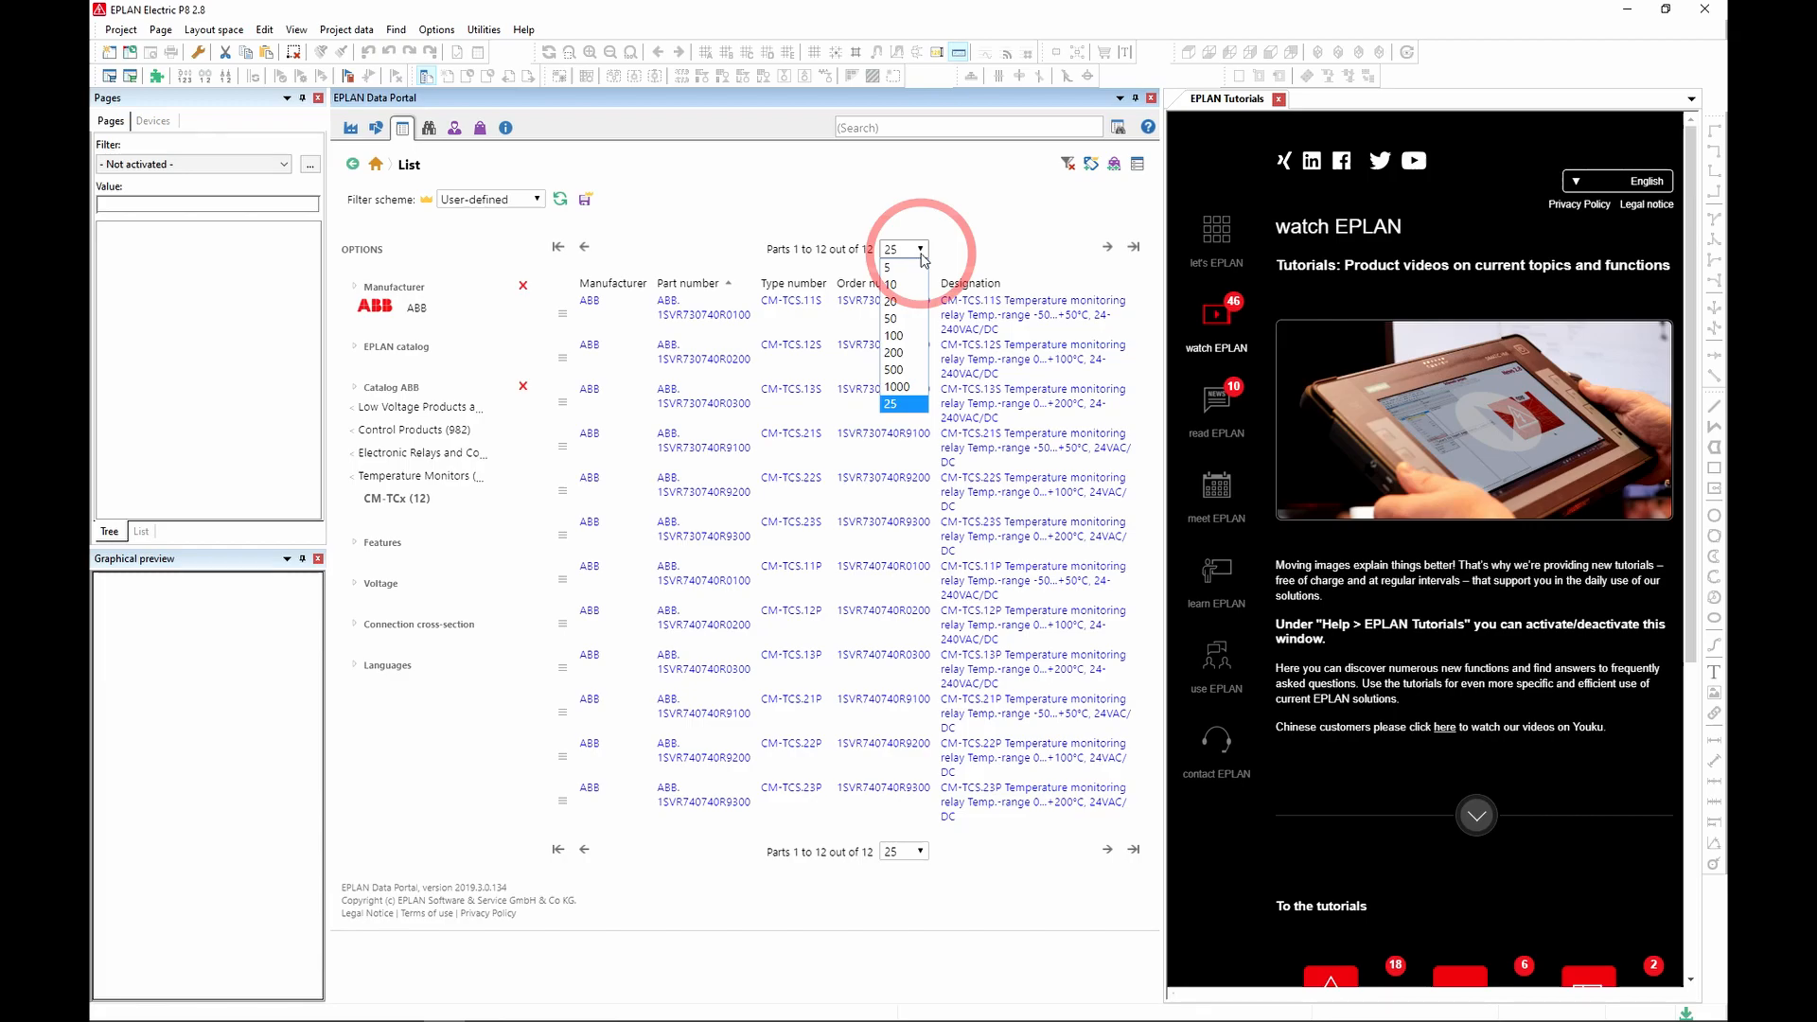
pyautogui.moveTo(901, 301)
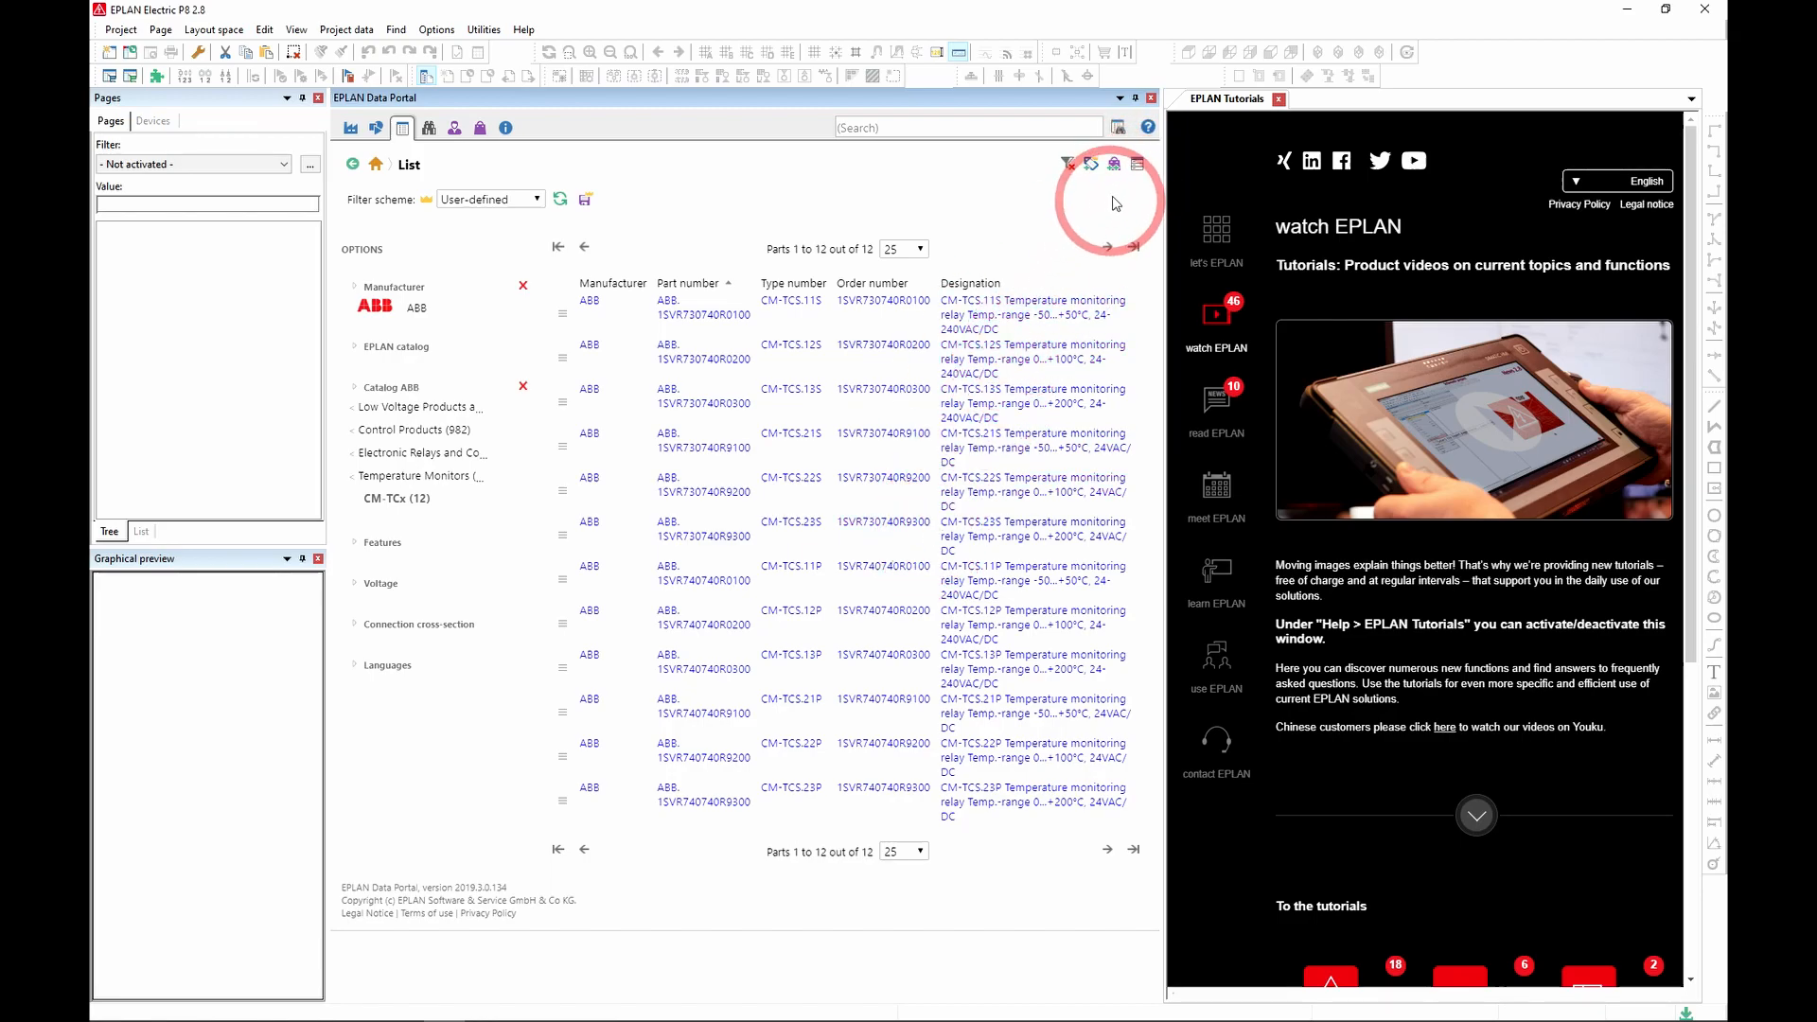
pyautogui.moveTo(967, 270)
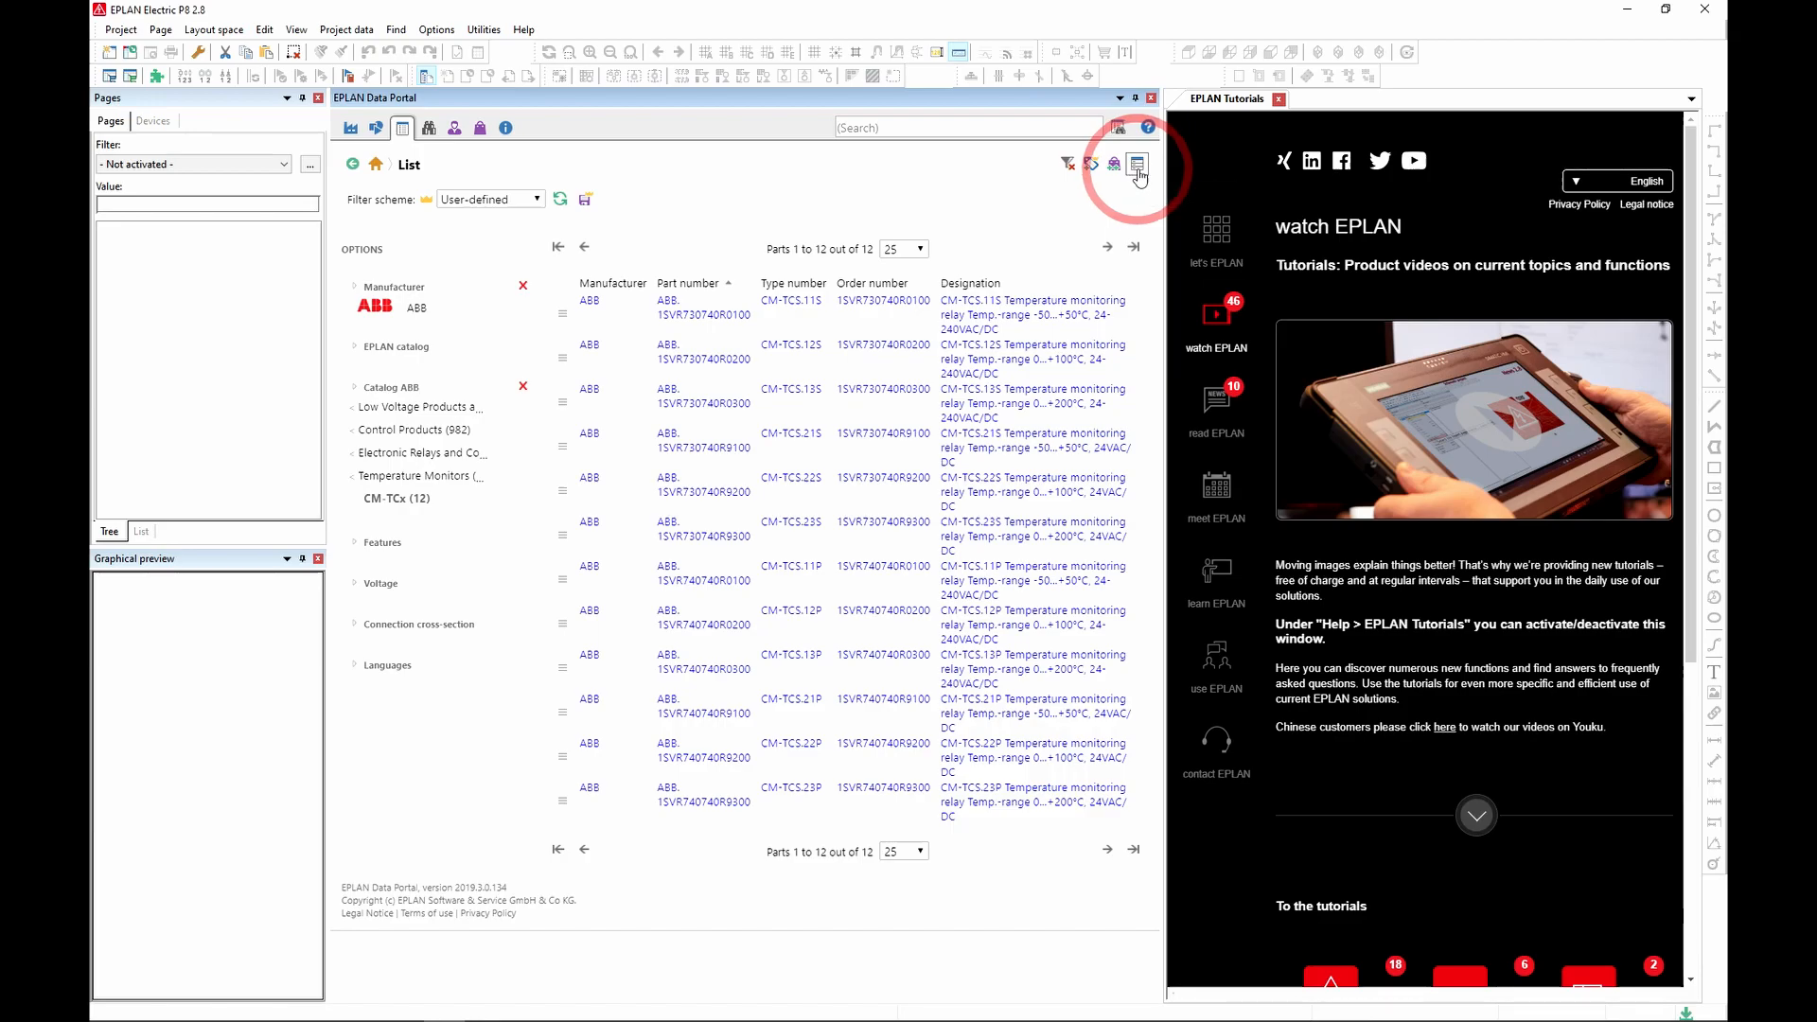
pyautogui.moveTo(1136, 168)
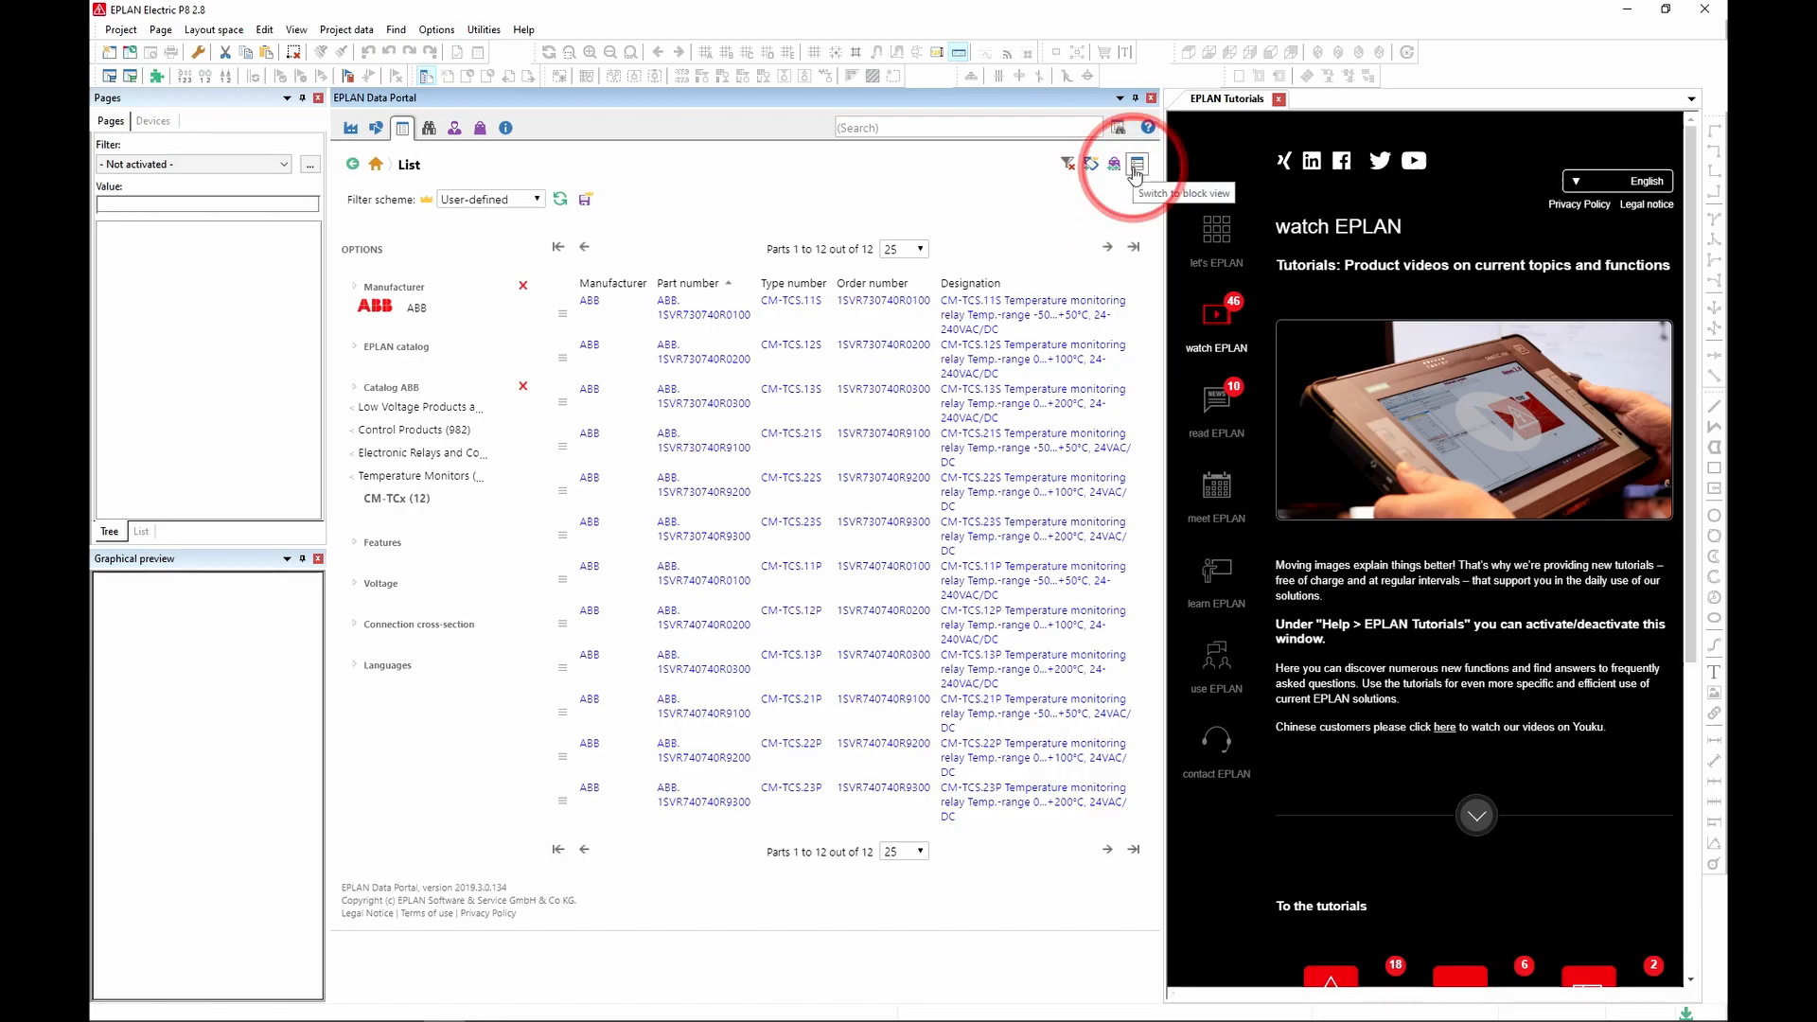
pyautogui.click(1134, 164)
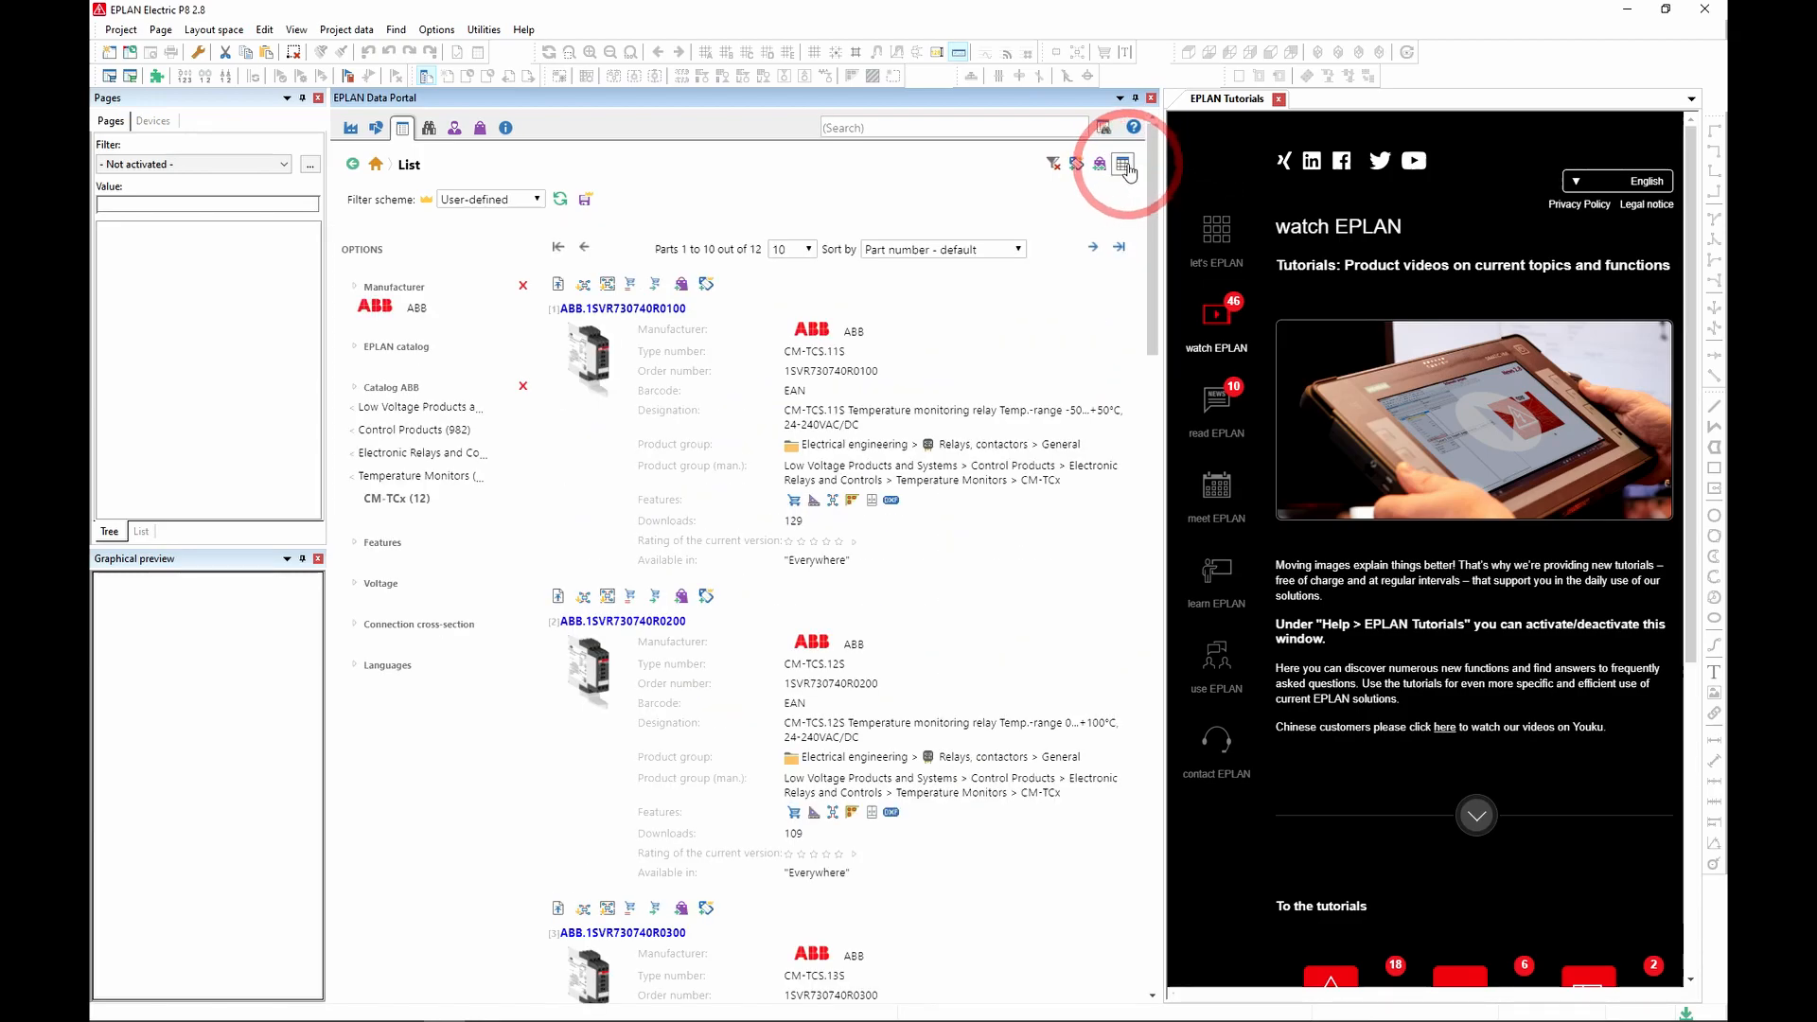
pyautogui.moveTo(1123, 165)
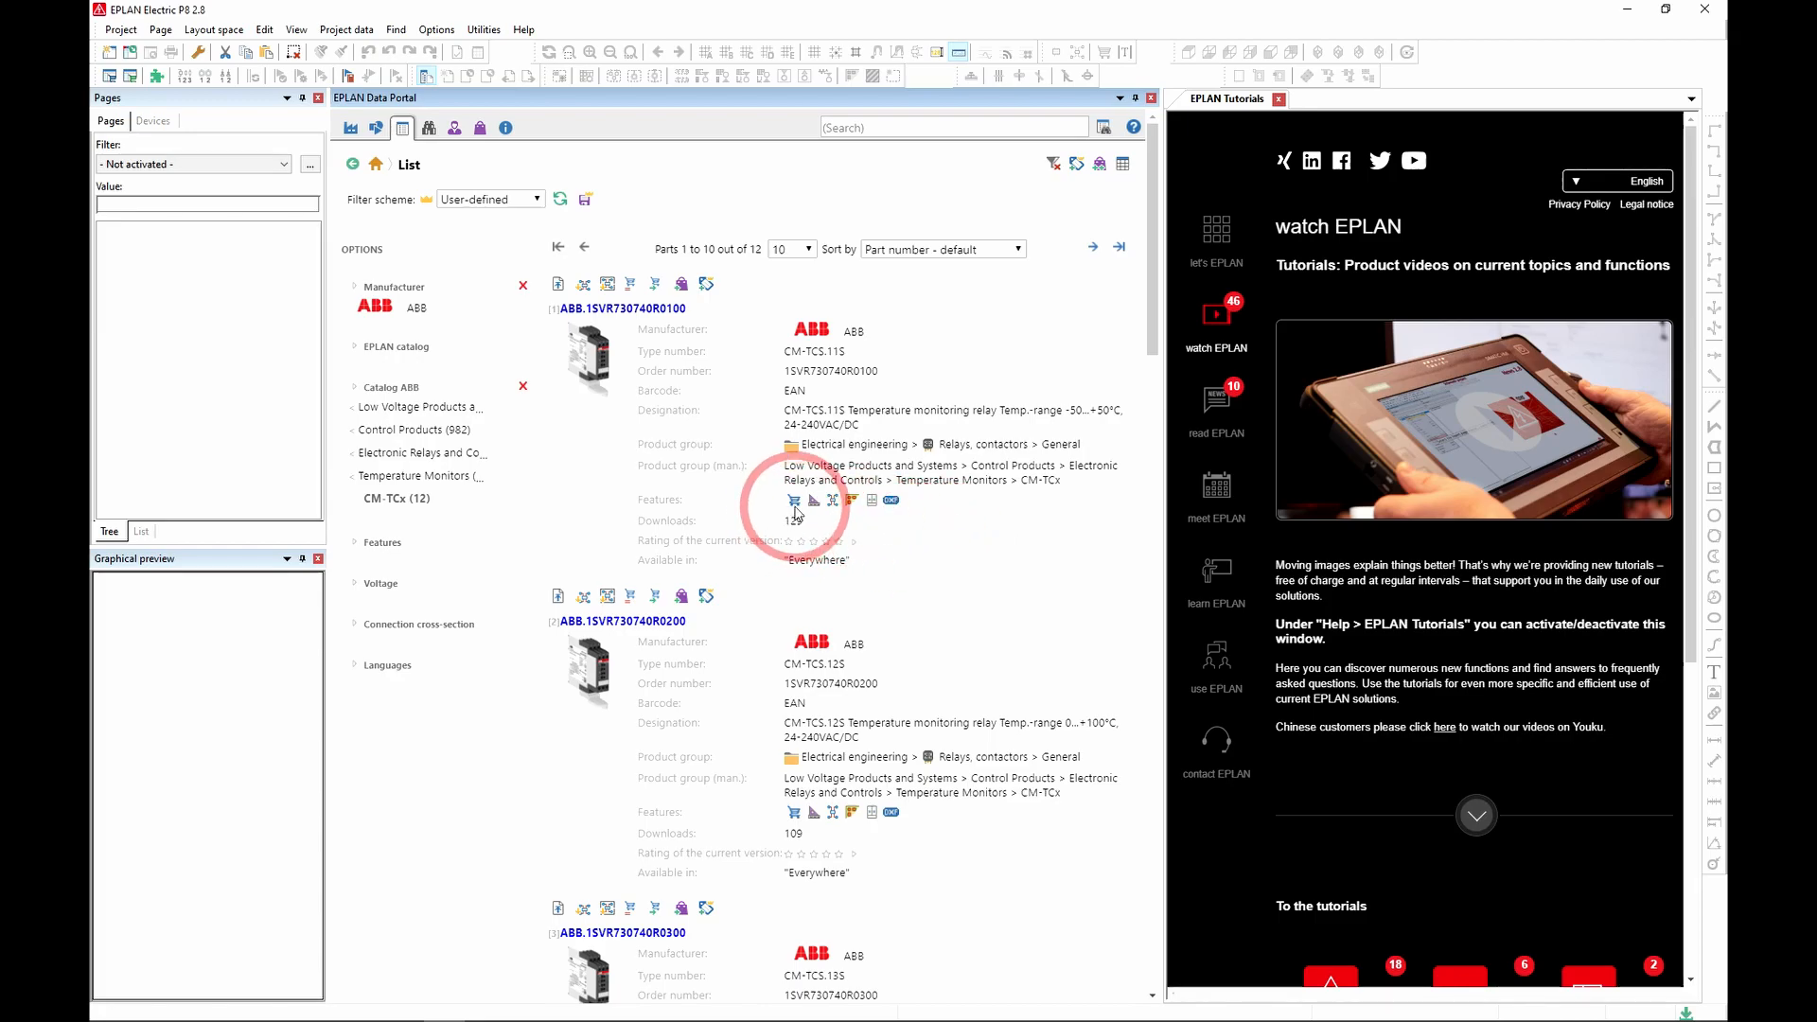
pyautogui.moveTo(792, 499)
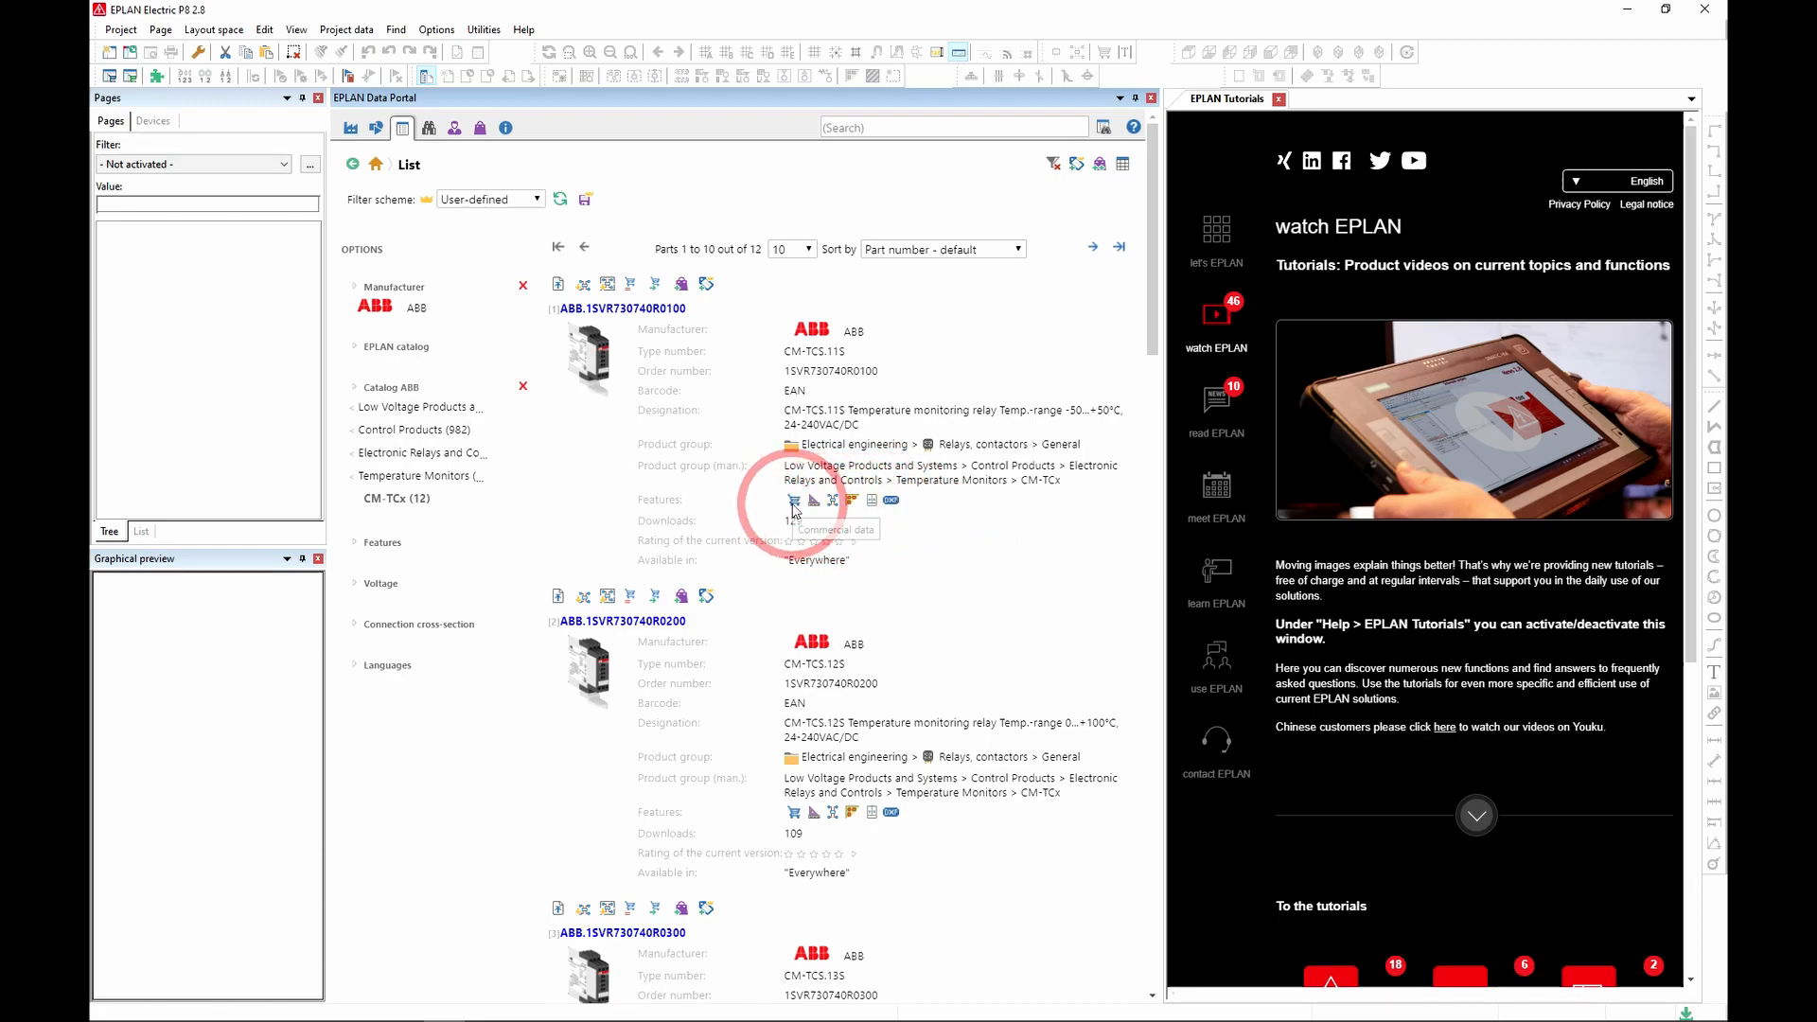
pyautogui.moveTo(792, 500)
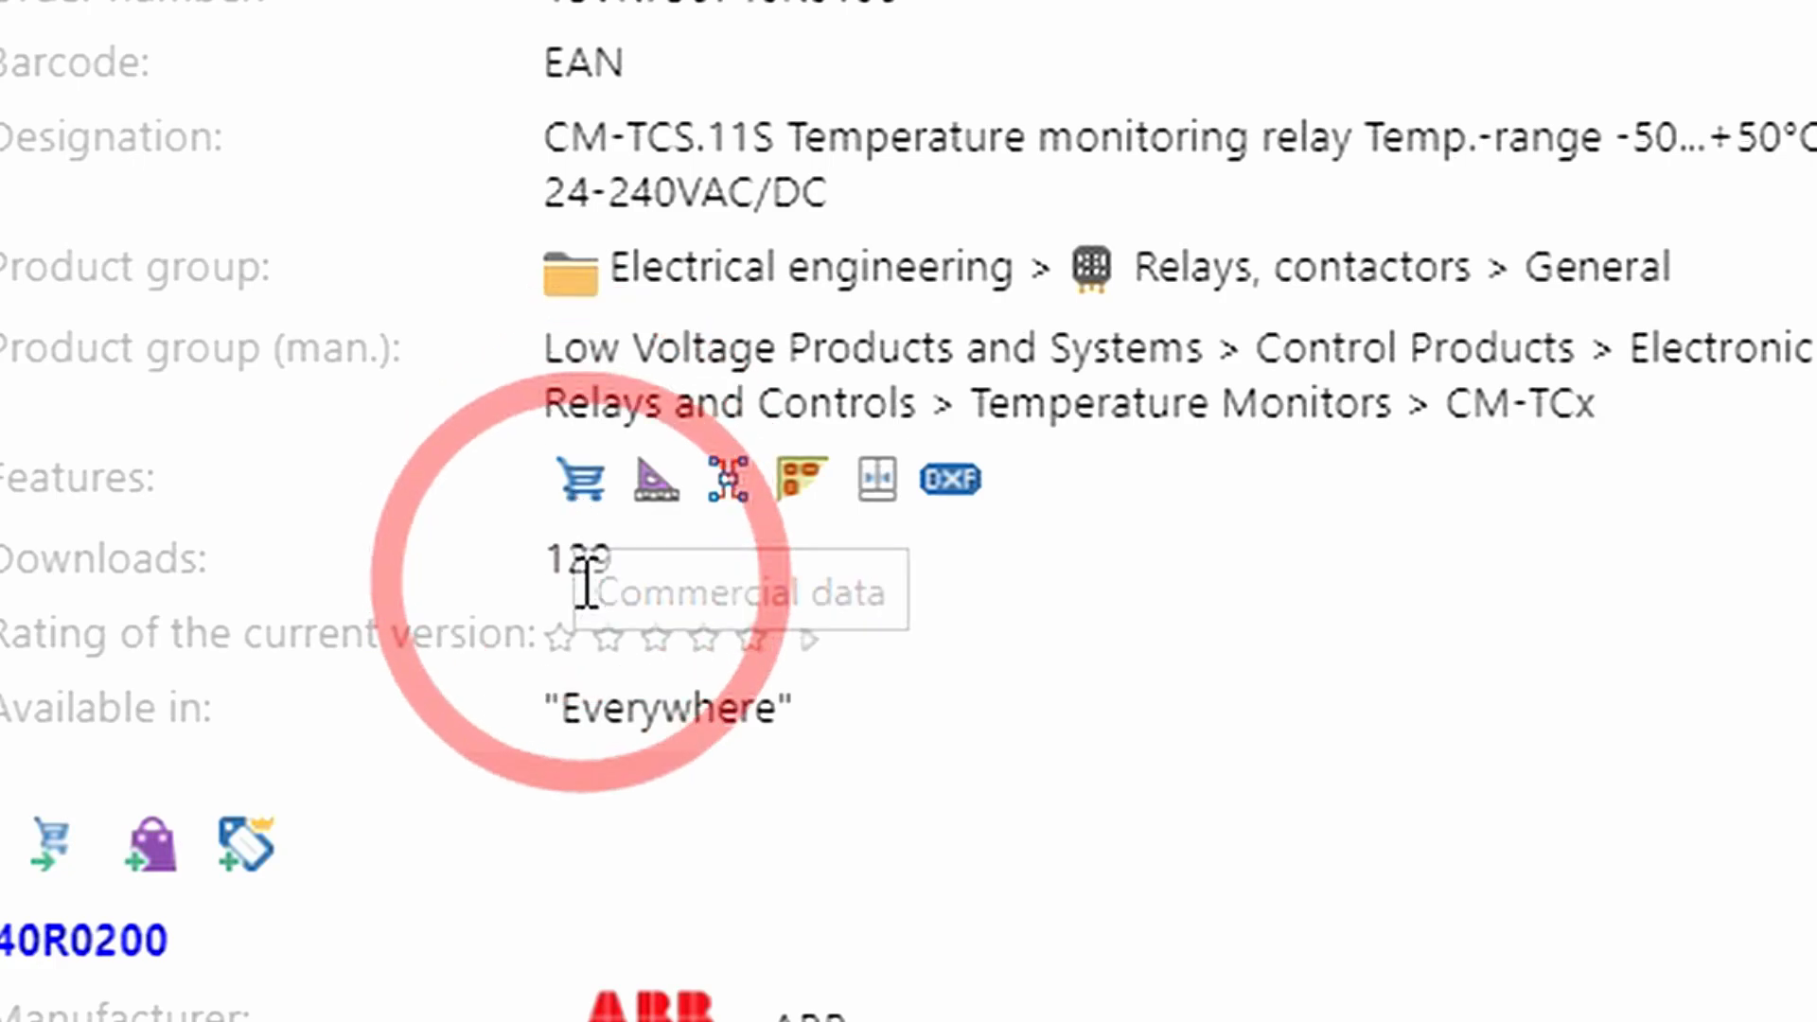
pyautogui.moveTo(580, 487)
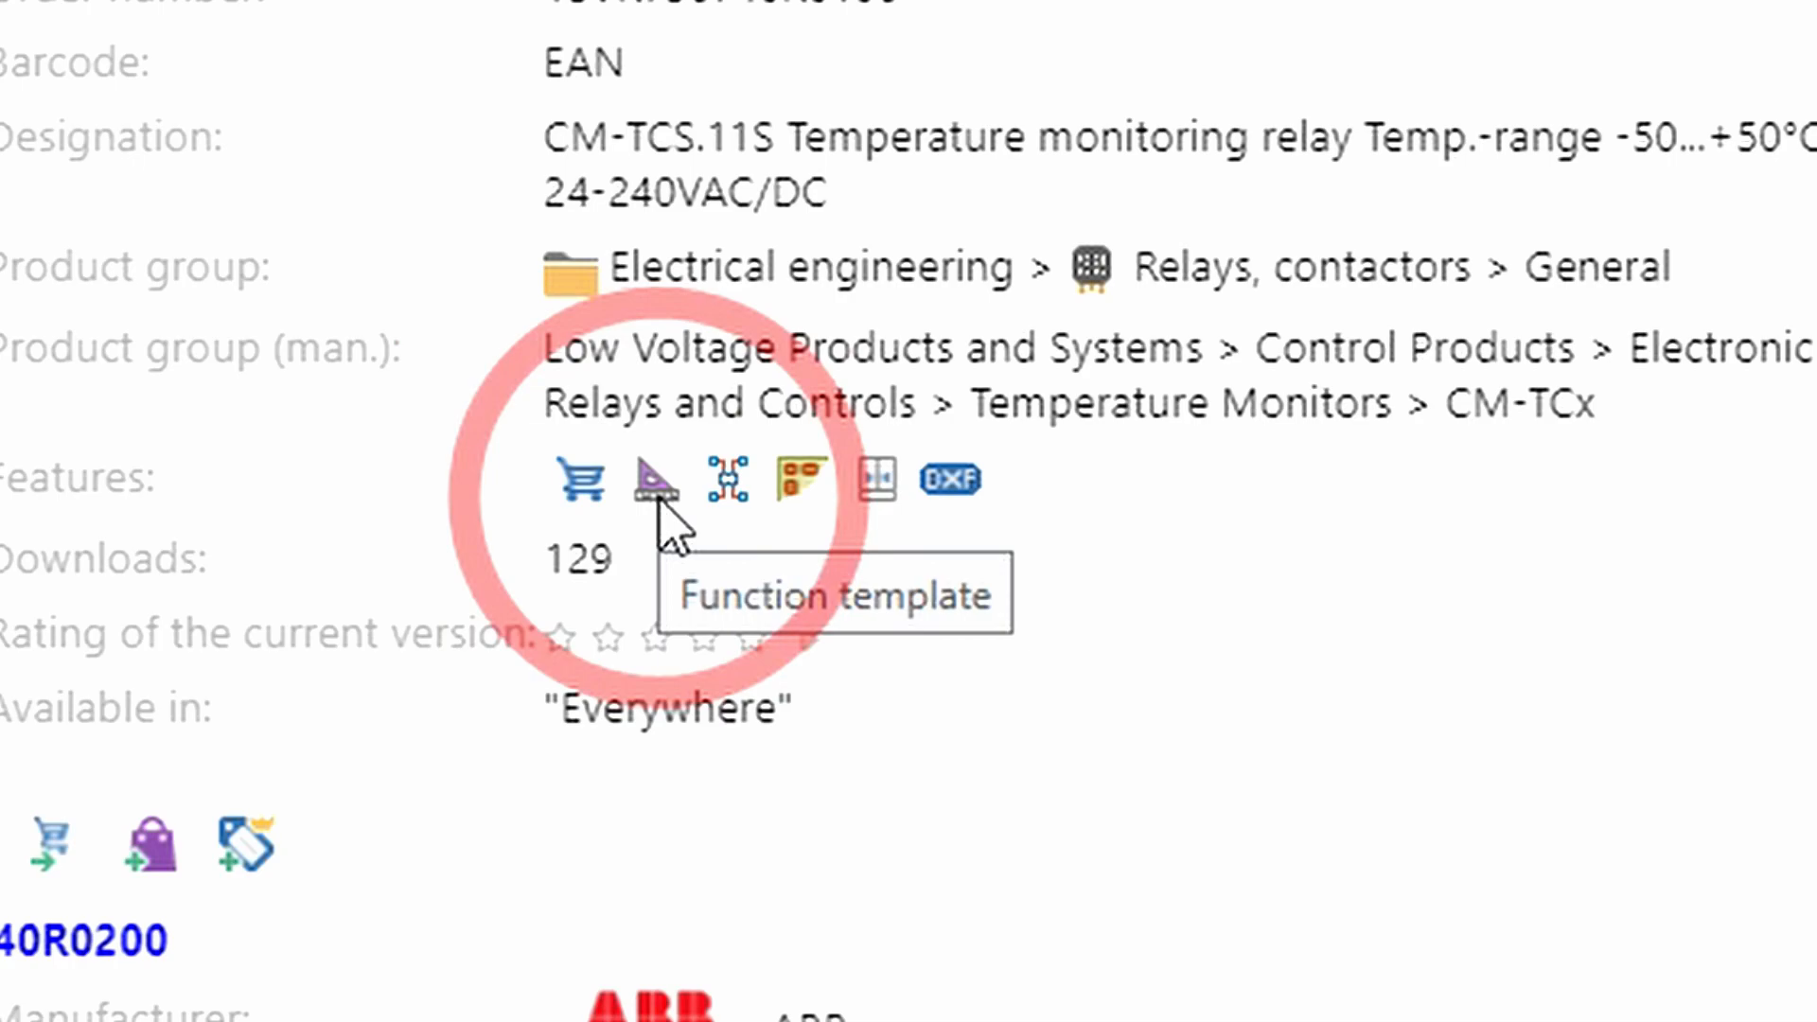
pyautogui.moveTo(731, 497)
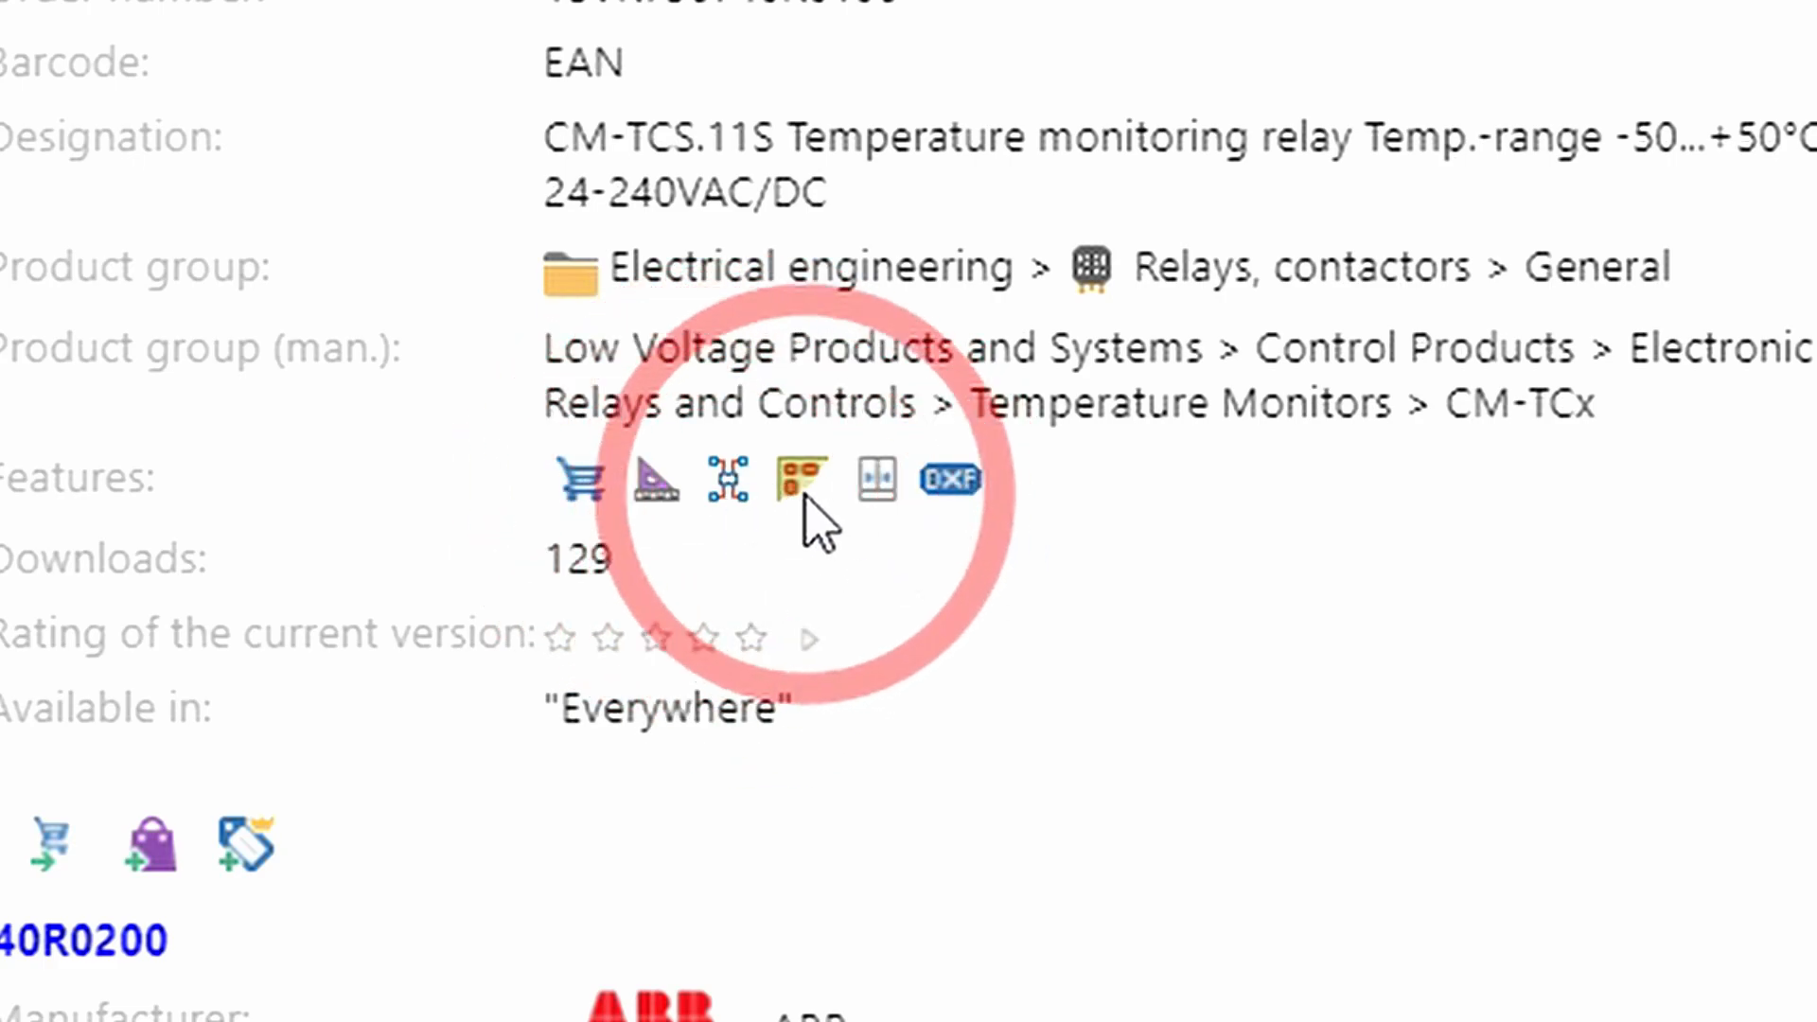
pyautogui.moveTo(801, 481)
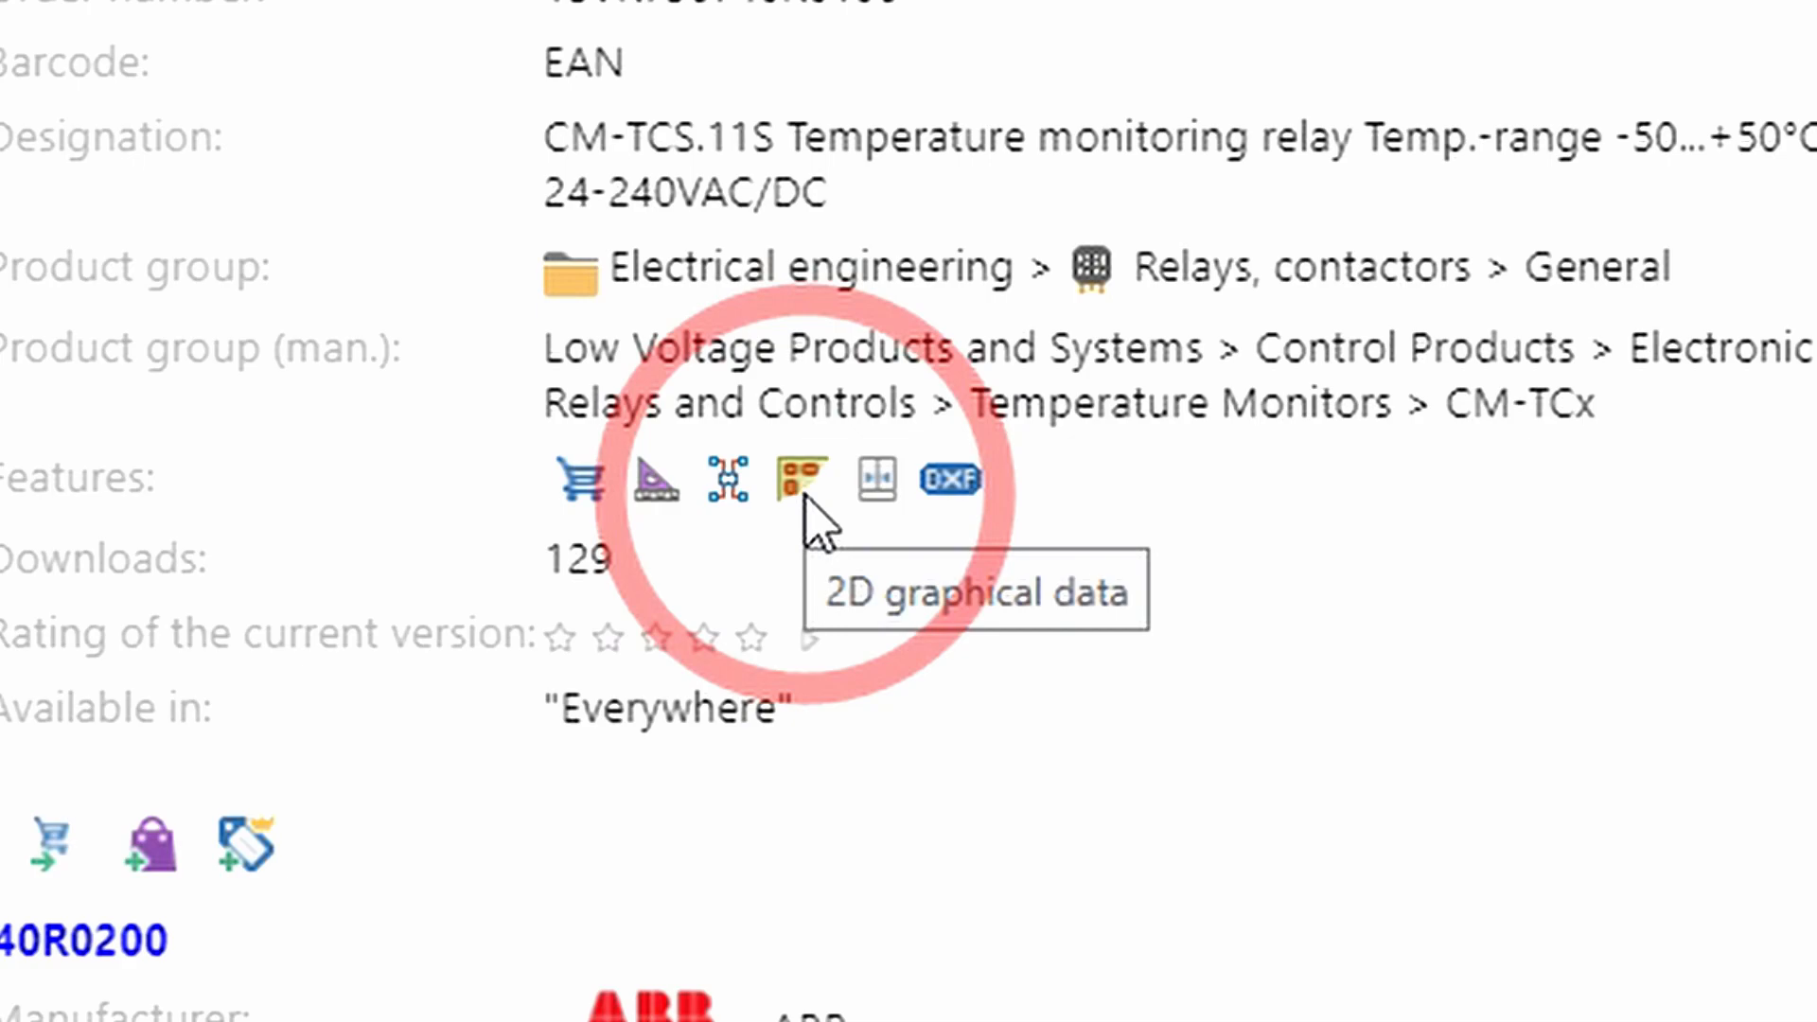
pyautogui.moveTo(878, 481)
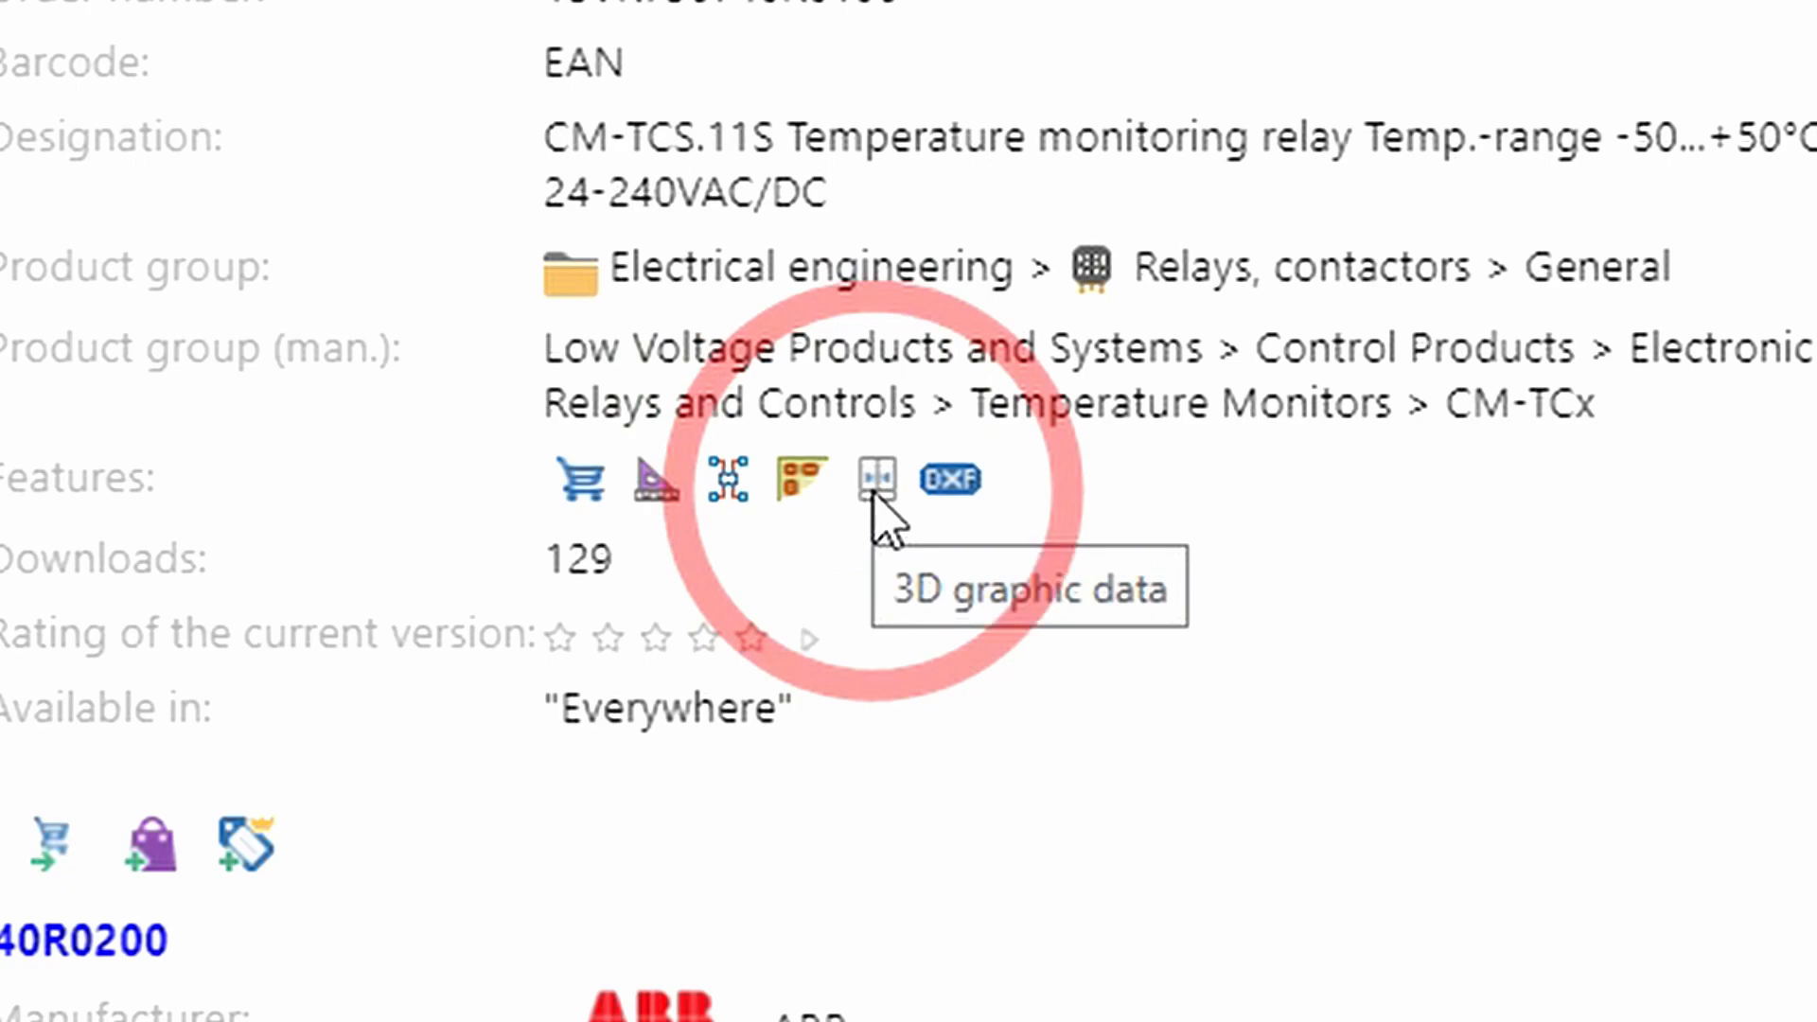
pyautogui.moveTo(1039, 511)
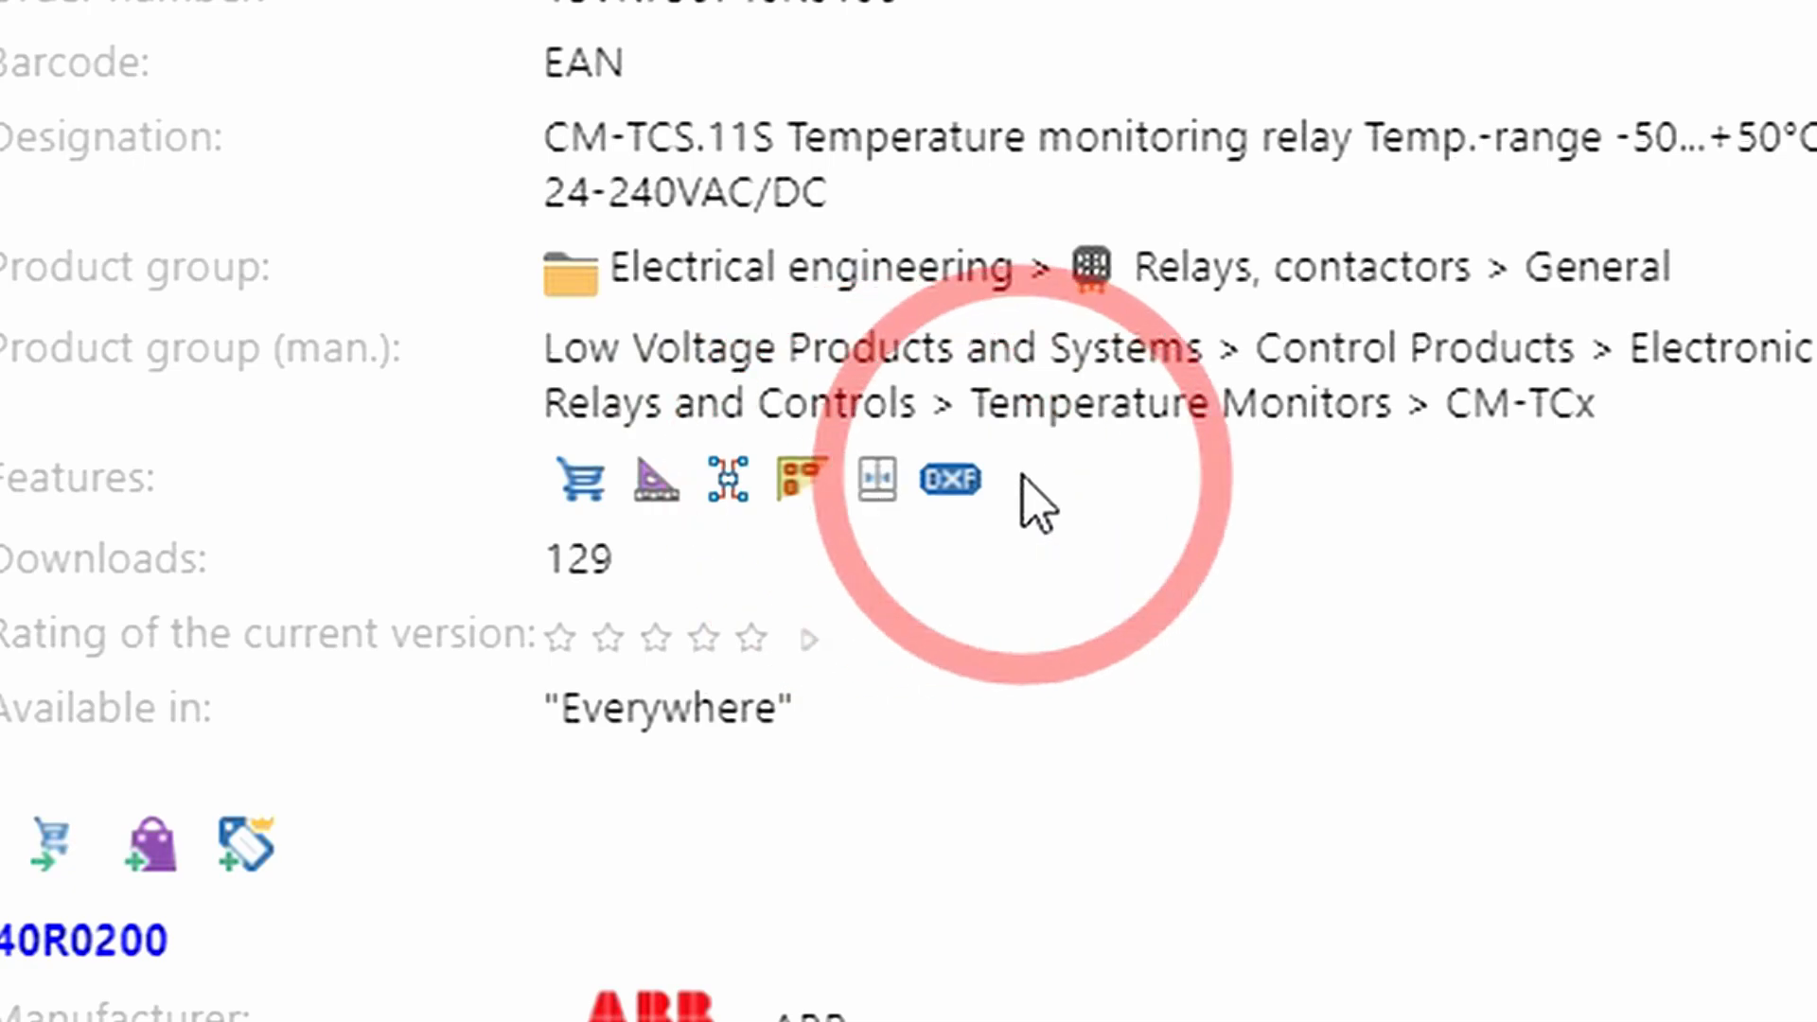
pyautogui.moveTo(952, 481)
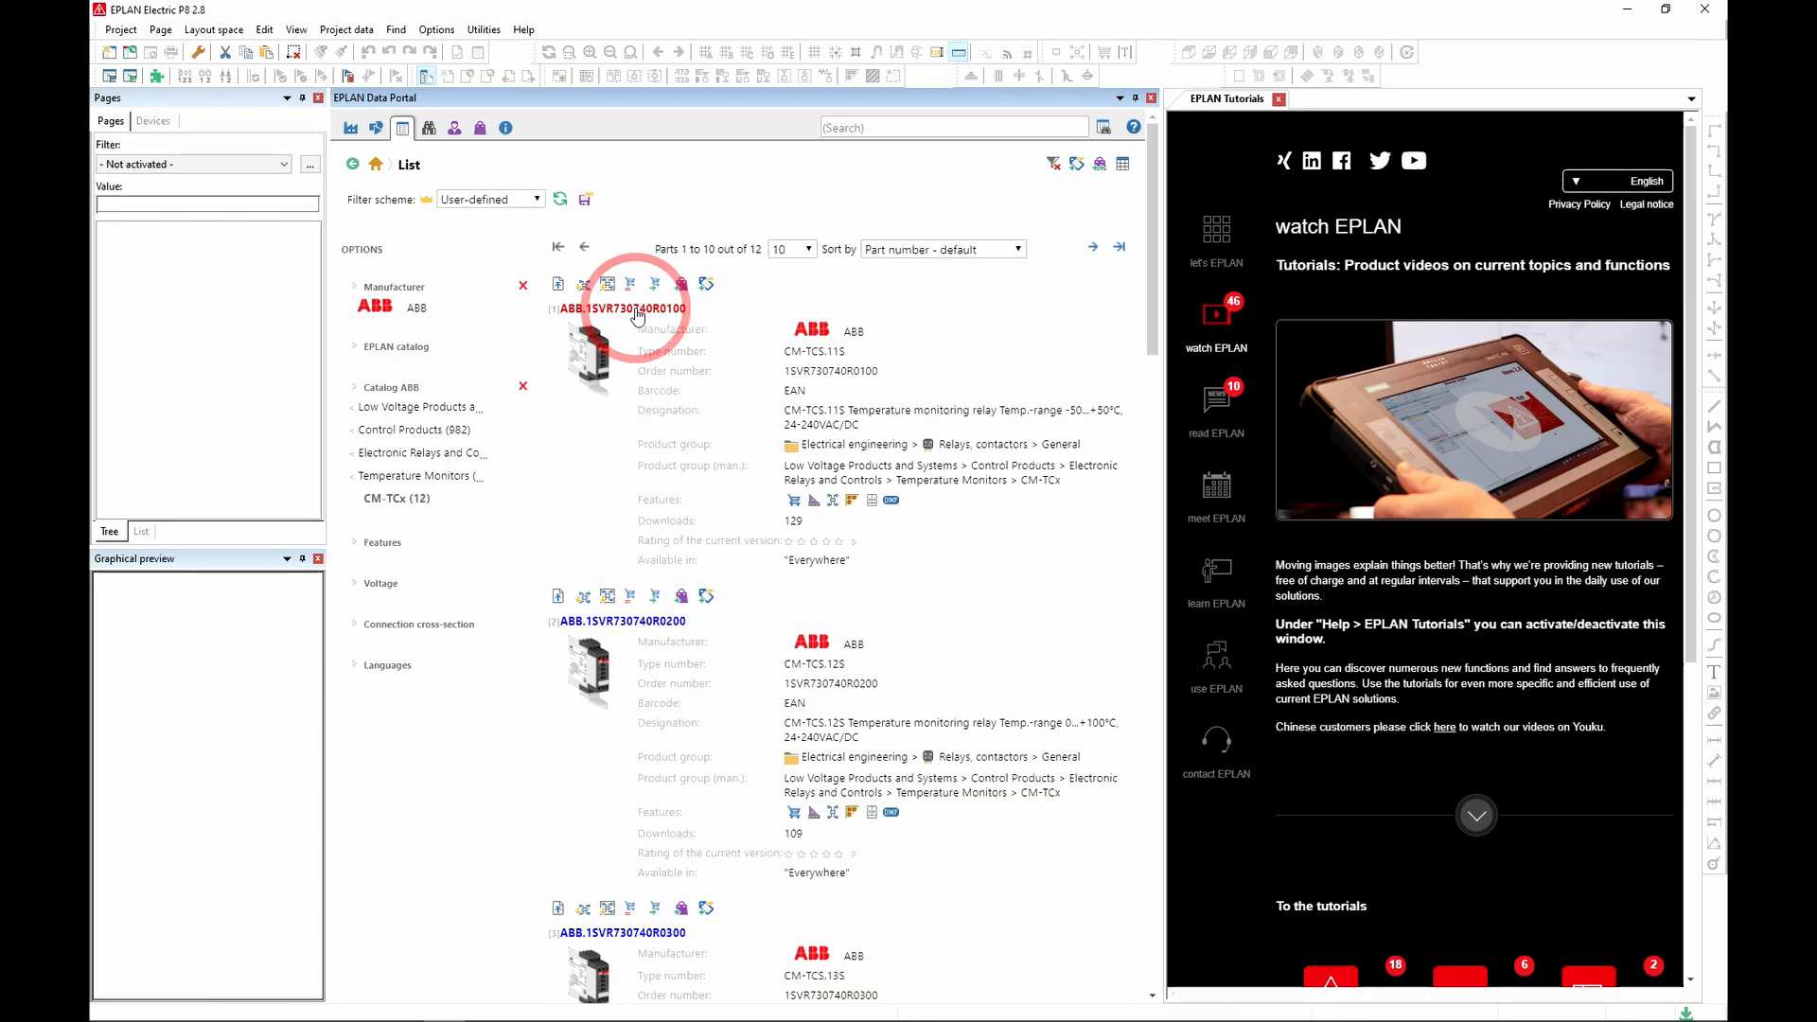
pyautogui.click(618, 309)
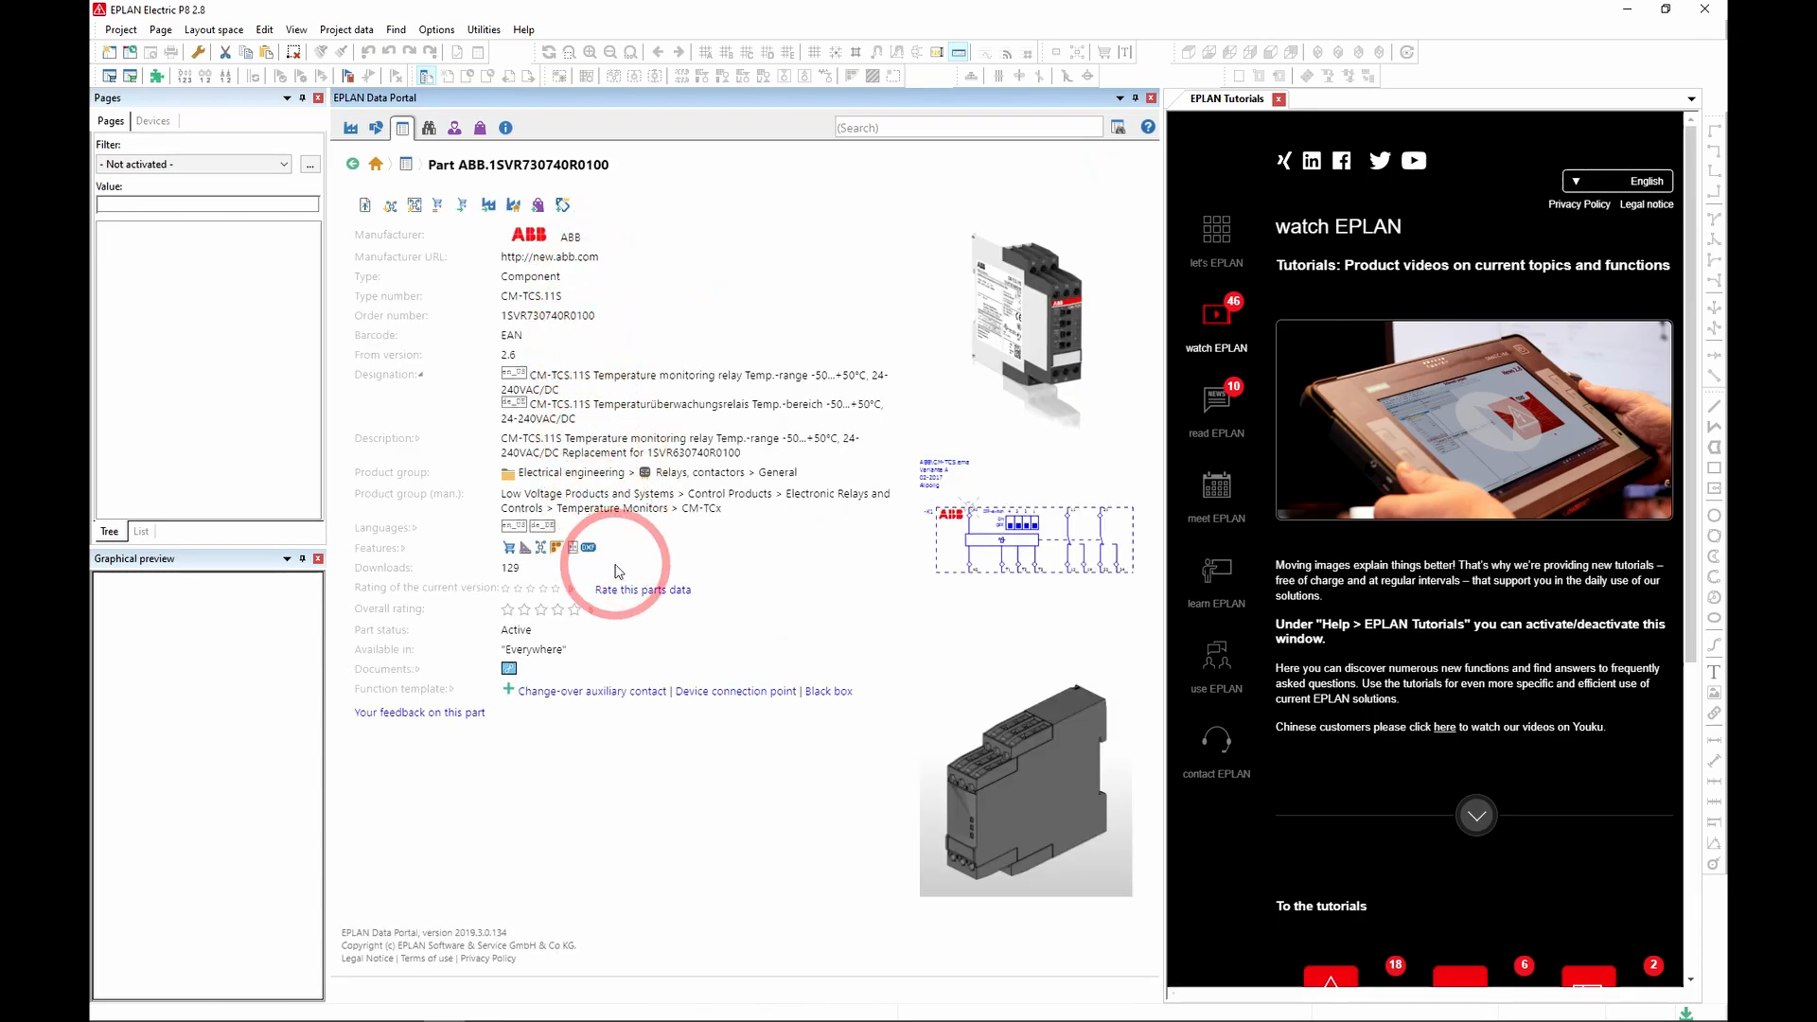
pyautogui.moveTo(533, 758)
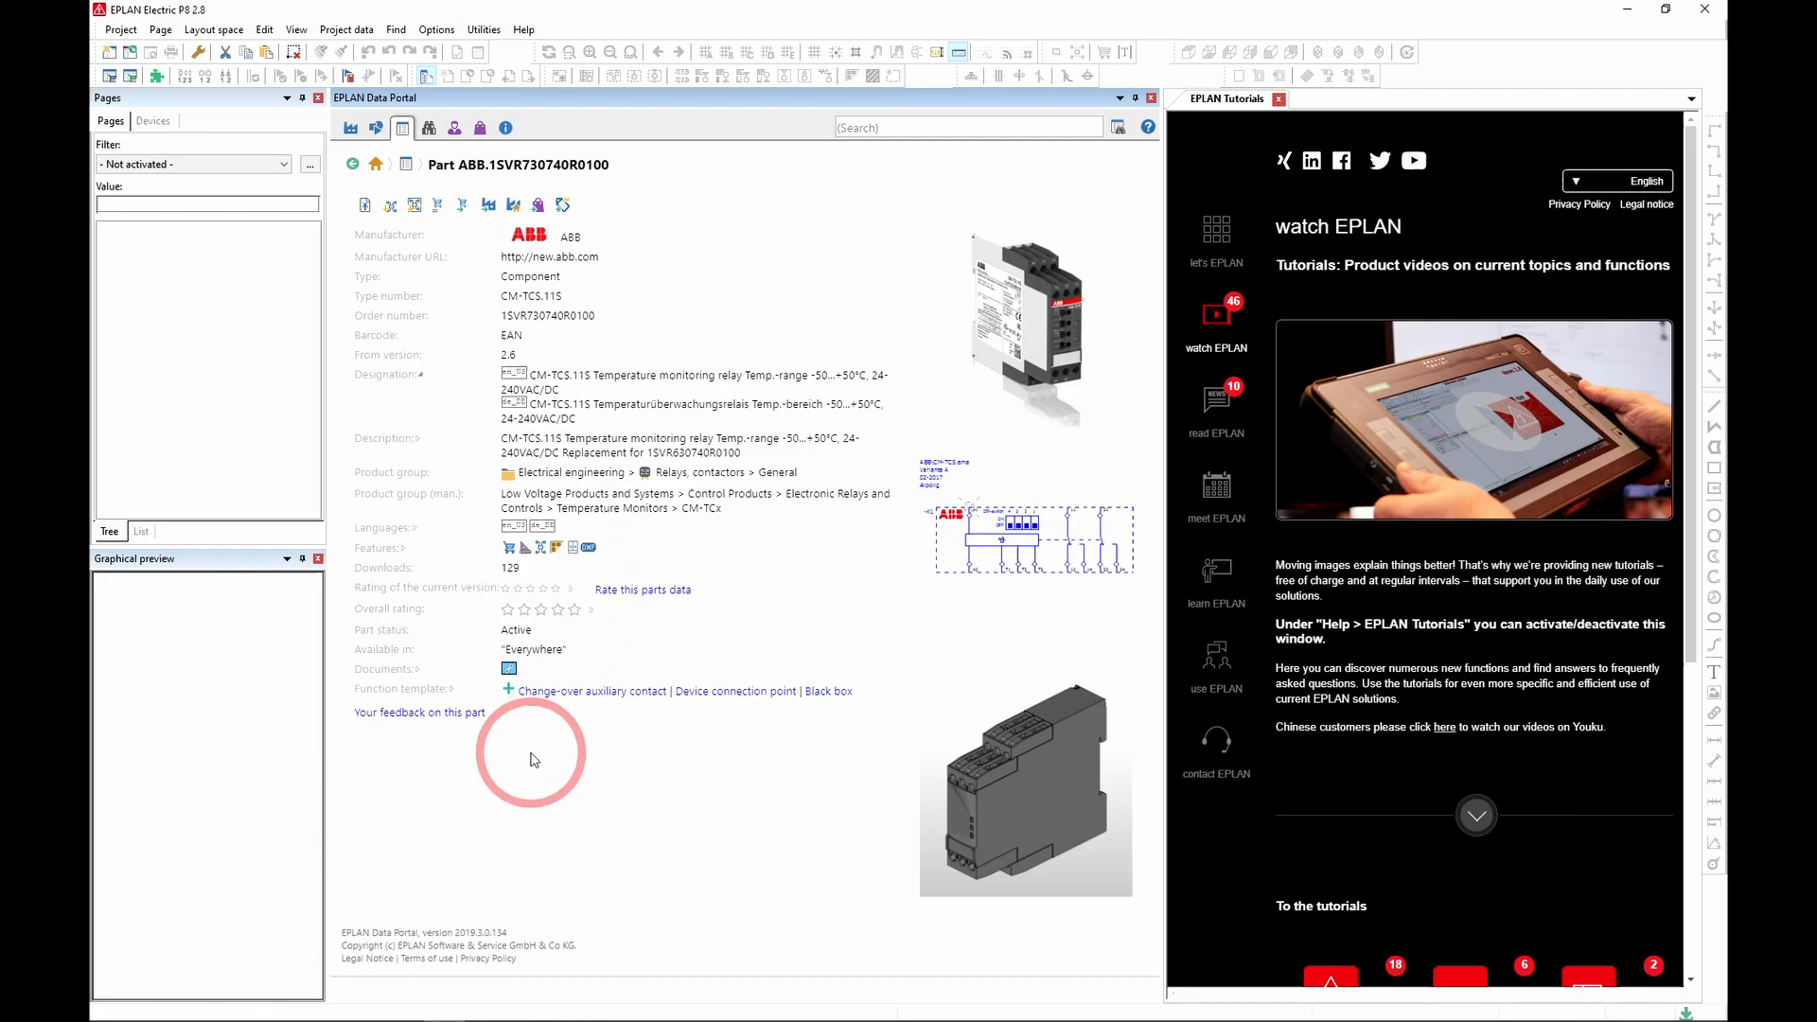
pyautogui.moveTo(676, 432)
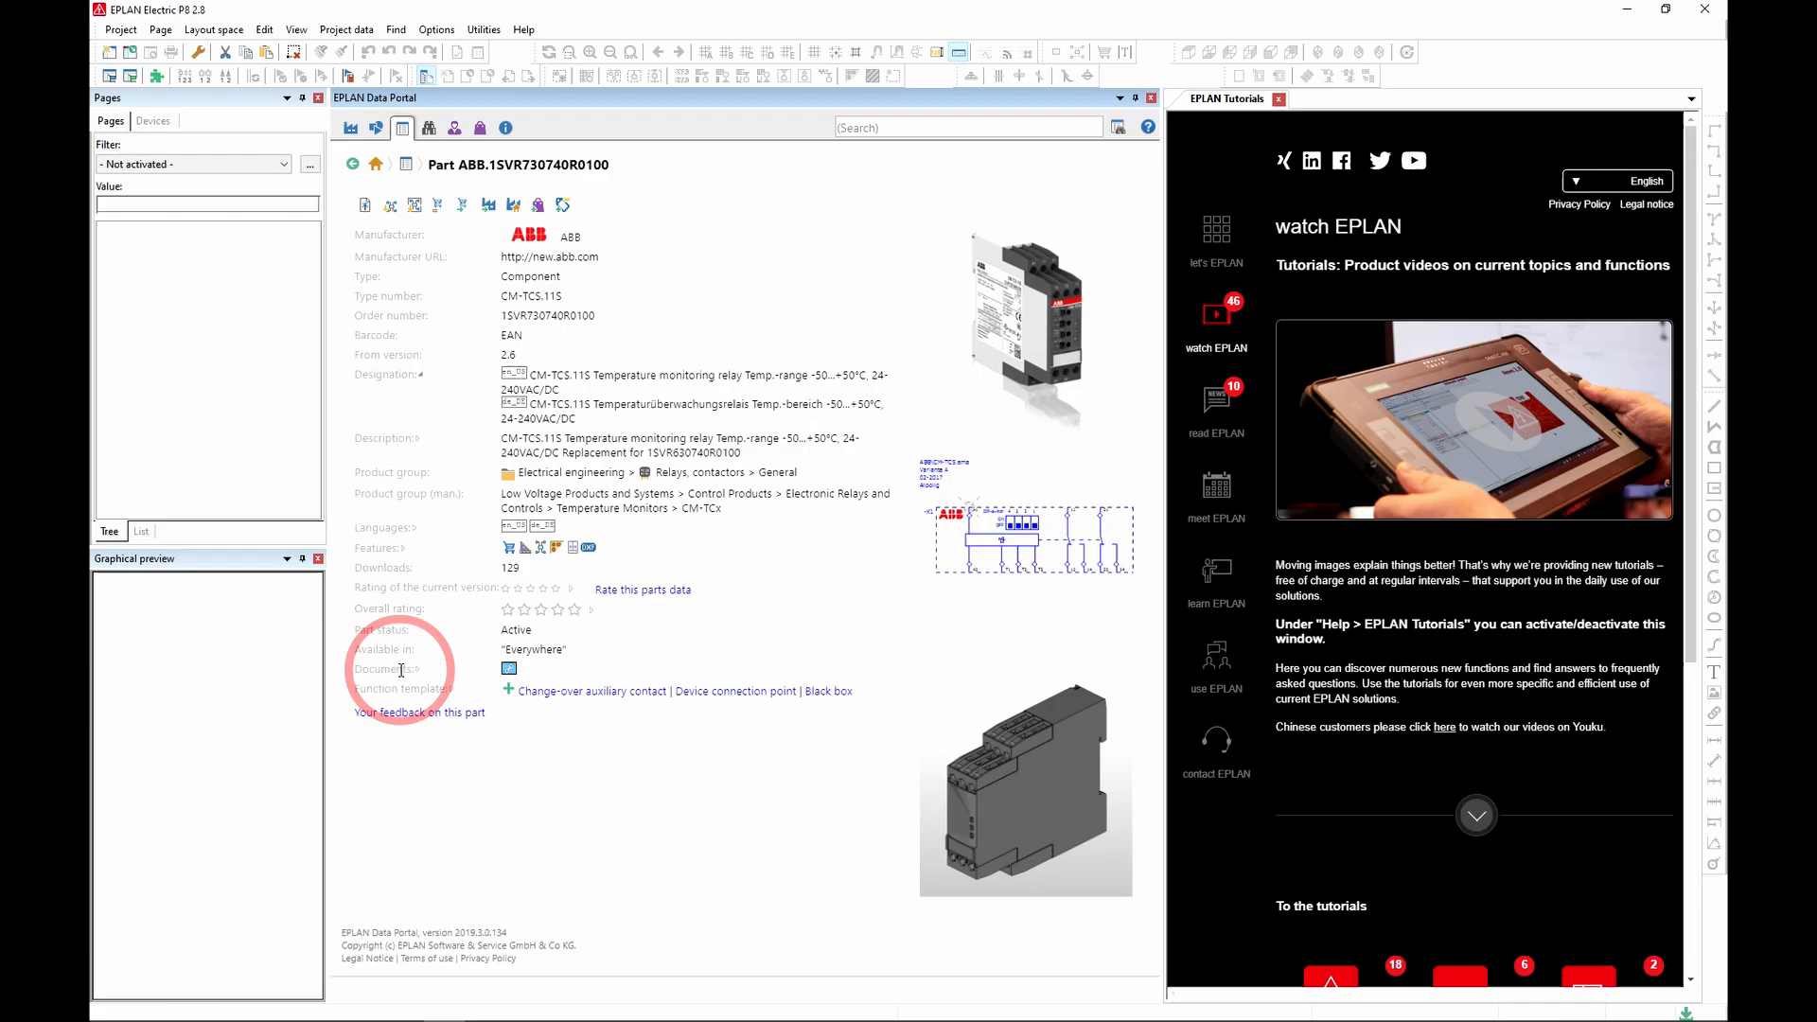
pyautogui.moveTo(508, 669)
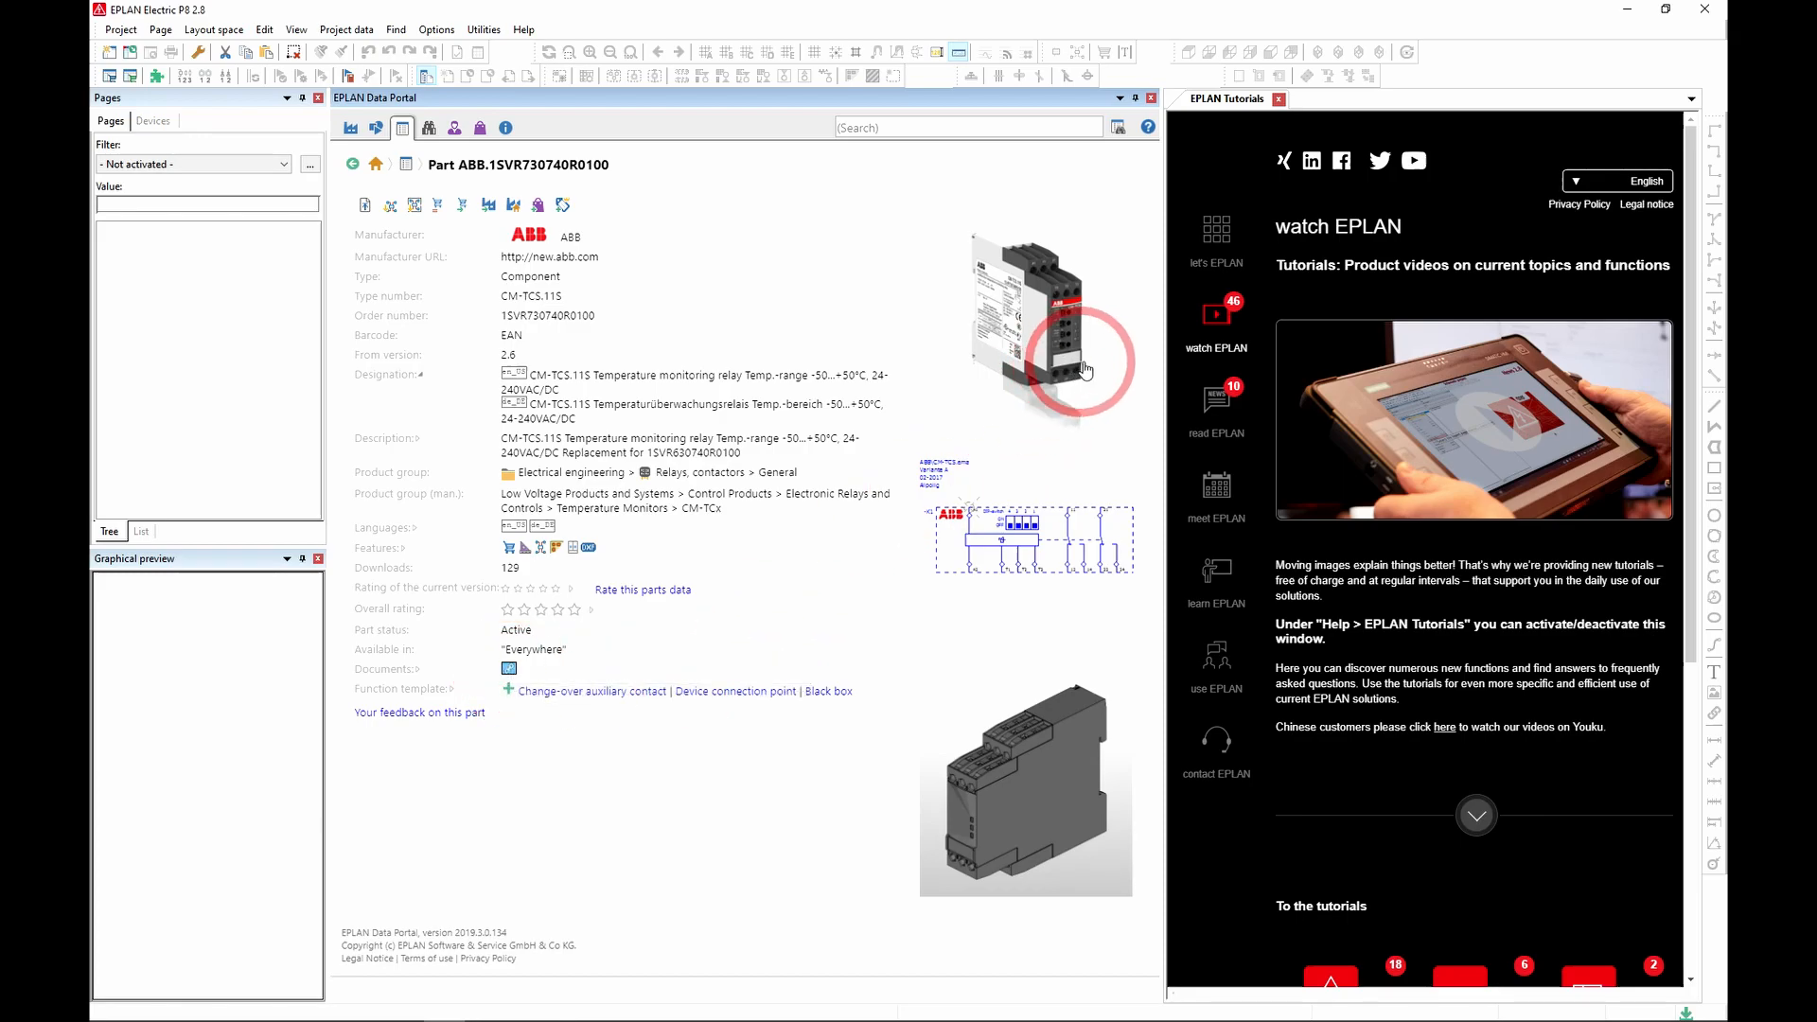
pyautogui.moveTo(1032, 391)
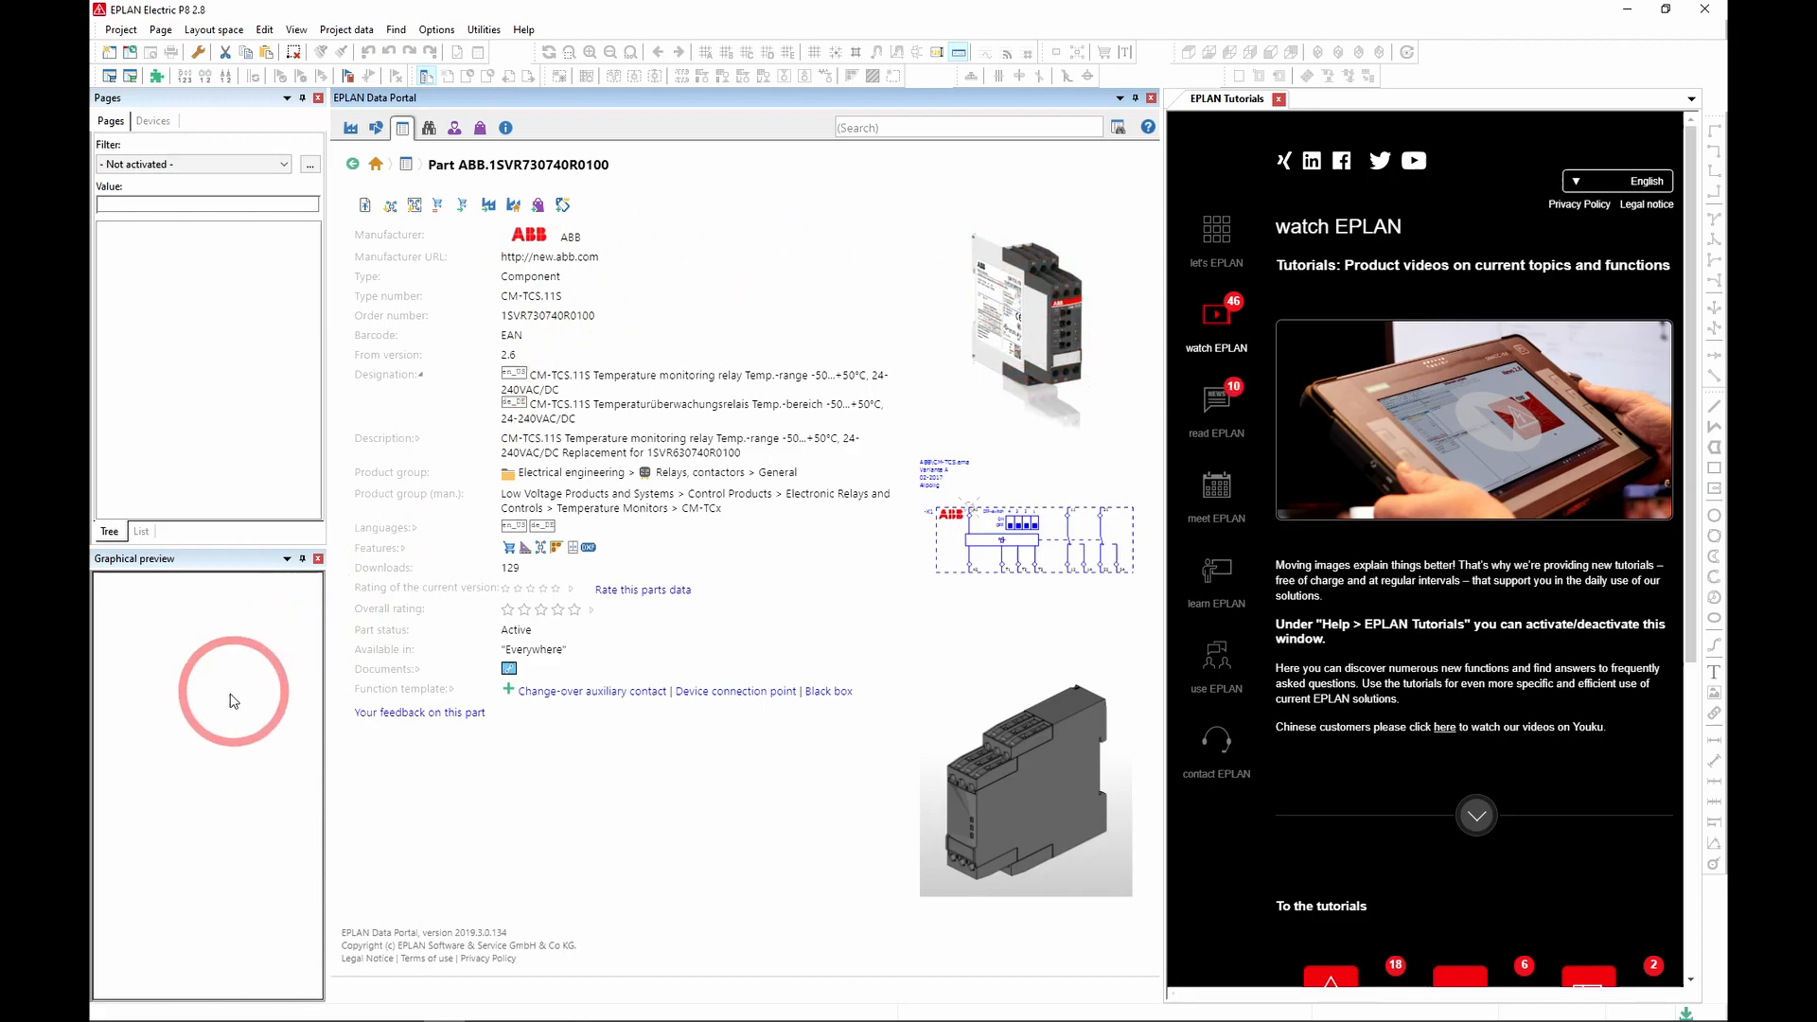
pyautogui.moveTo(234, 703)
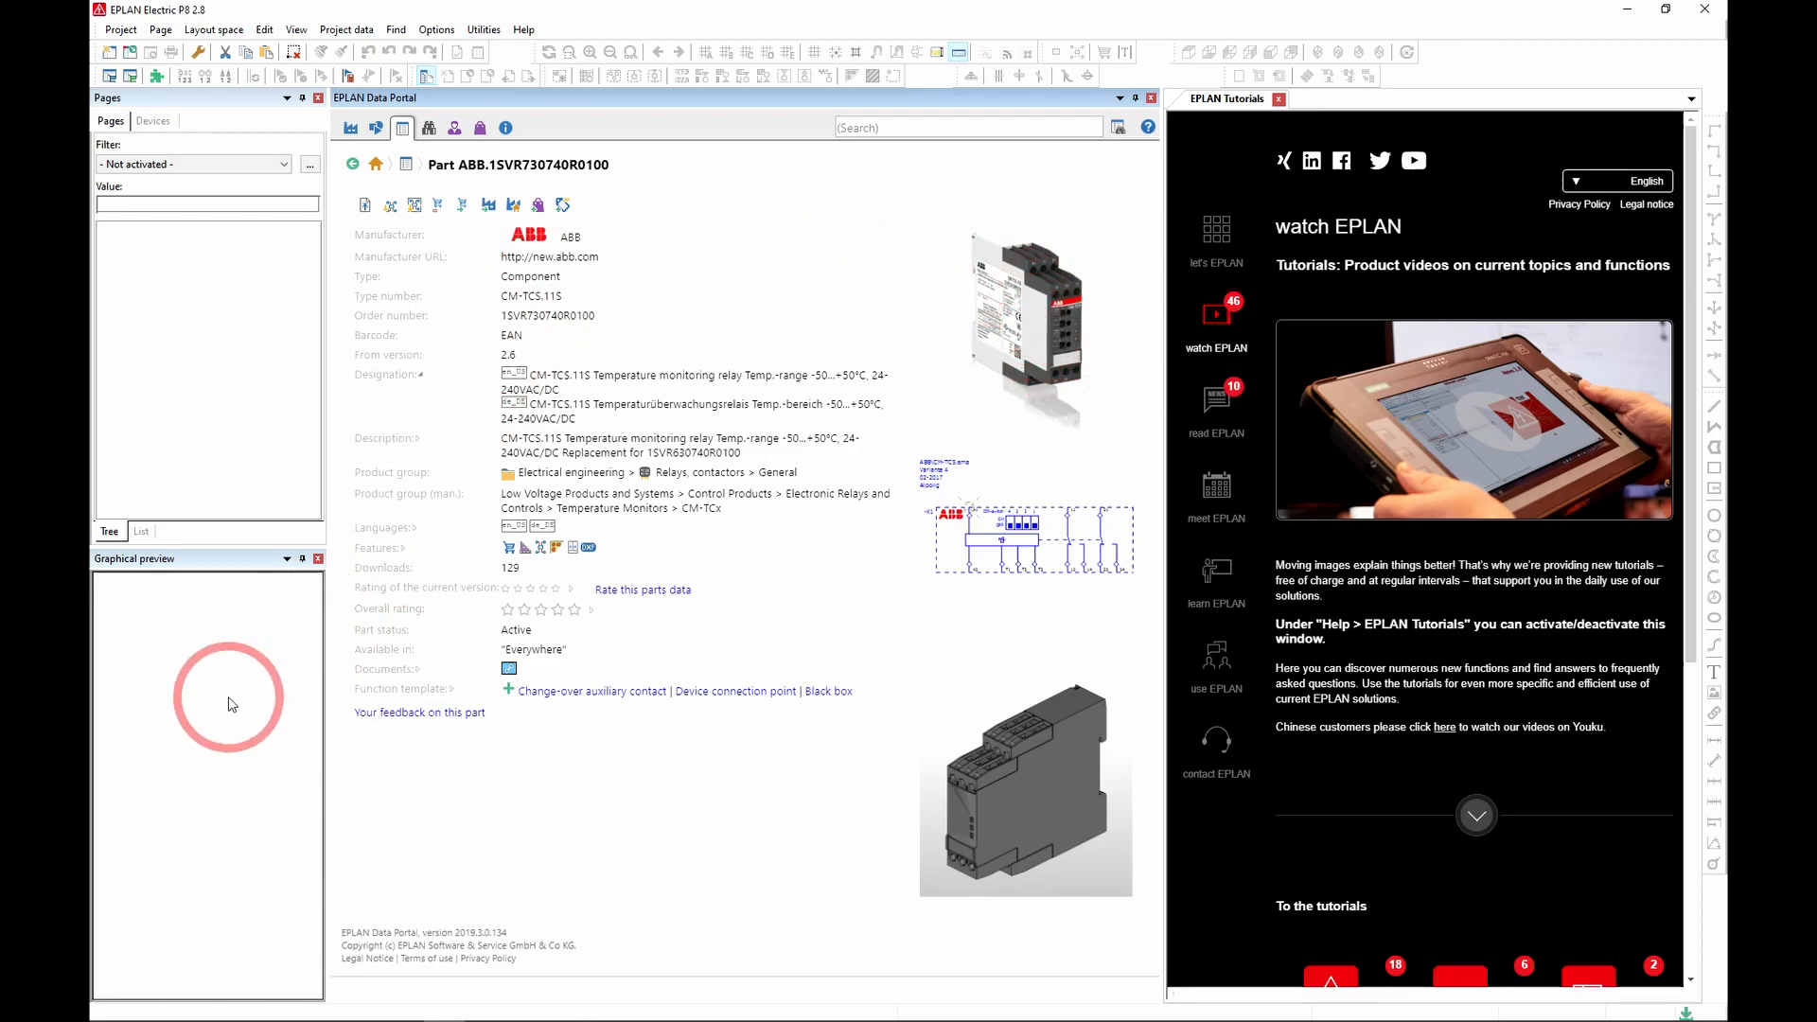
pyautogui.moveTo(217, 712)
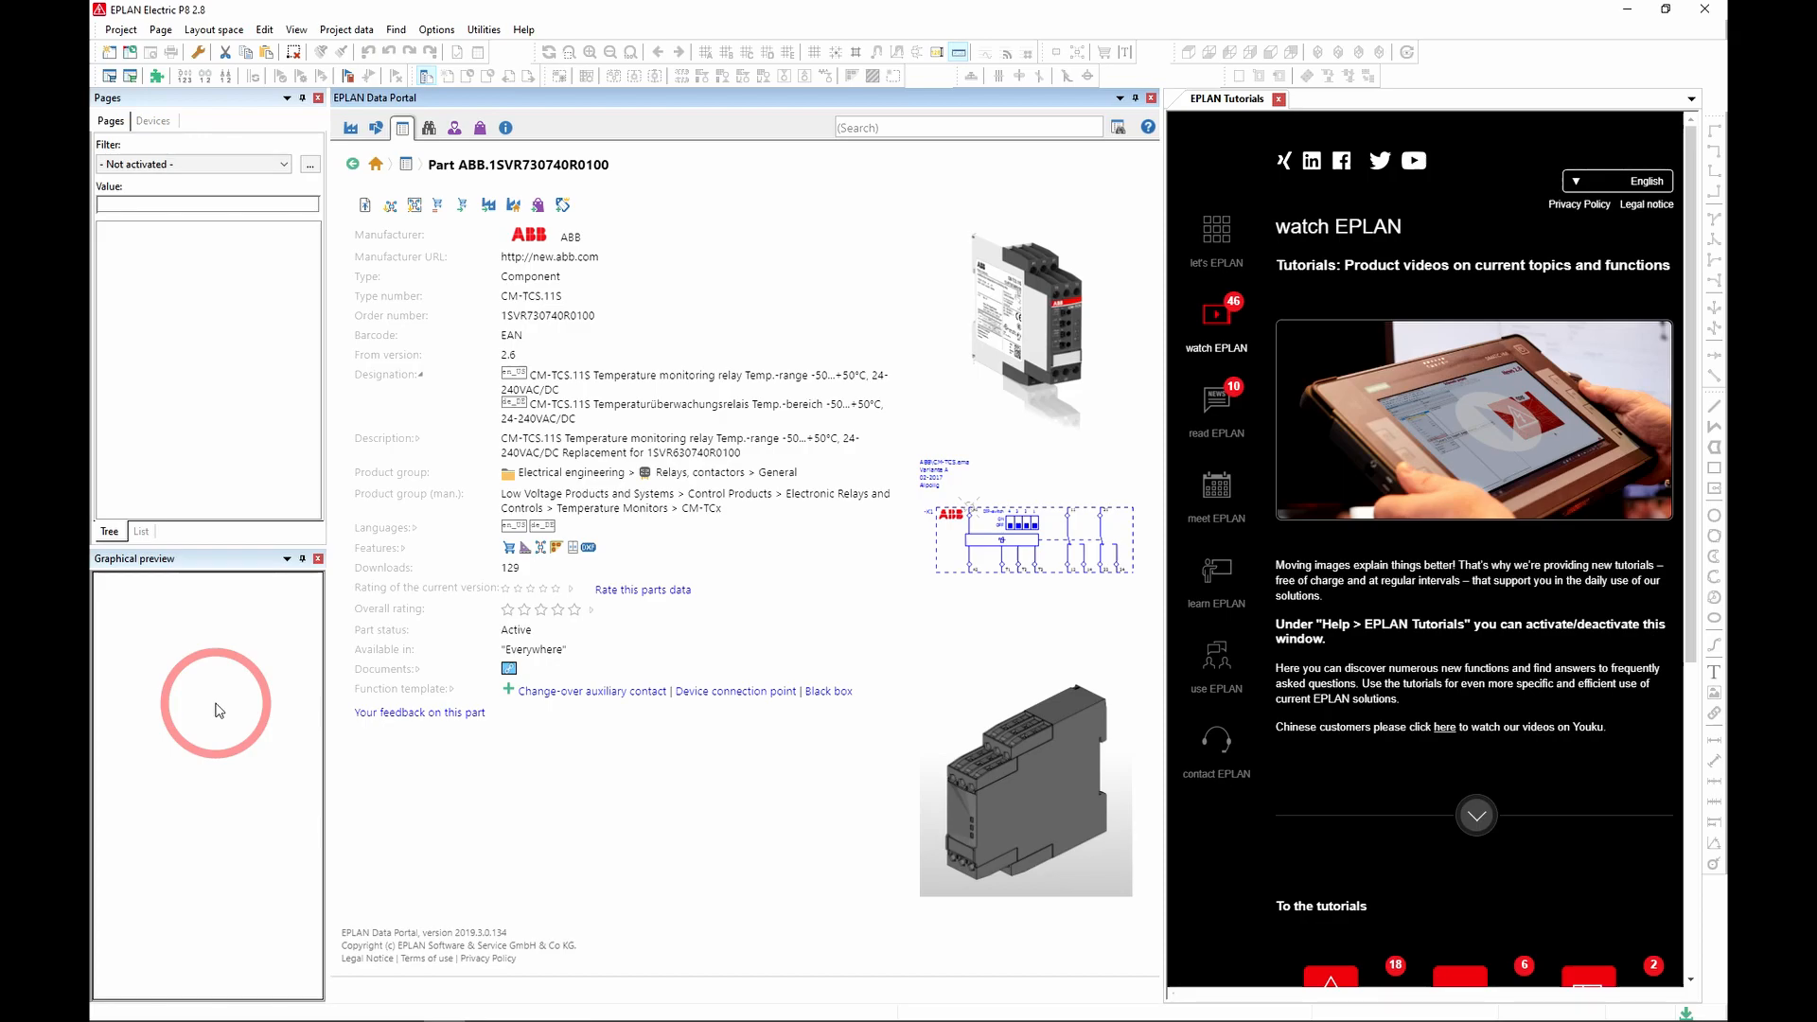
pyautogui.moveTo(912, 563)
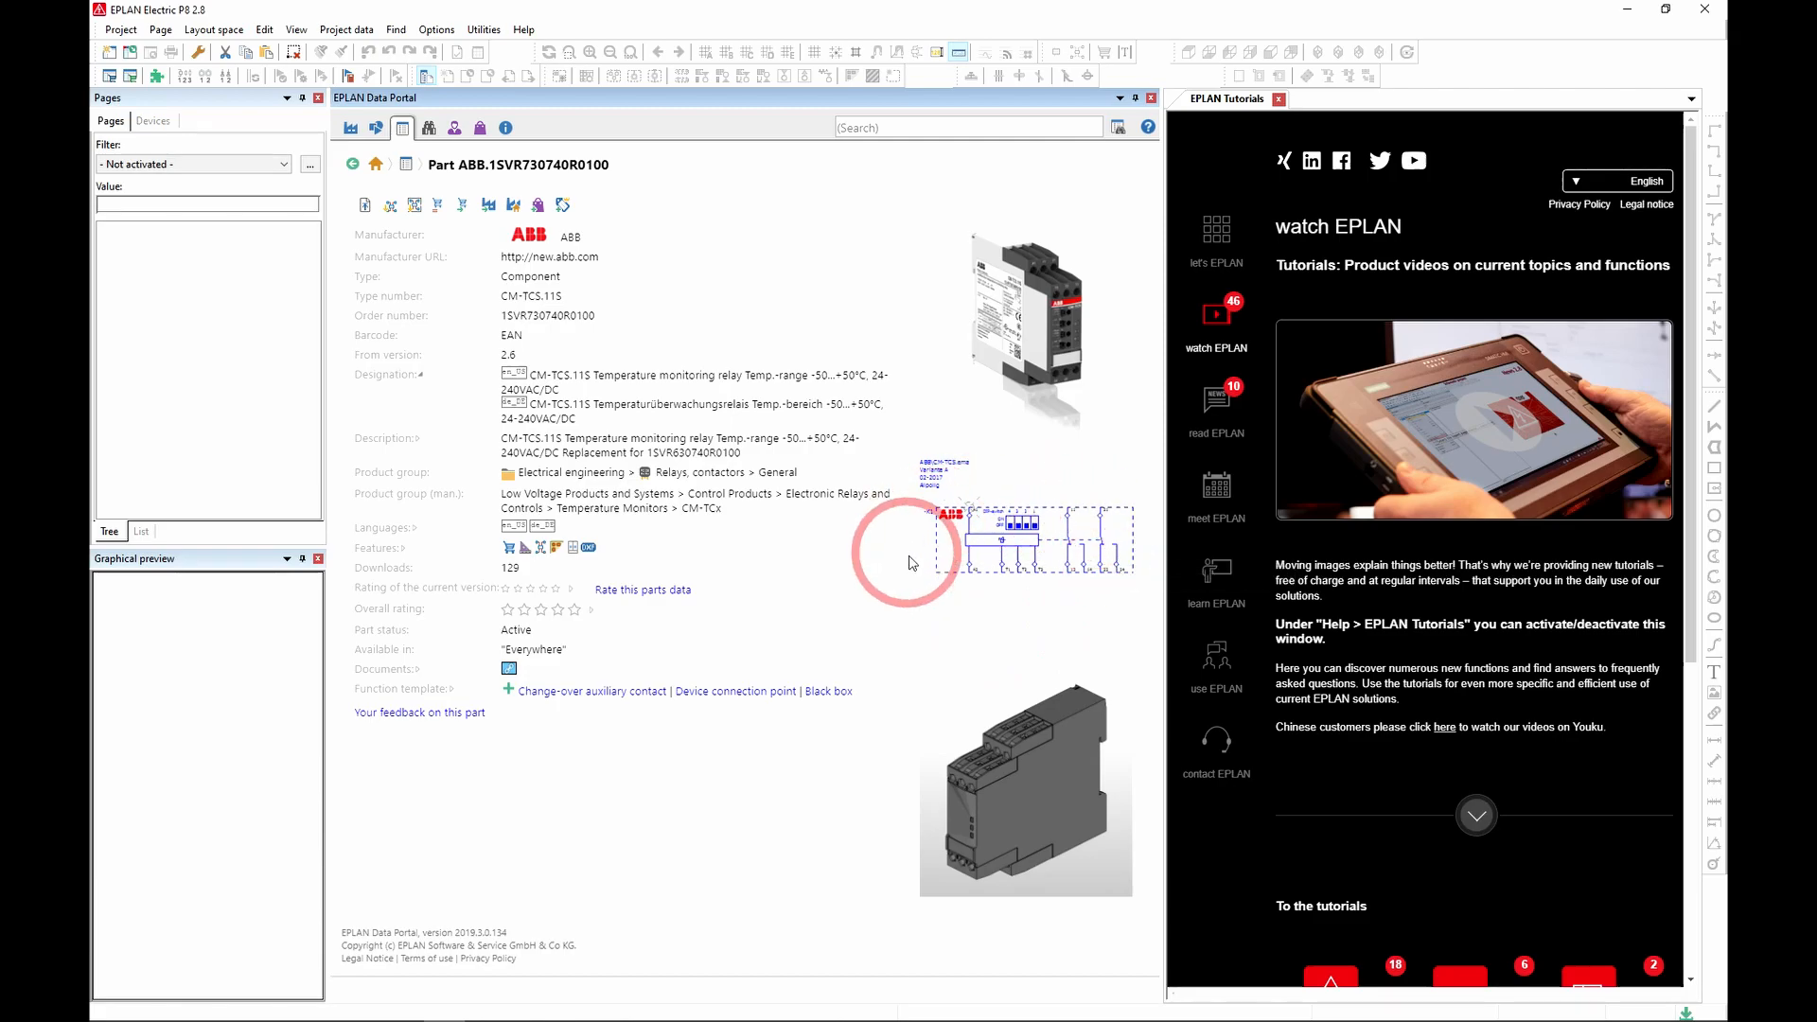
pyautogui.moveTo(1057, 630)
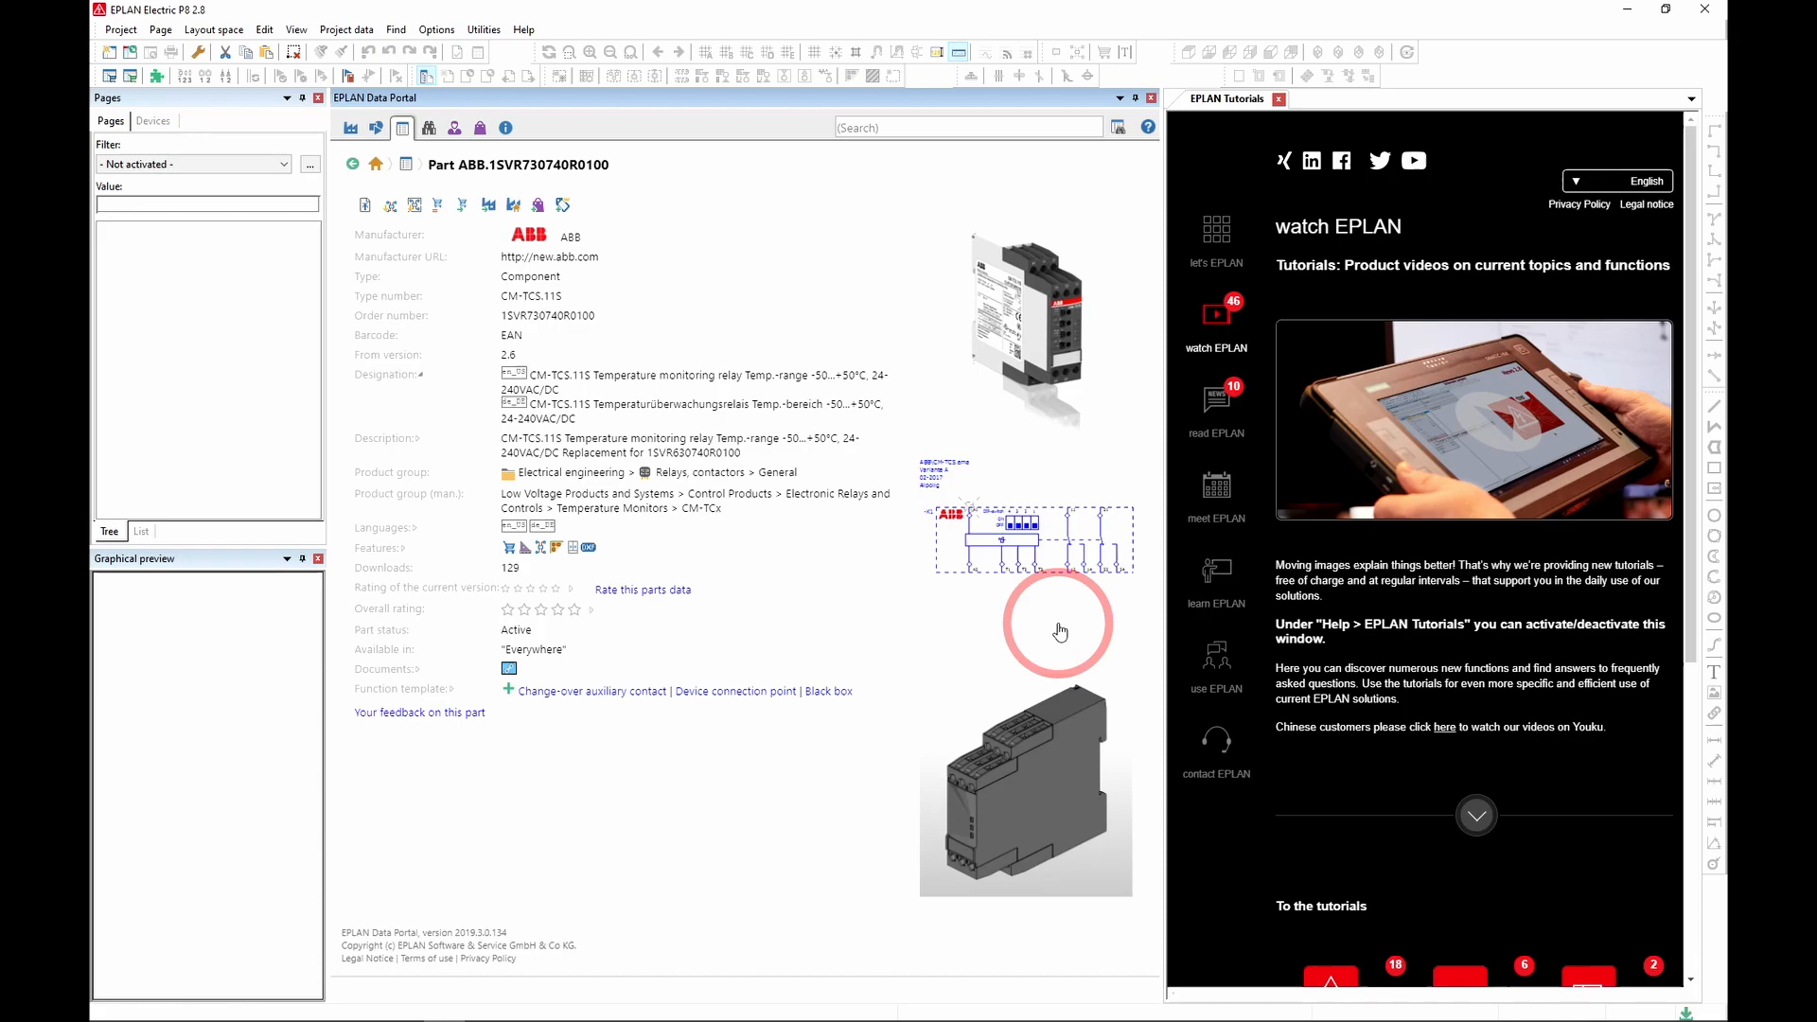
pyautogui.moveTo(1064, 791)
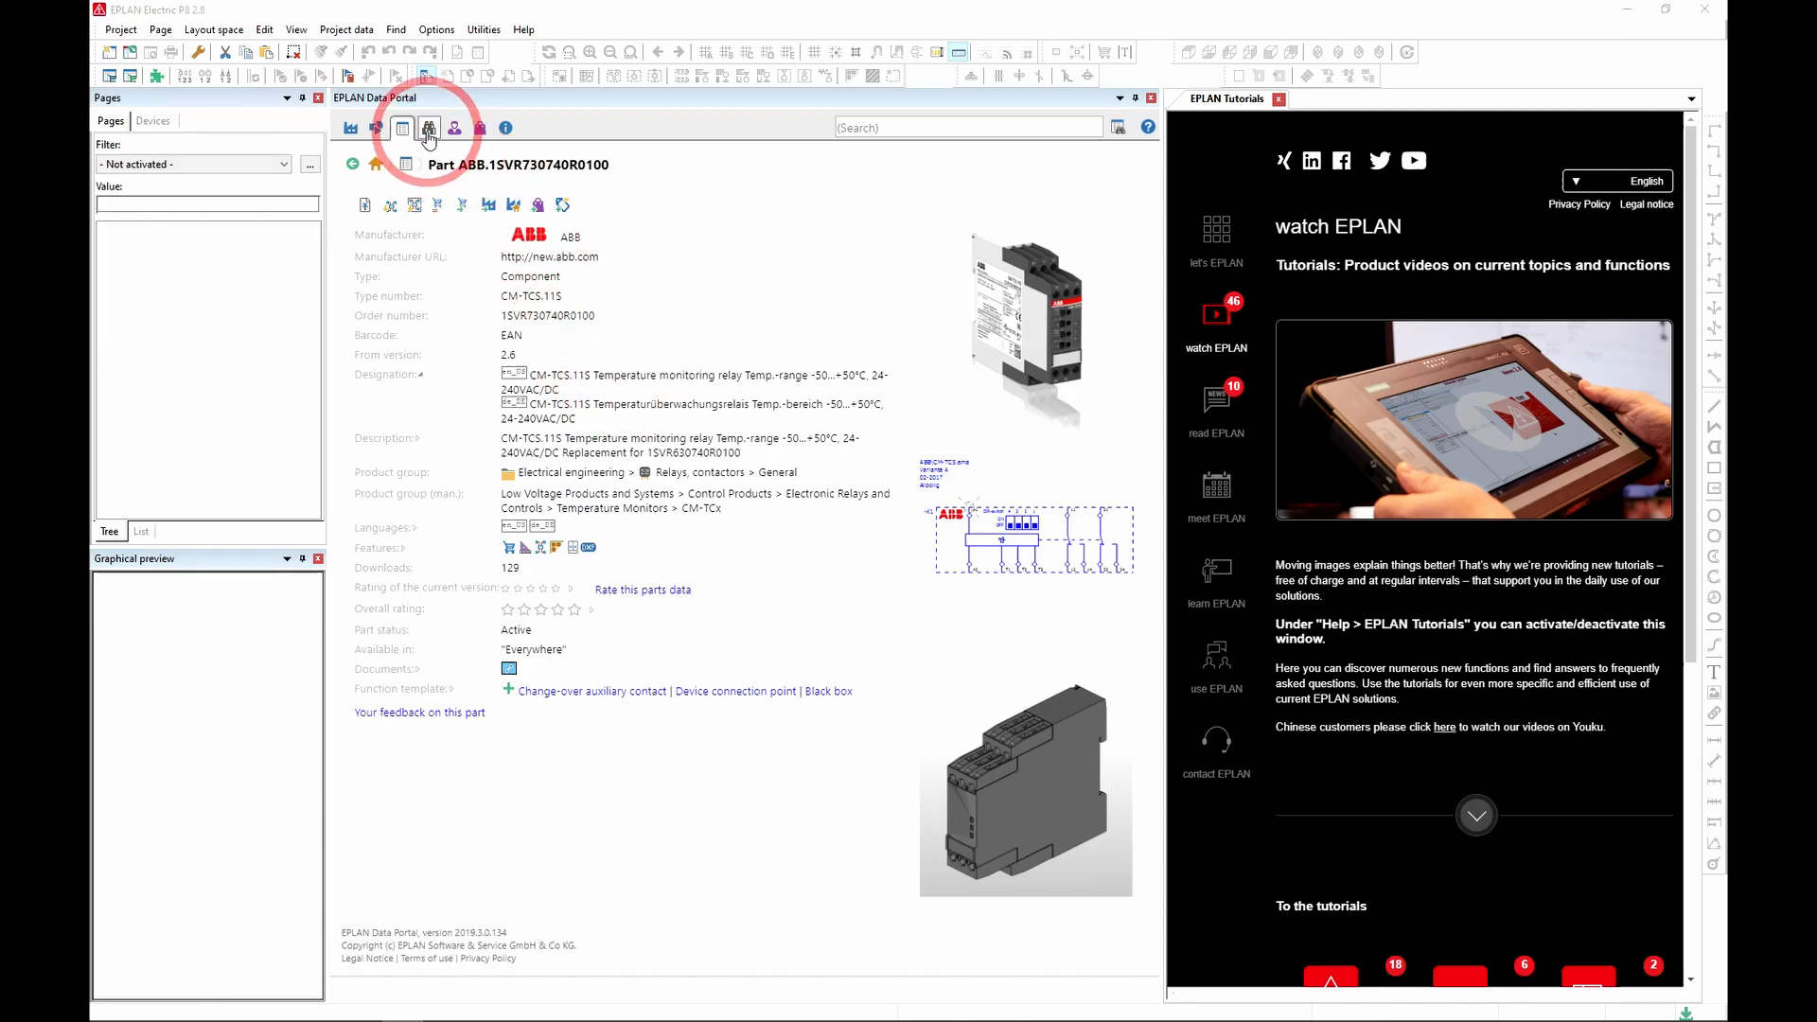
pyautogui.moveTo(427, 129)
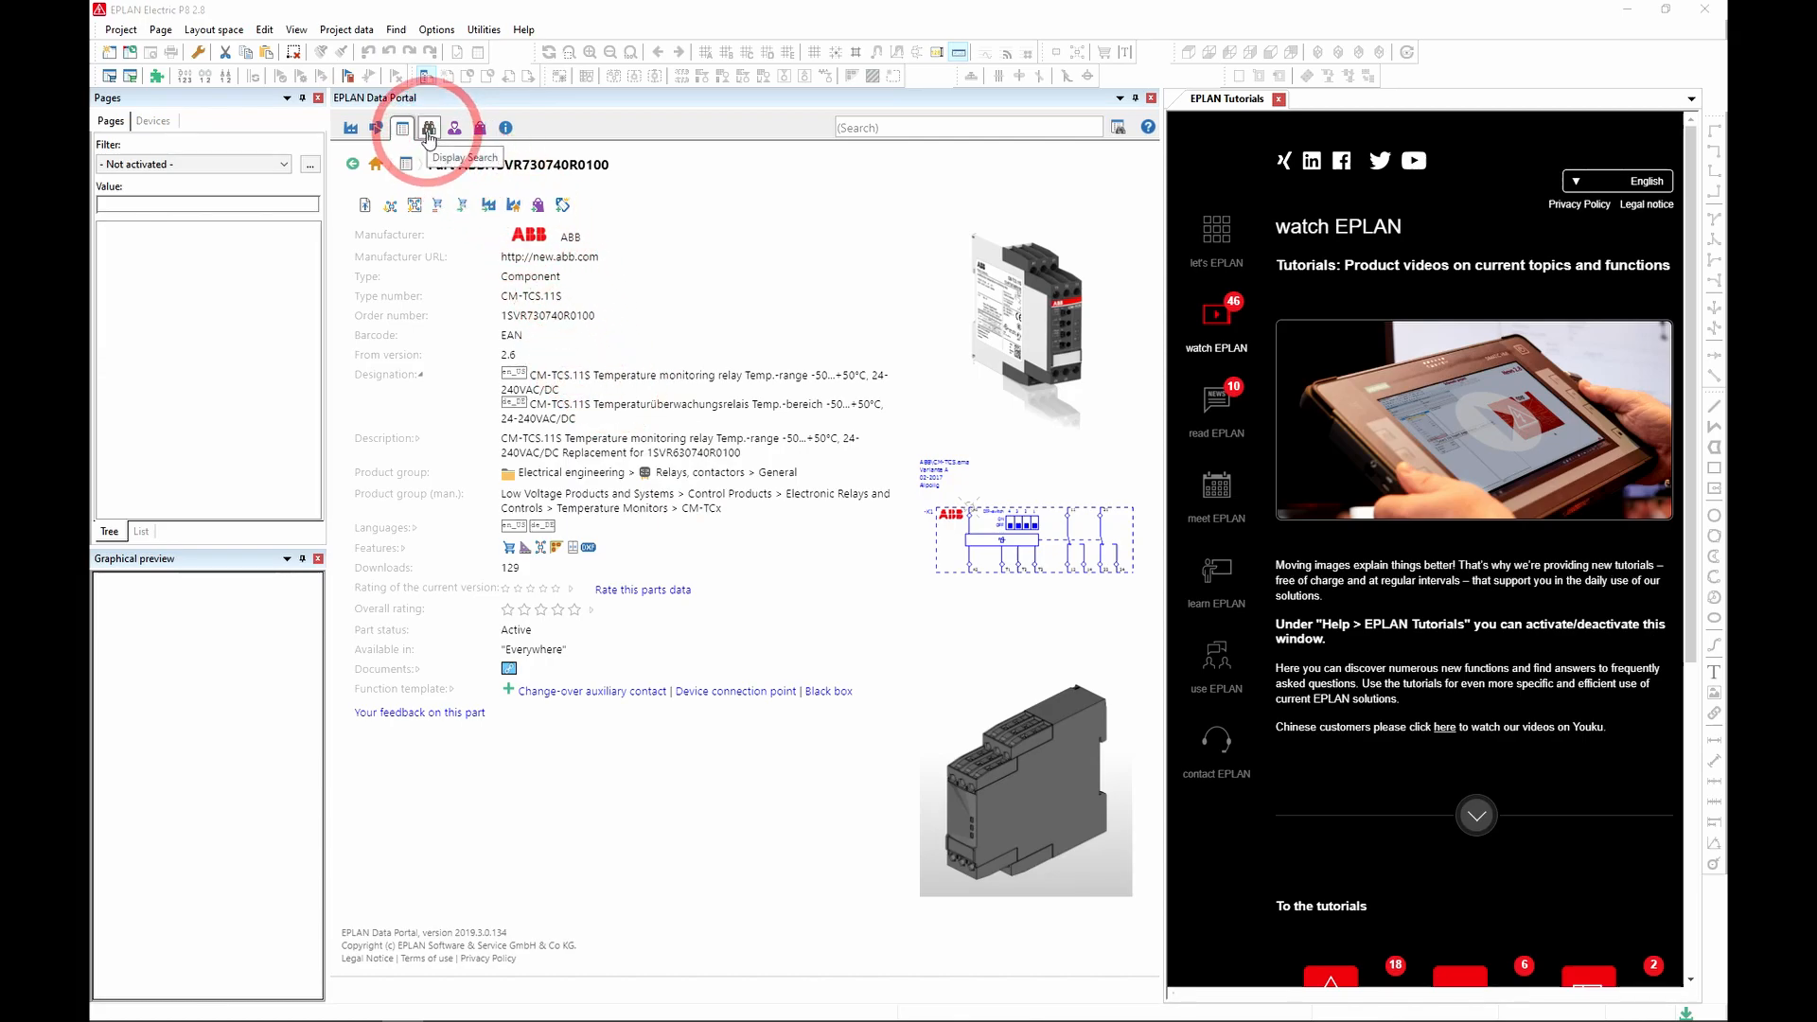
# - Open the part search form and clear the ABB manufacturer and product group filters
pyautogui.click(427, 128)
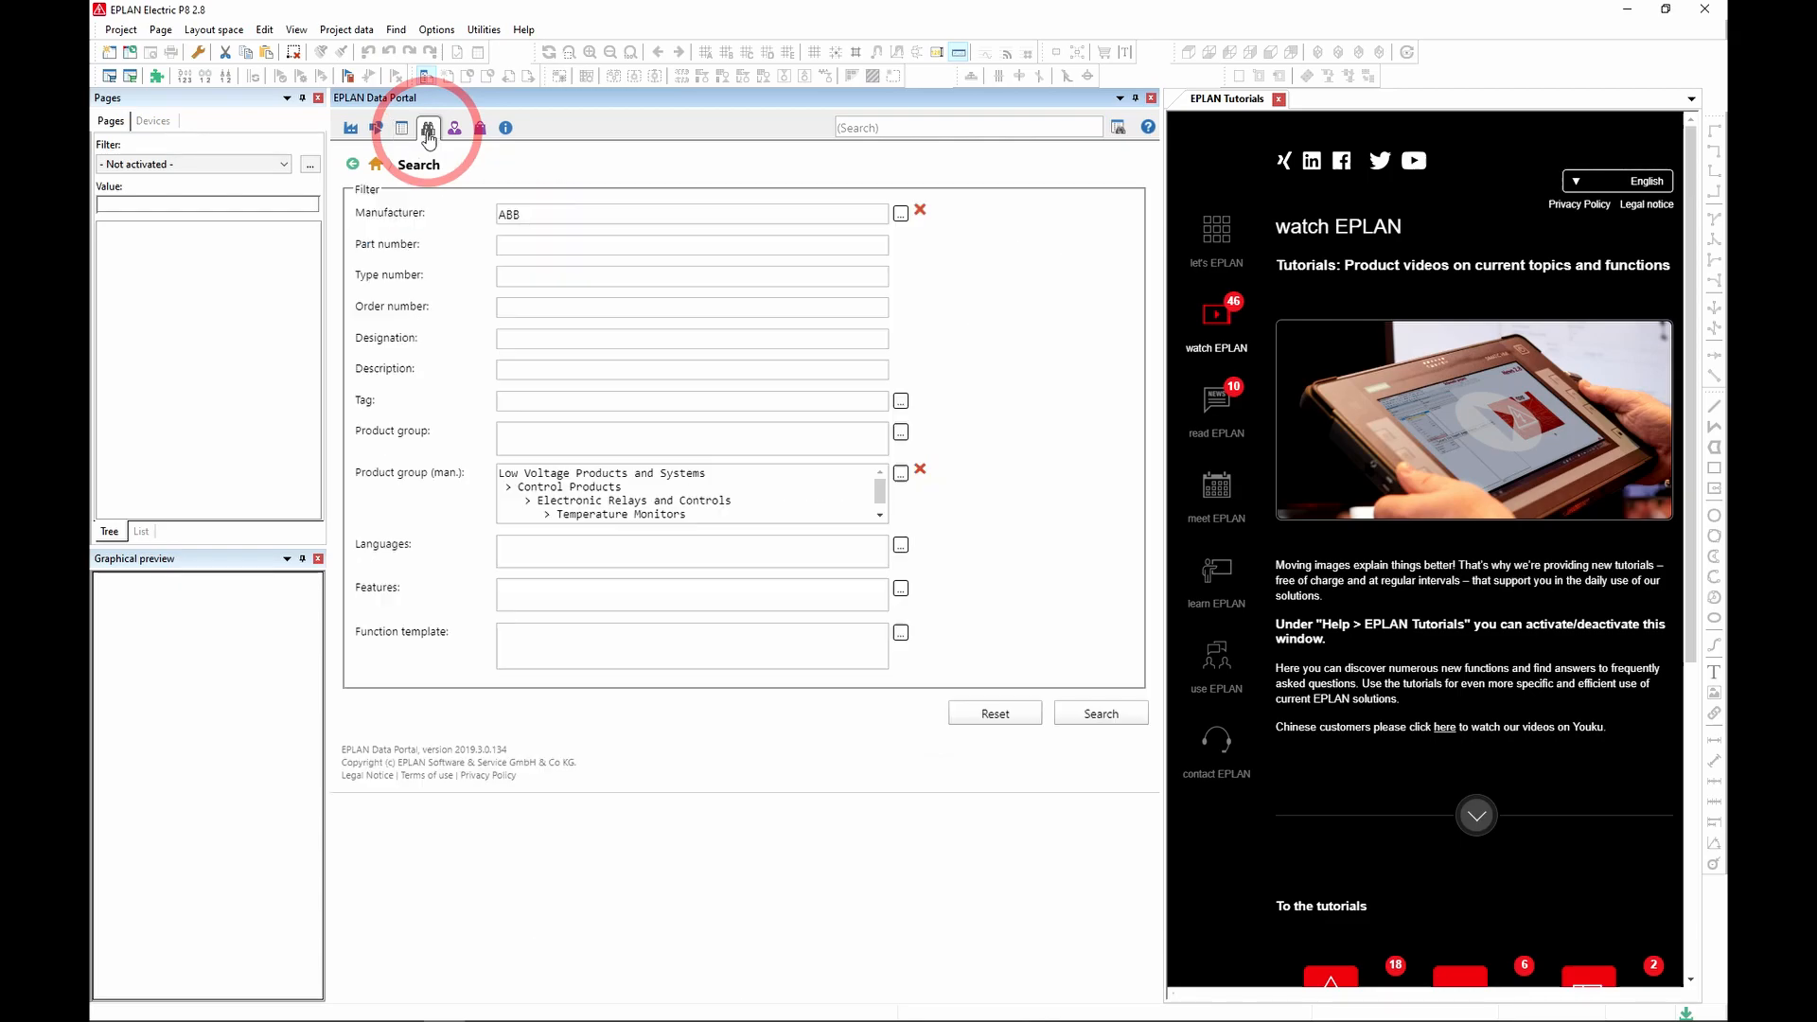
pyautogui.click(933, 127)
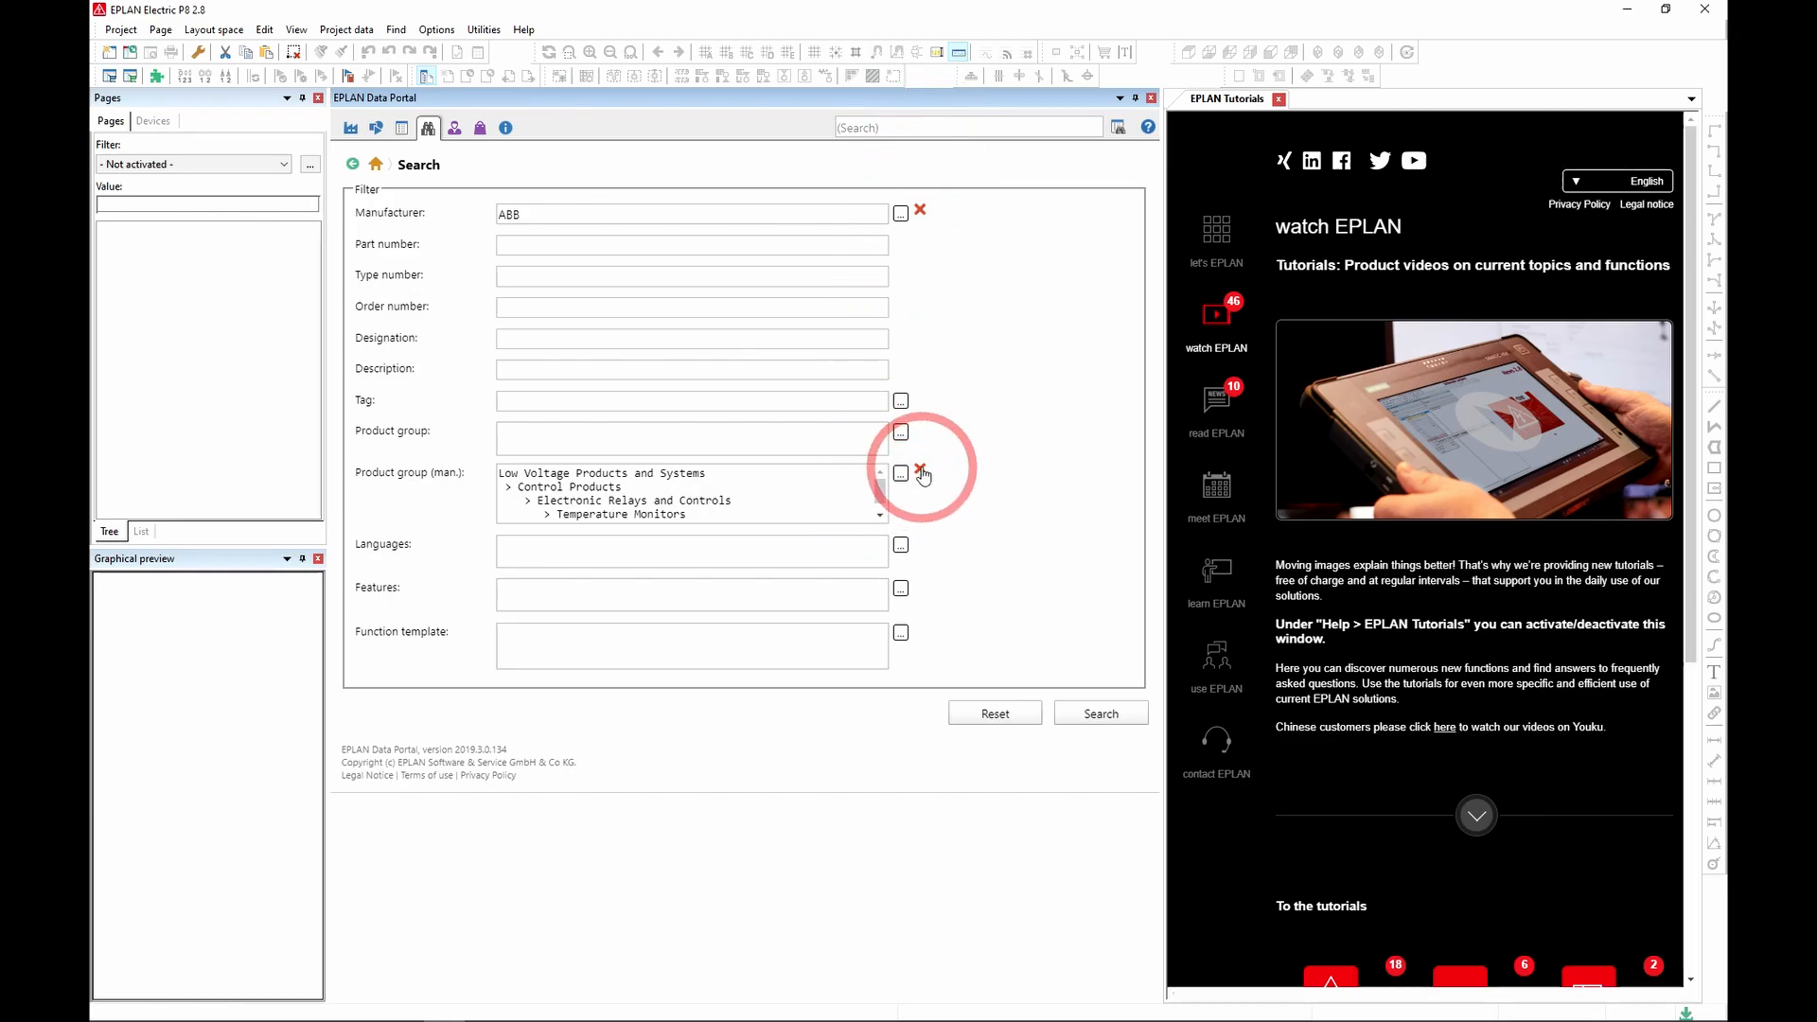
pyautogui.click(919, 468)
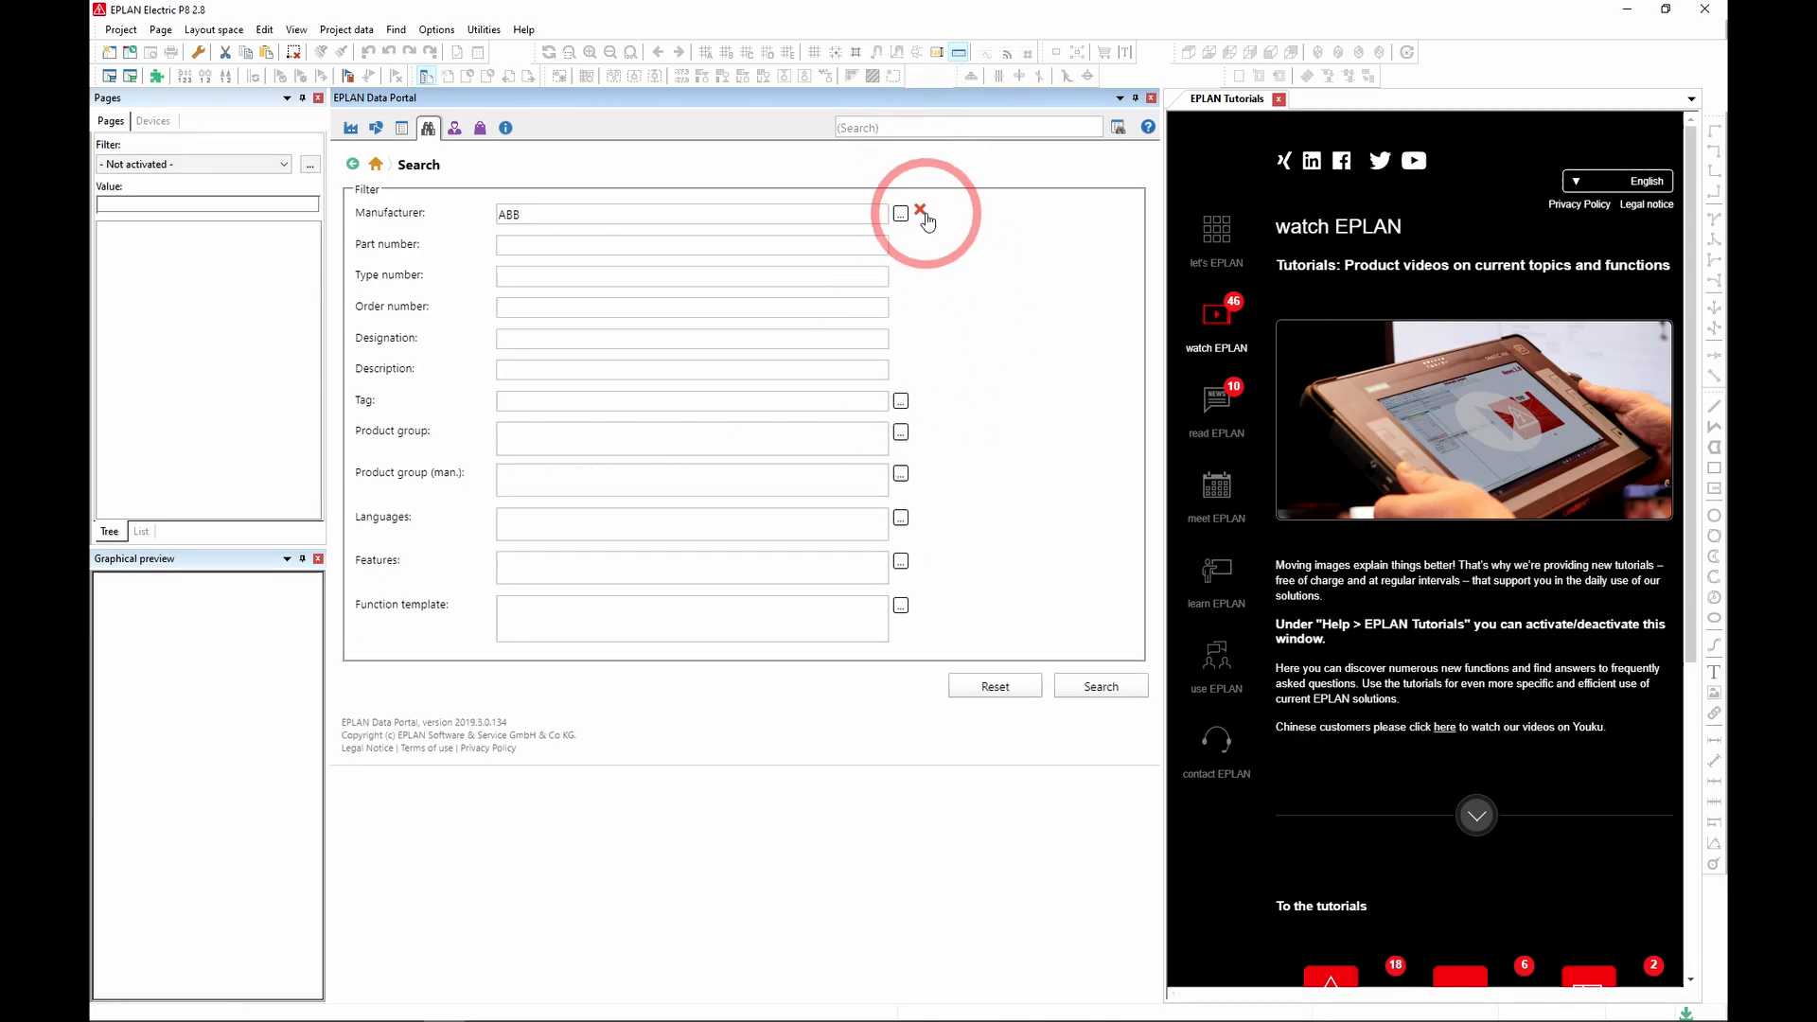
pyautogui.moveTo(922, 215)
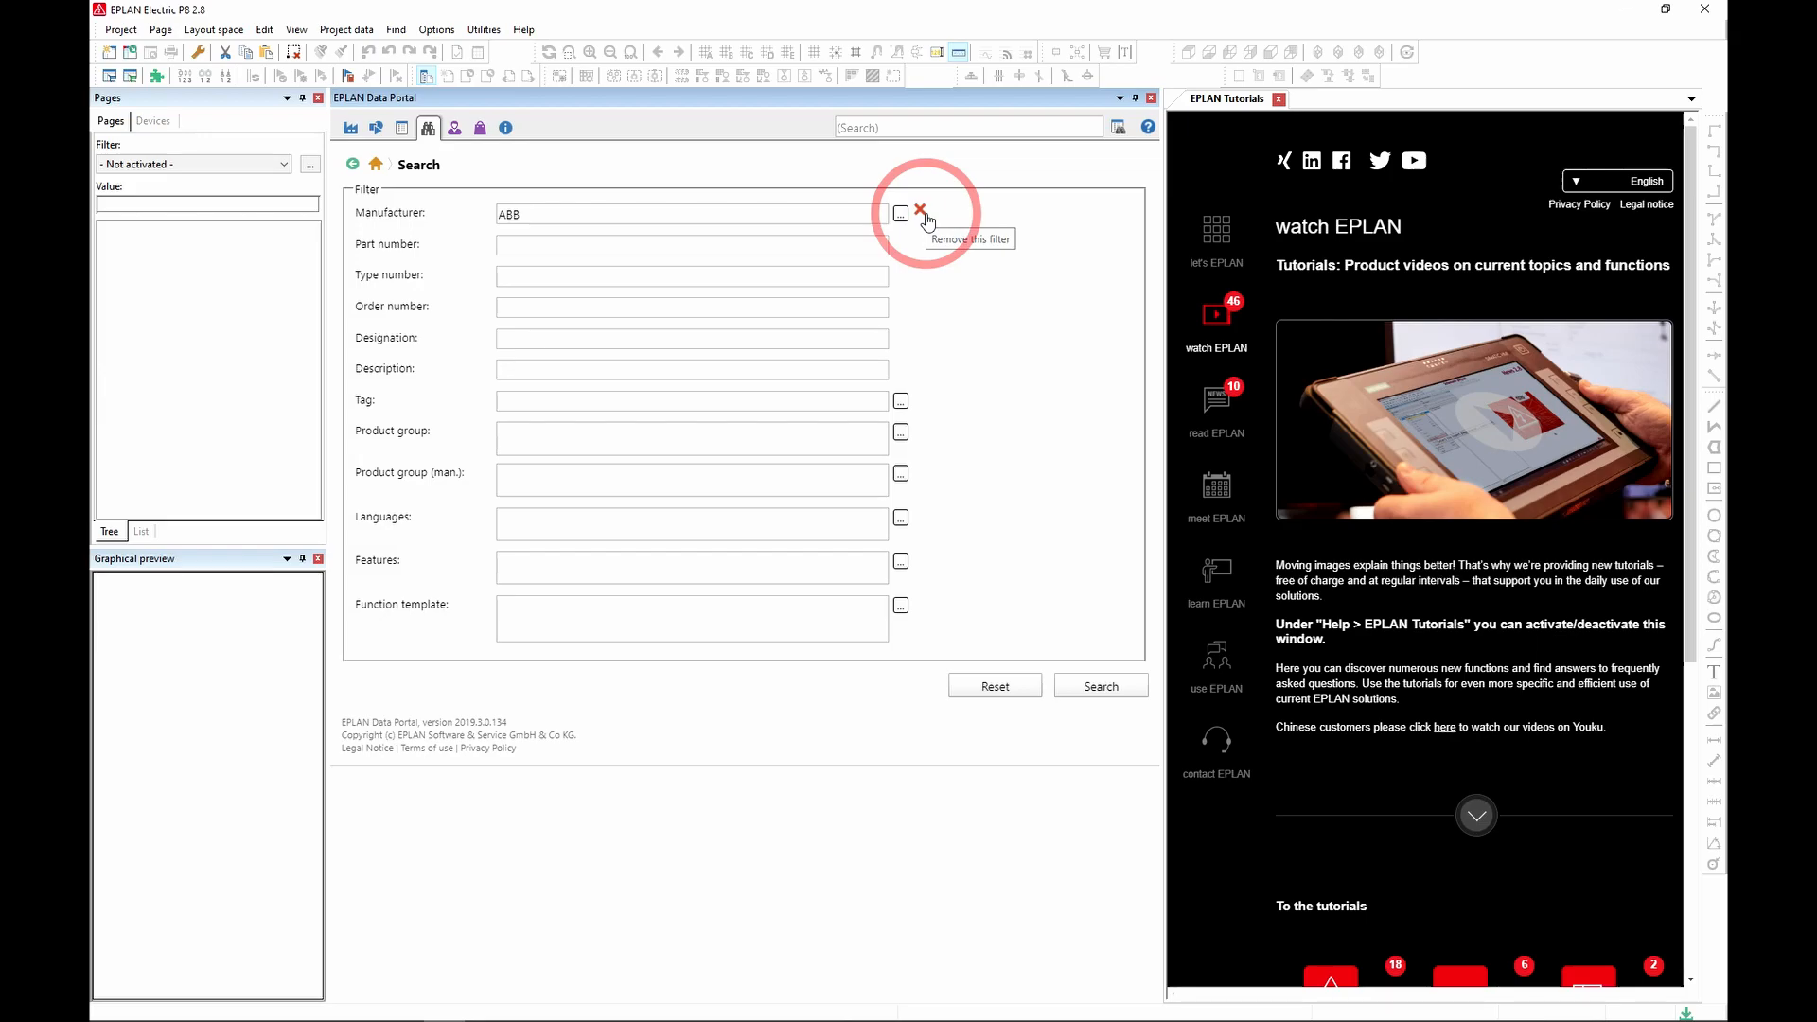
pyautogui.click(900, 212)
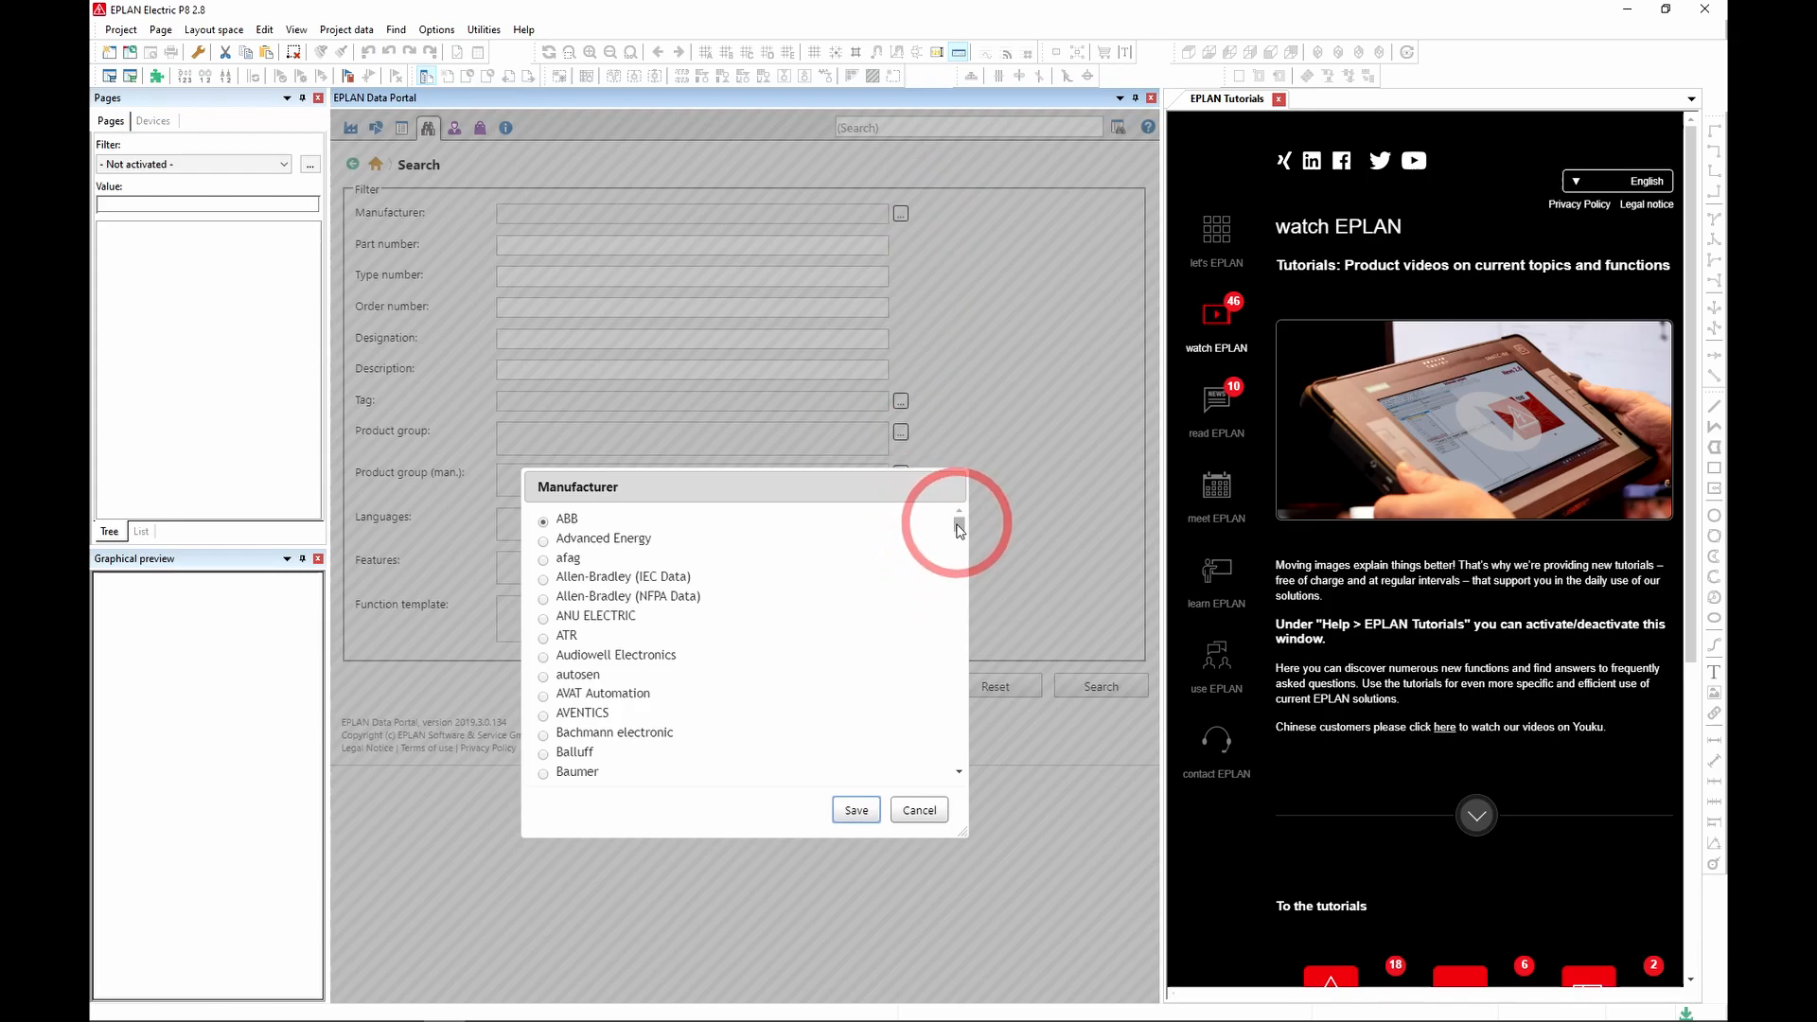
# - Choose Allen-Bradley (IEC Data) in the Manufacturer dialog and save it
pyautogui.moveTo(959, 510); pyautogui.dragTo(958, 646)
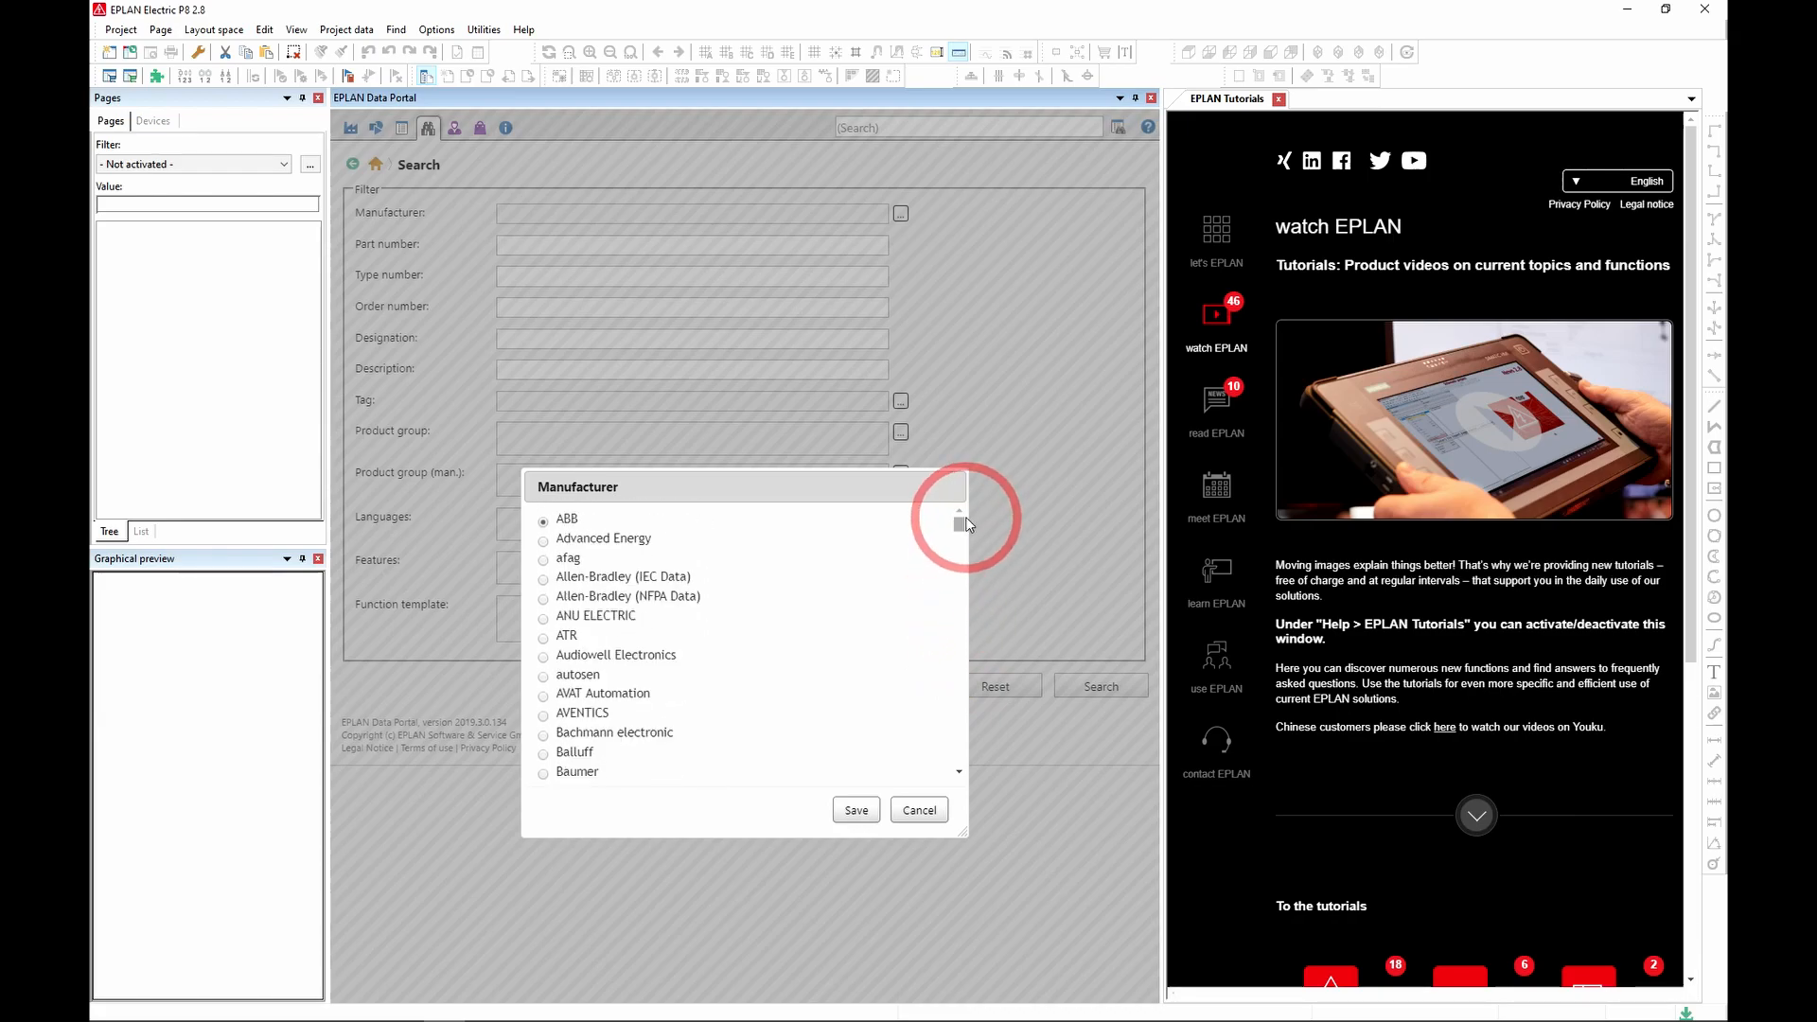
pyautogui.click(543, 576)
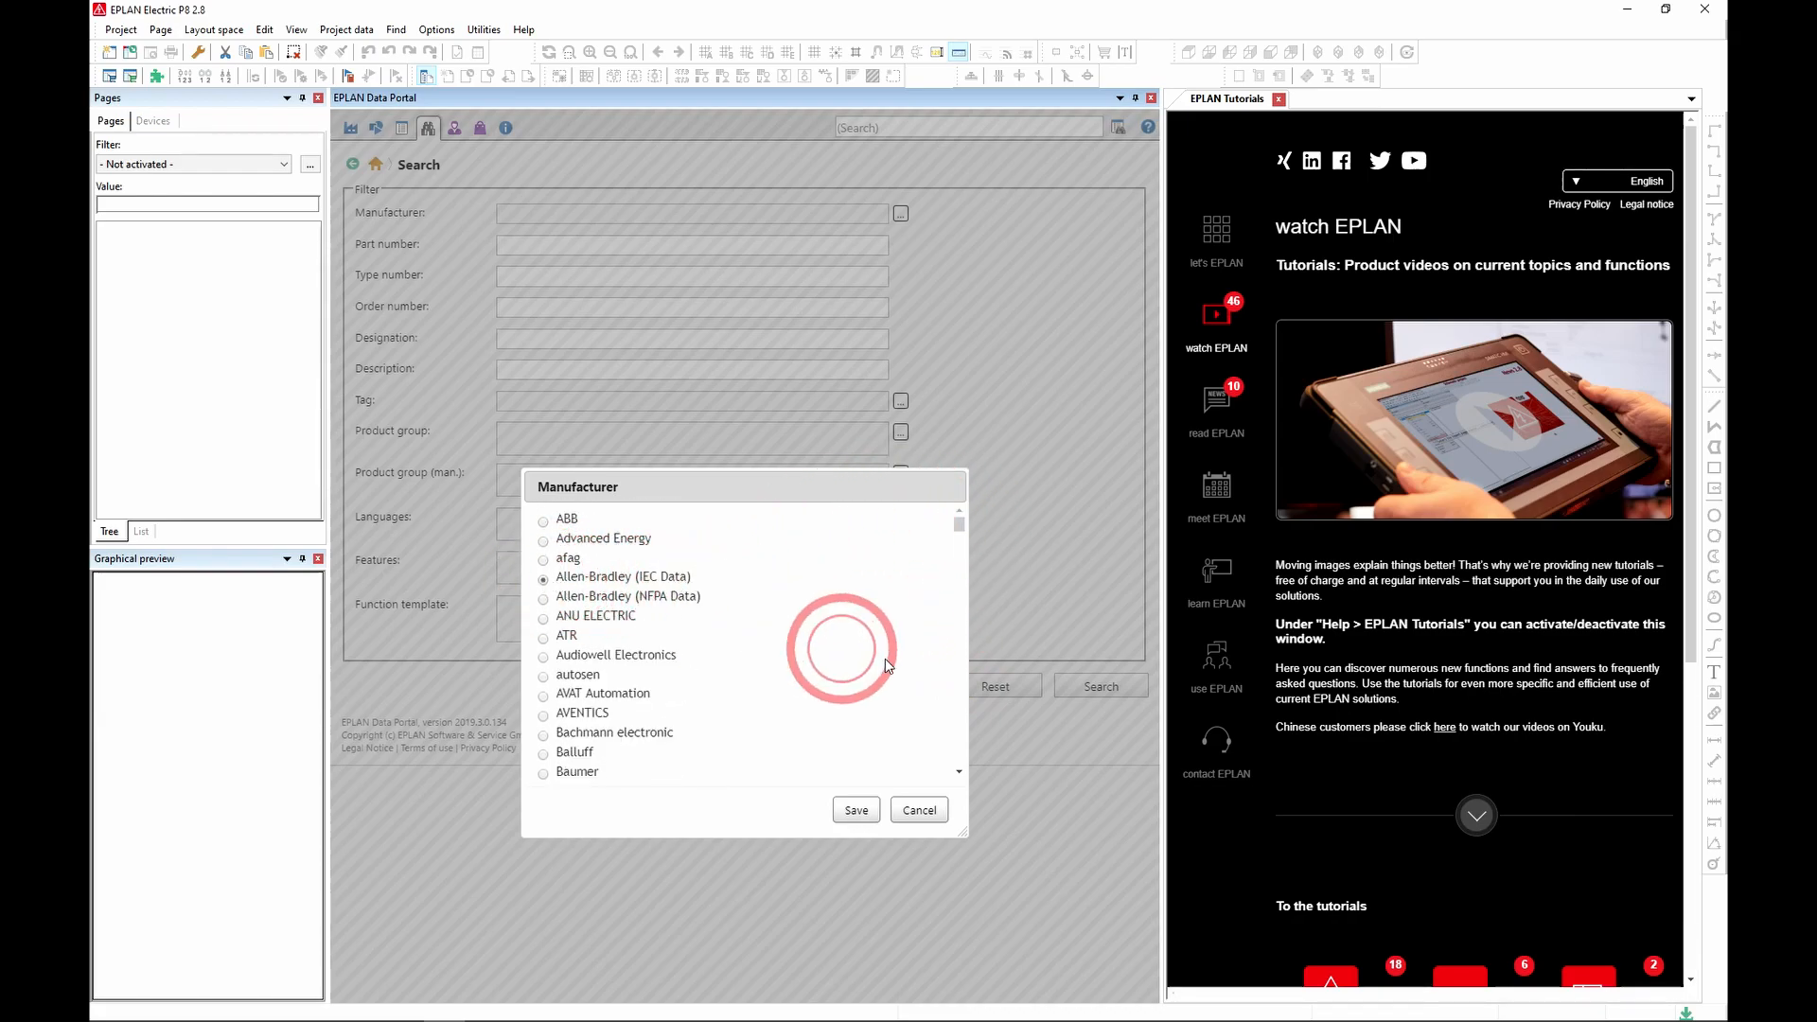
pyautogui.click(856, 810)
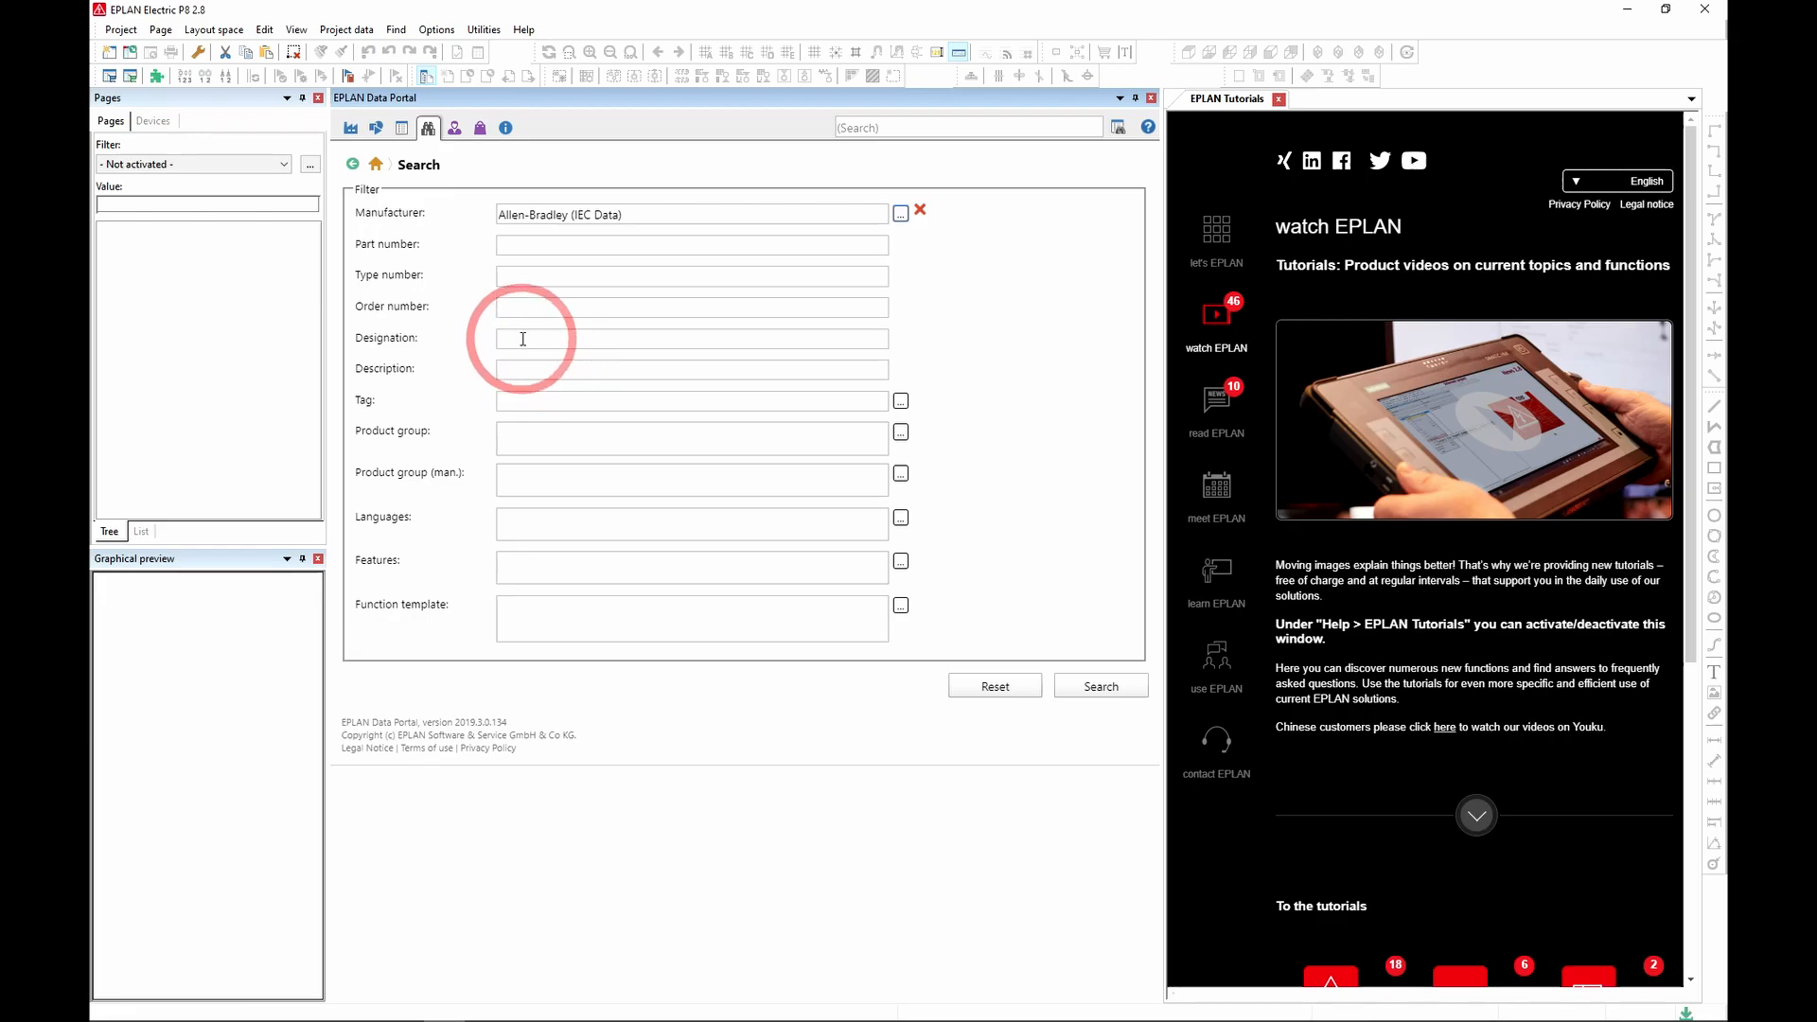
# - Search for Allen-Bradley parts with 'Safety Relay' as the designation
pyautogui.write('Safety Relay')
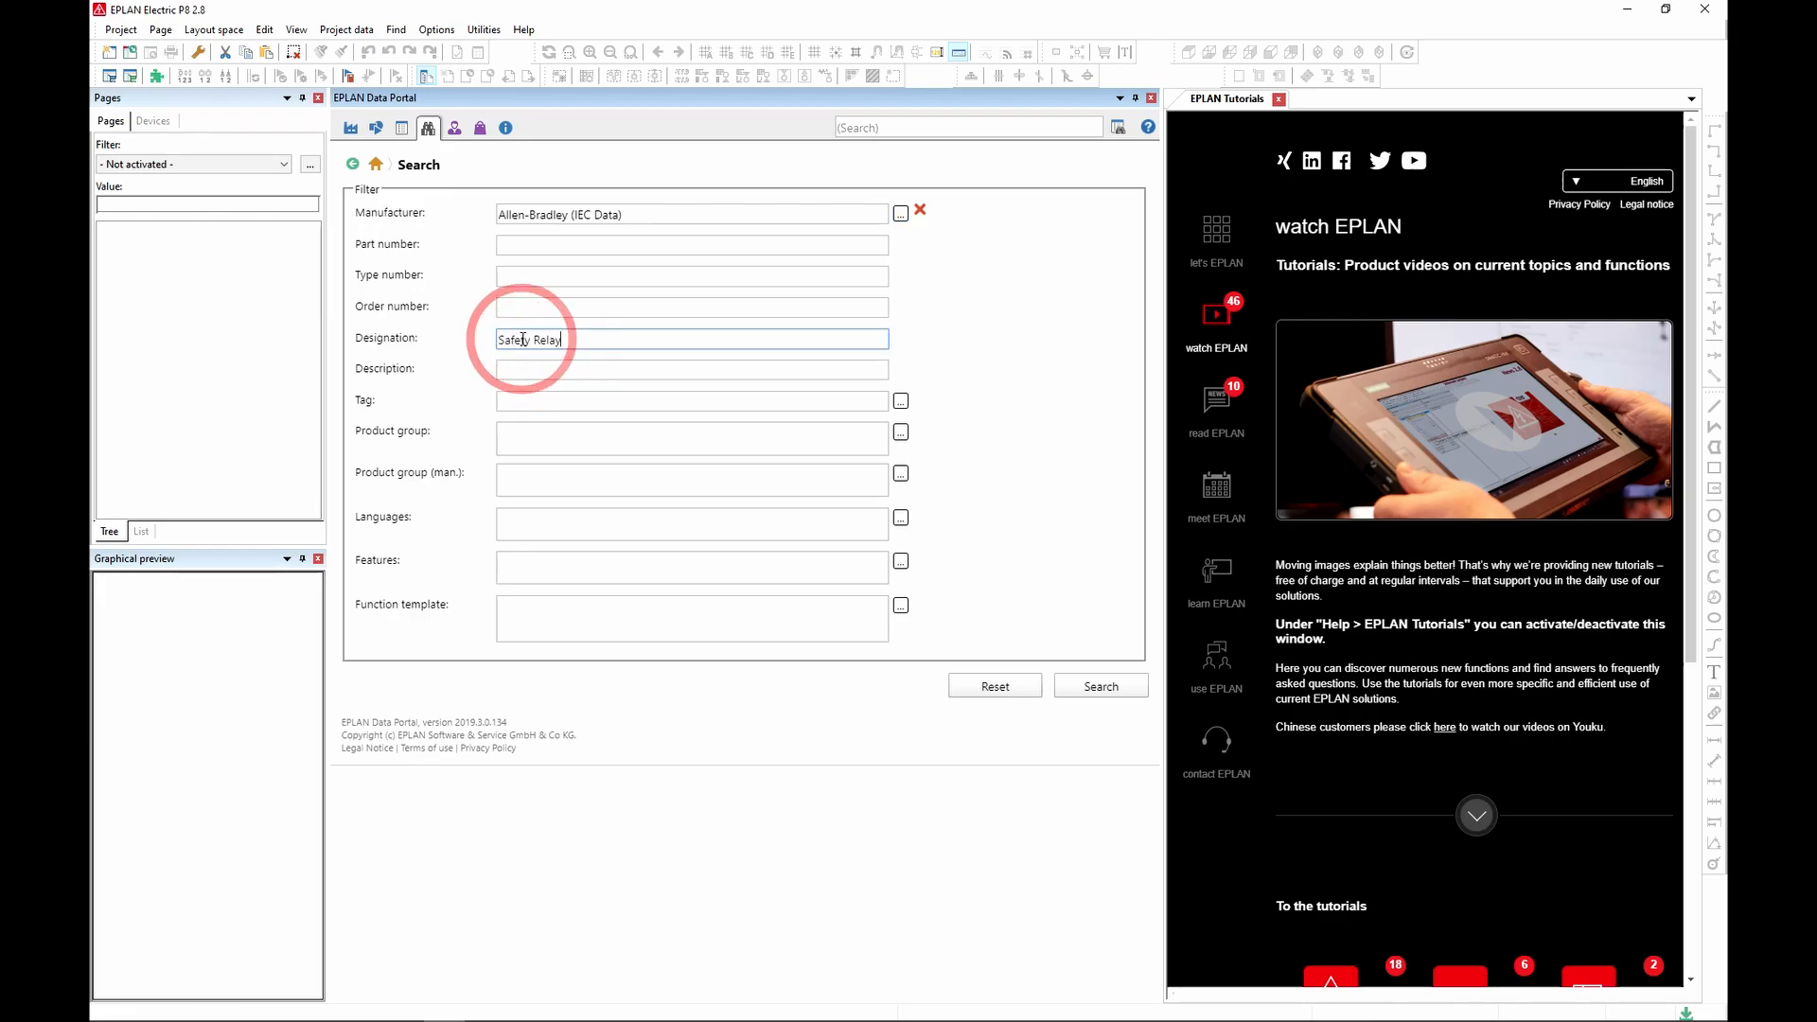
pyautogui.click(1101, 686)
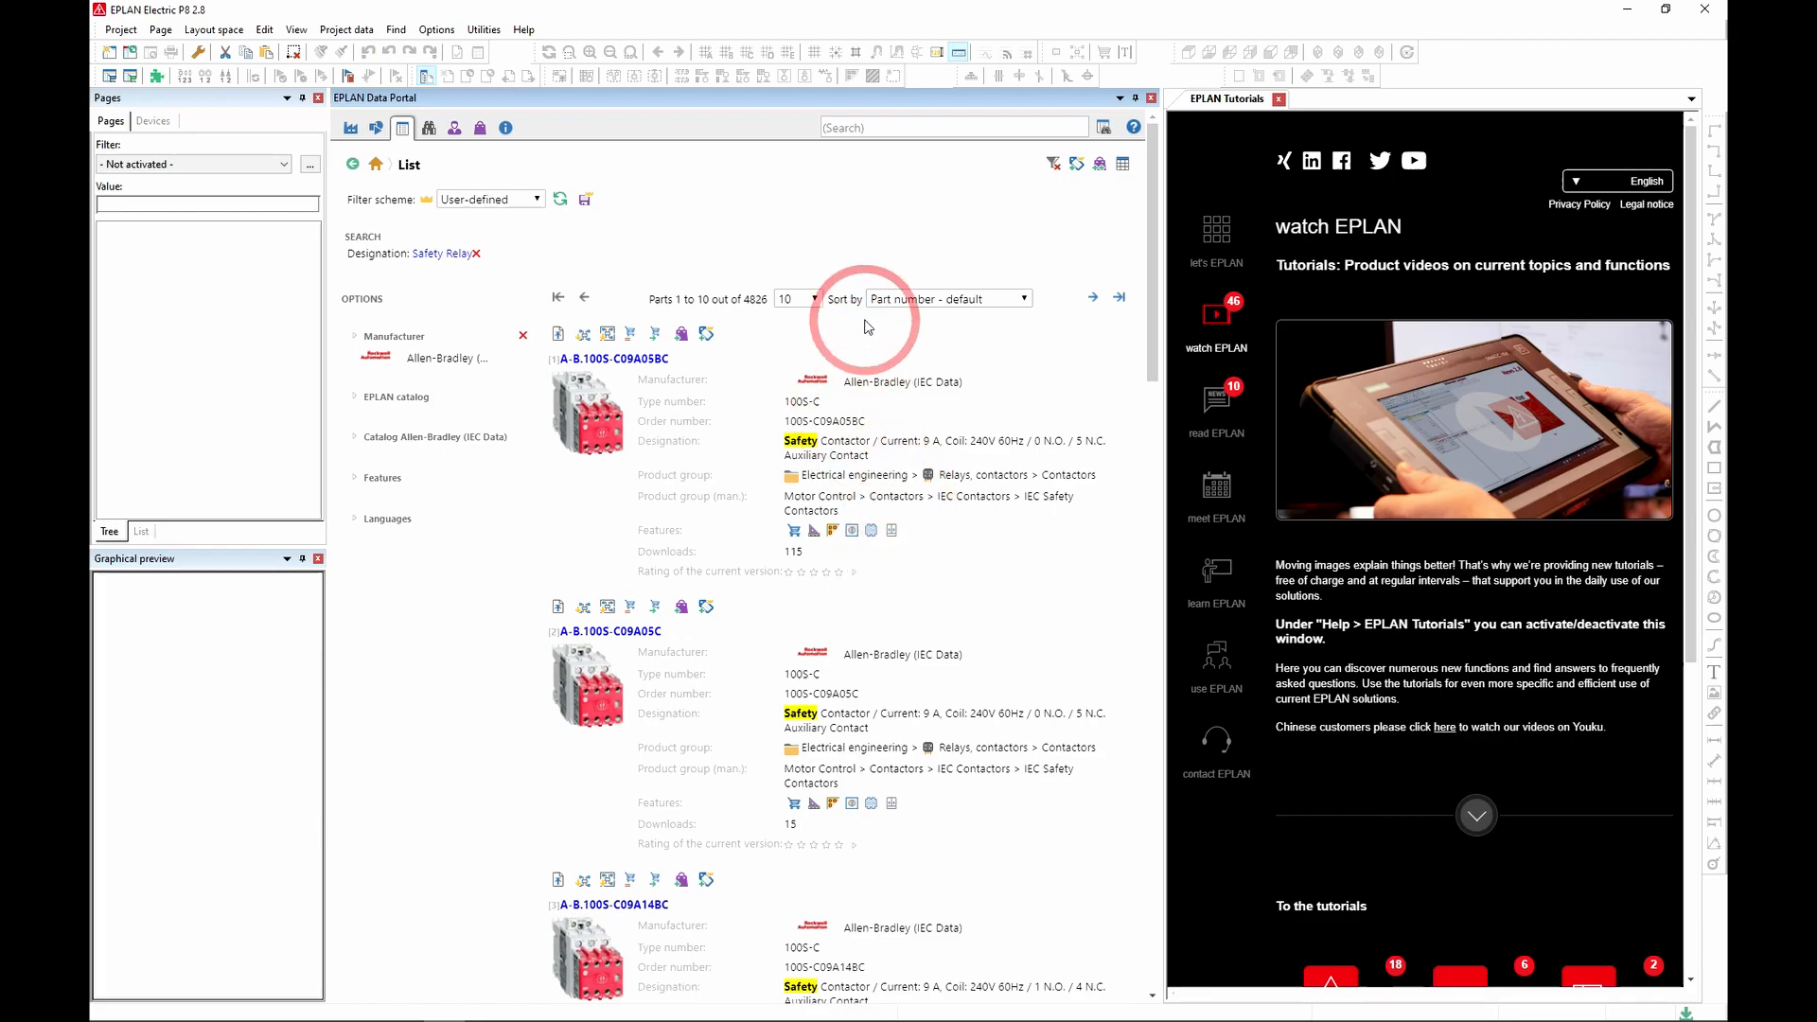
pyautogui.moveTo(852, 310)
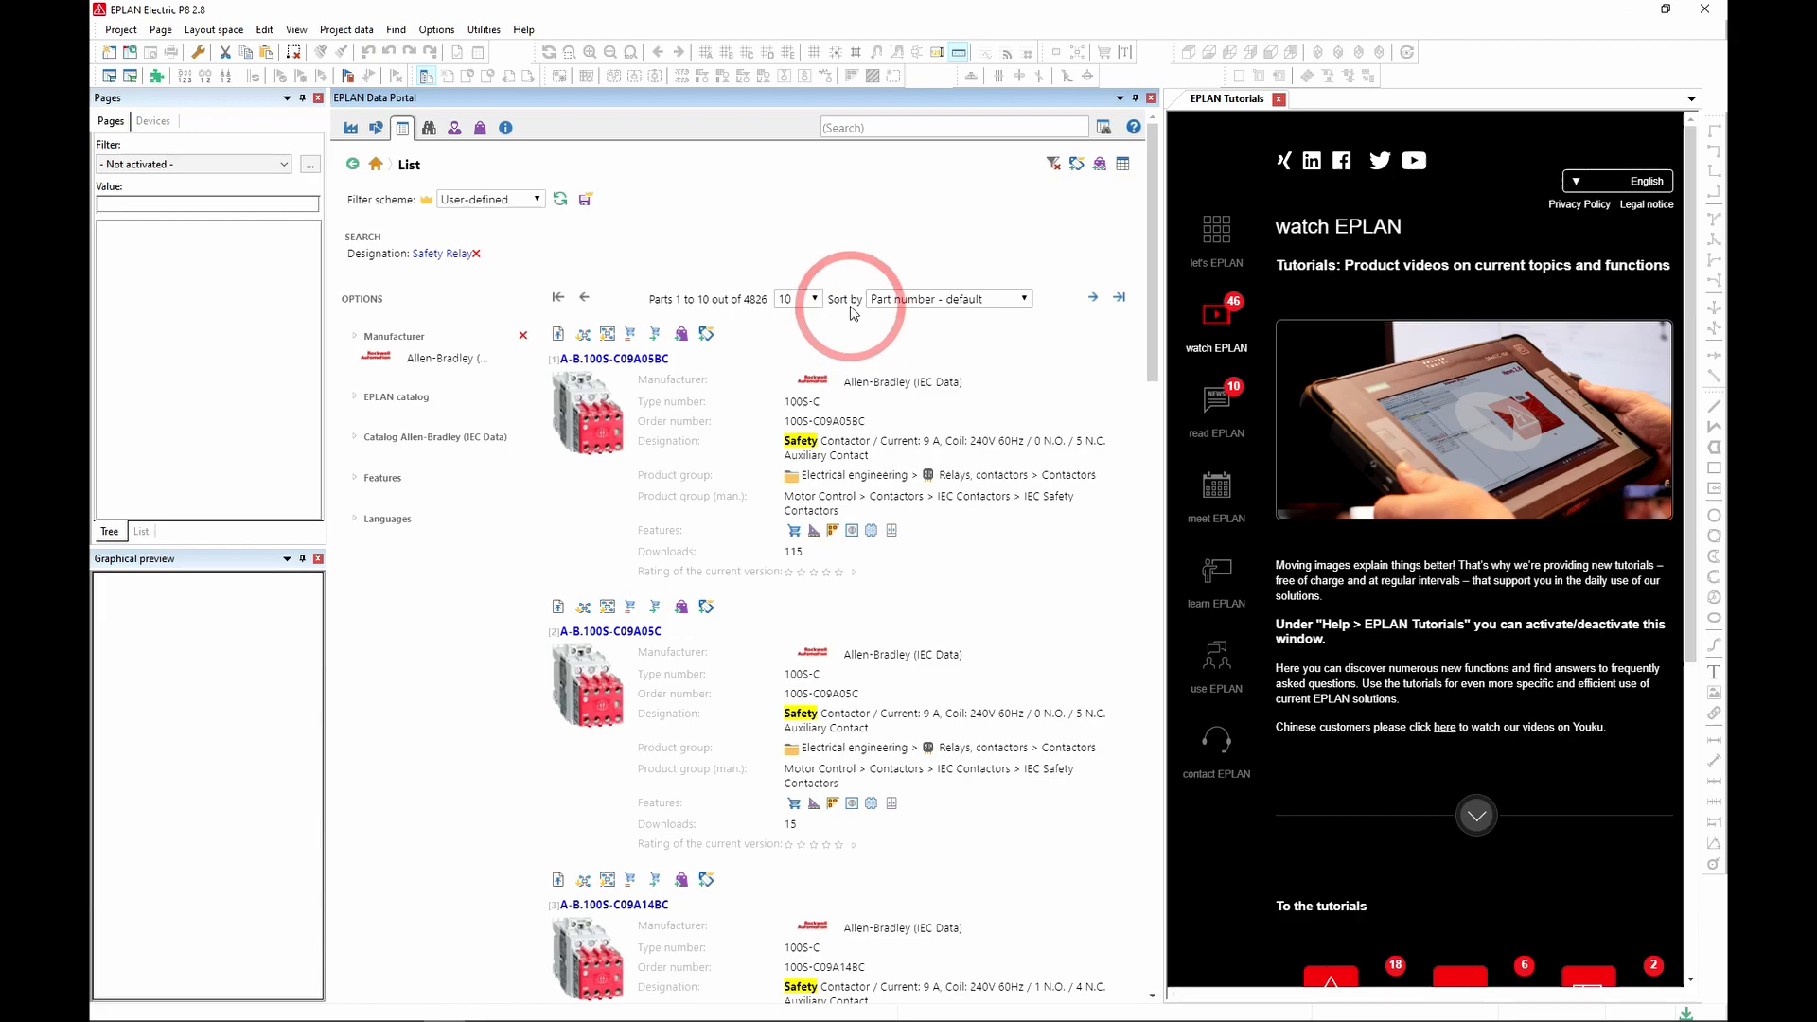
pyautogui.moveTo(427, 128)
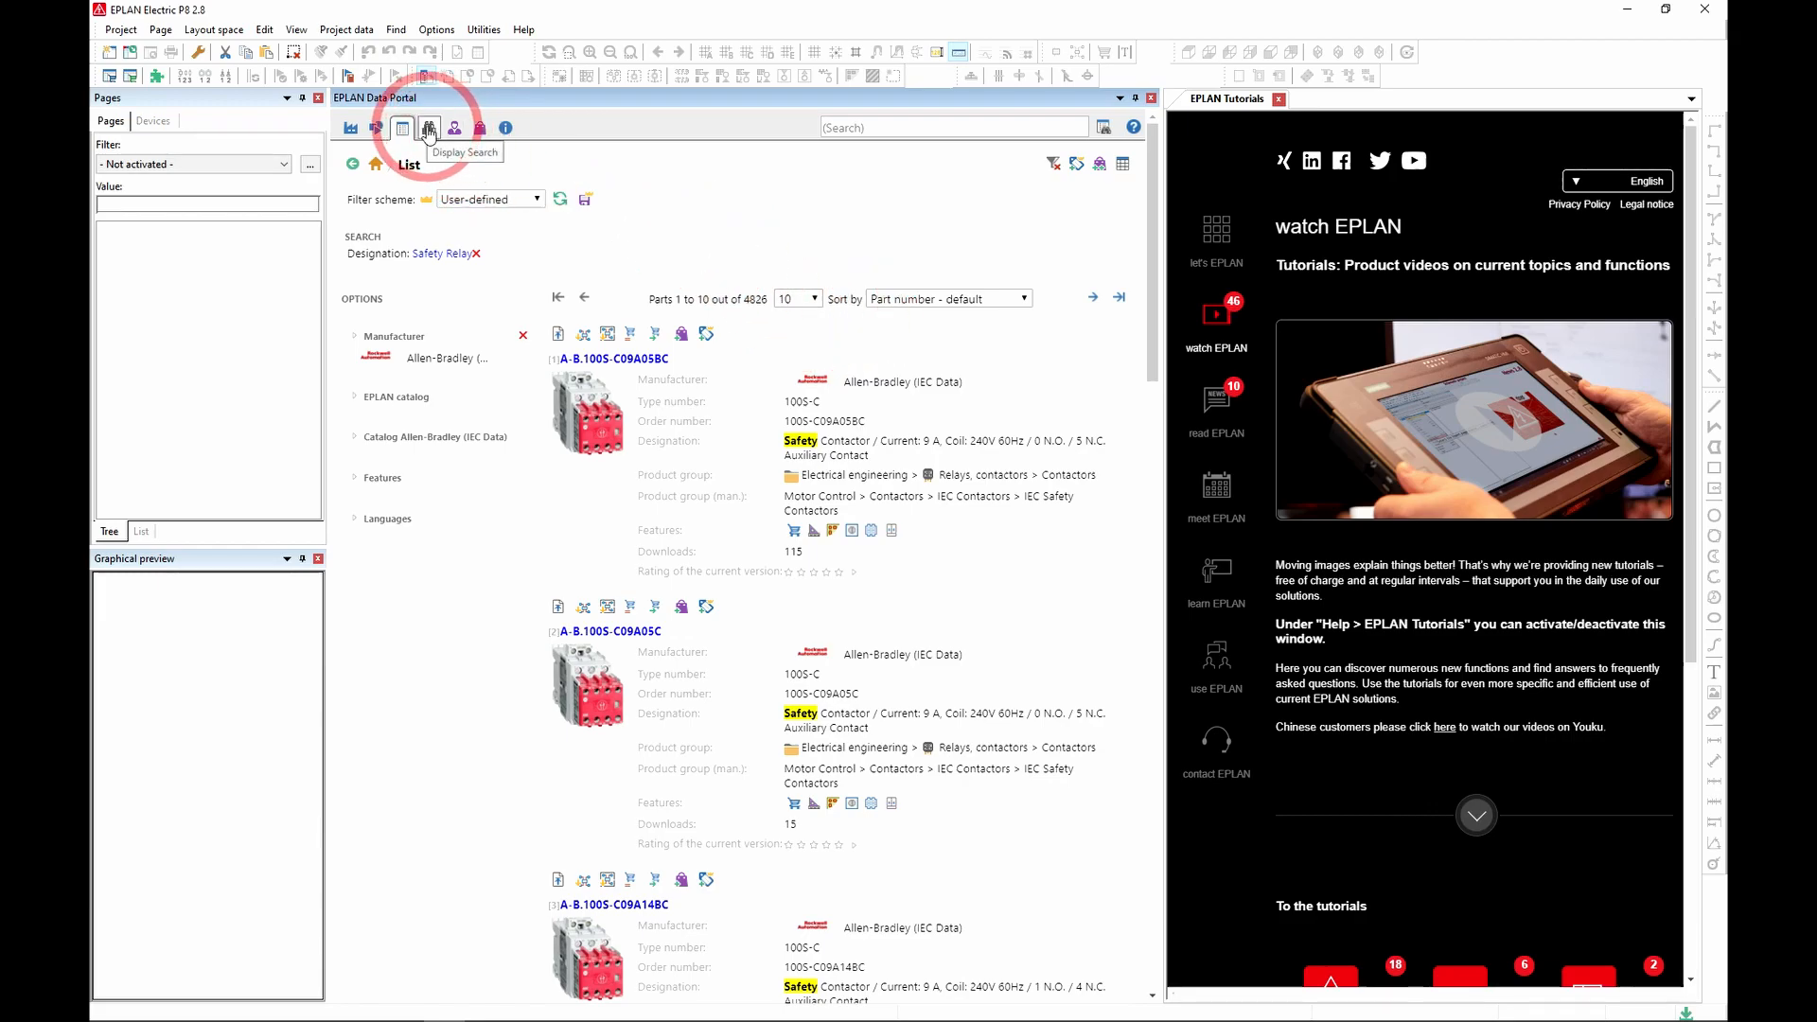
# - Return to the search form, remove the Allen-Bradley manufacturer filter, and show User data
pyautogui.click(427, 127)
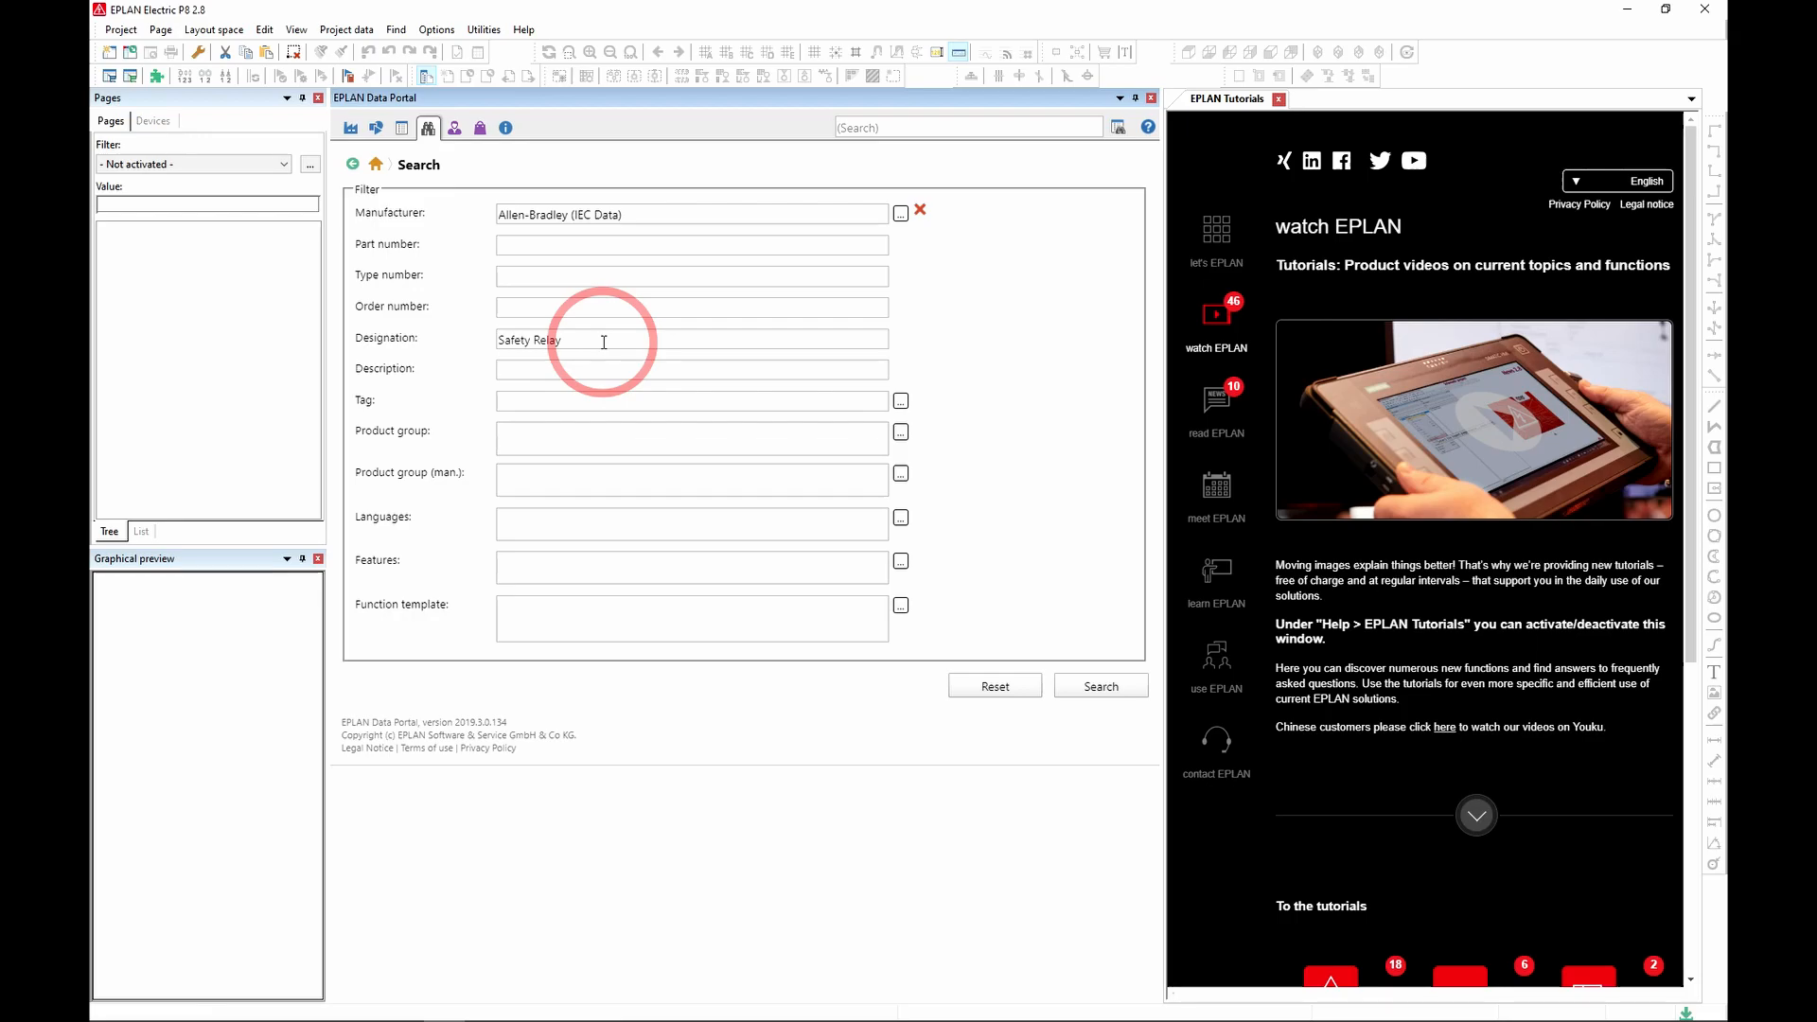
pyautogui.moveTo(725, 305)
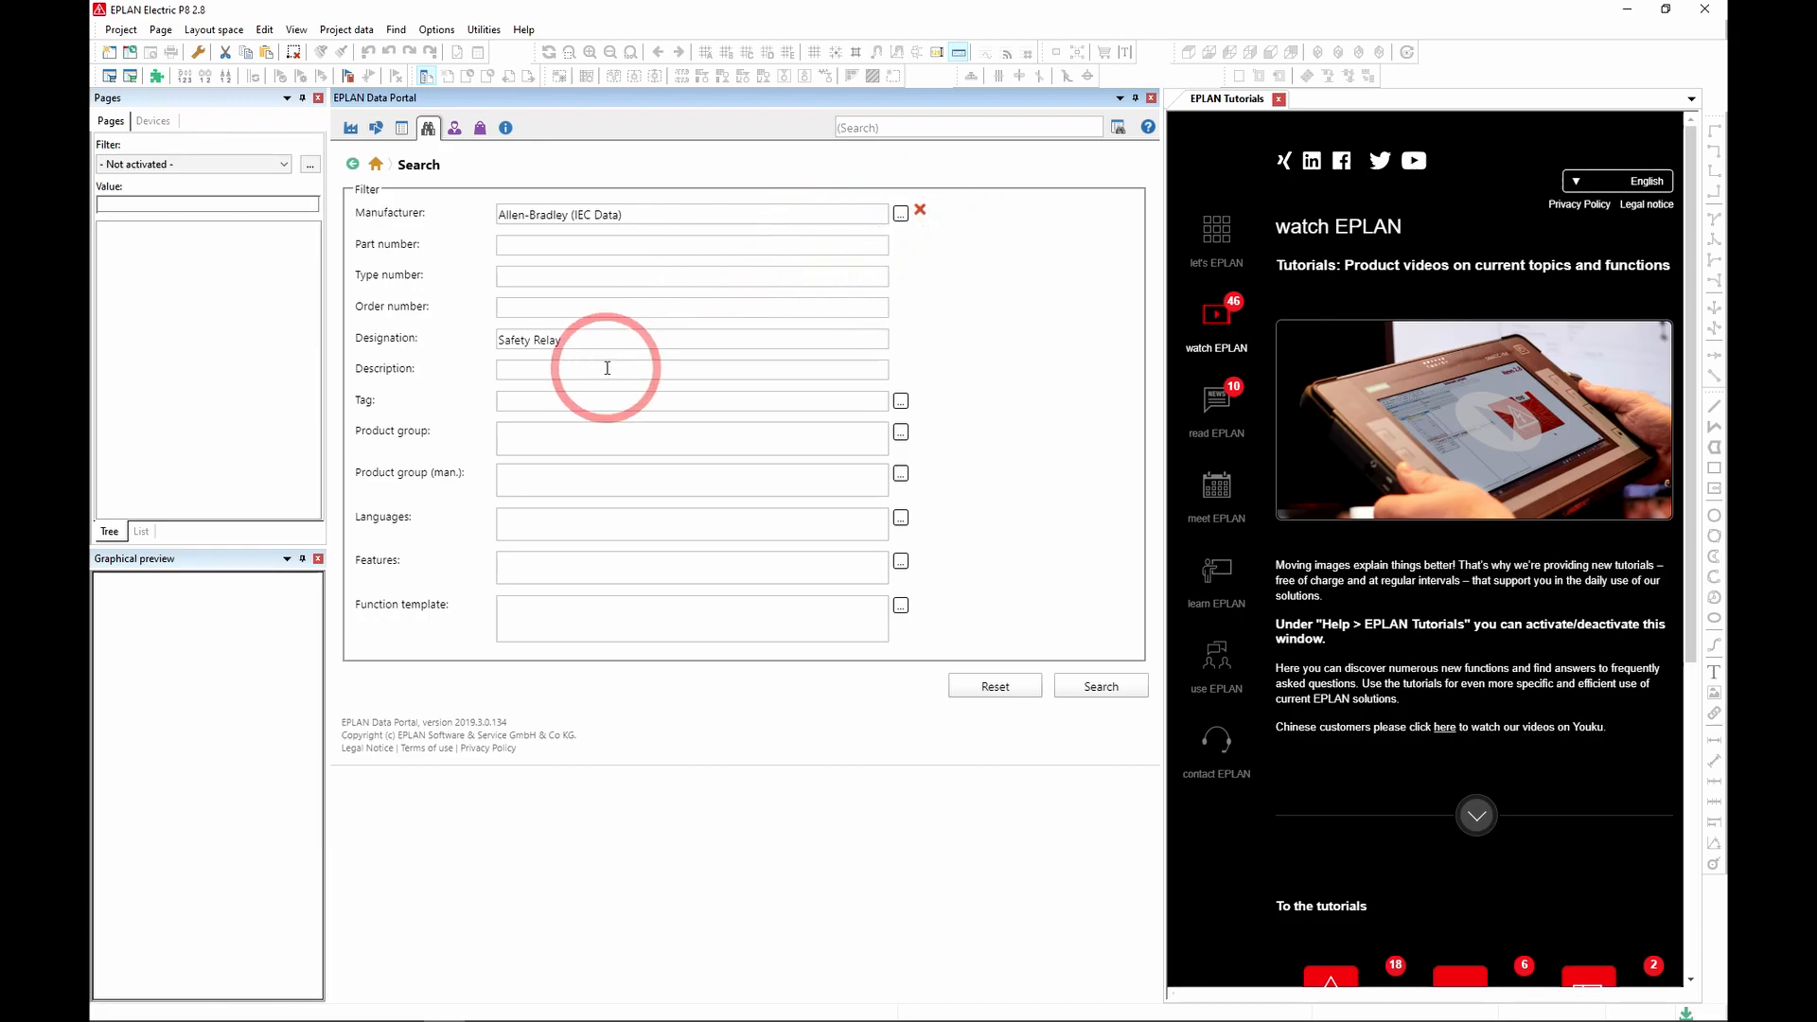
pyautogui.doubleClick(529, 340)
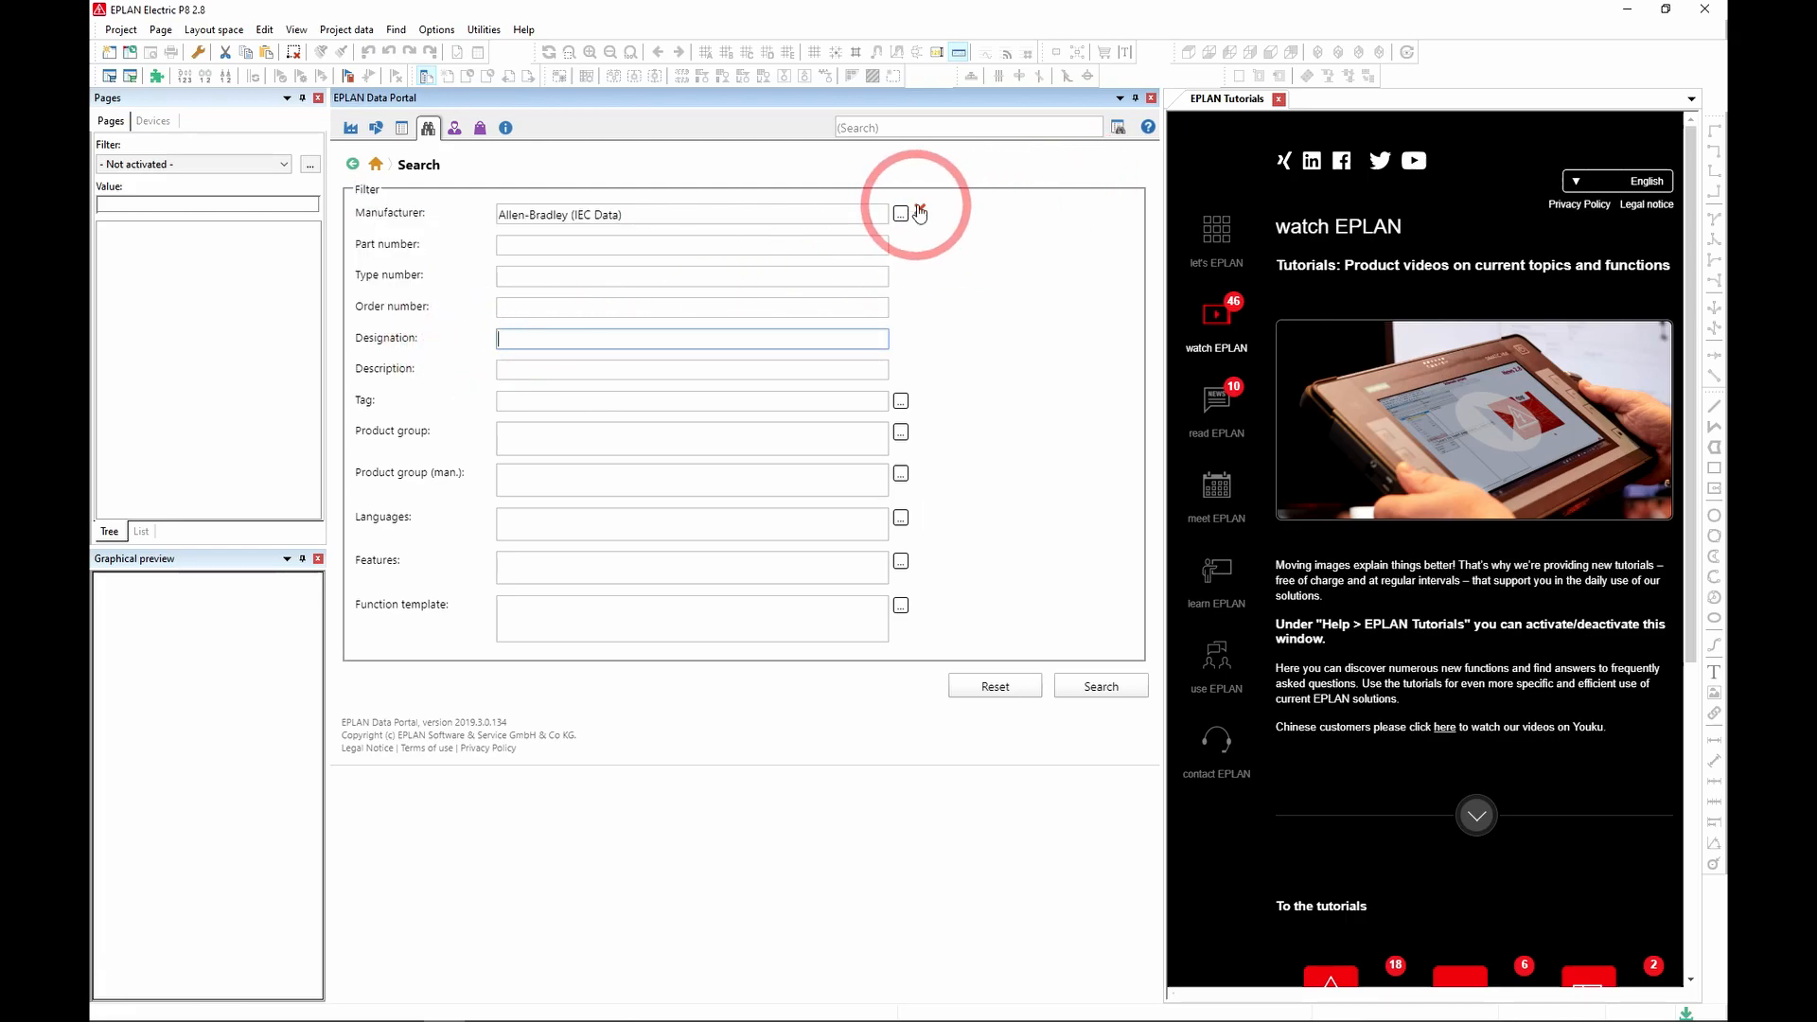
pyautogui.click(901, 213)
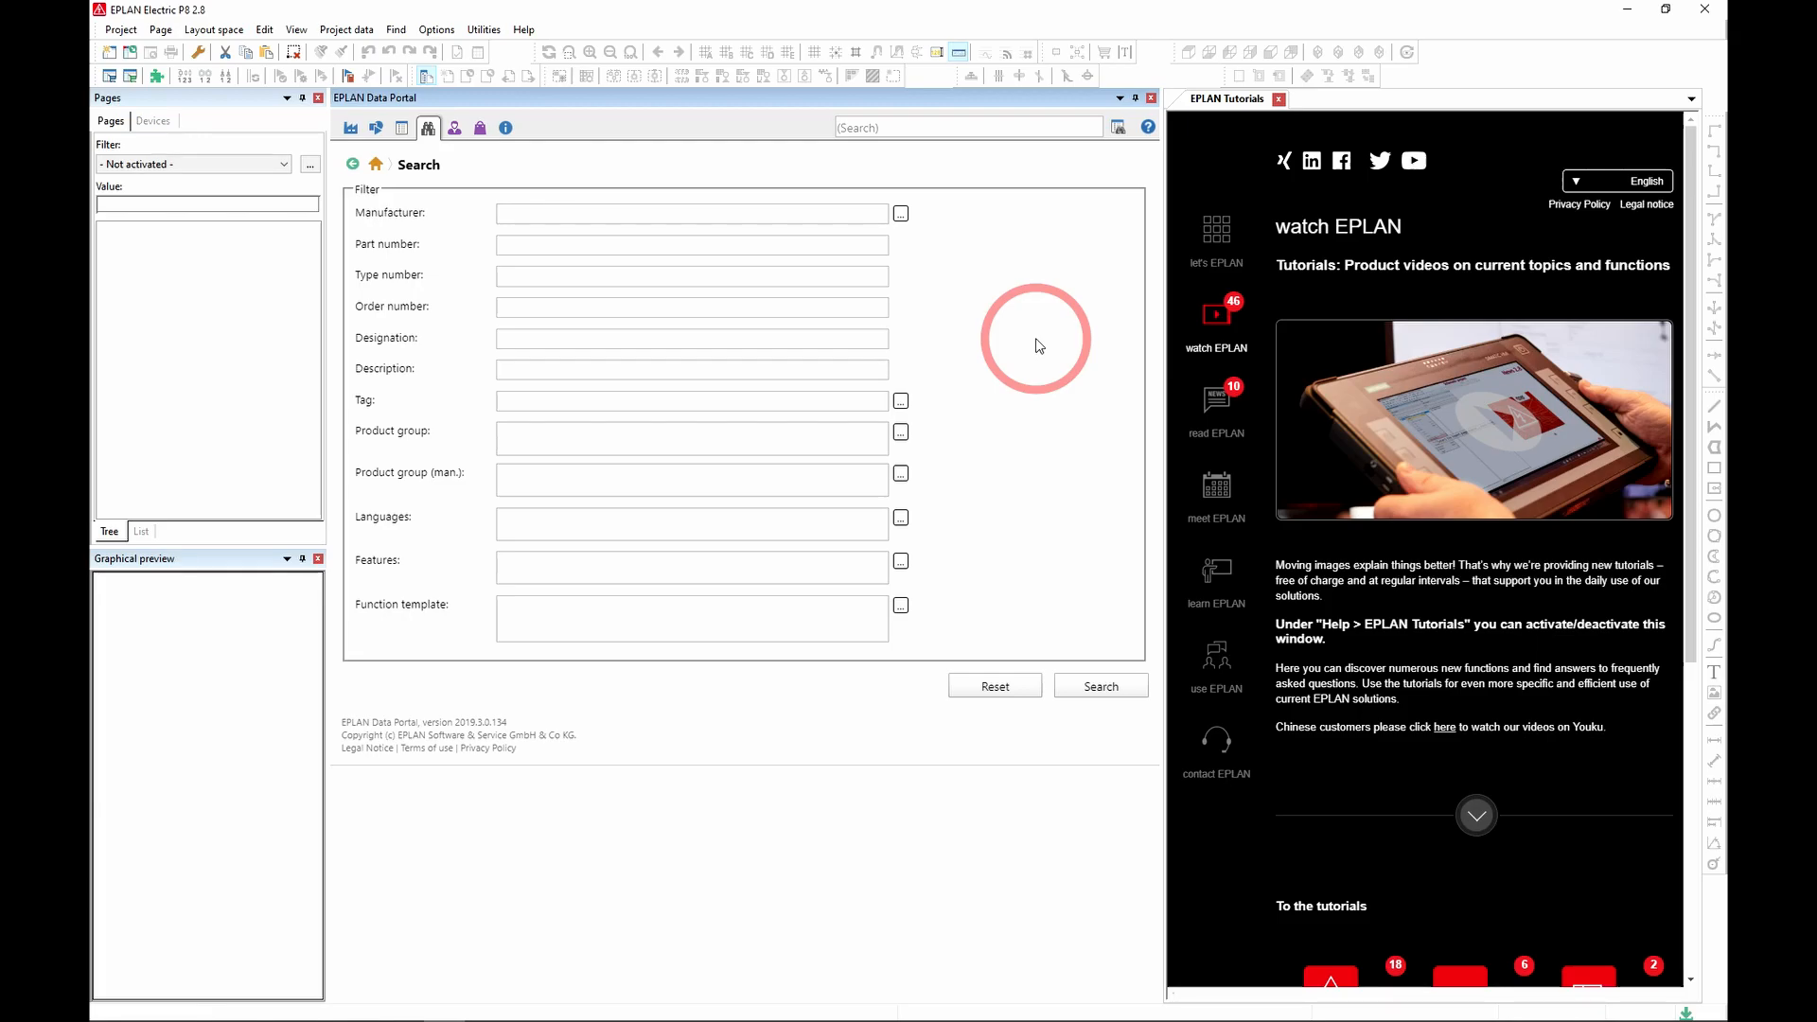
pyautogui.moveTo(453, 128)
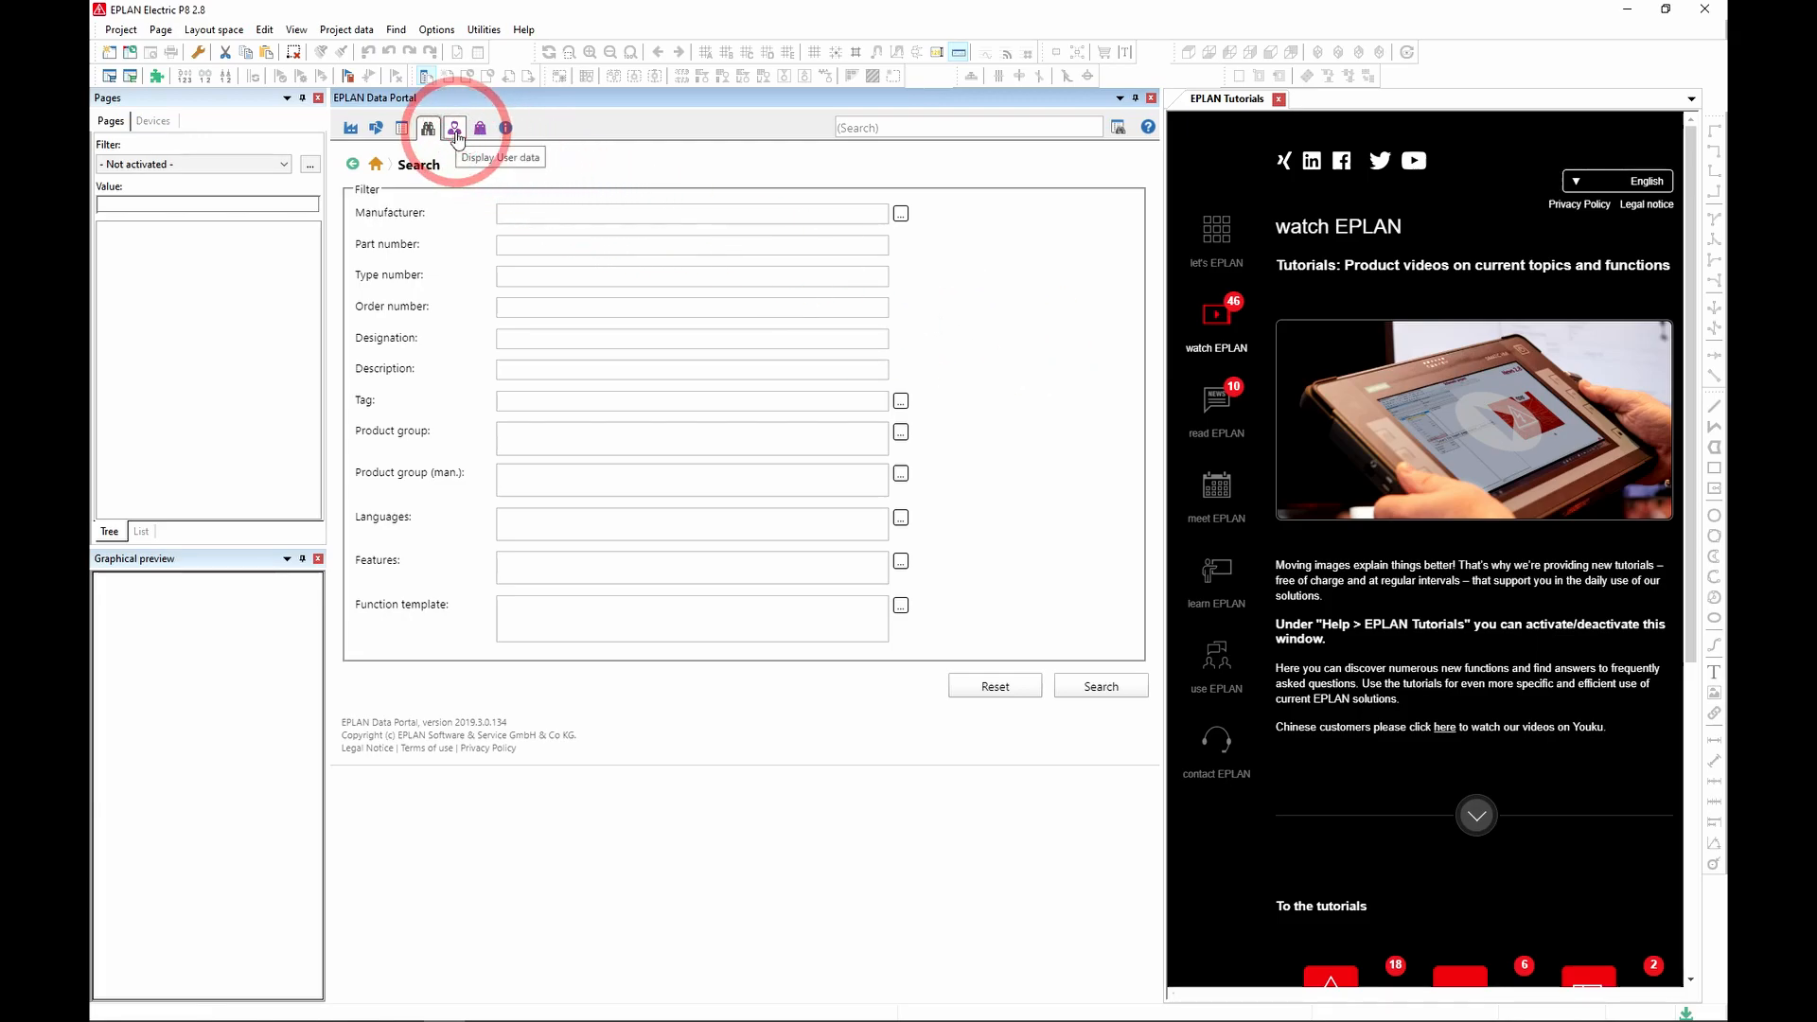
pyautogui.click(454, 127)
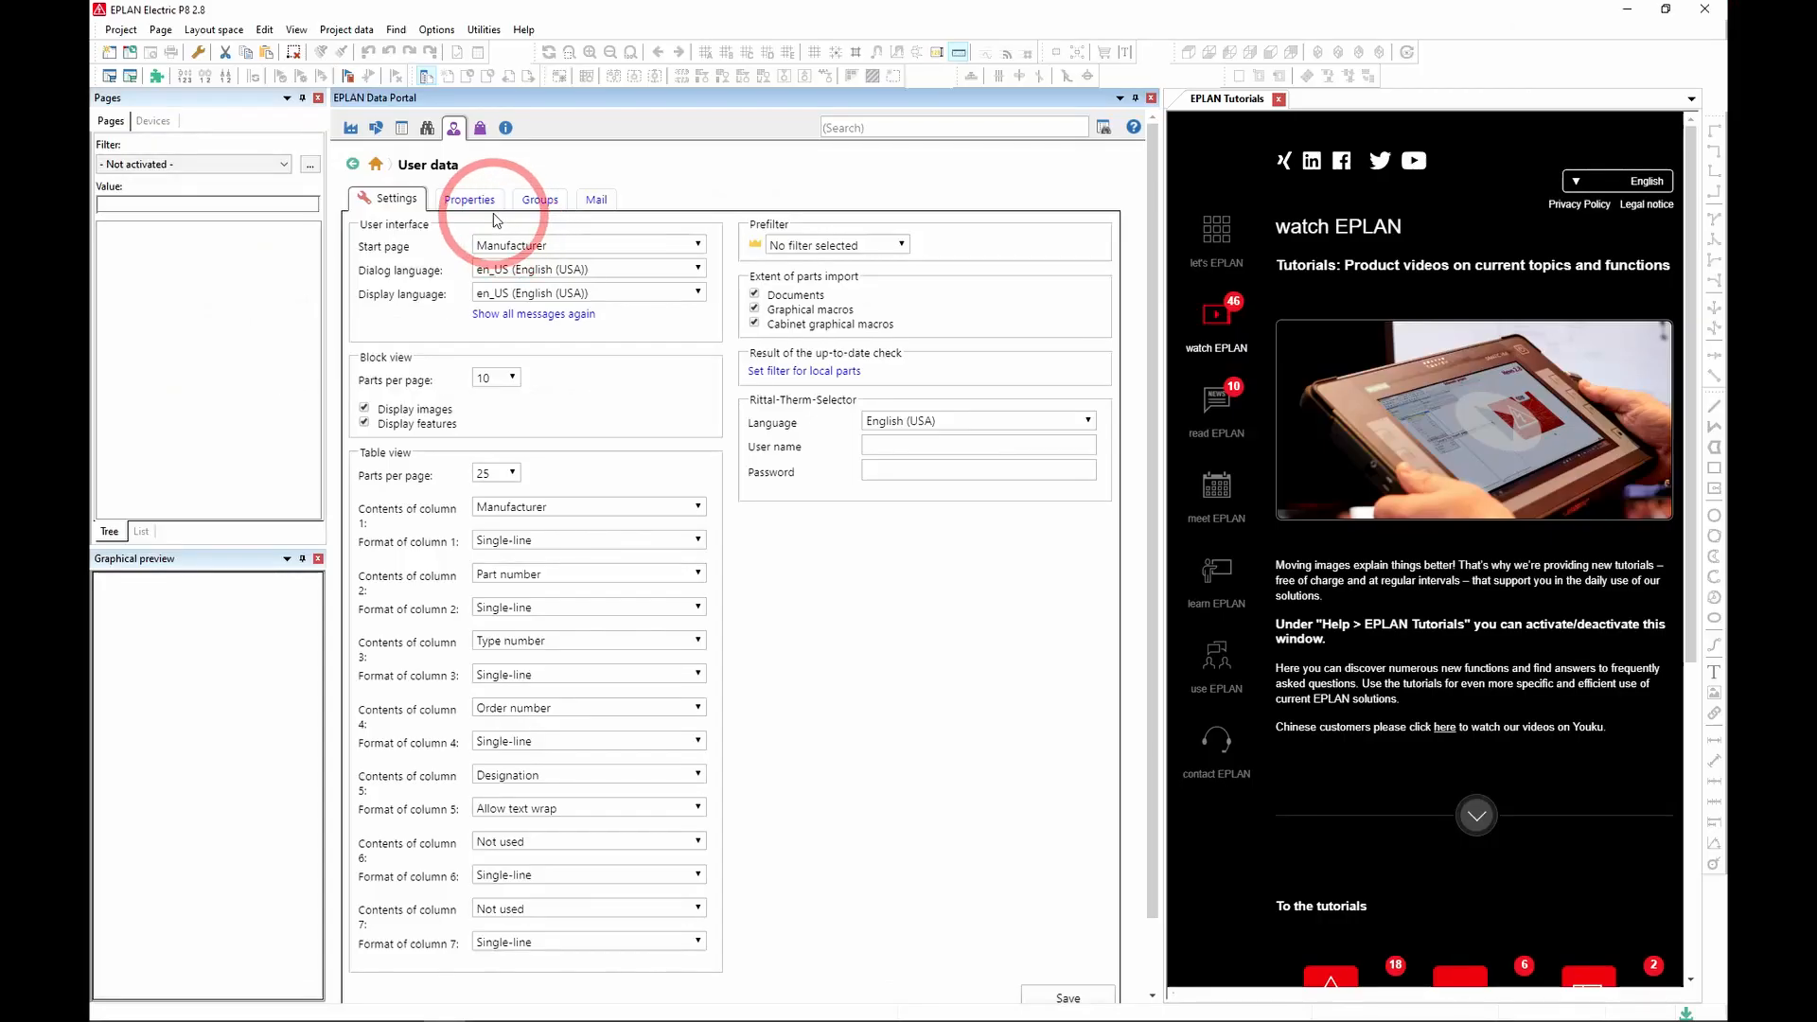
pyautogui.moveTo(479, 127)
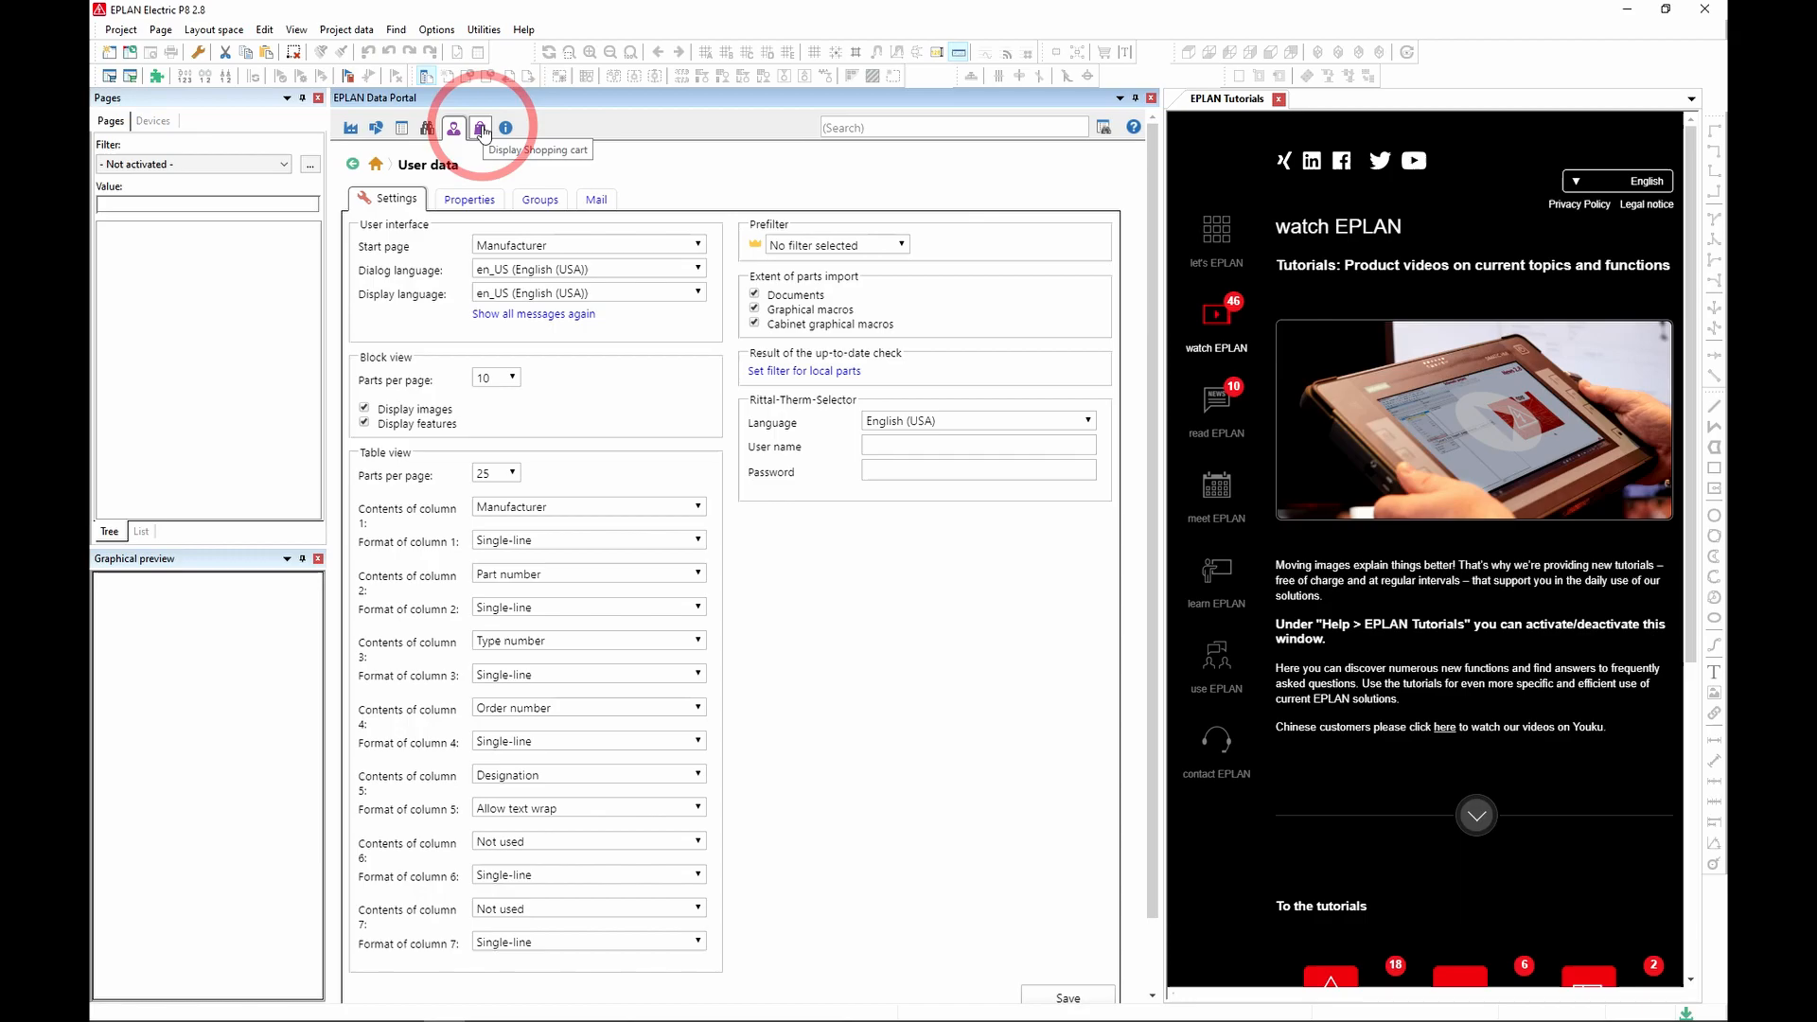
# - Check the shopping cart, which is empty
pyautogui.click(479, 126)
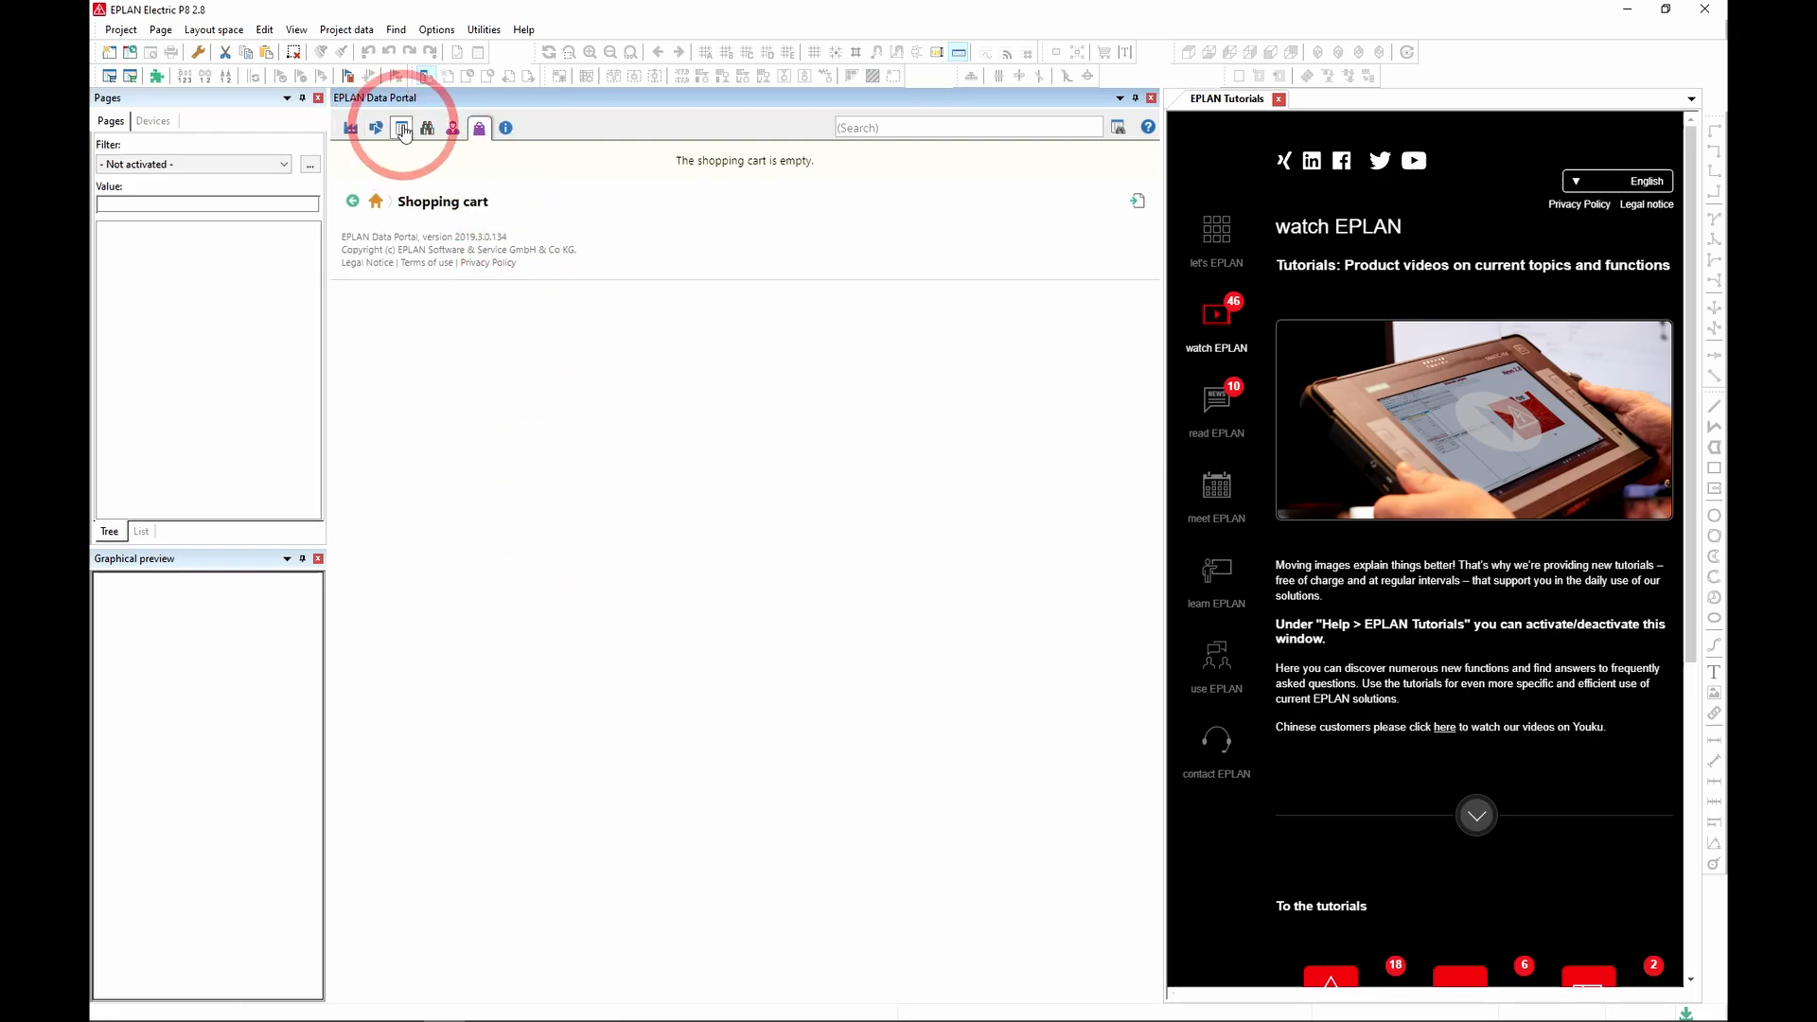
# - Add A-B.100S-C09A05BC, A-B.100S-C09A05C and A-B.100S-C09A14BC to the cart and view it
pyautogui.click(401, 127)
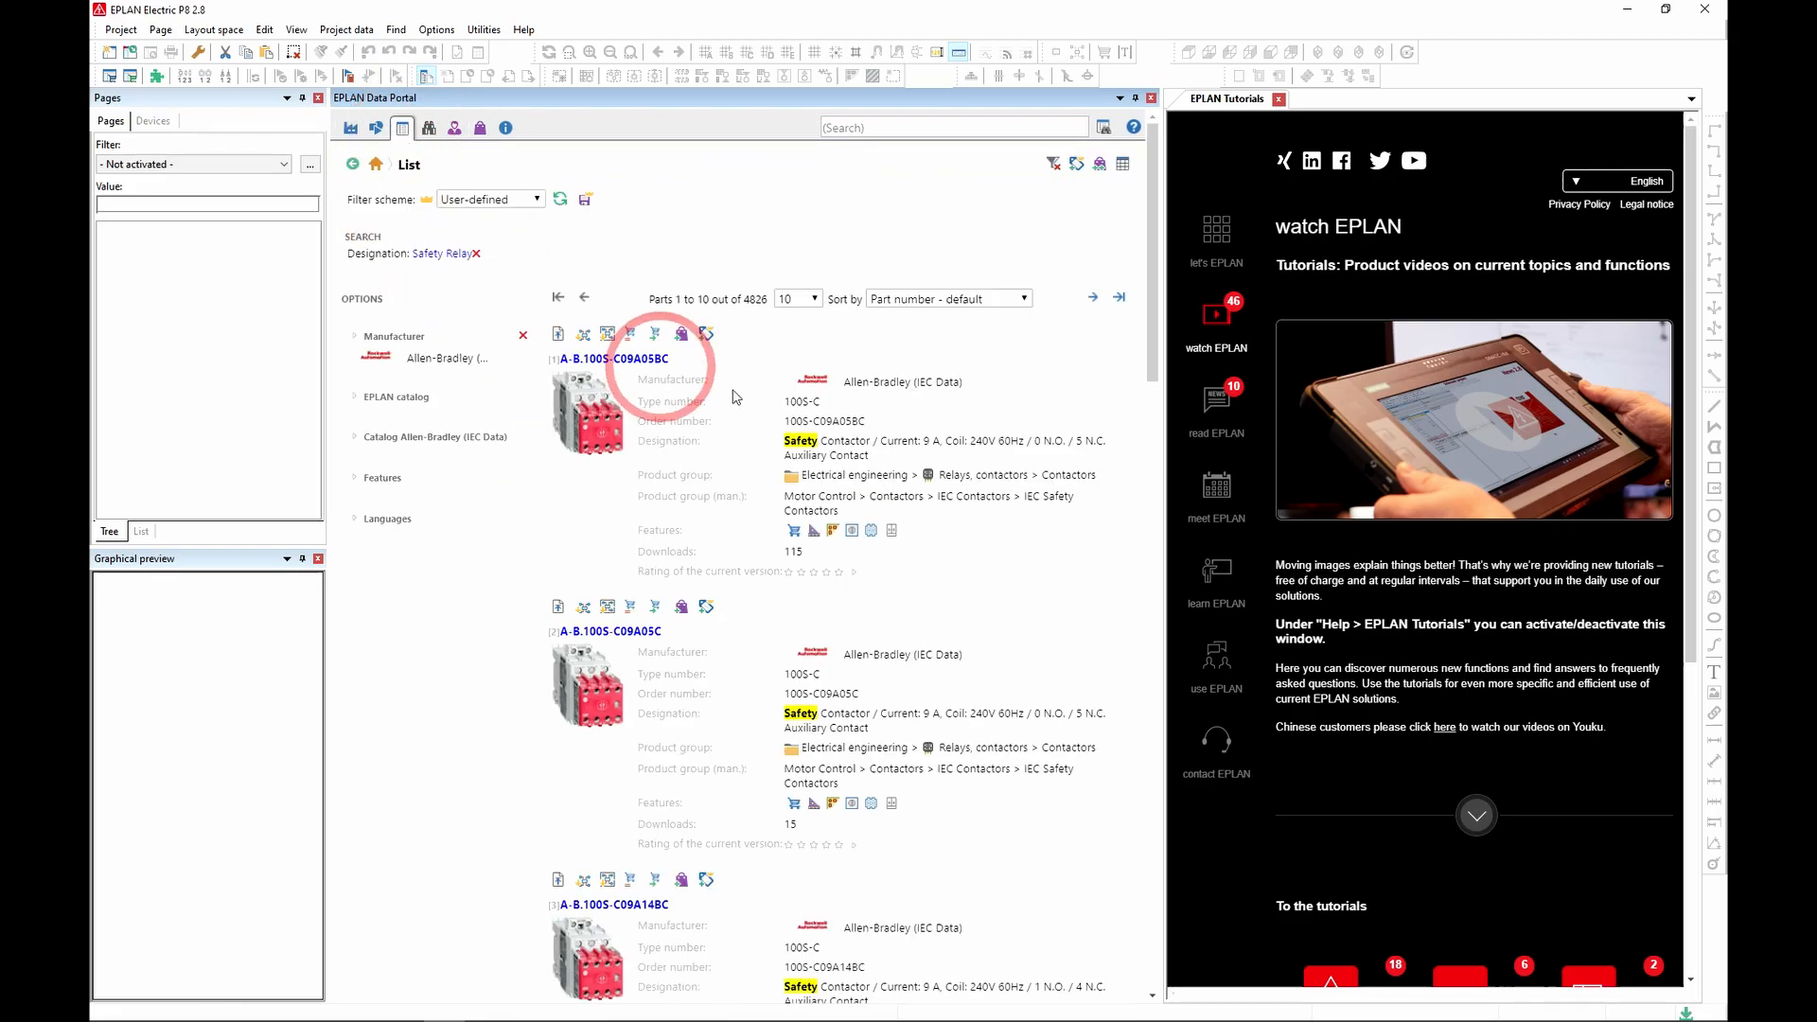
pyautogui.moveTo(680, 333)
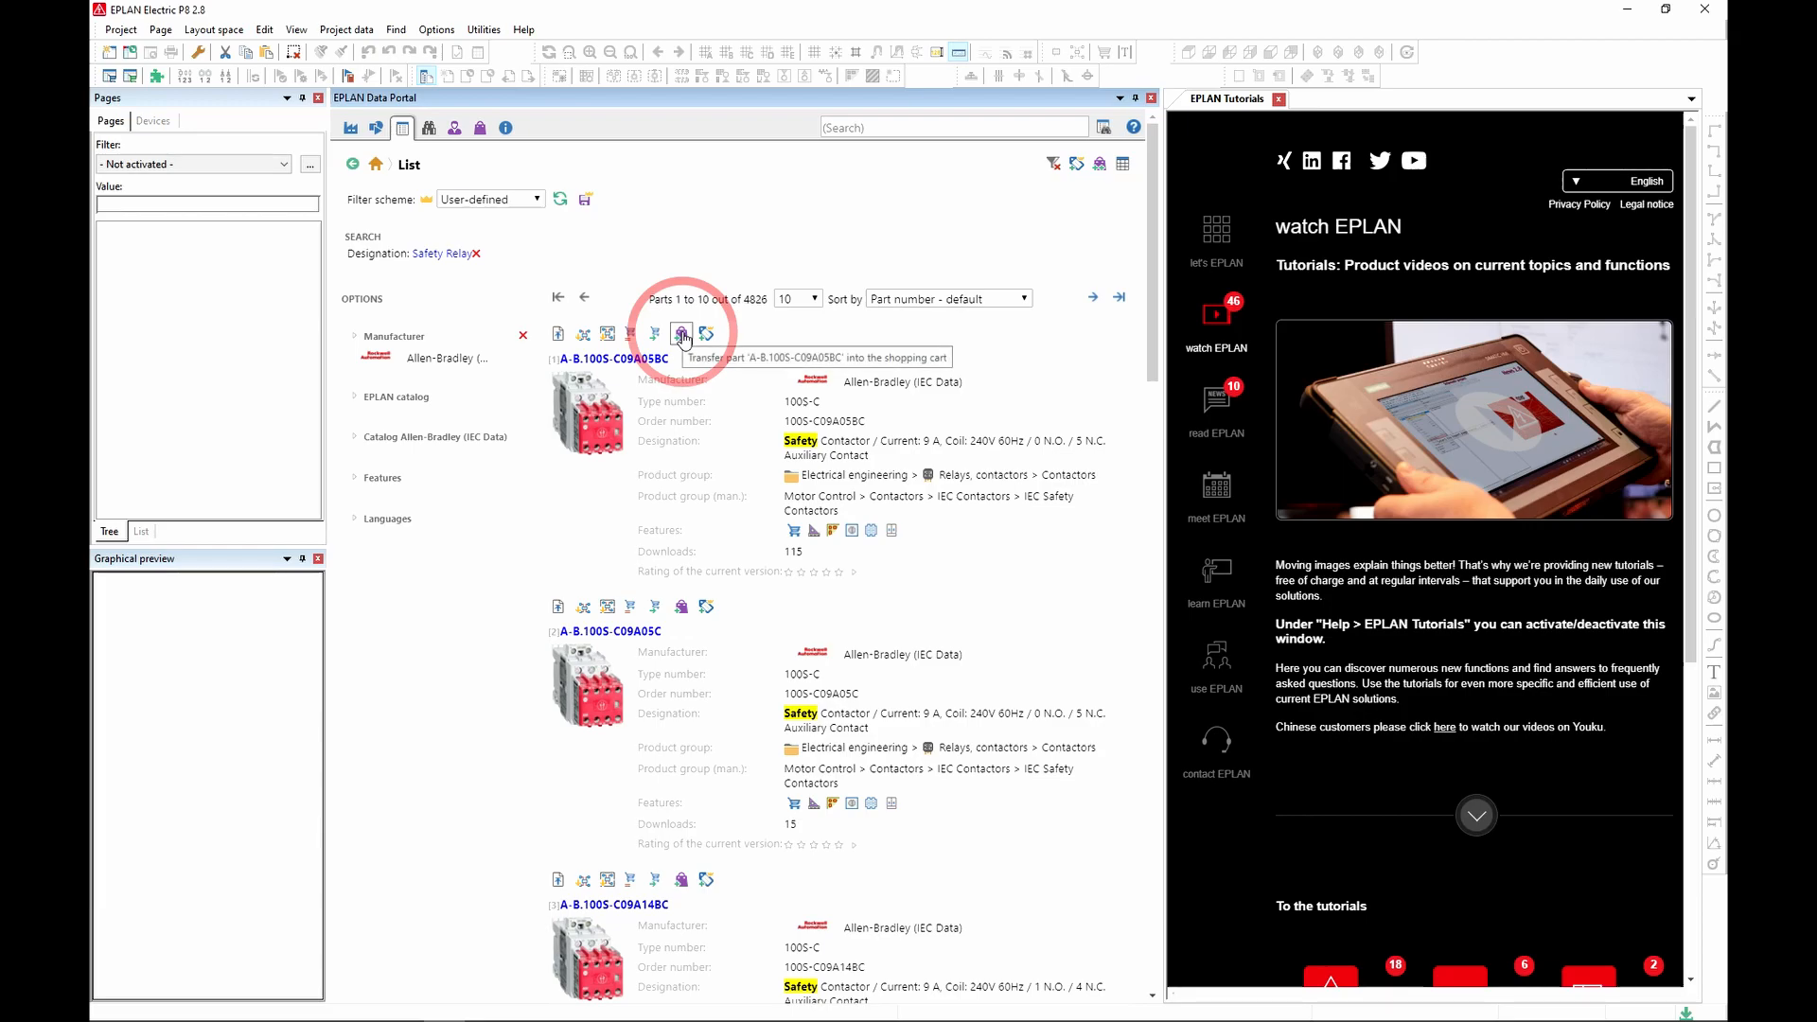
pyautogui.click(681, 333)
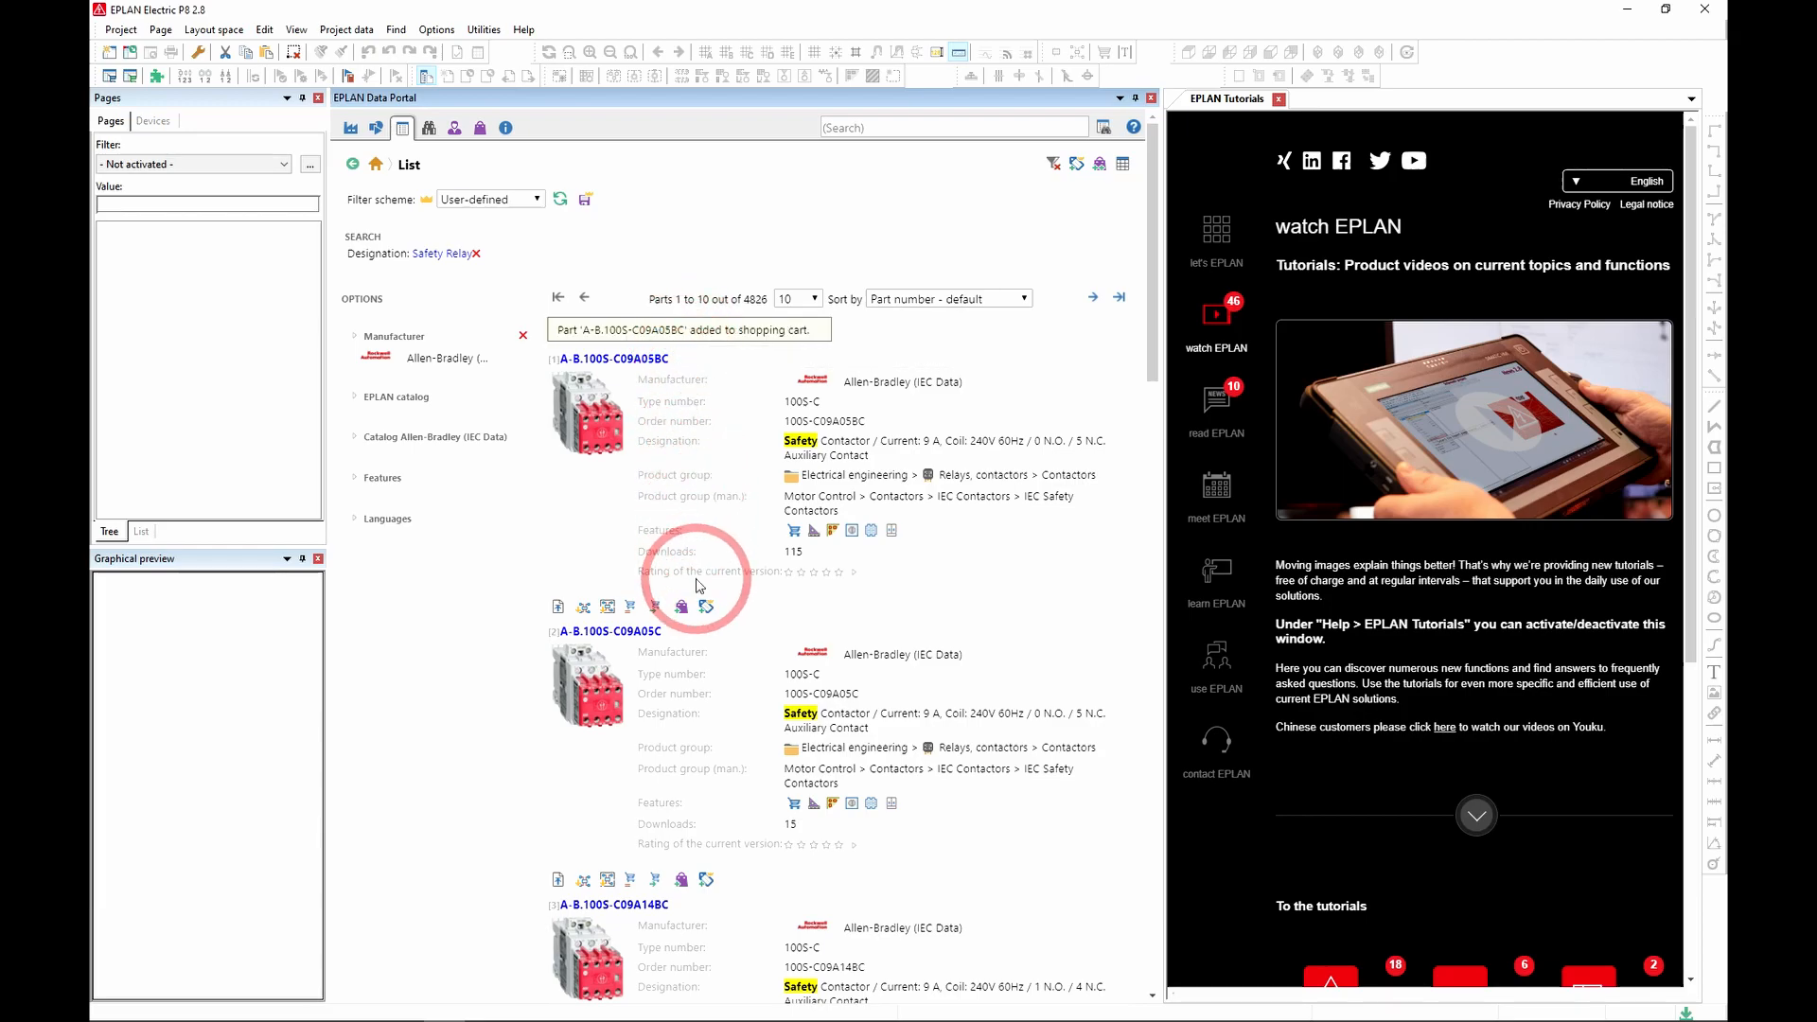
pyautogui.click(656, 879)
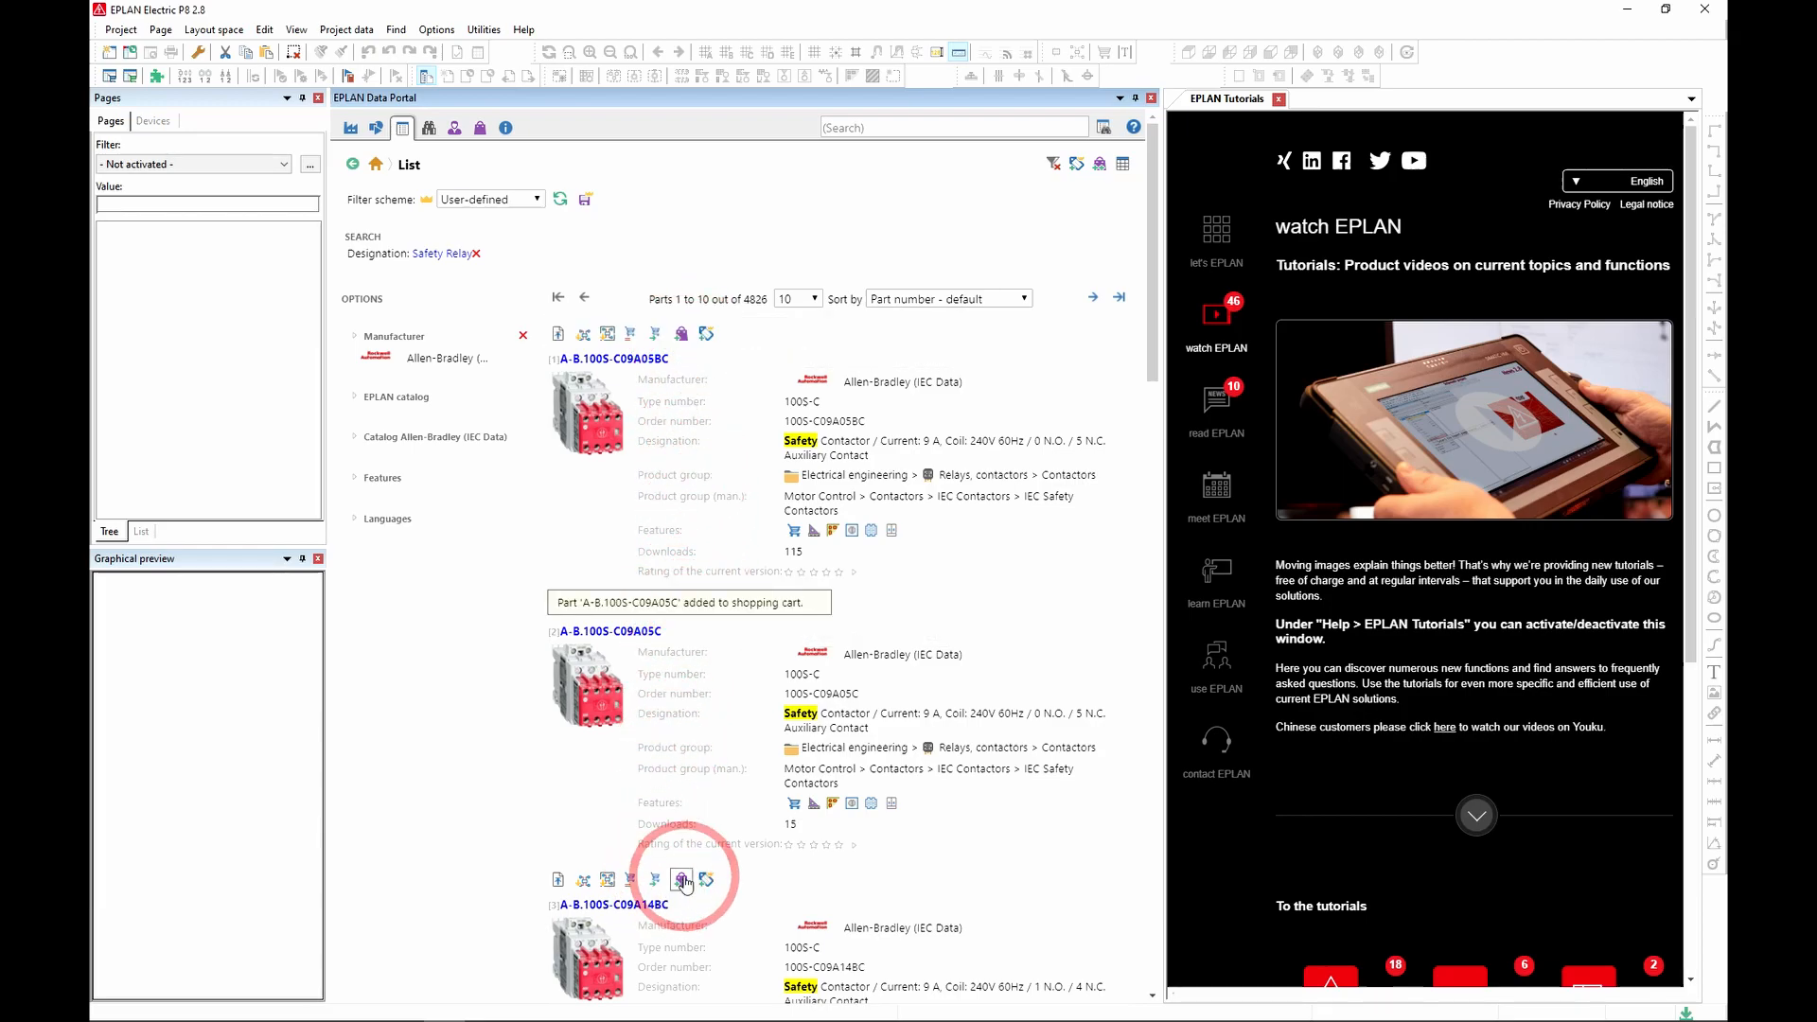
pyautogui.click(676, 879)
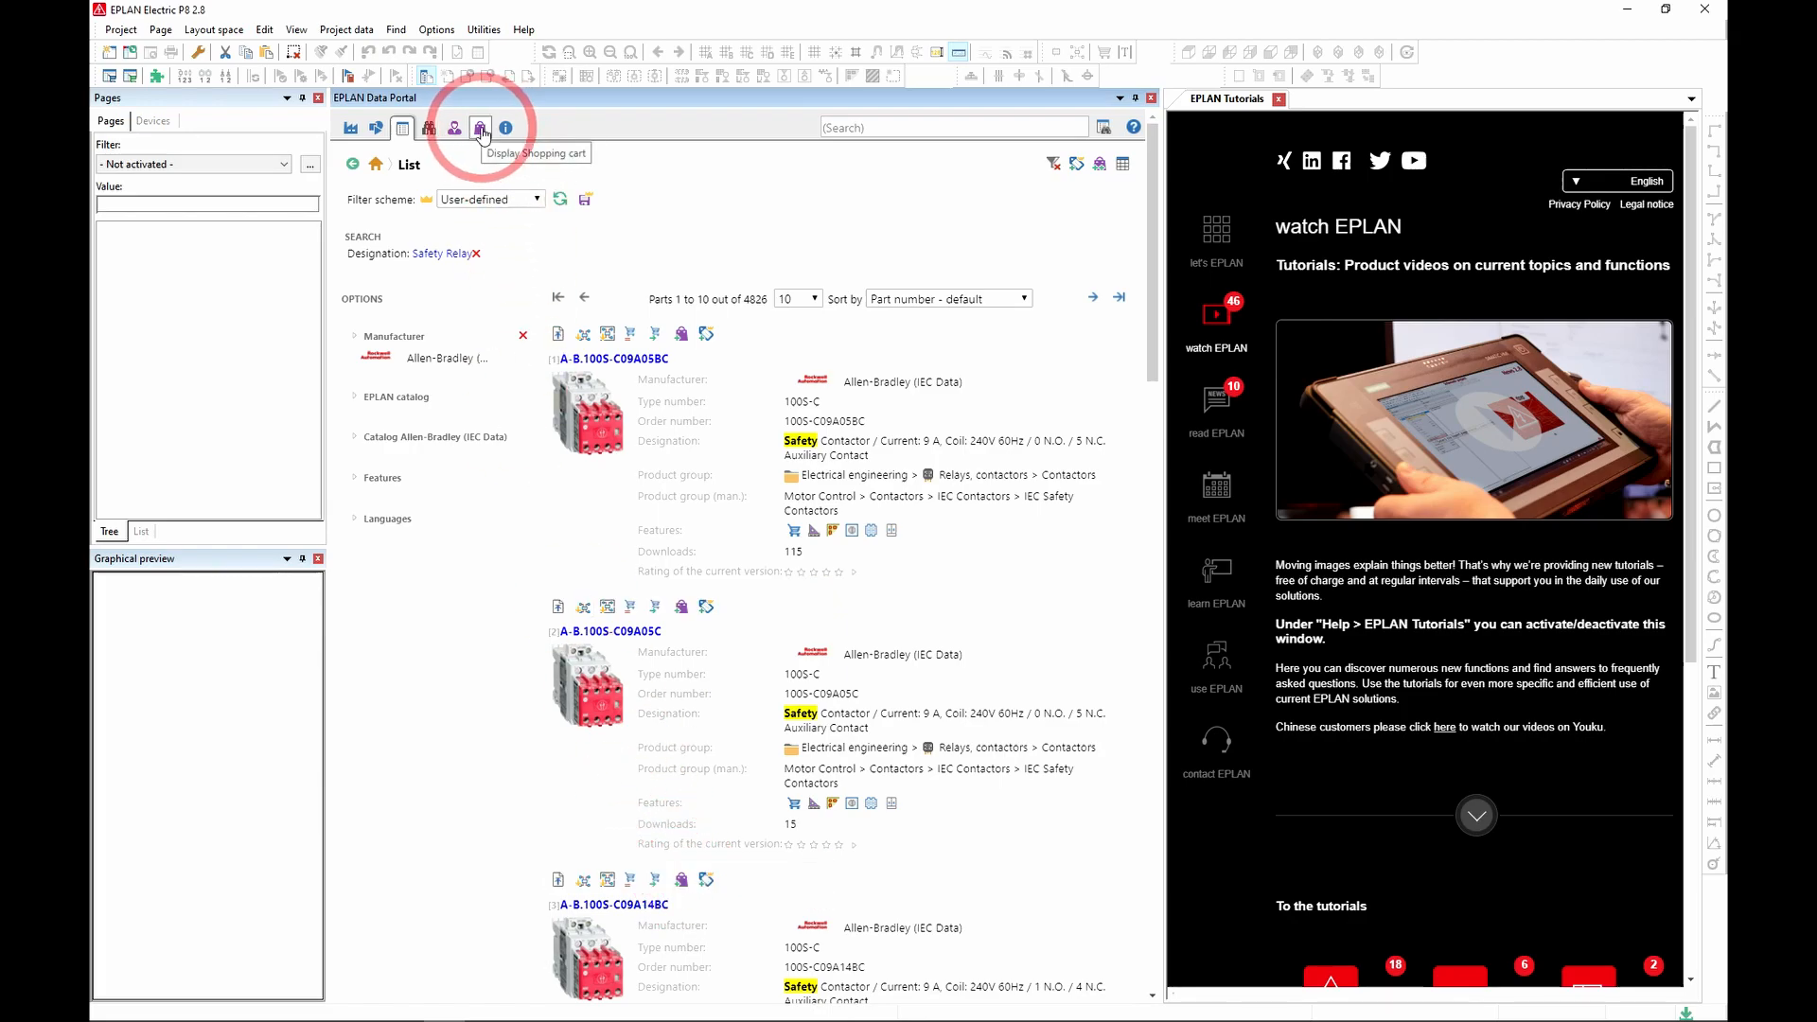
pyautogui.click(478, 126)
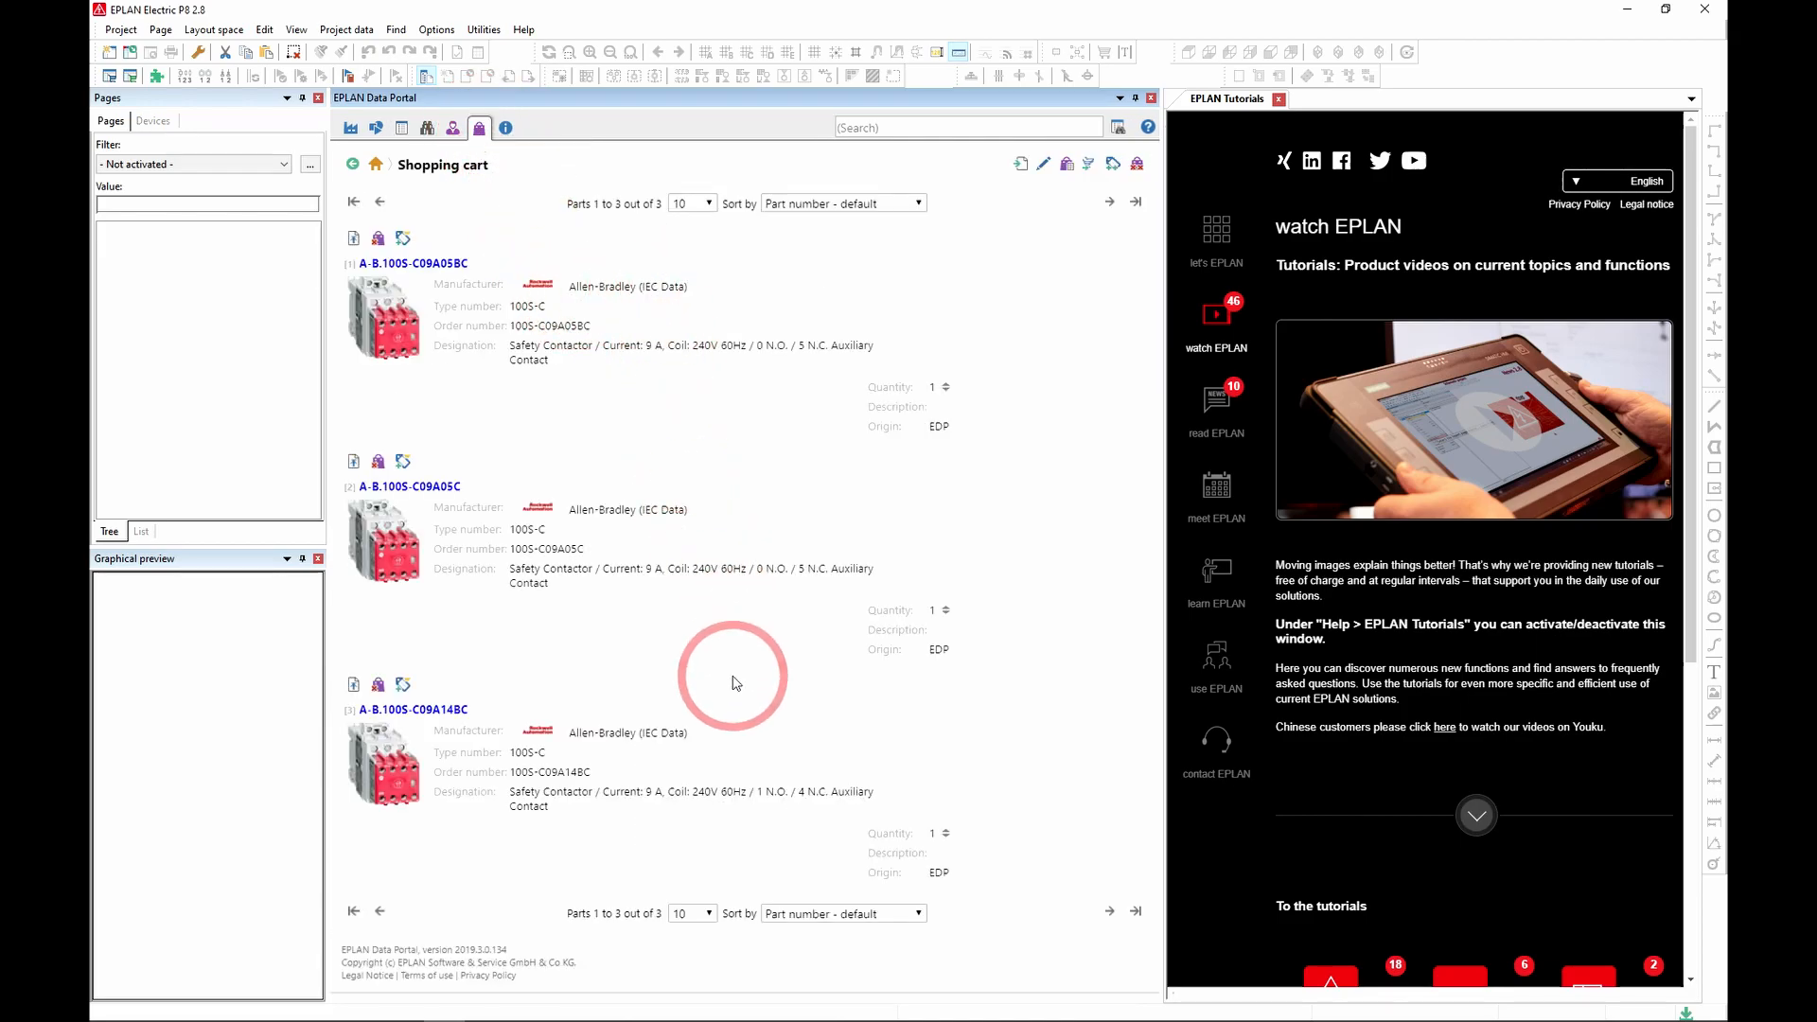
pyautogui.moveTo(728, 678)
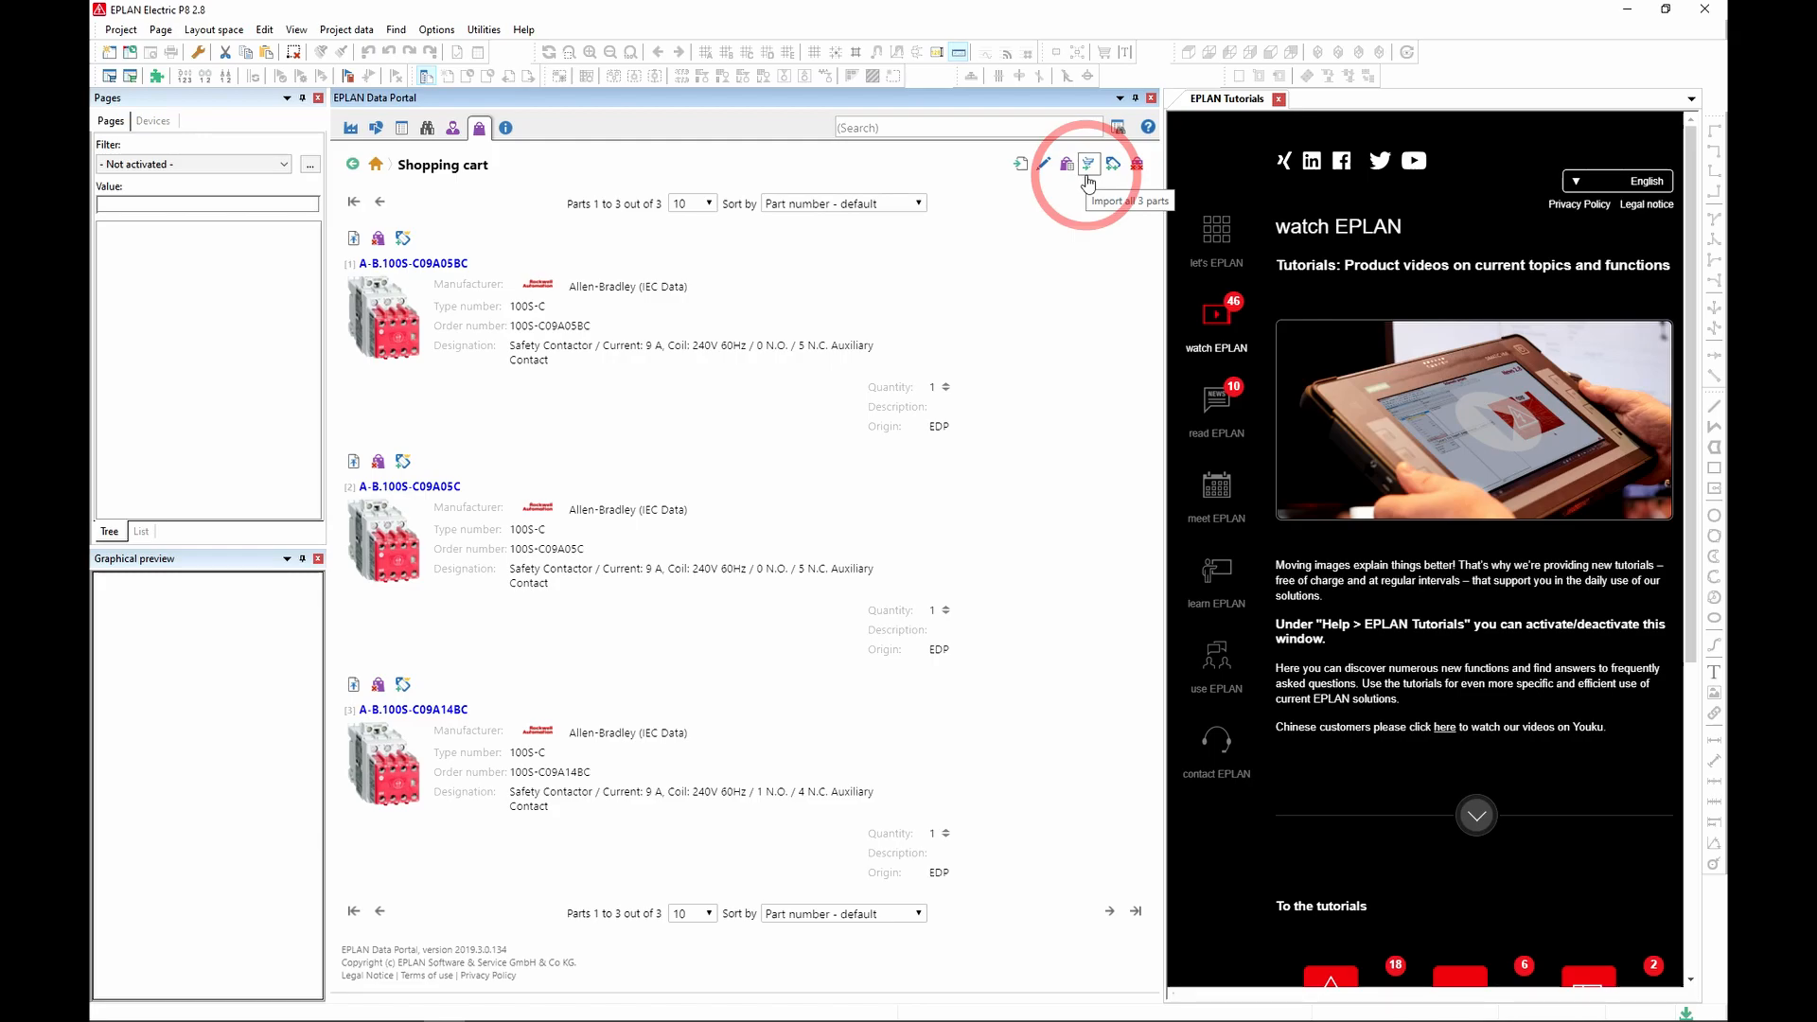
pyautogui.moveTo(636, 275)
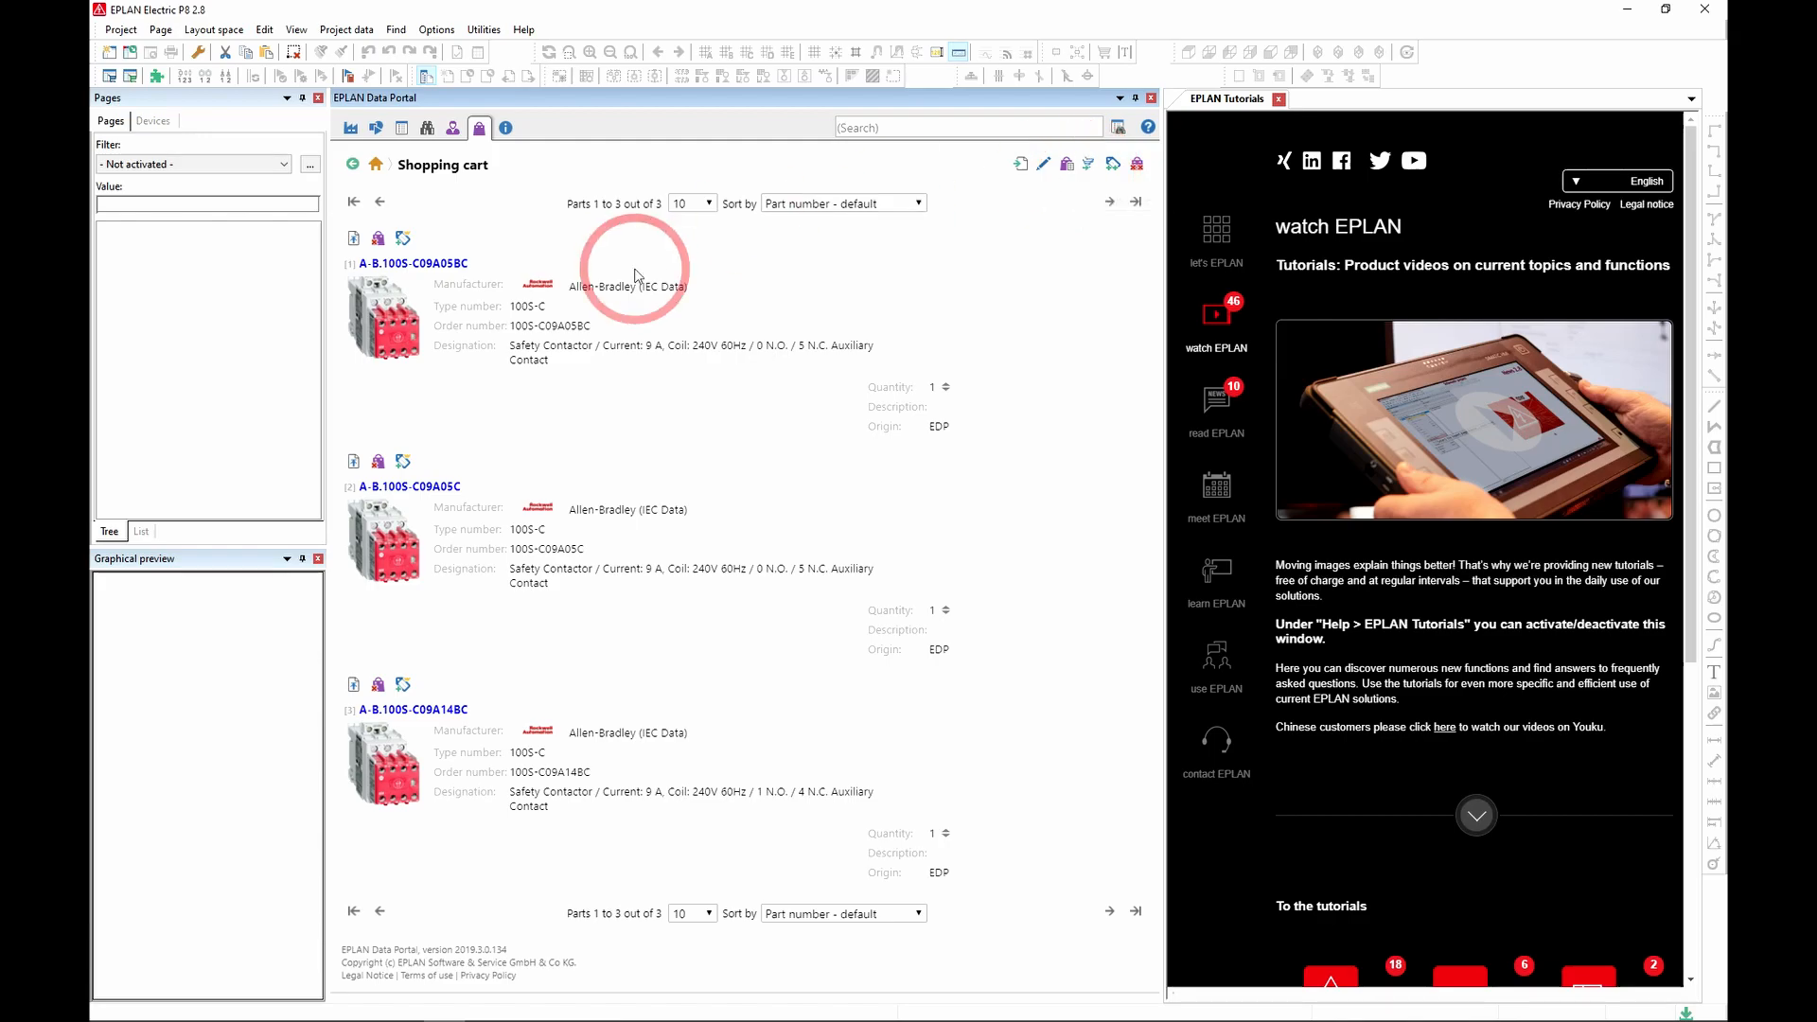
# - Show the About EPLAN Data Portal page with version details and legal links
pyautogui.click(504, 127)
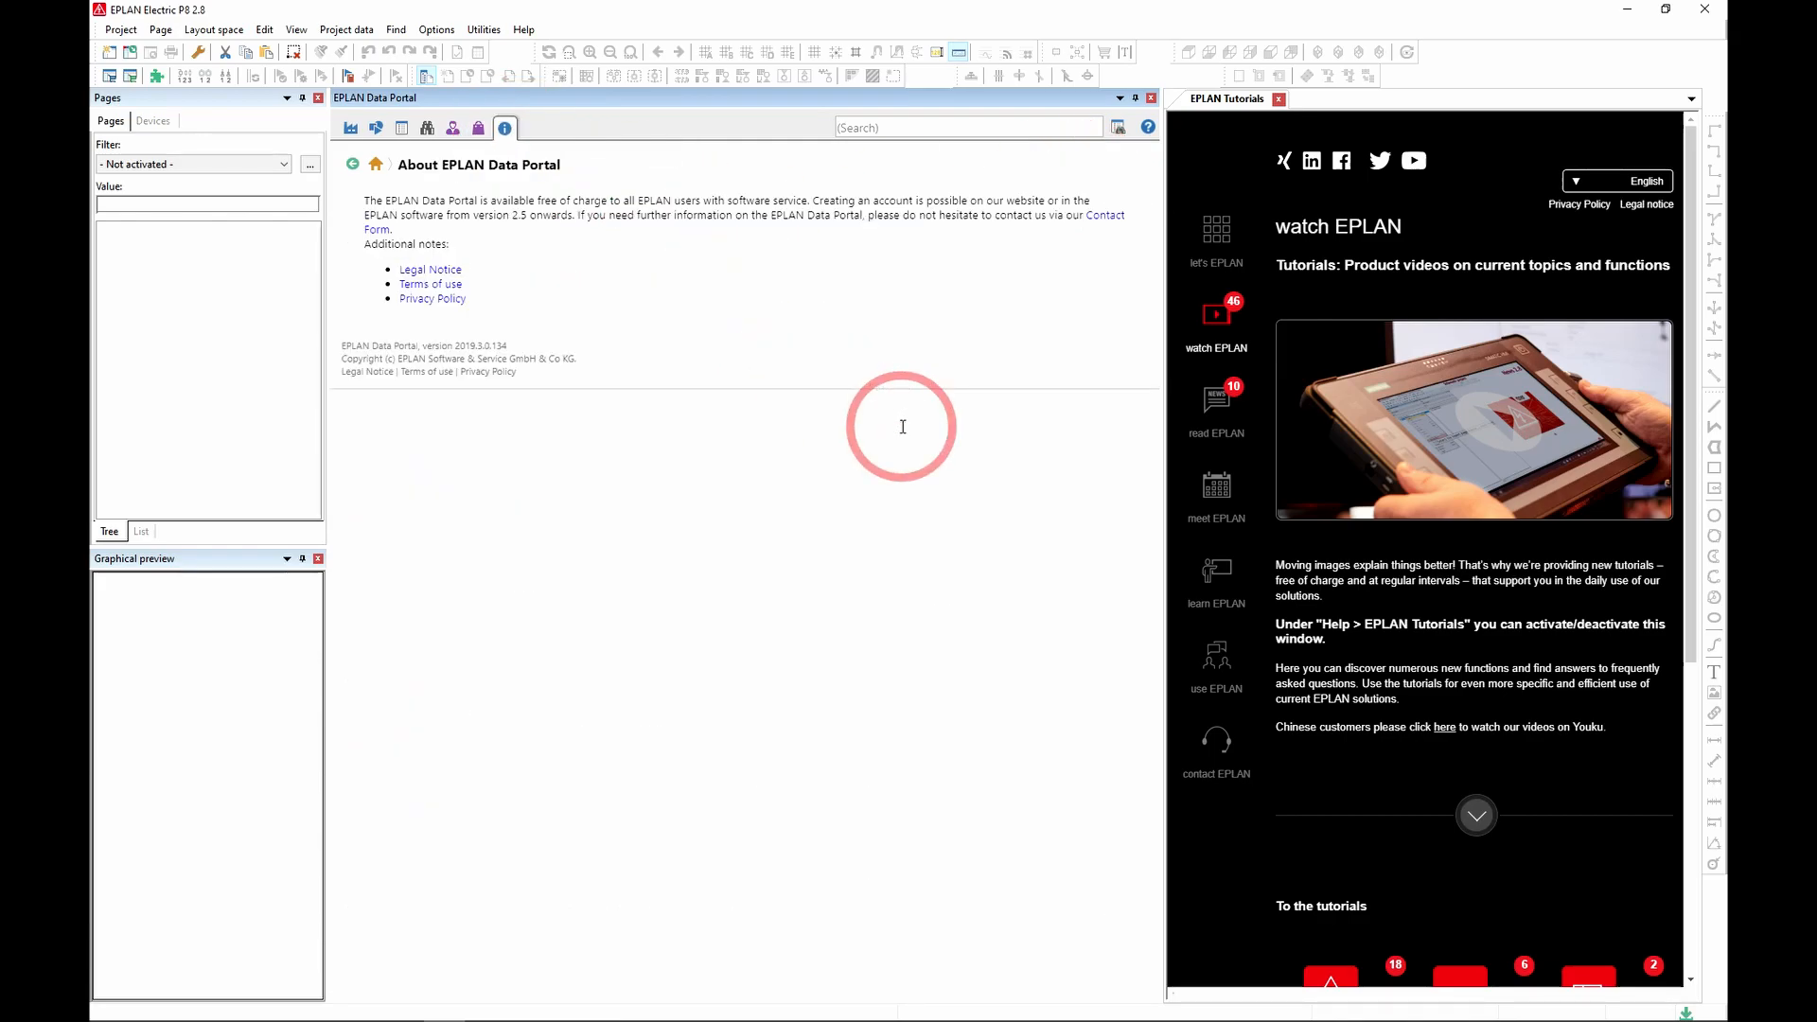
pyautogui.moveTo(598, 238)
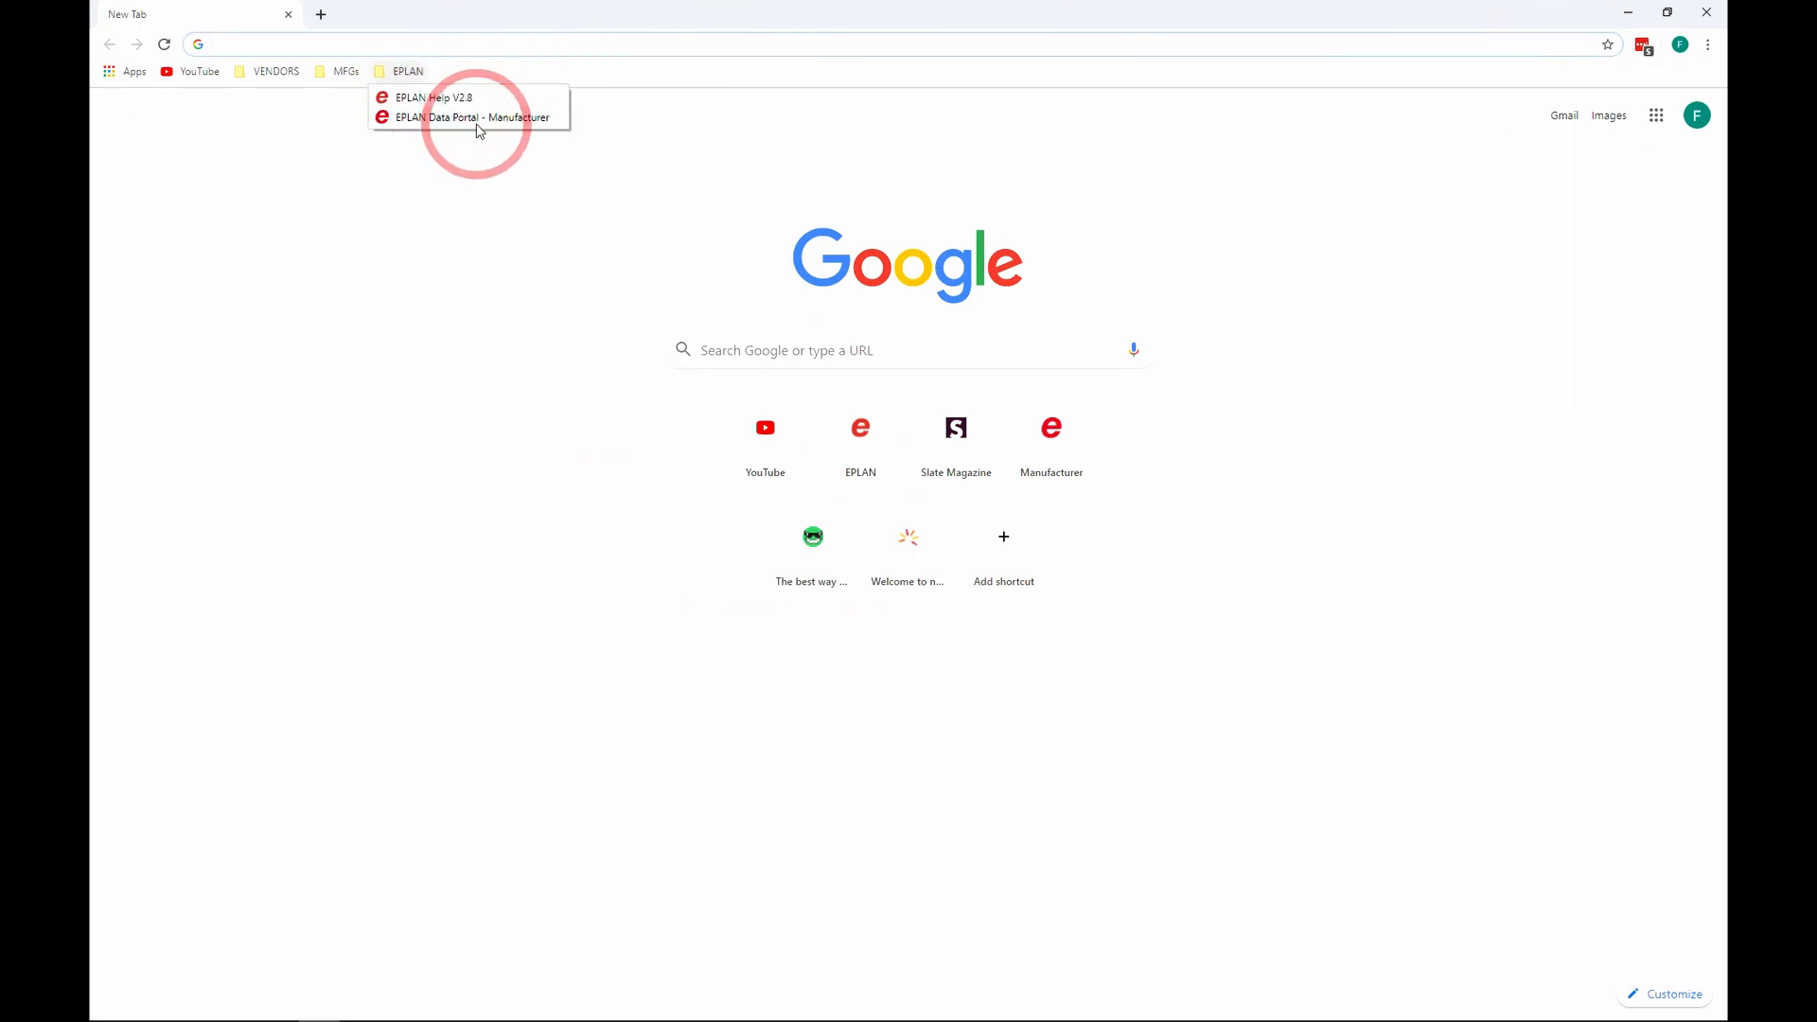
# - Open the 'EPLAN Data Portal - Manufacturer' bookmark and select the page URL
pyautogui.click(460, 117)
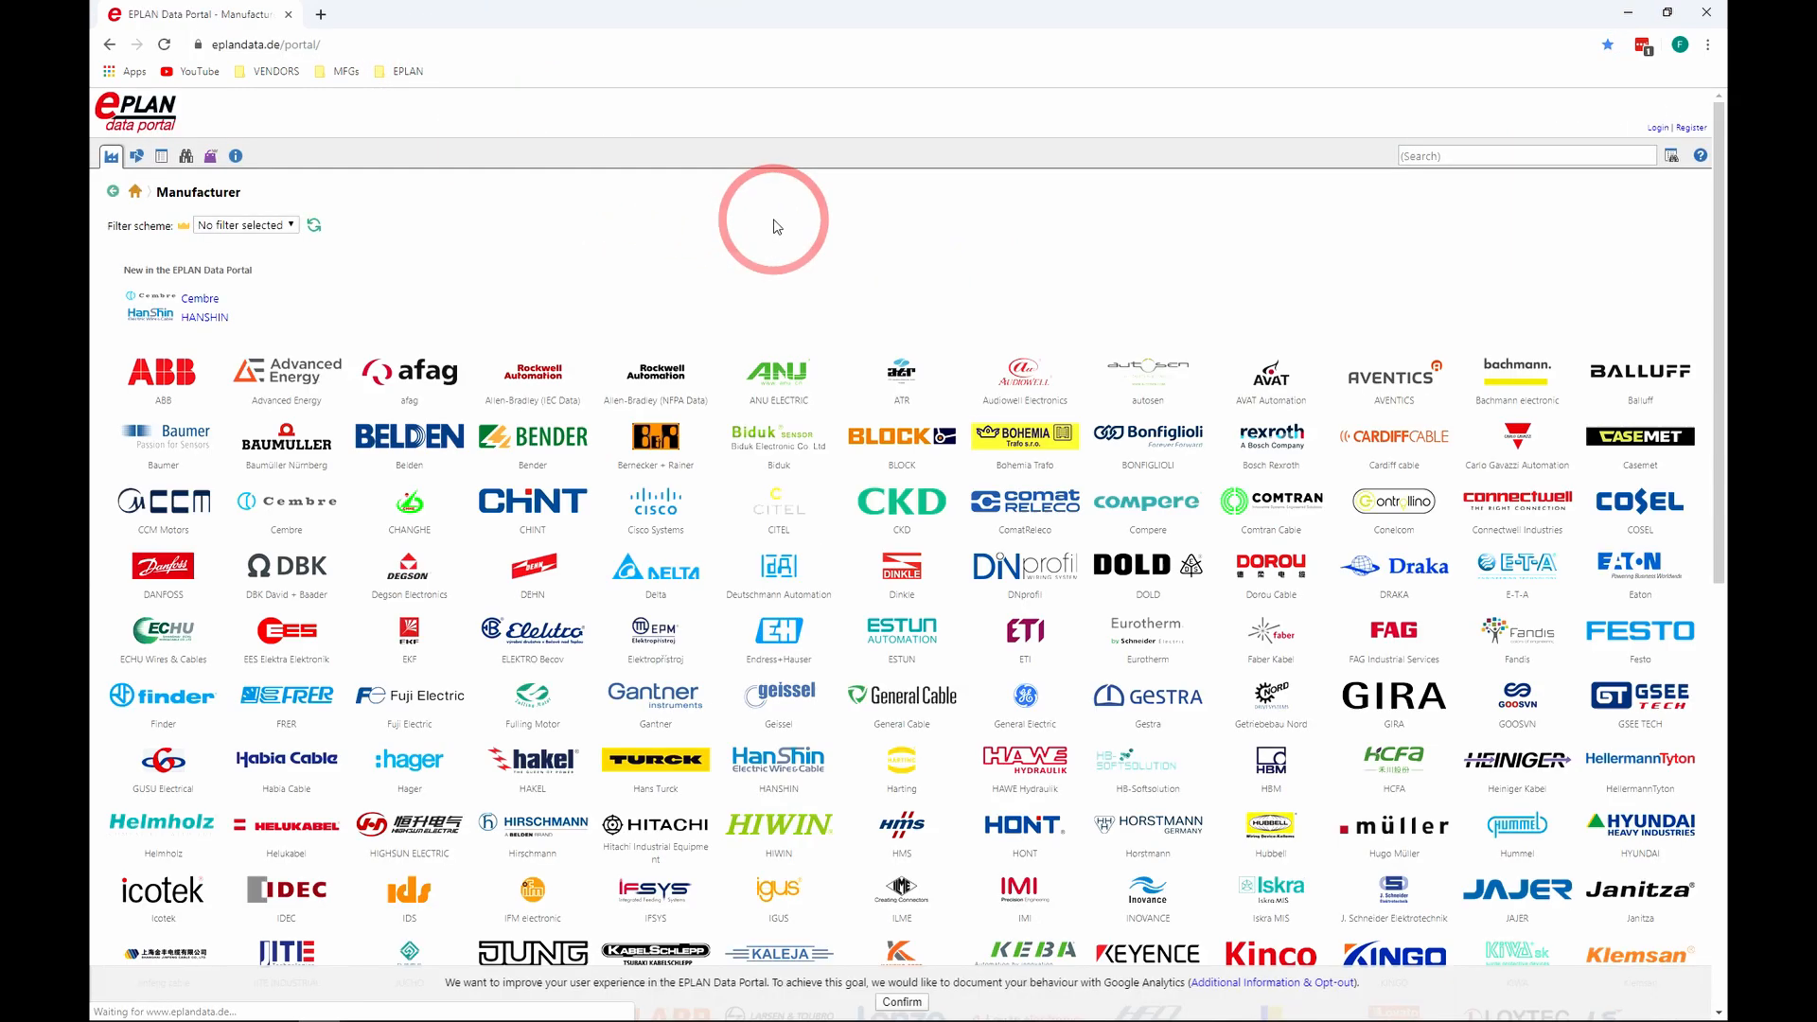
pyautogui.moveTo(623, 298)
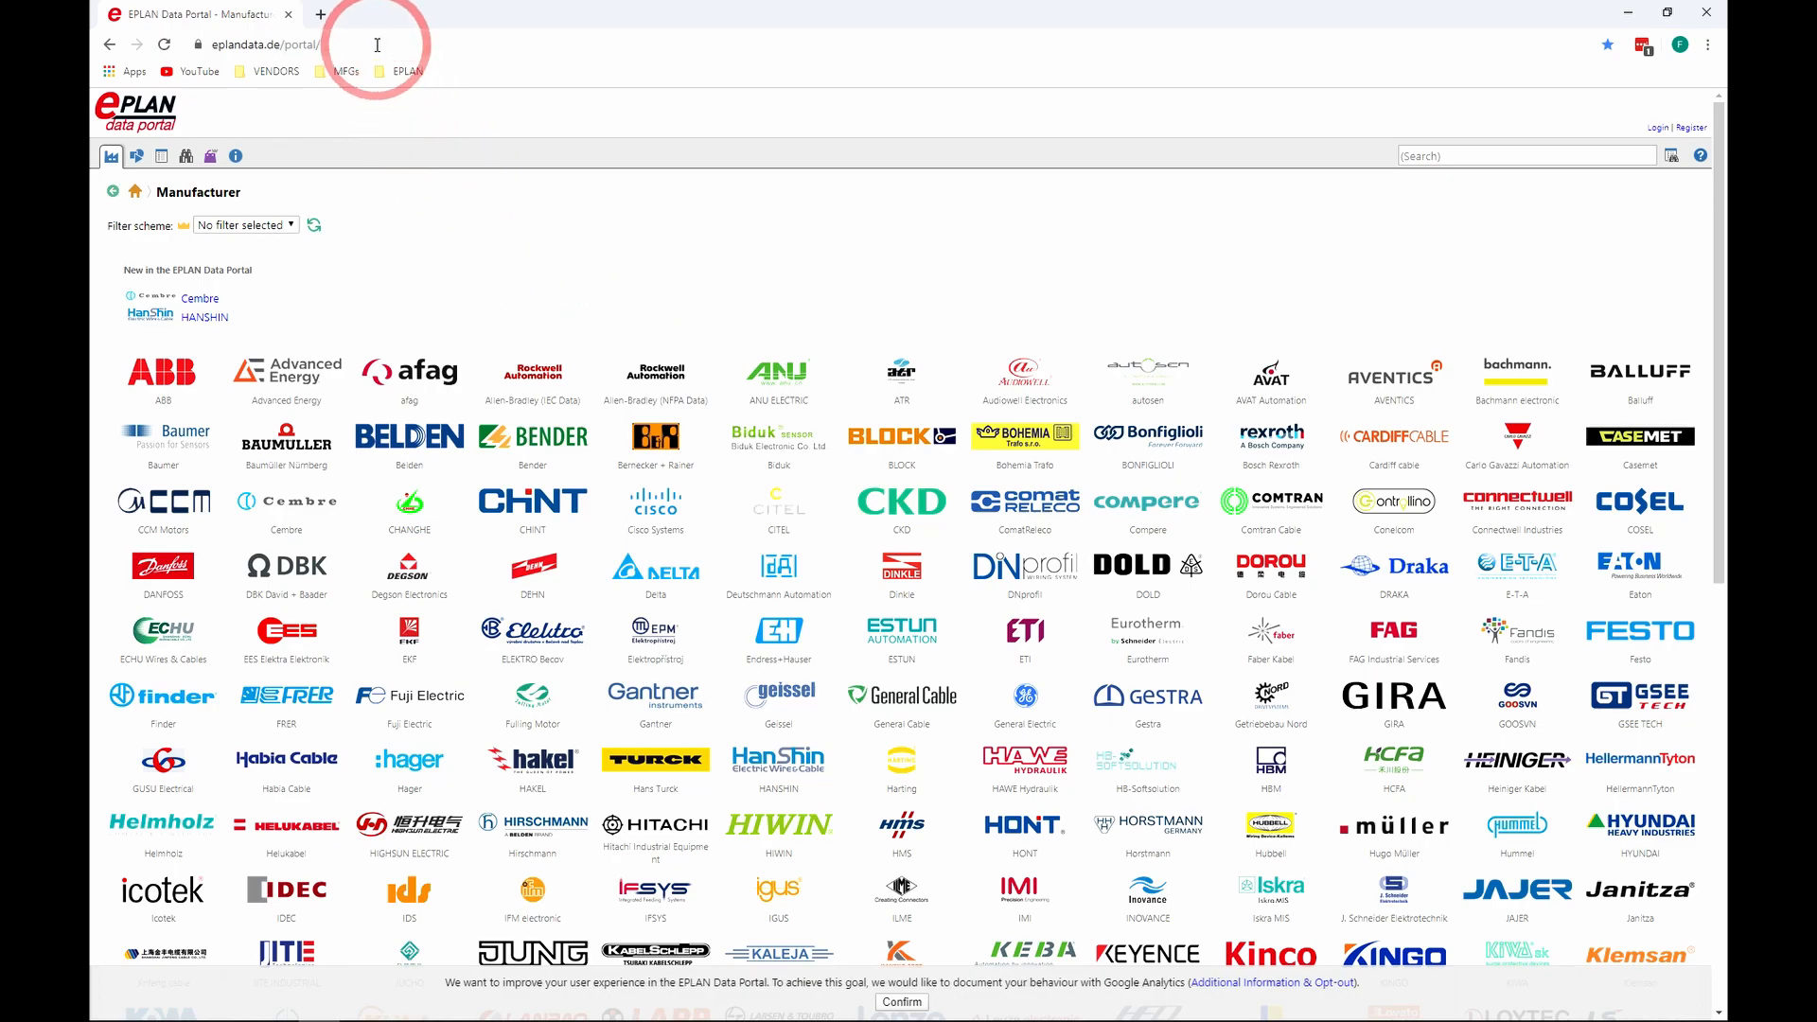
pyautogui.click(284, 44)
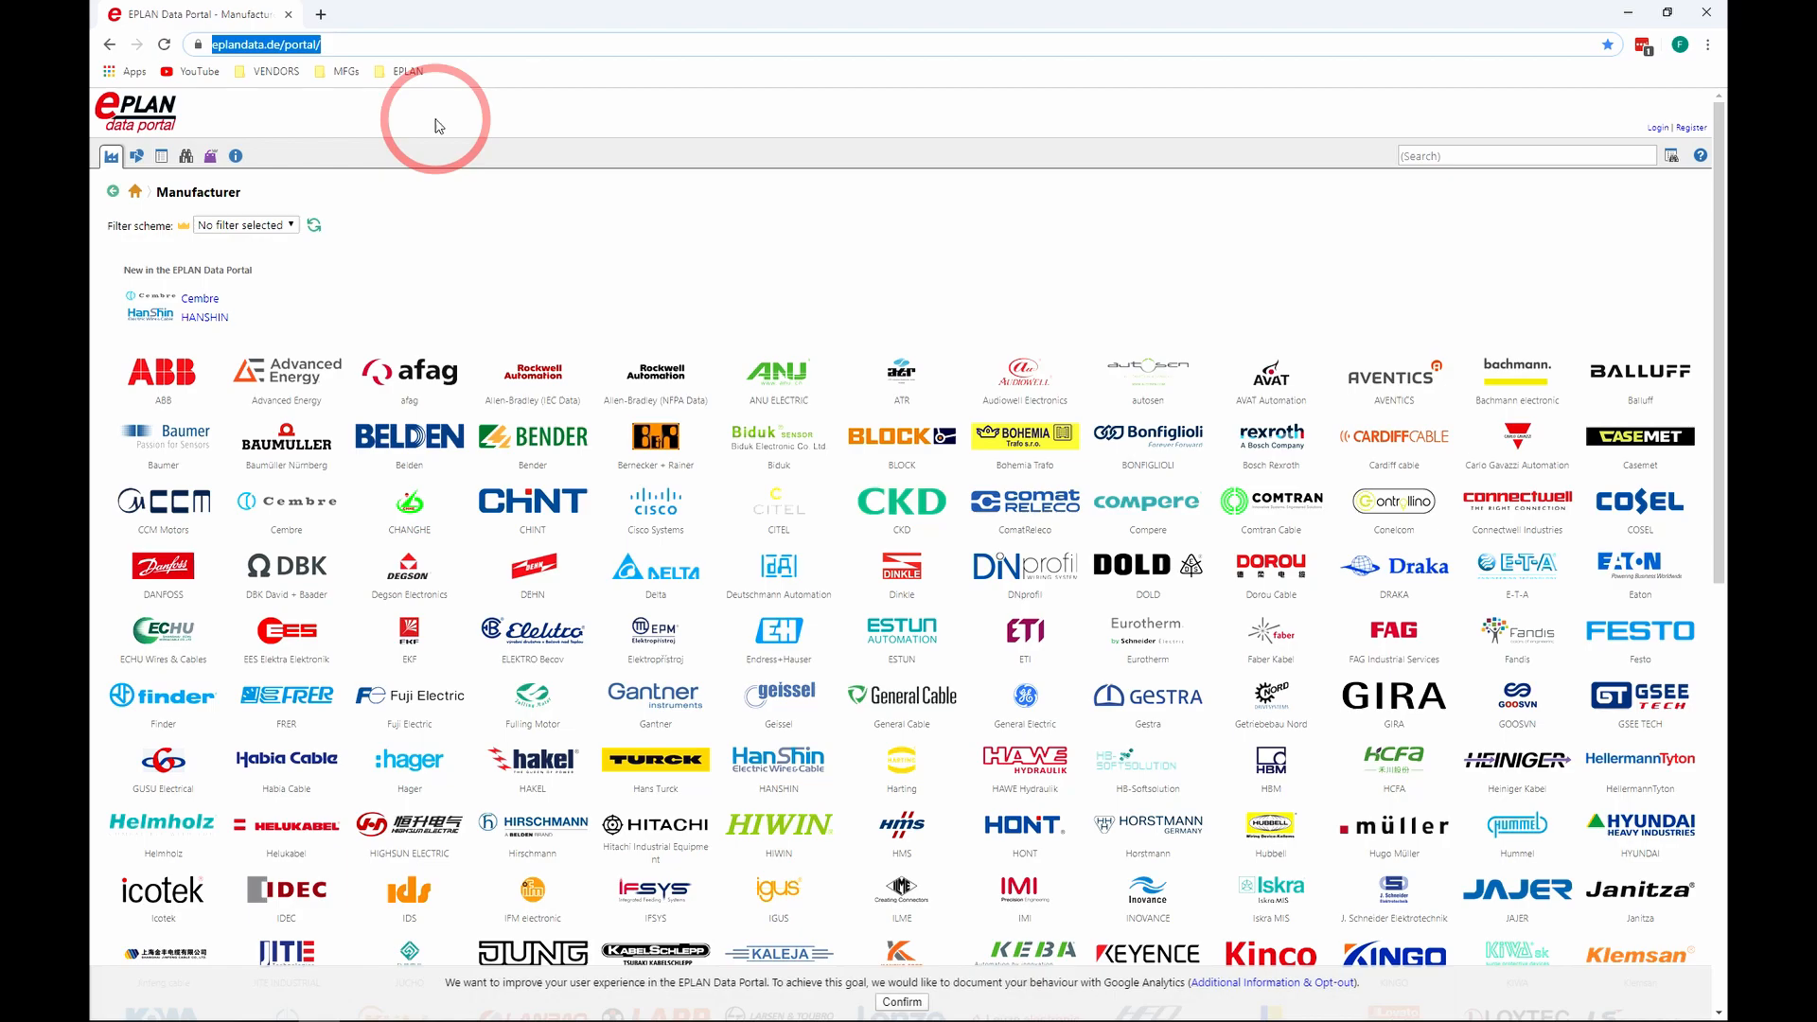
pyautogui.moveTo(1213, 822)
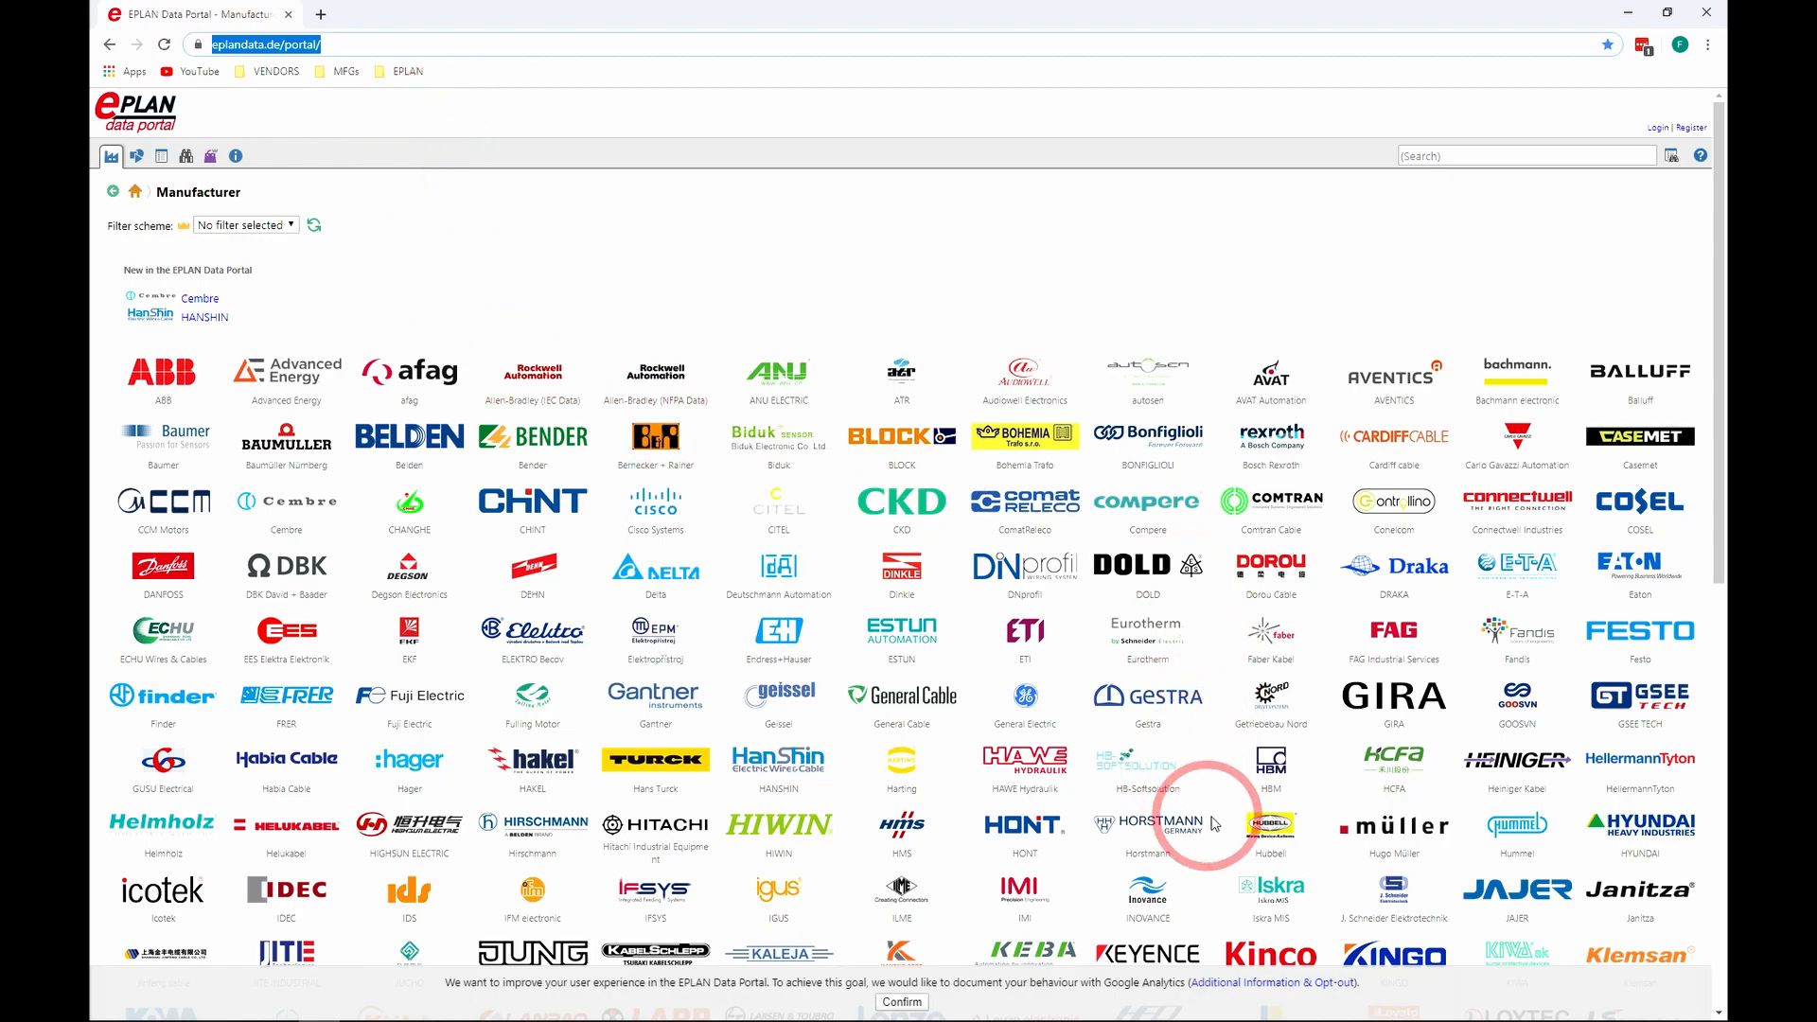
pyautogui.moveTo(1091, 440)
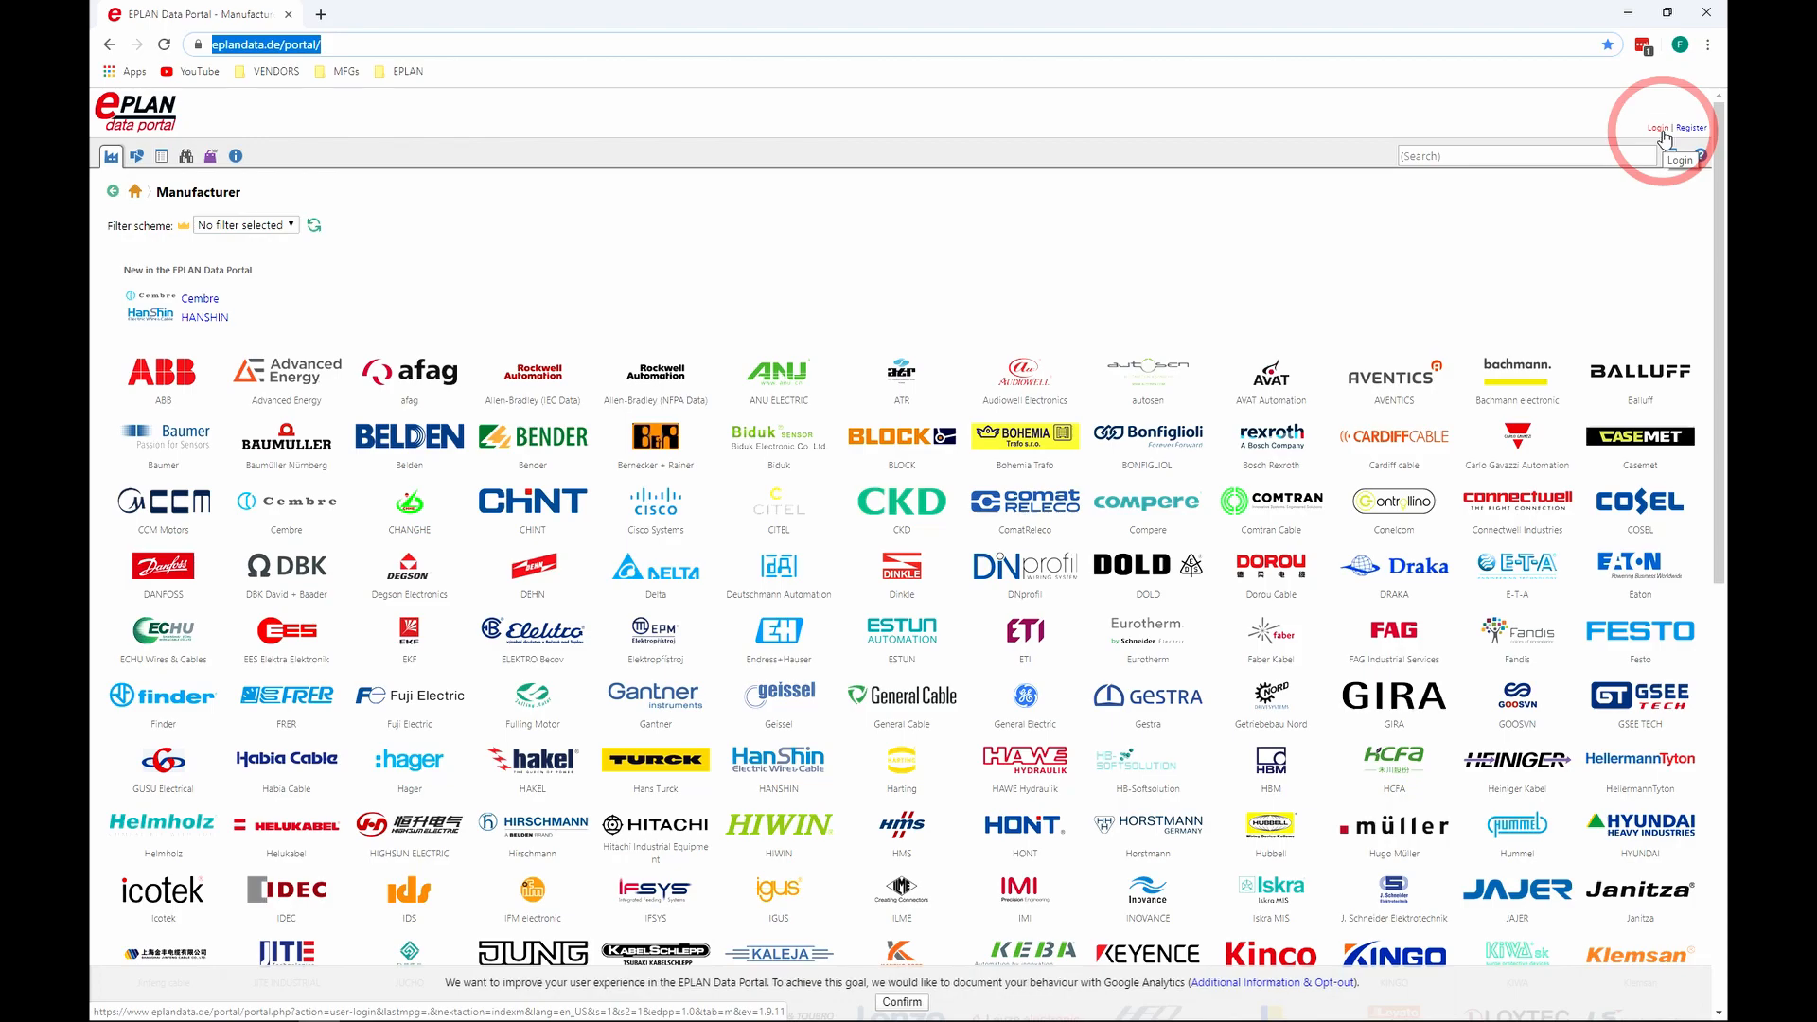
# - Go to the portal Login page and choose 'Did you forget your user name or password?'
pyautogui.click(1655, 127)
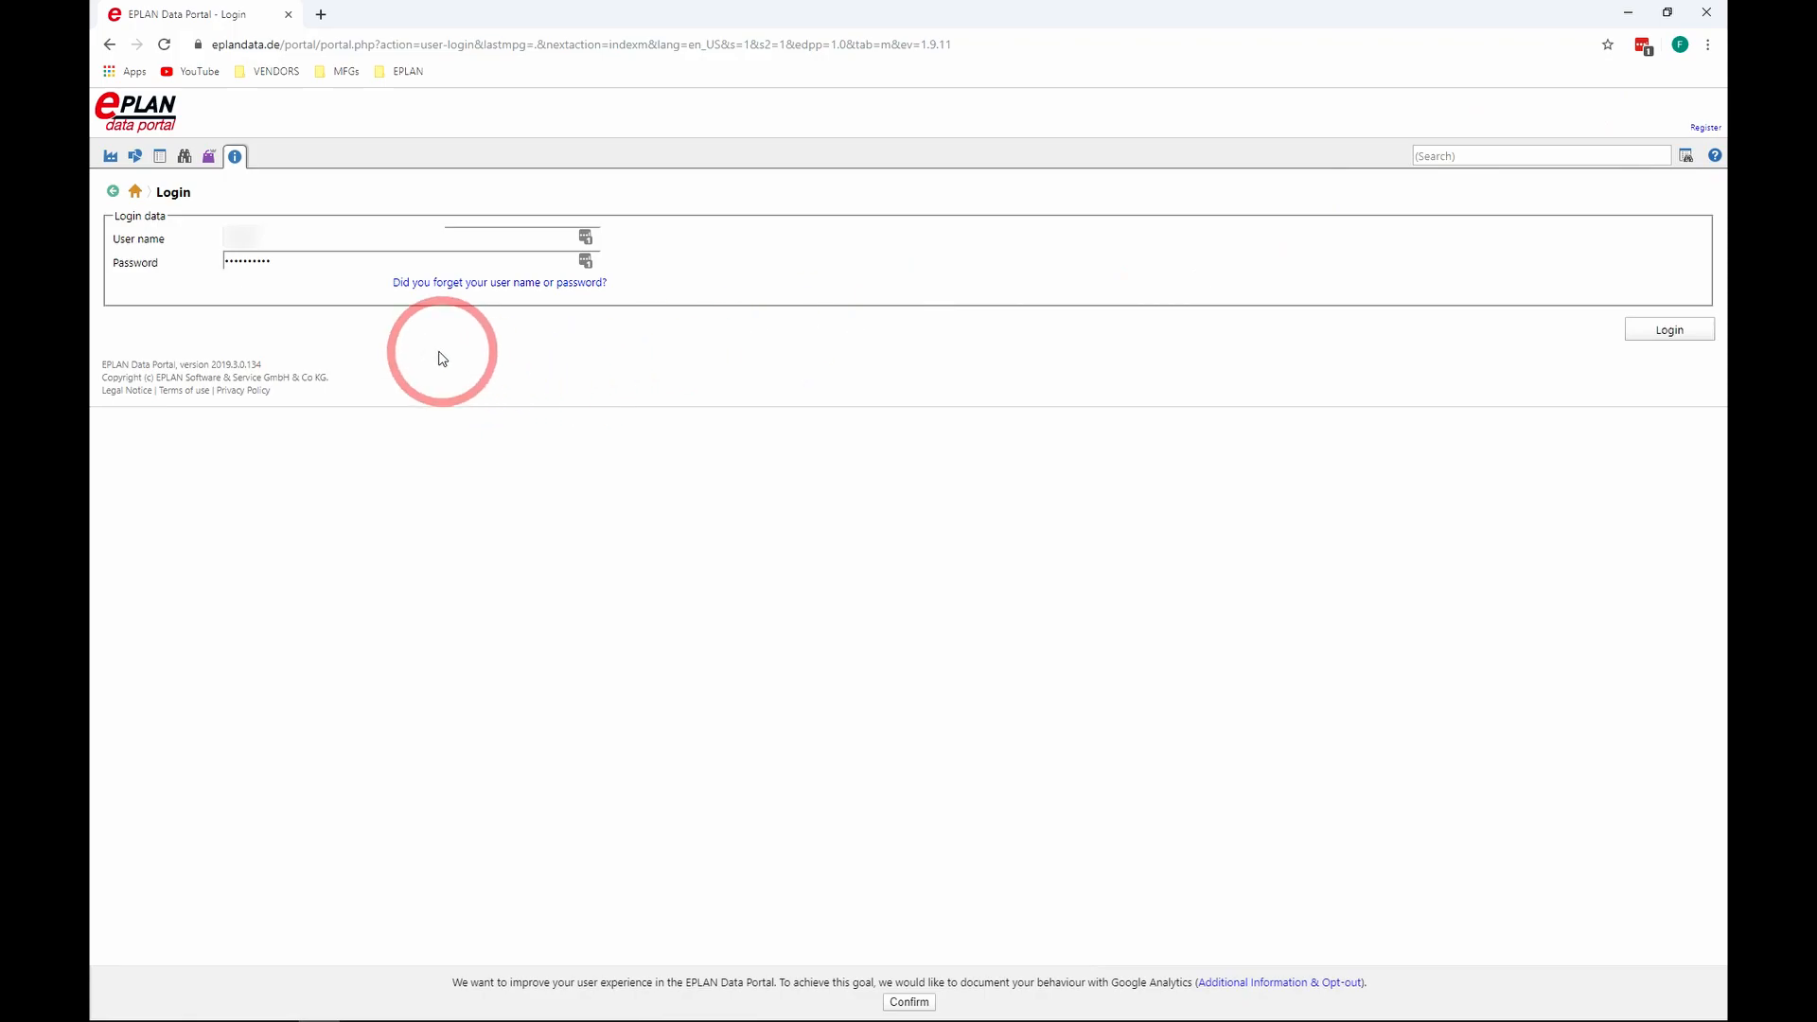
pyautogui.moveTo(361, 305)
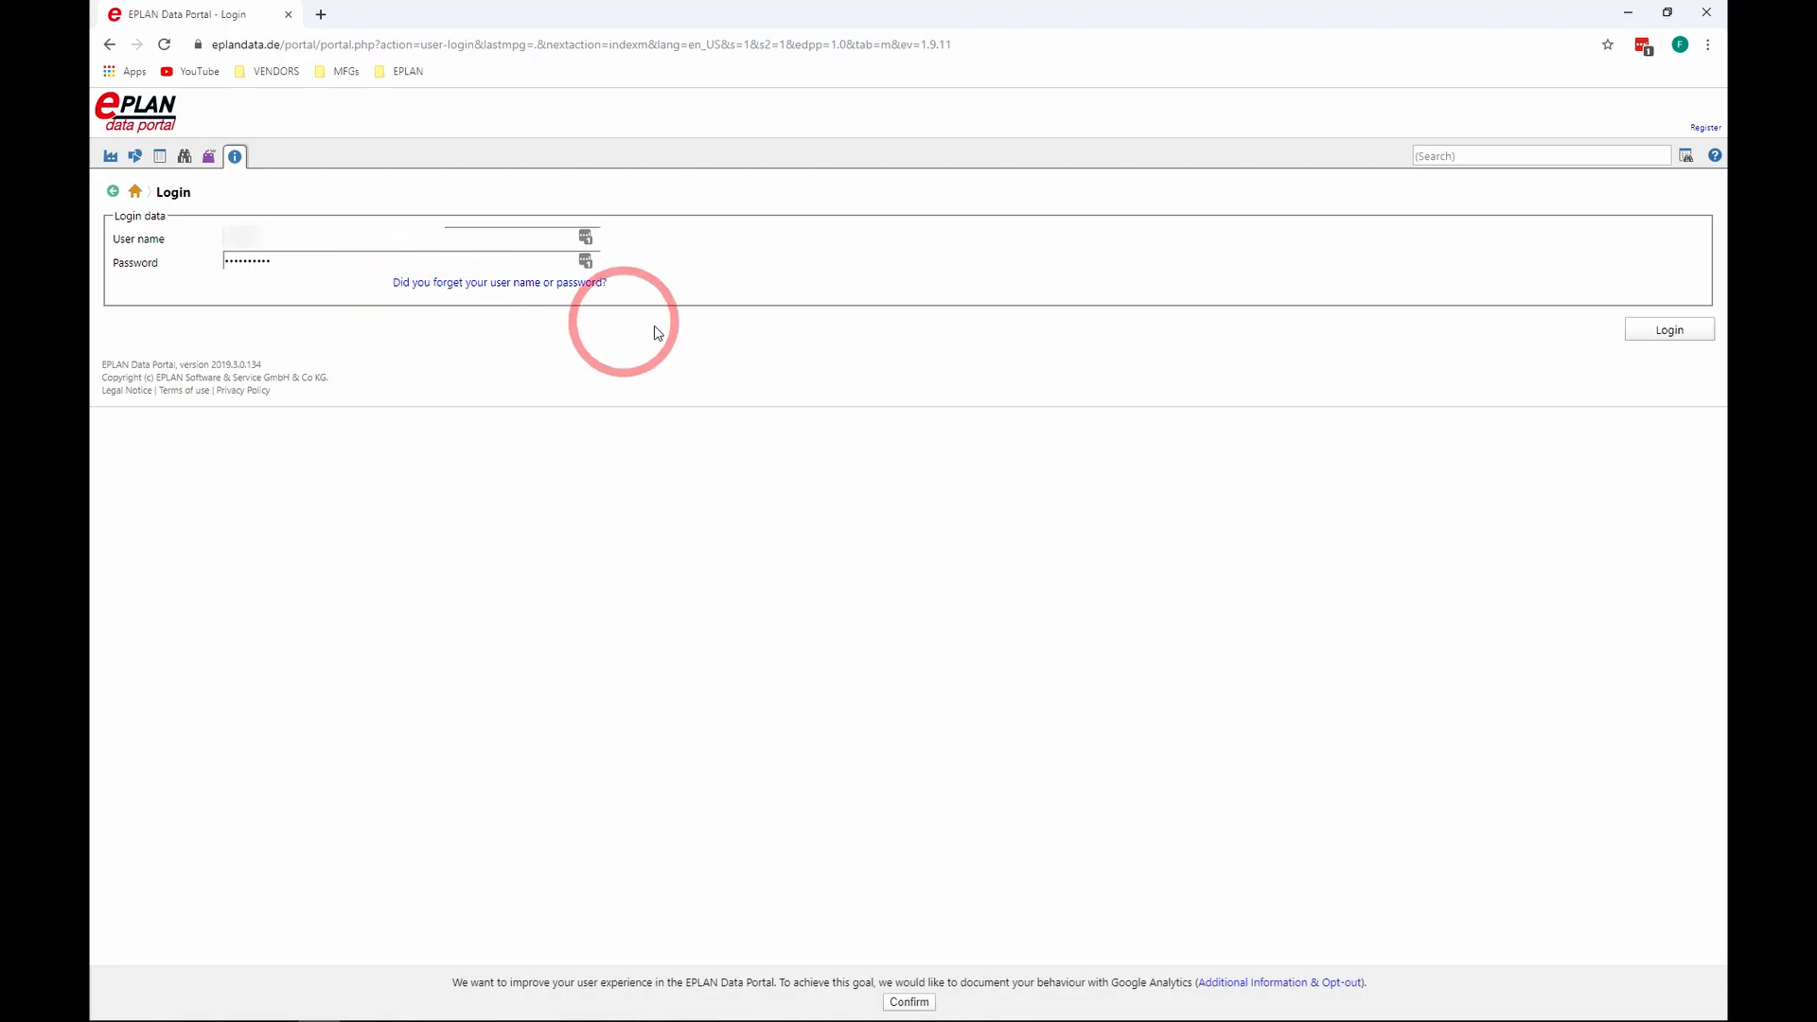
pyautogui.moveTo(583, 363)
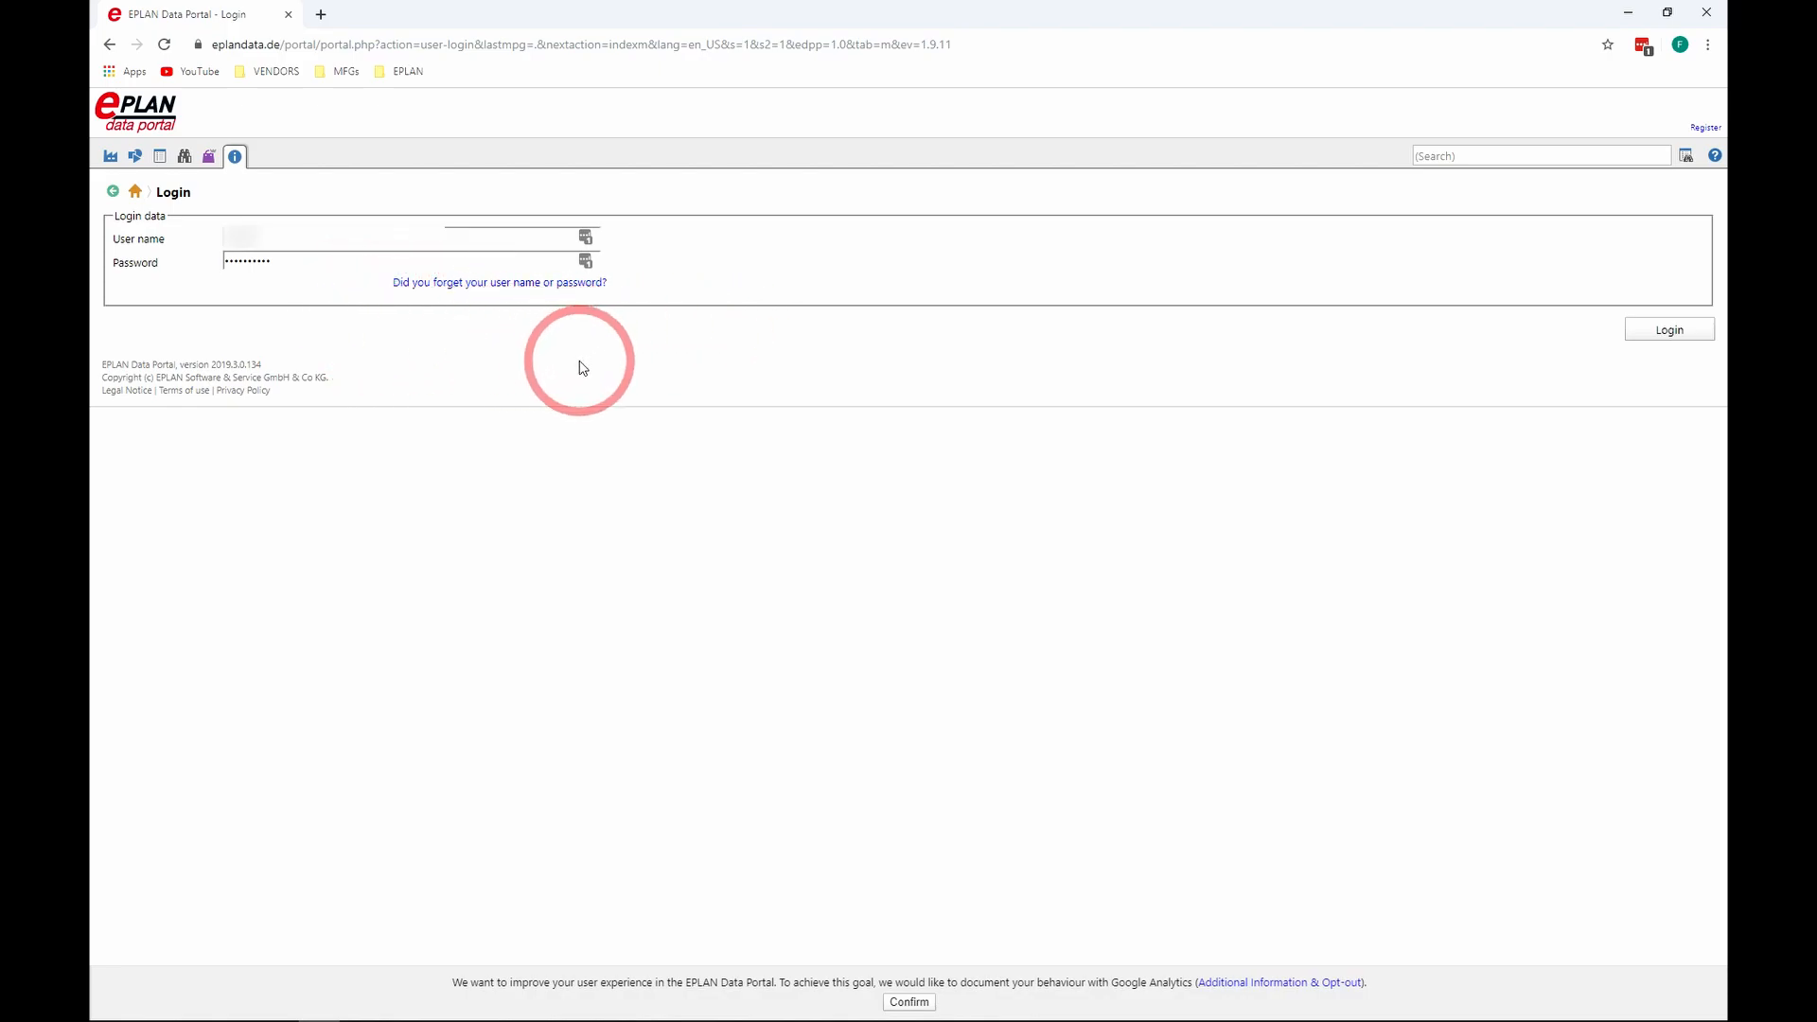
pyautogui.moveTo(537, 290)
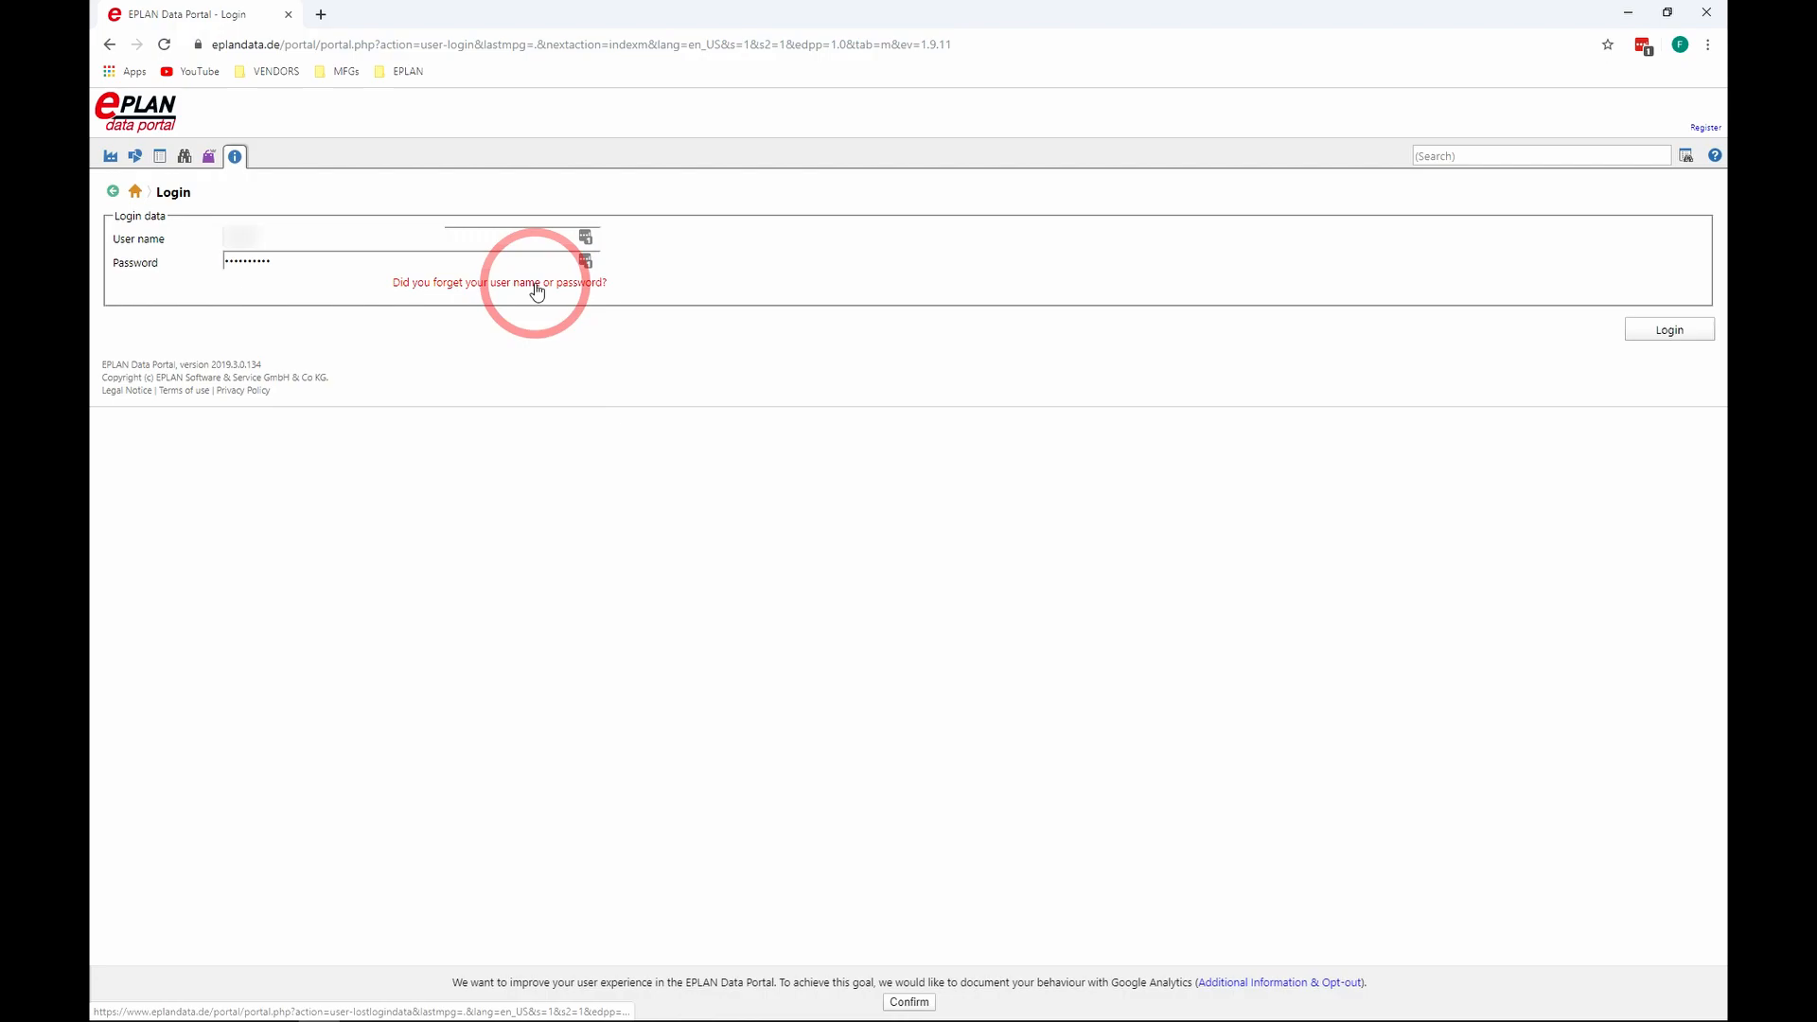
pyautogui.moveTo(619, 285)
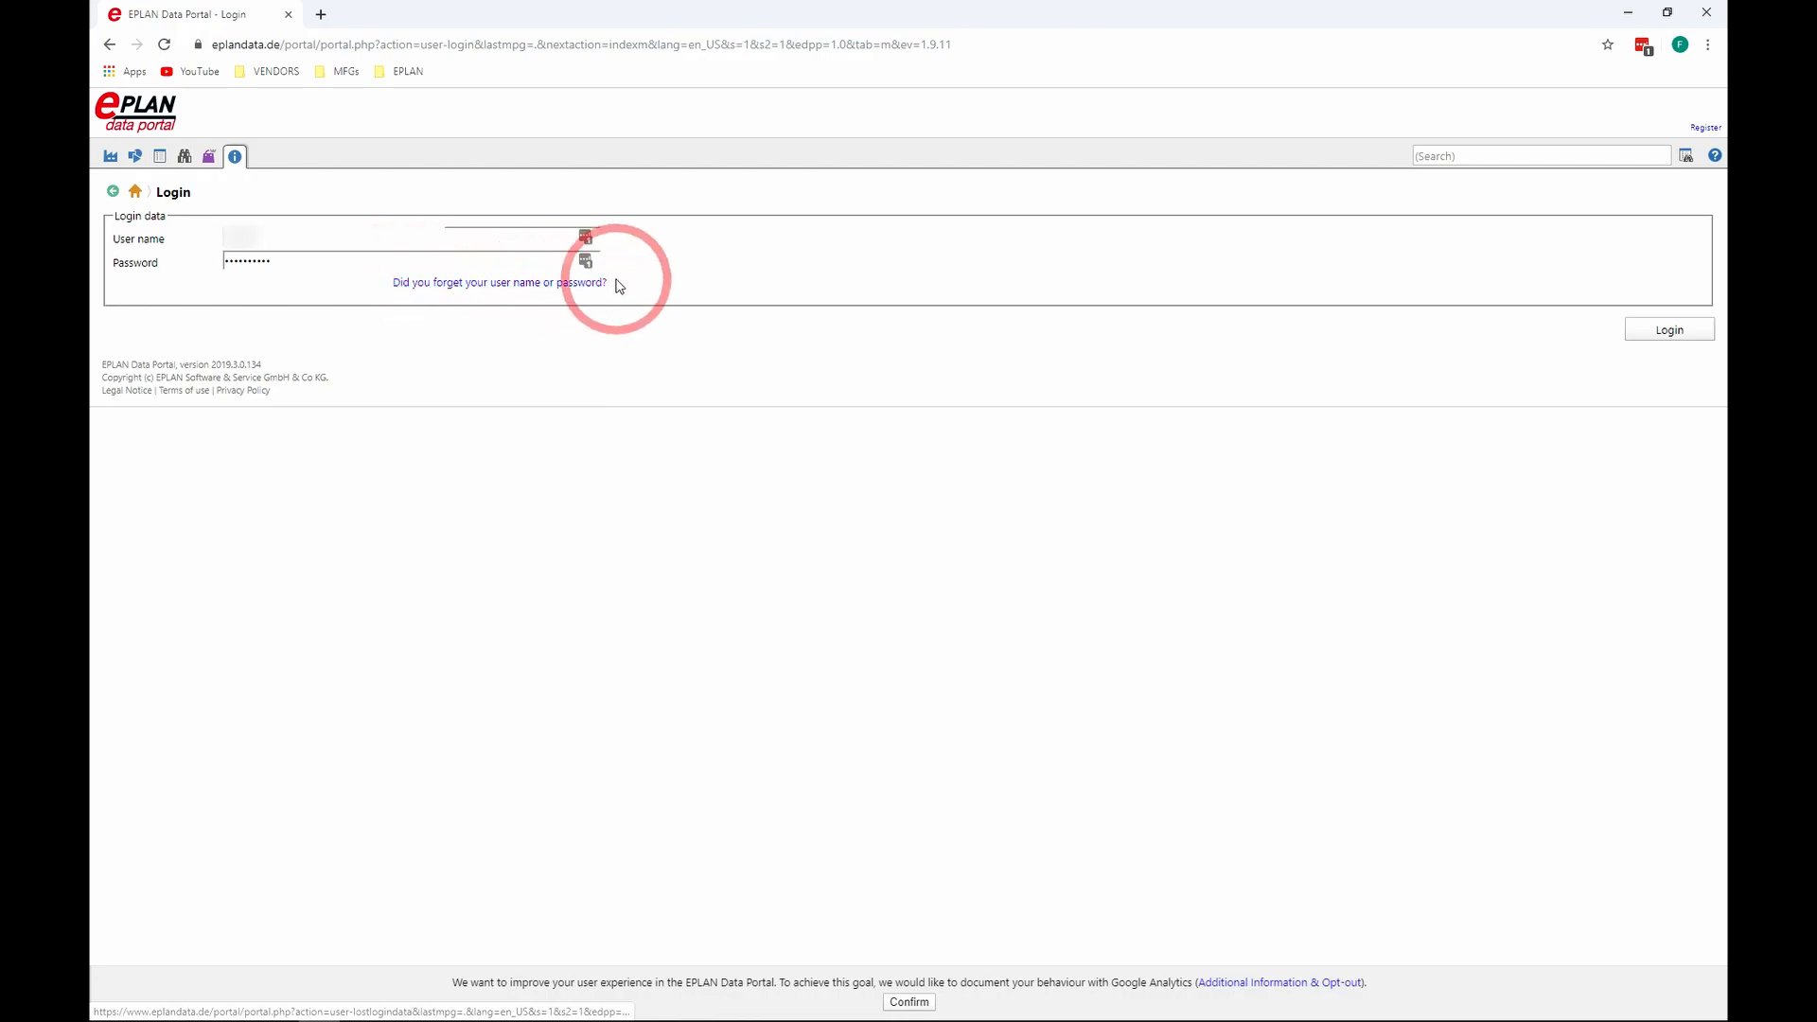
pyautogui.moveTo(513, 290)
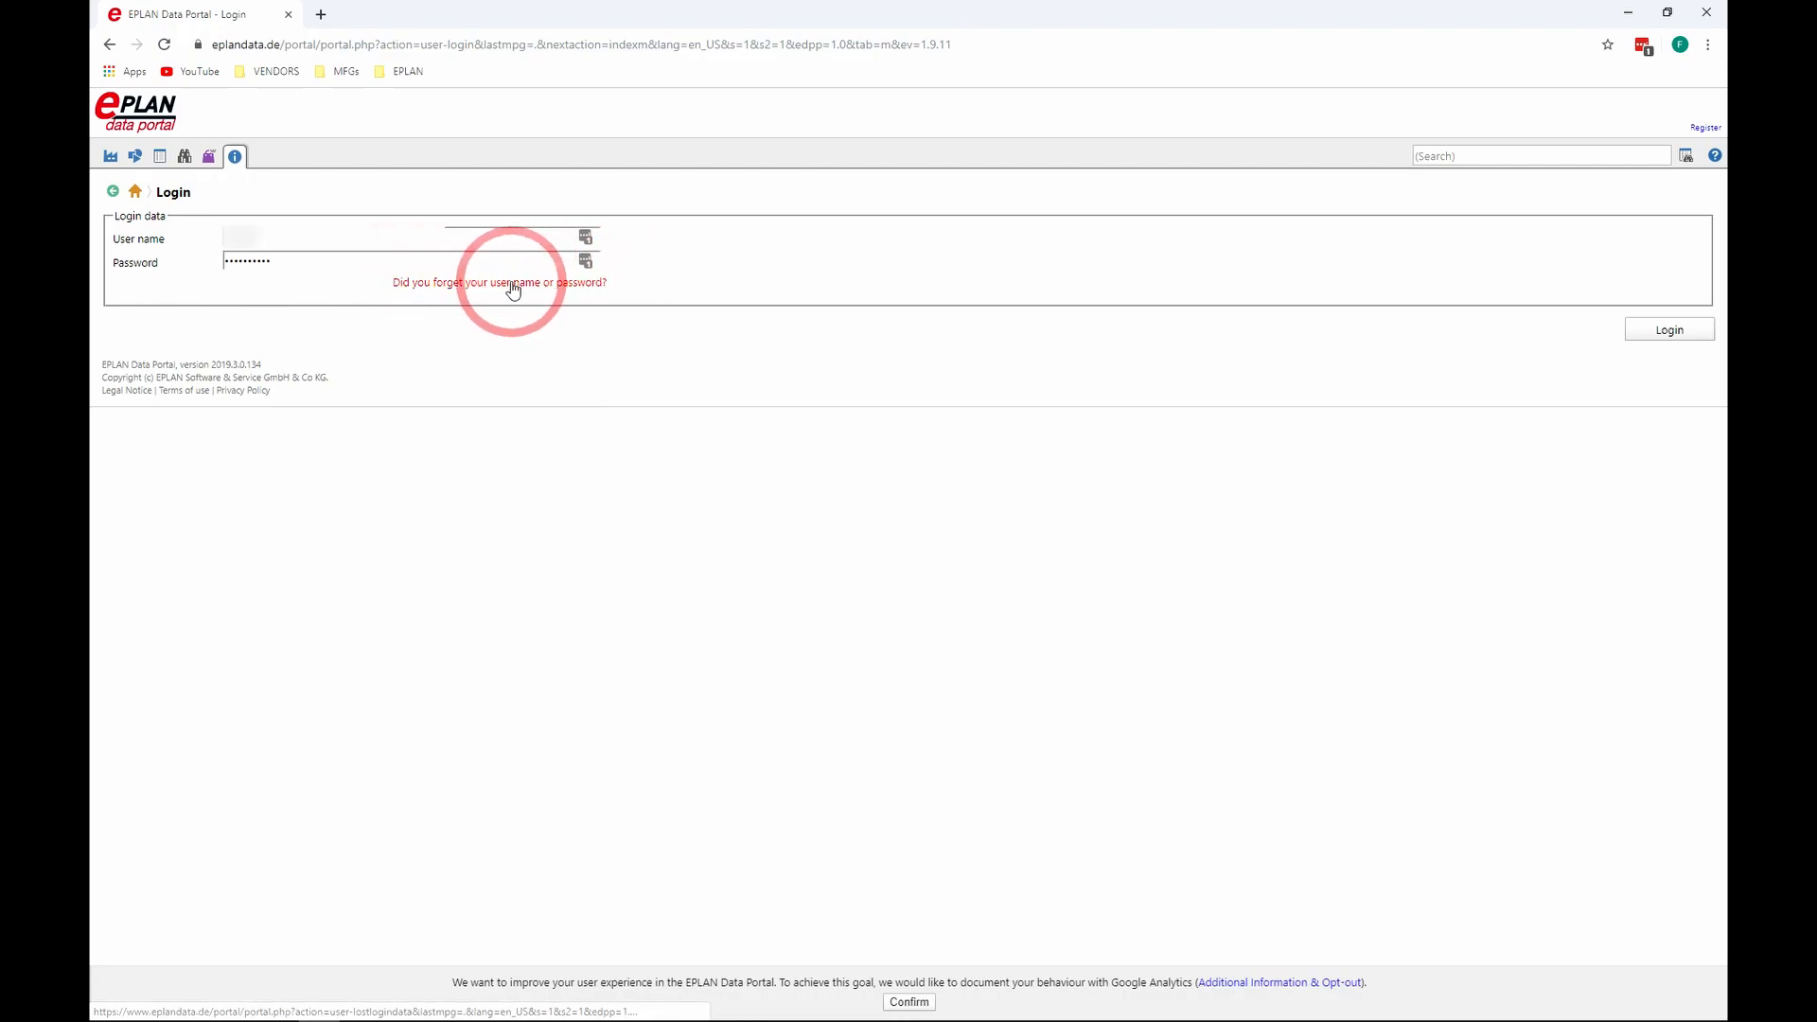
pyautogui.click(512, 289)
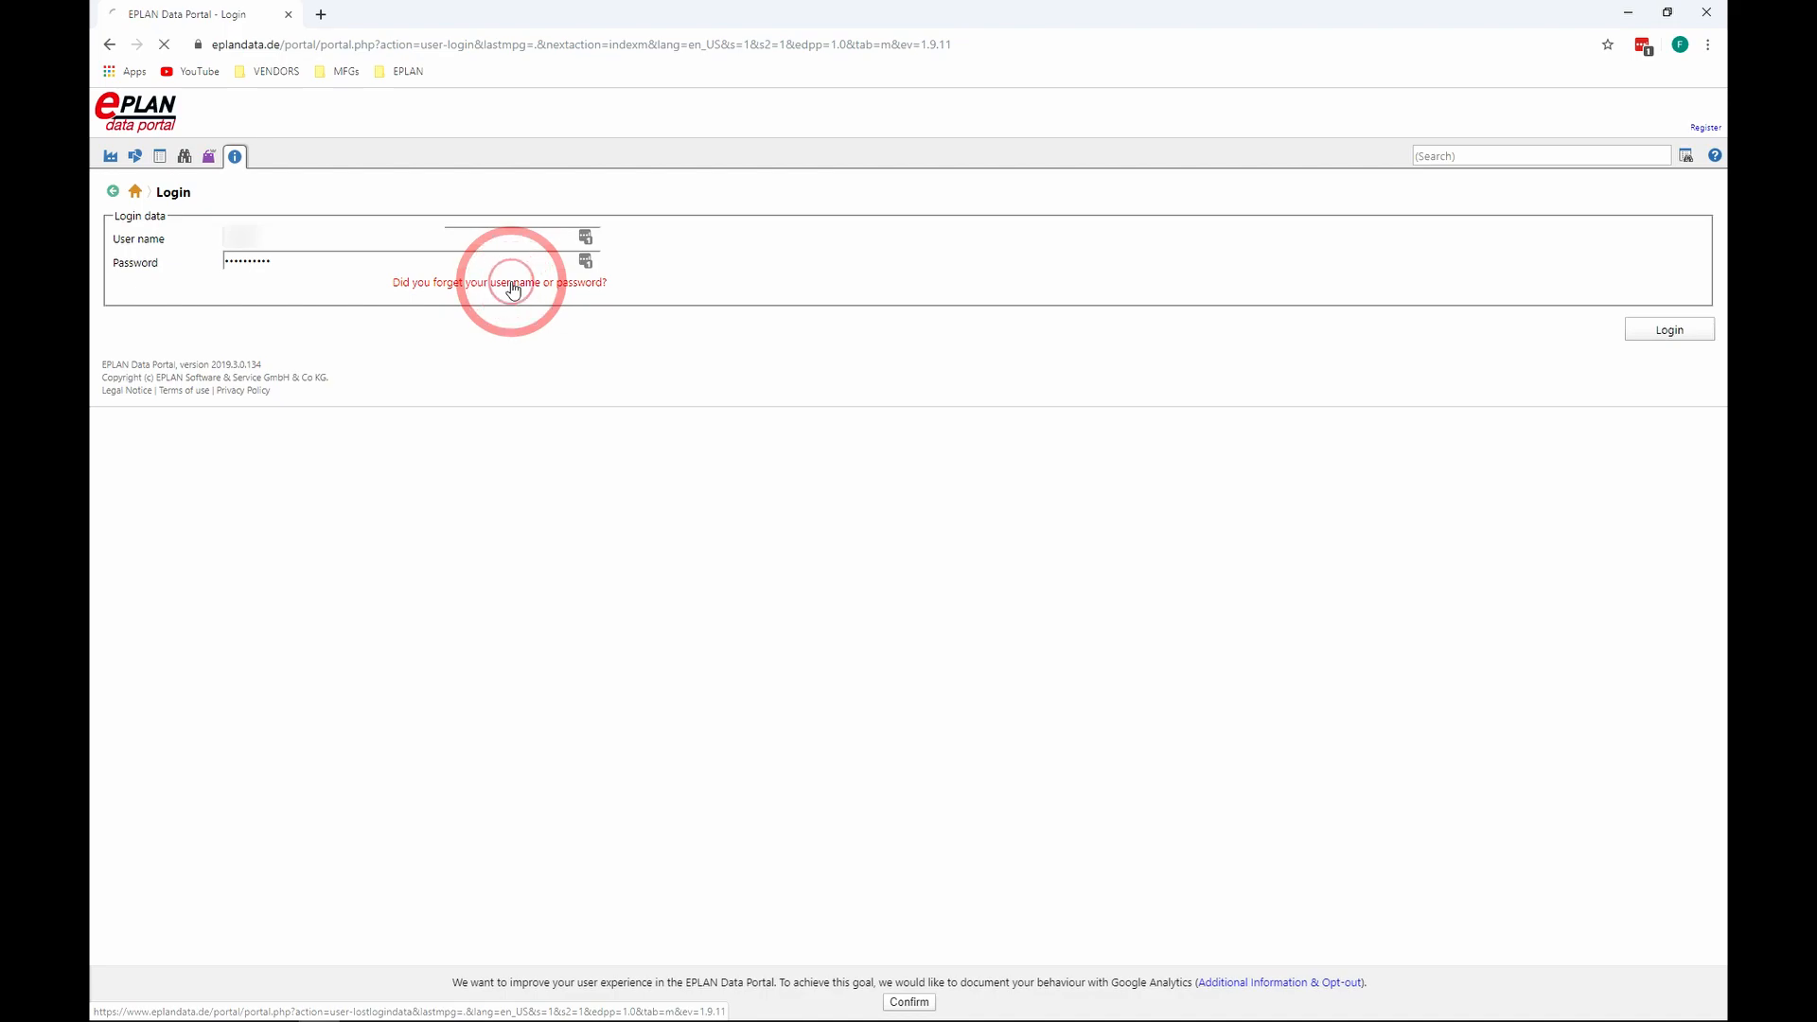
# - Open the Request access data form and click into the Surname field
pyautogui.click(513, 282)
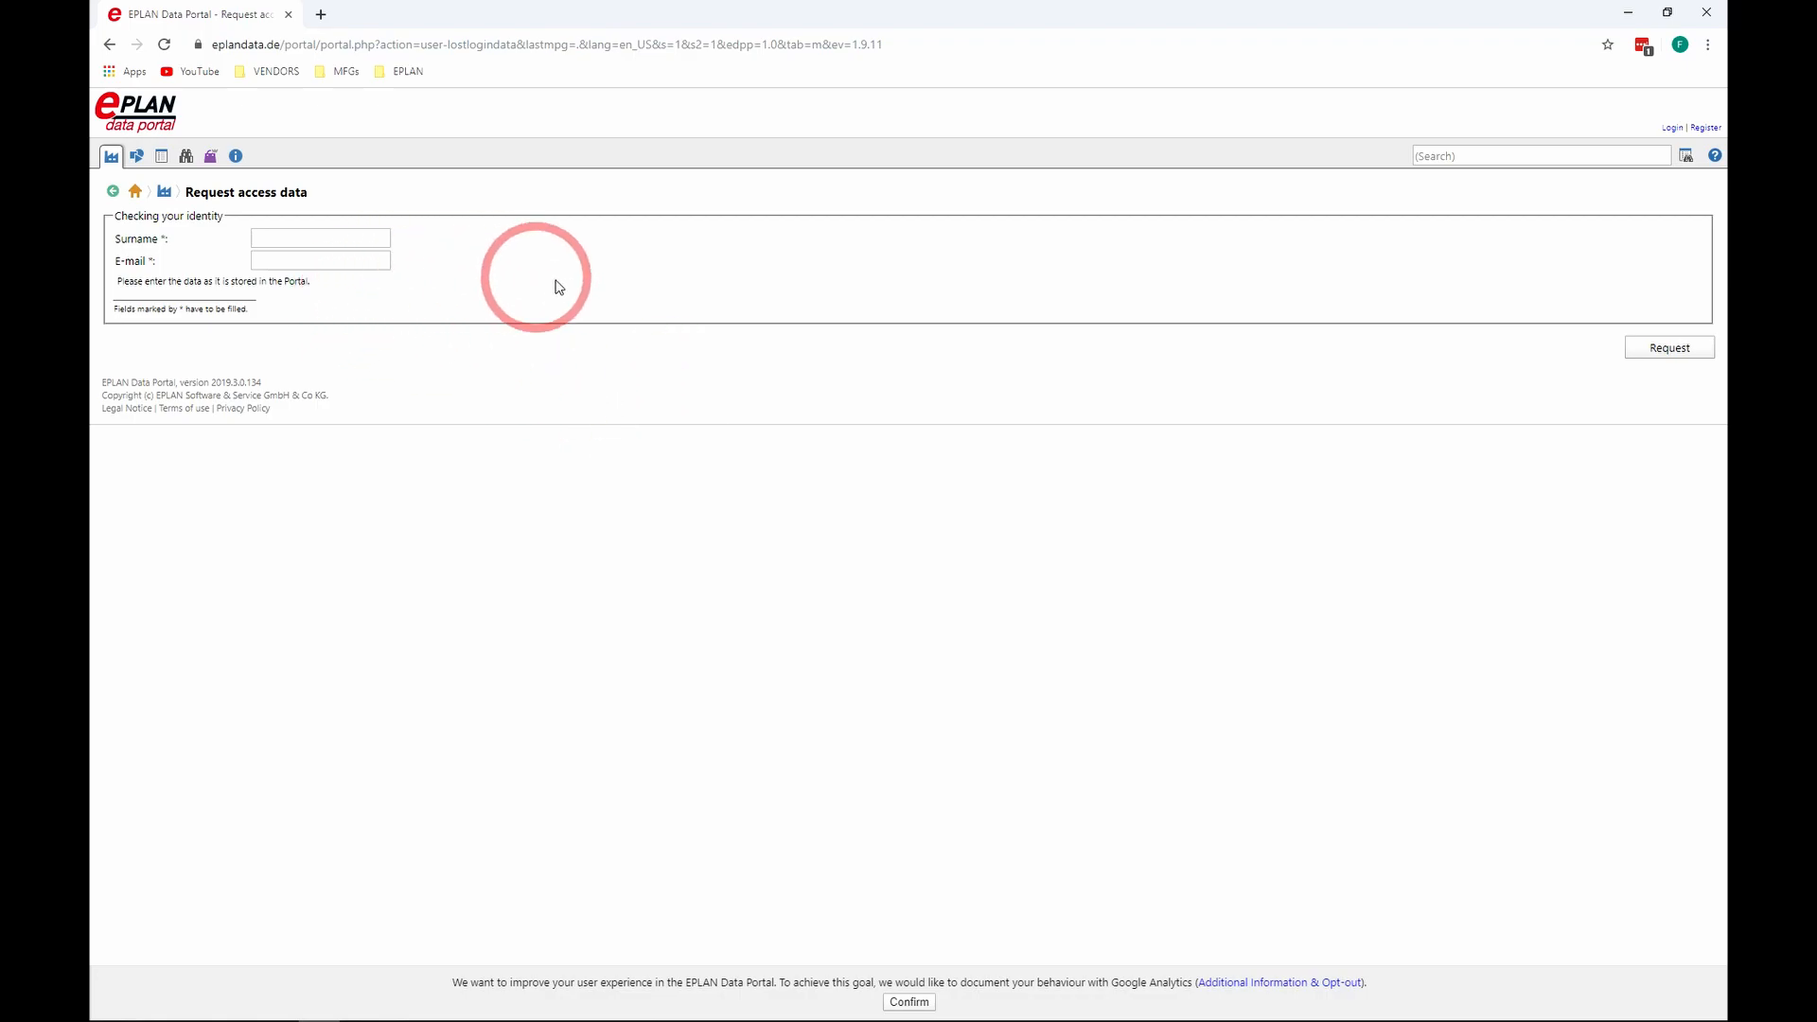
pyautogui.moveTo(588, 286)
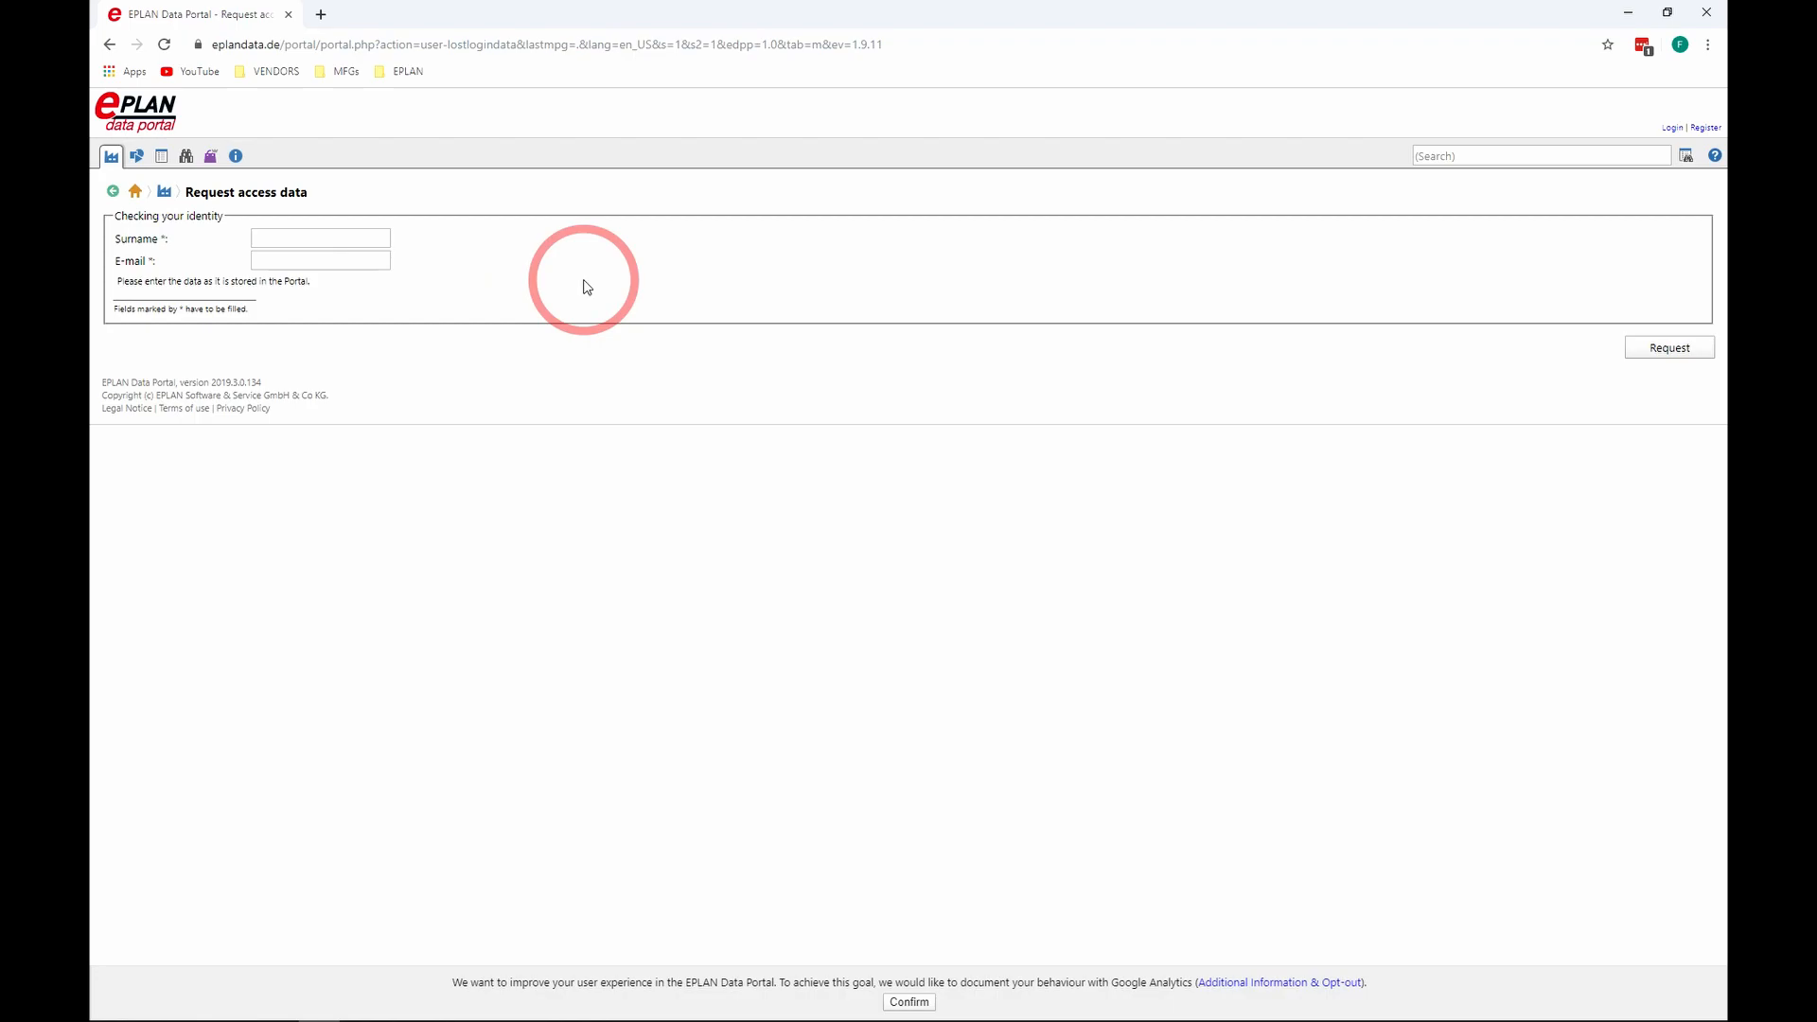
pyautogui.click(320, 238)
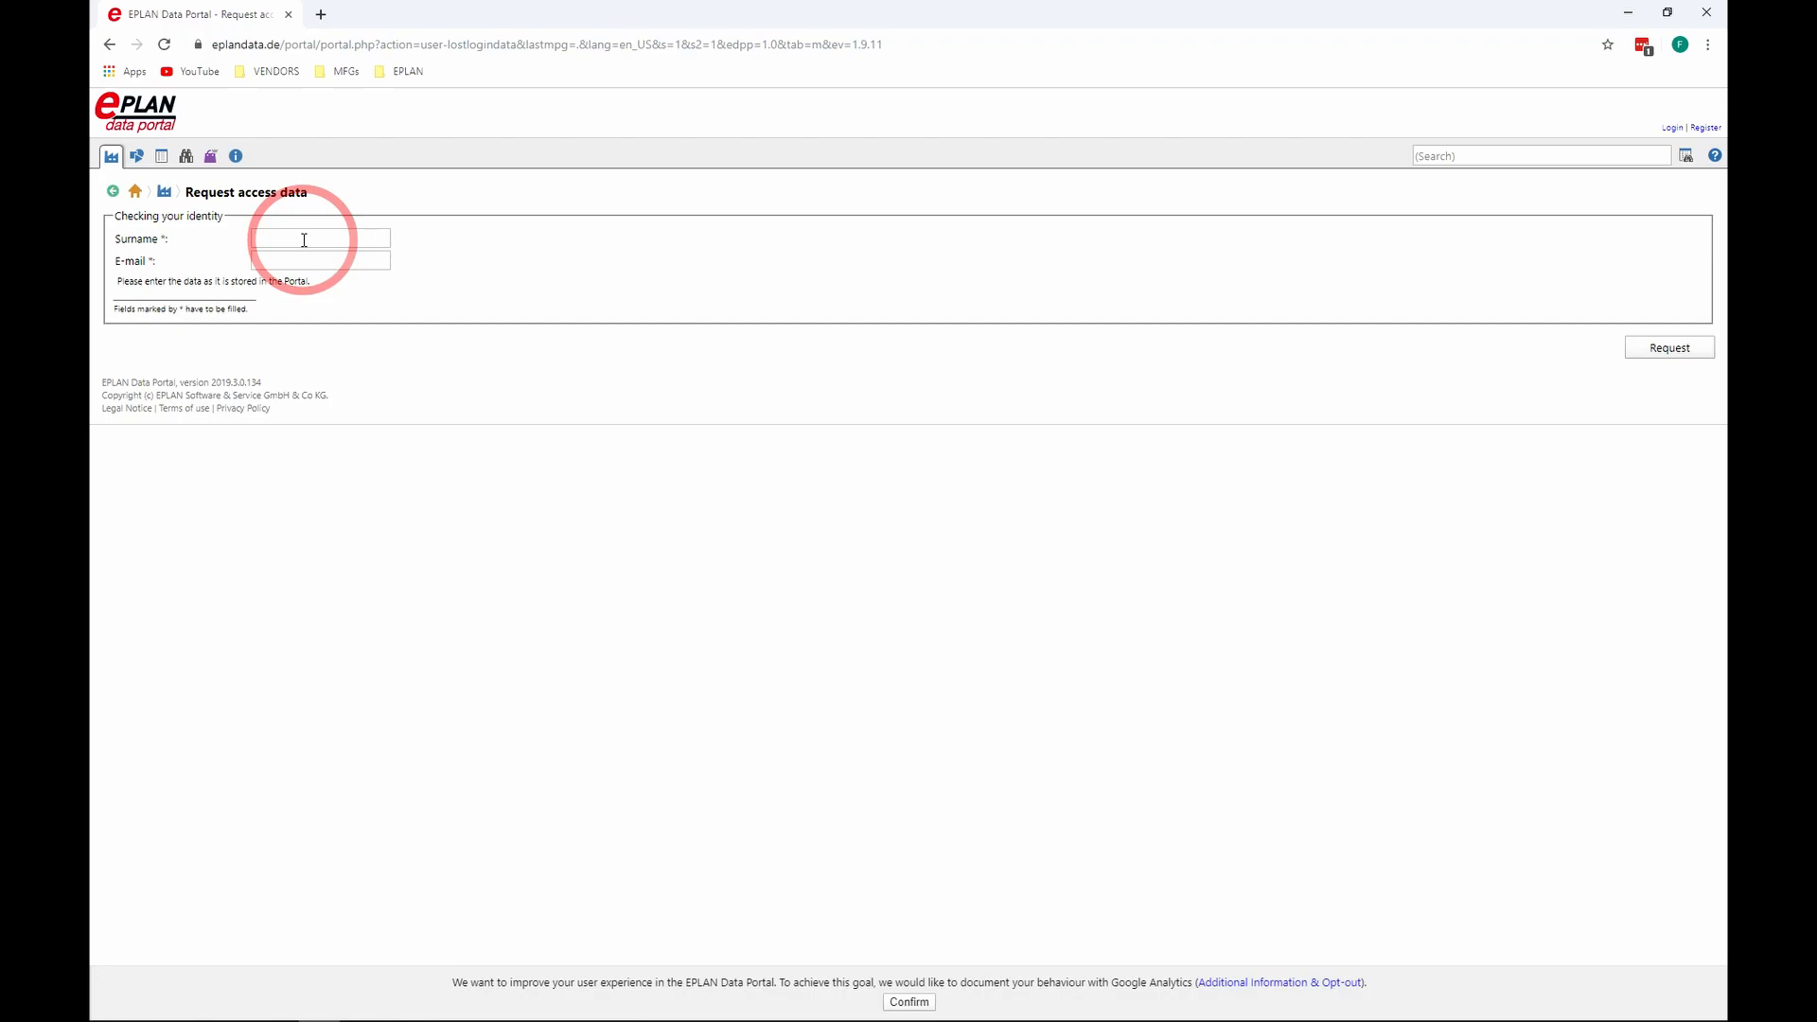
pyautogui.click(303, 261)
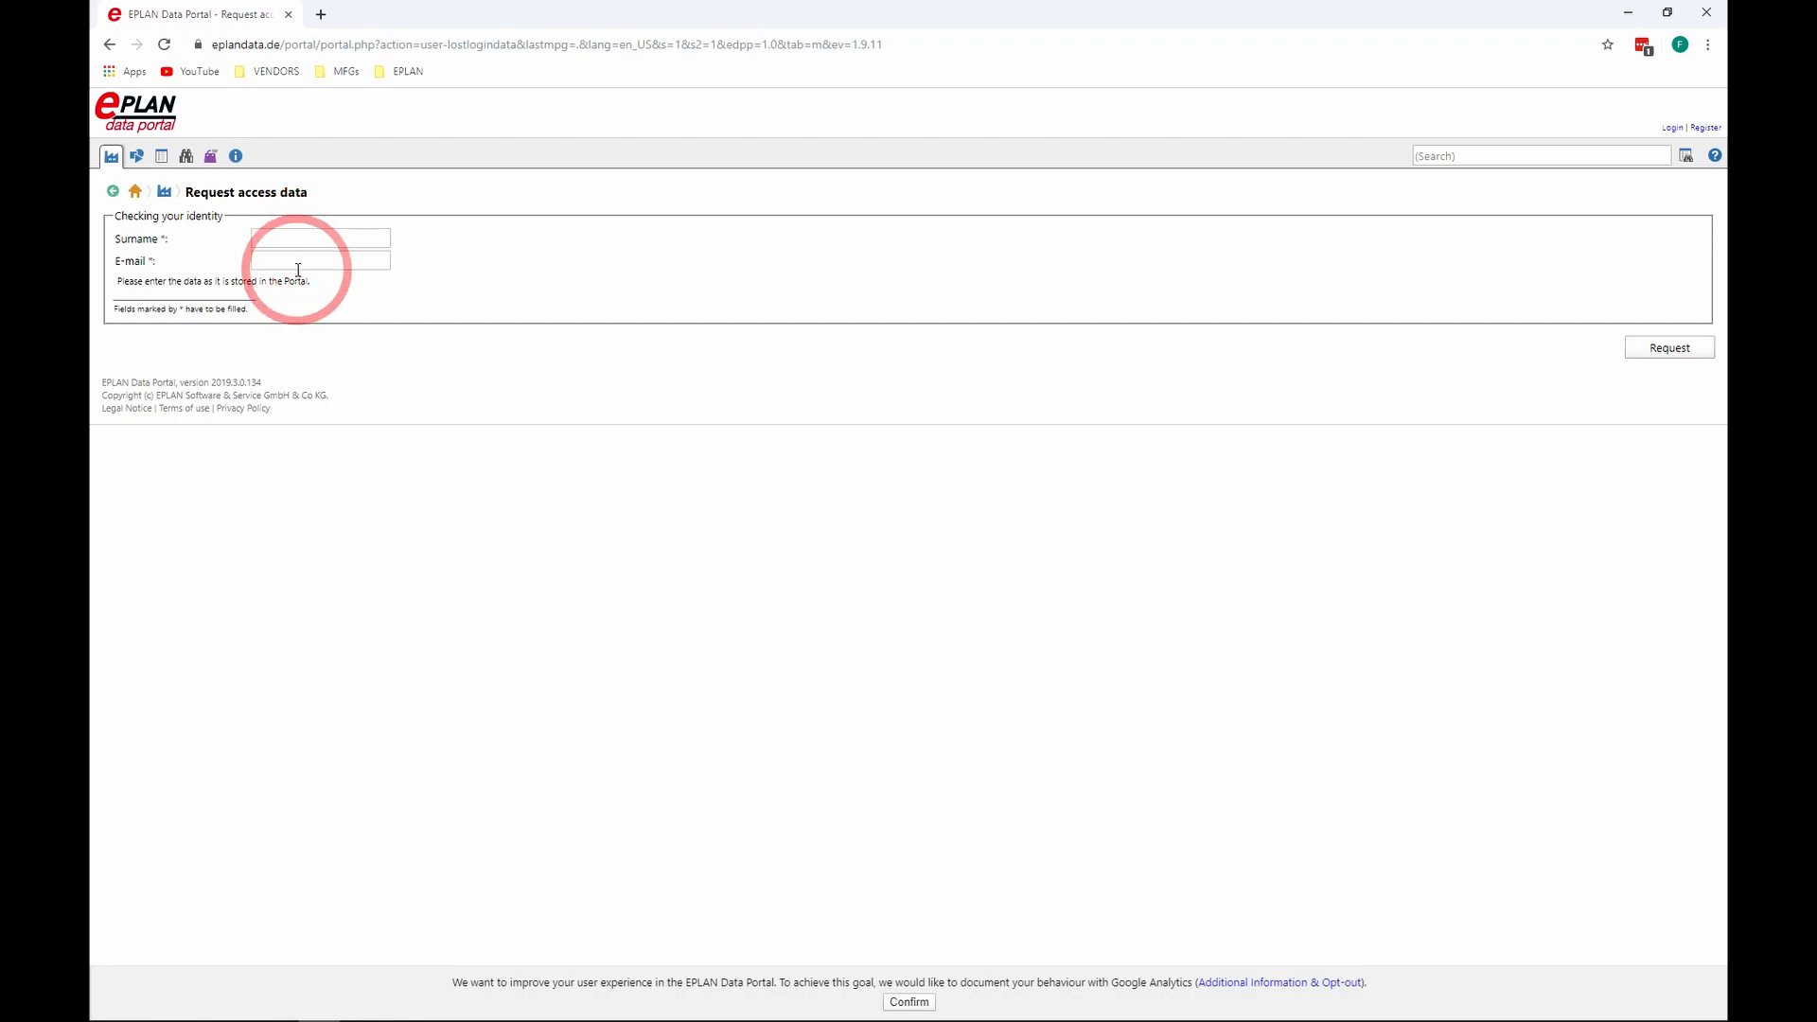